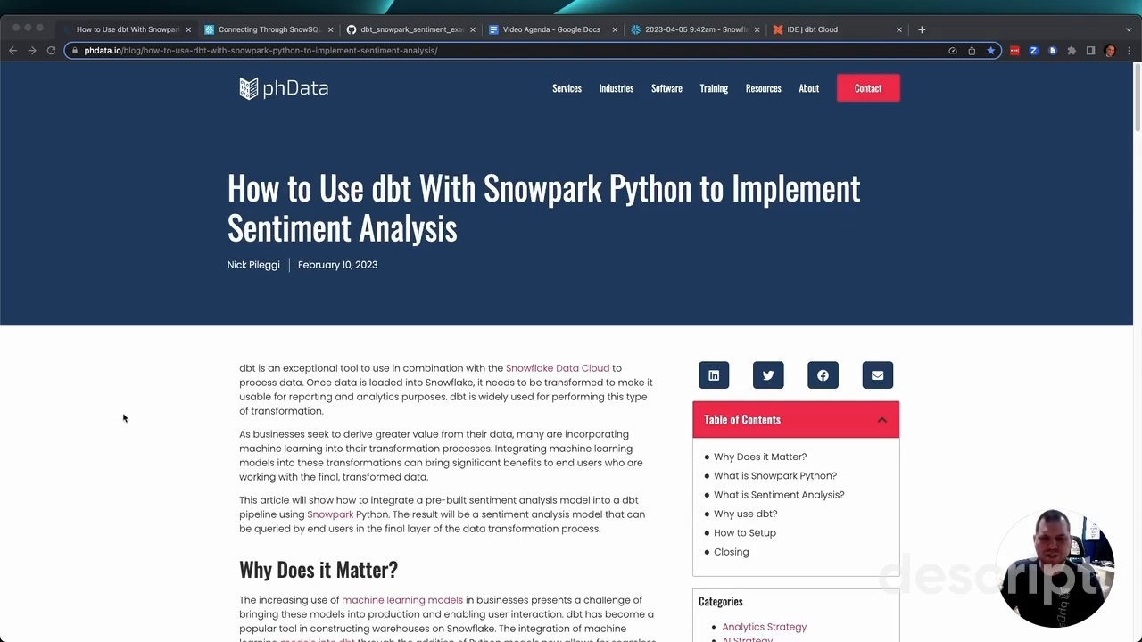
mouse_move(106, 439)
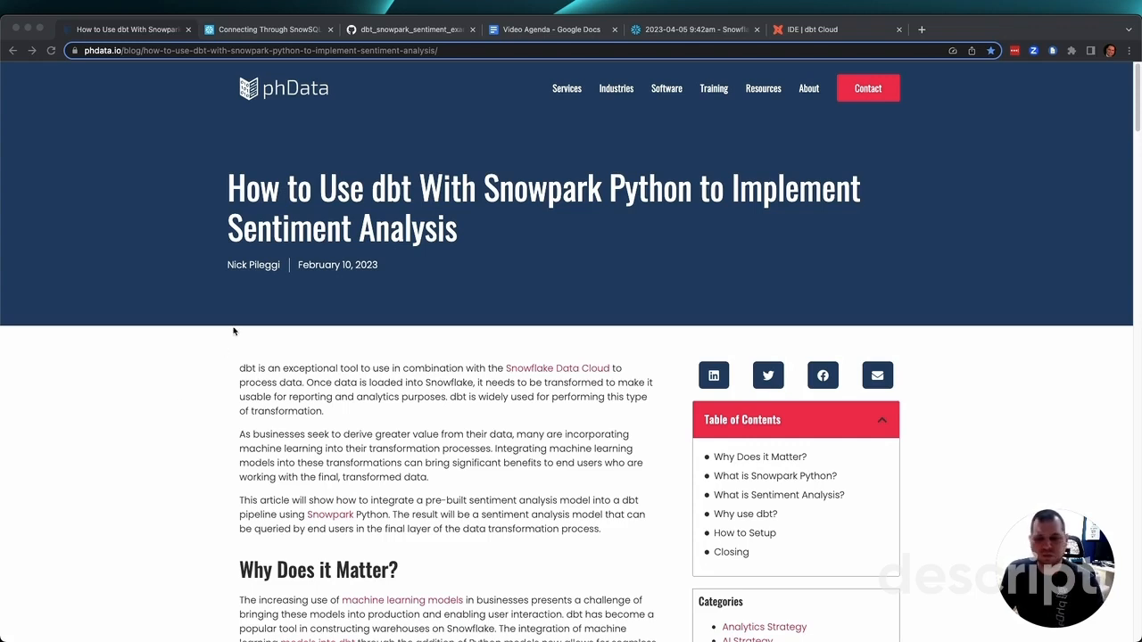
mouse_move(167, 305)
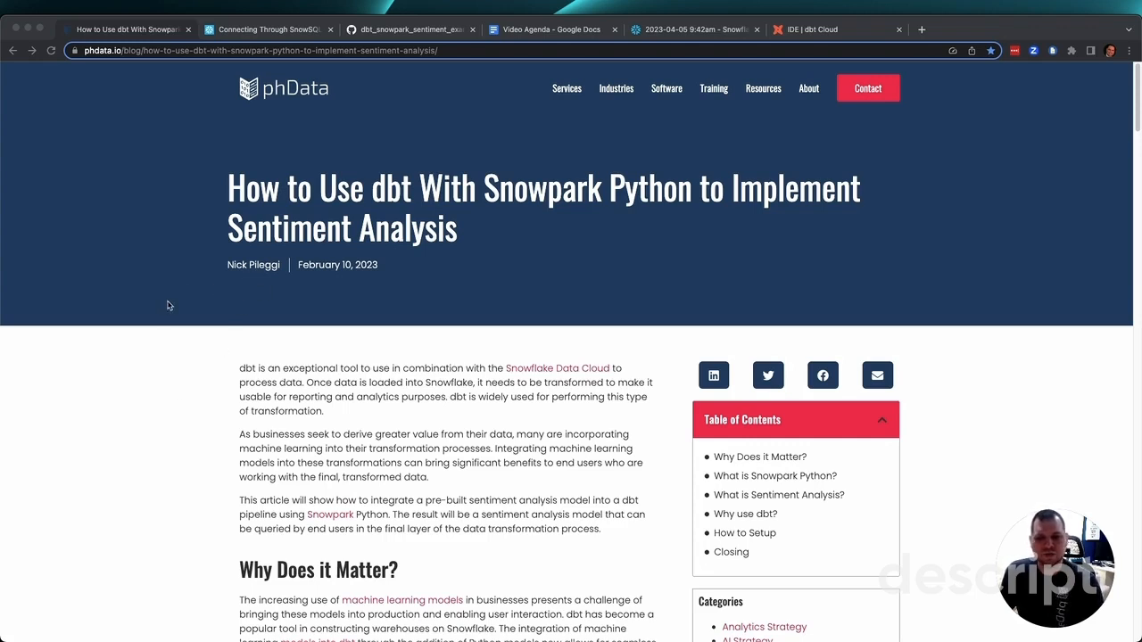
mouse_move(140, 381)
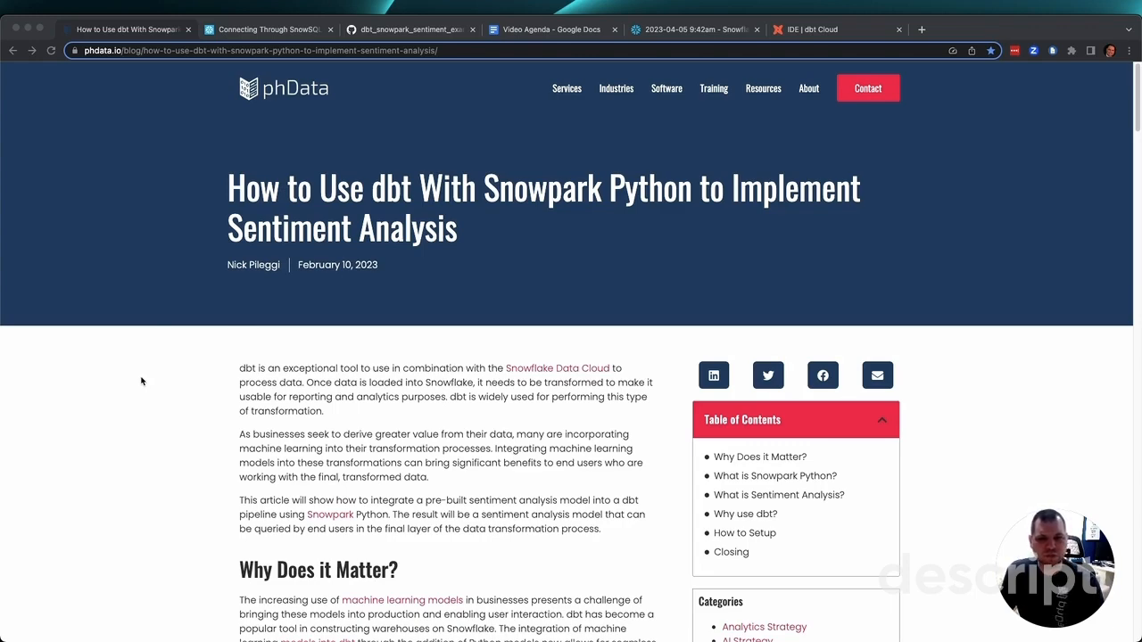
mouse_move(156, 408)
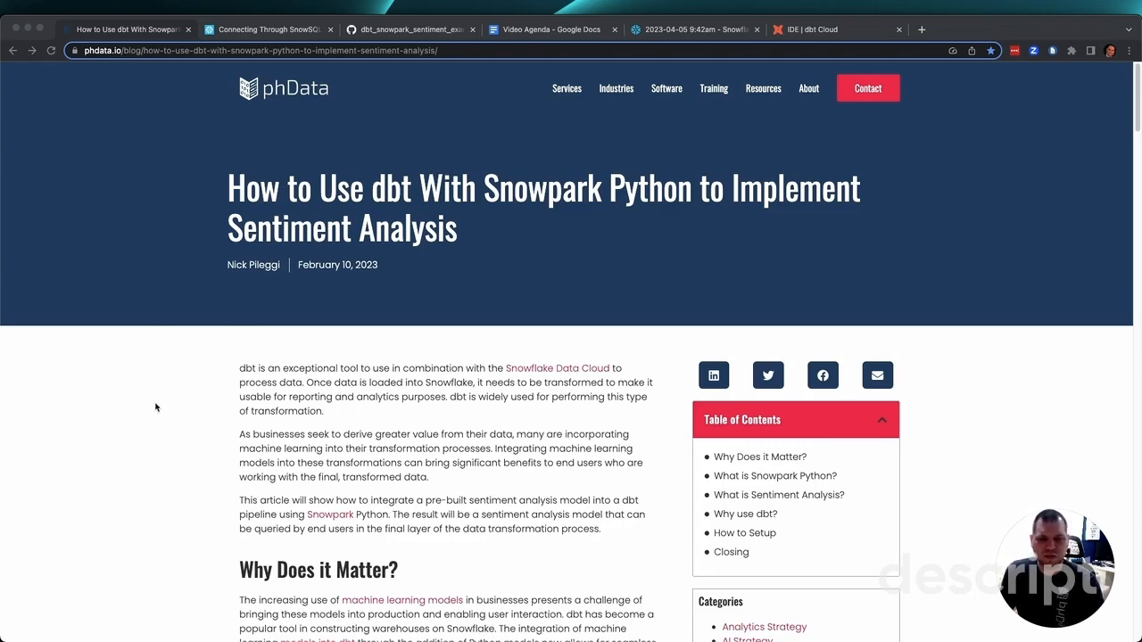
Scroll through the phData dbt Snowpark sentiment article down to How to Setup
scroll("down", 3)
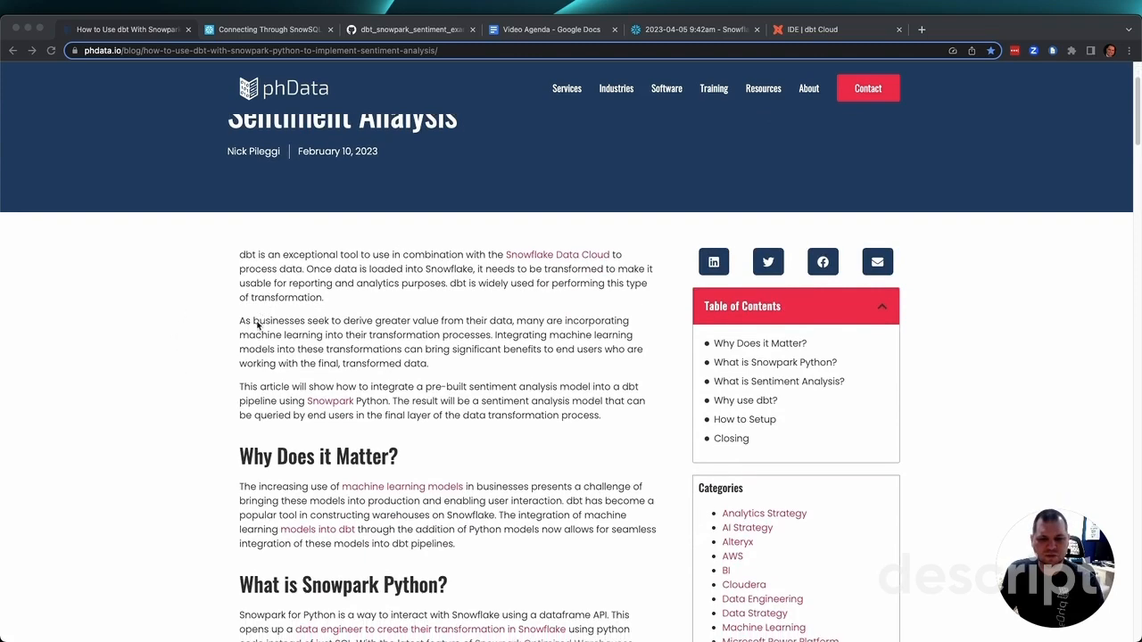
scroll("down", 3)
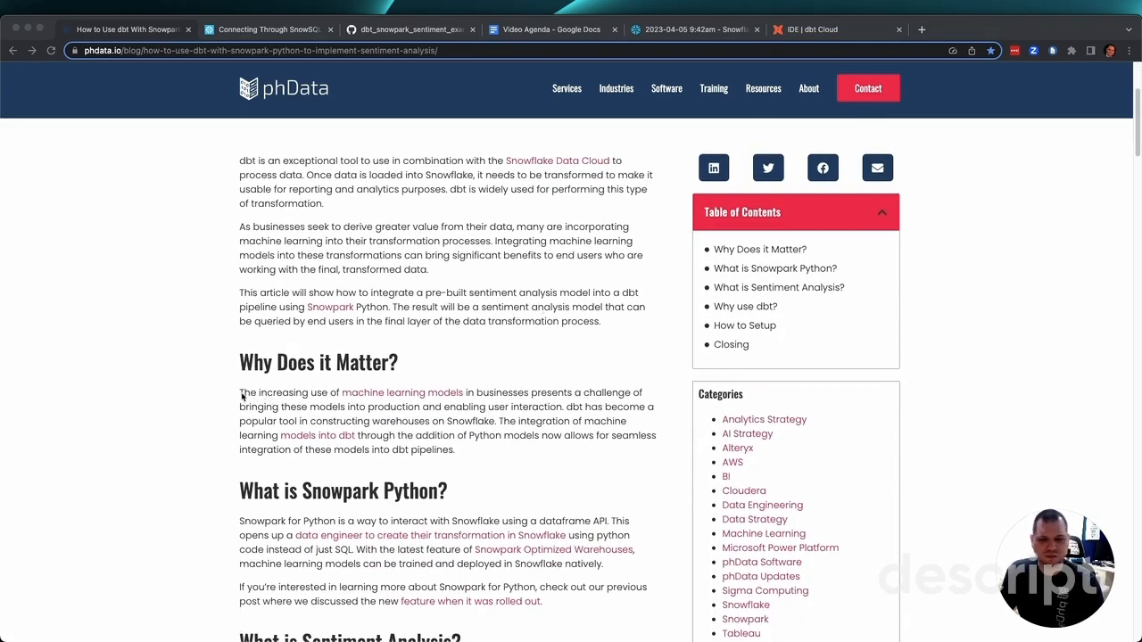
scroll("down", 3)
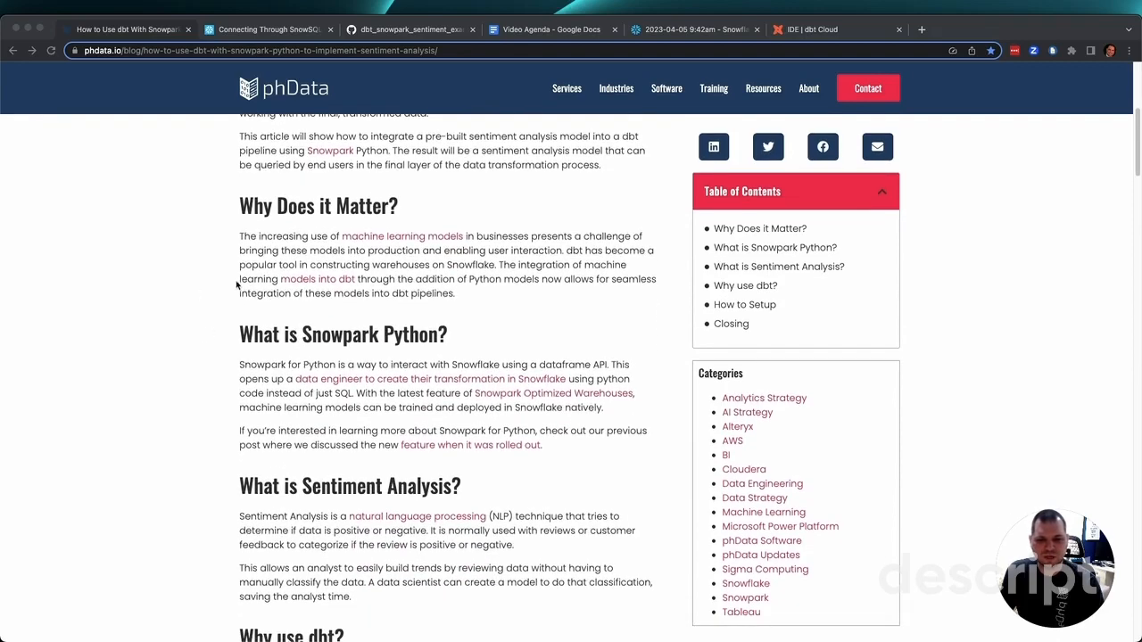
scroll("down", 3)
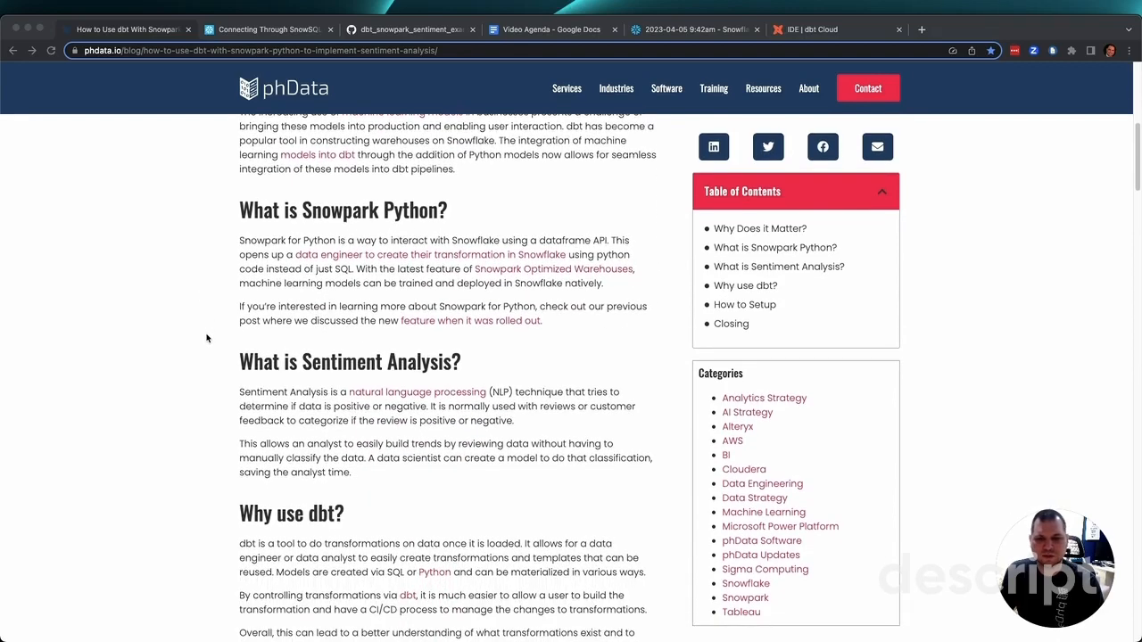
scroll("down", 3)
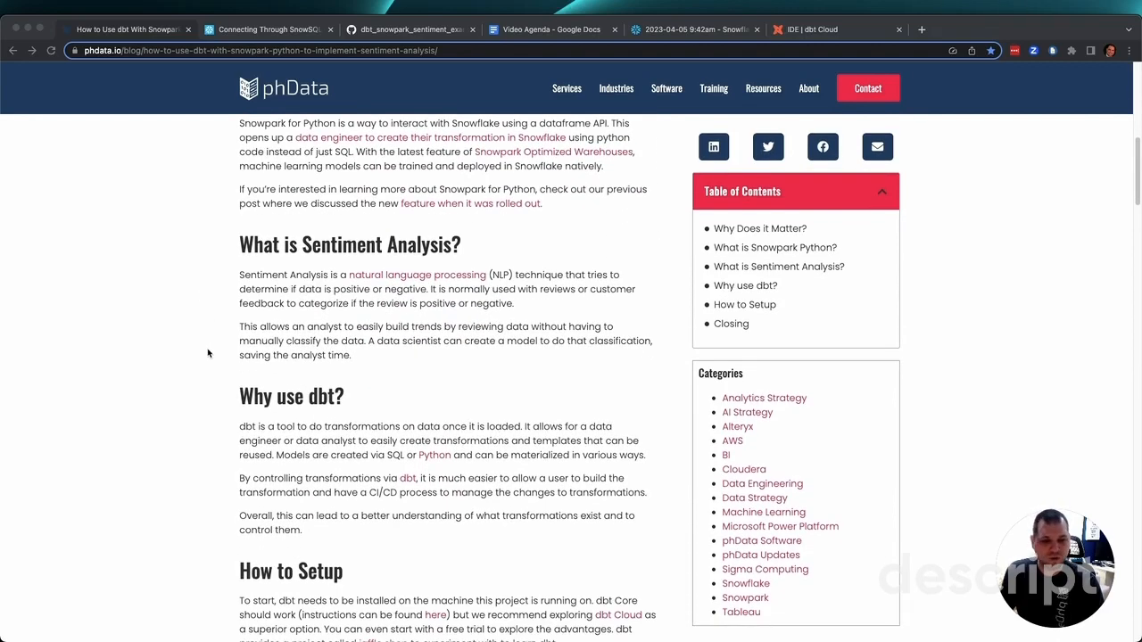
scroll("down", 3)
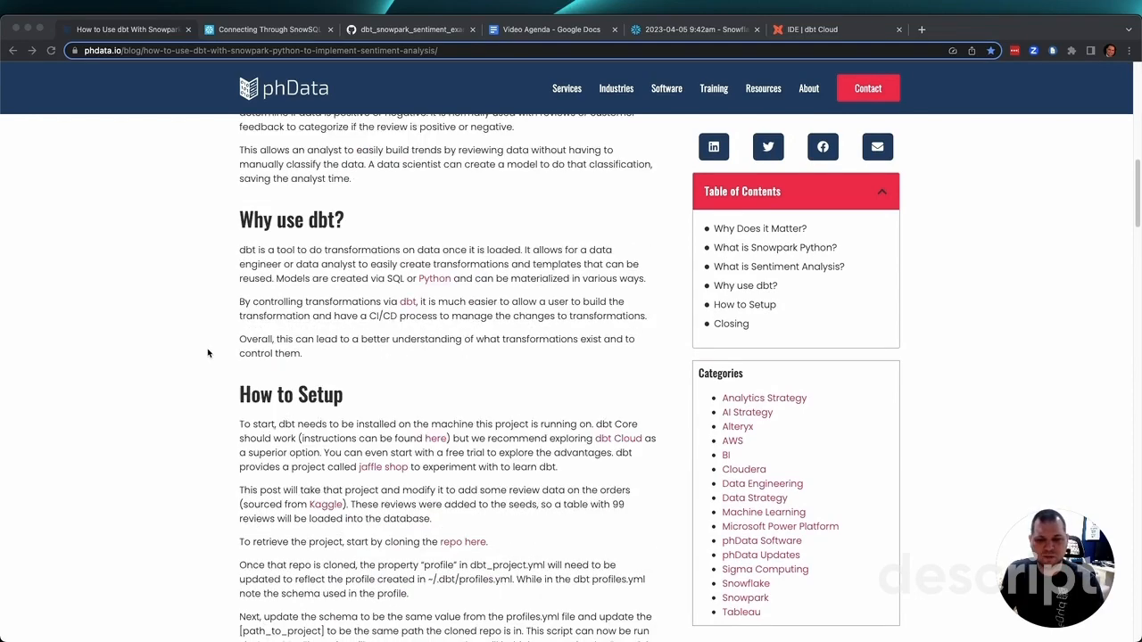
scroll("down", 3)
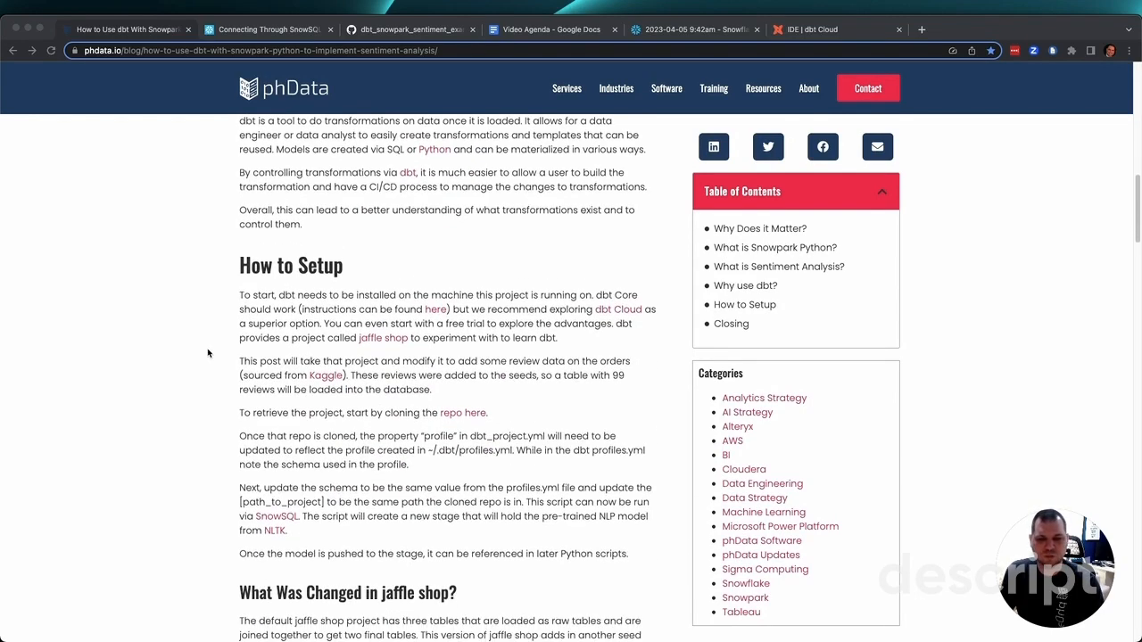
mouse_move(205, 324)
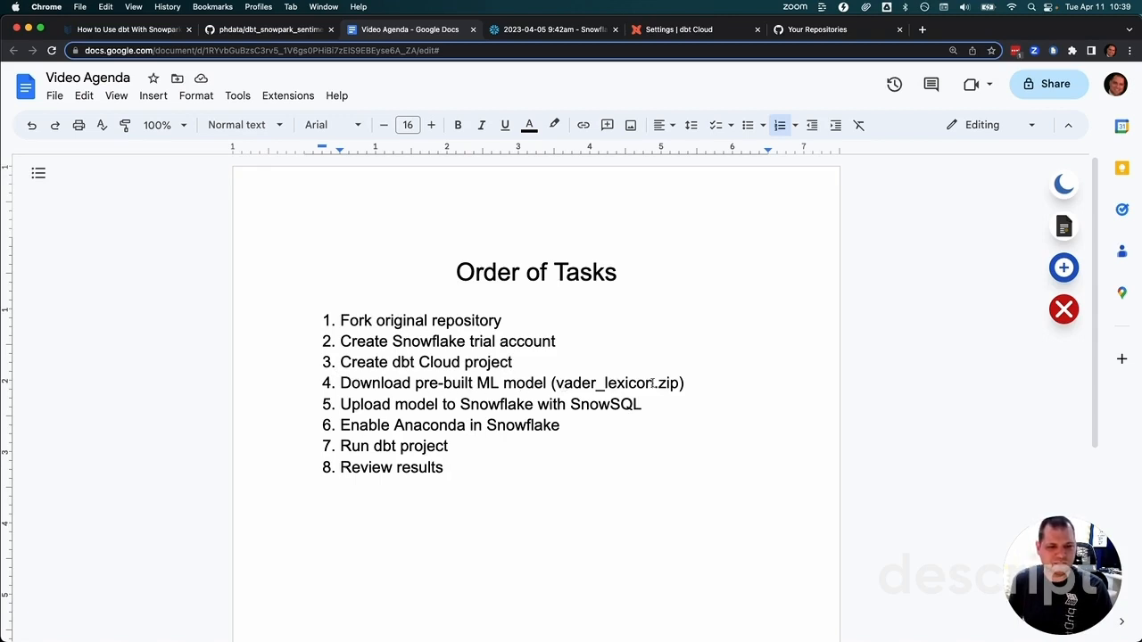
Switch to the Video Agenda doc with its eight-step Order of Tasks
left_click(444, 467)
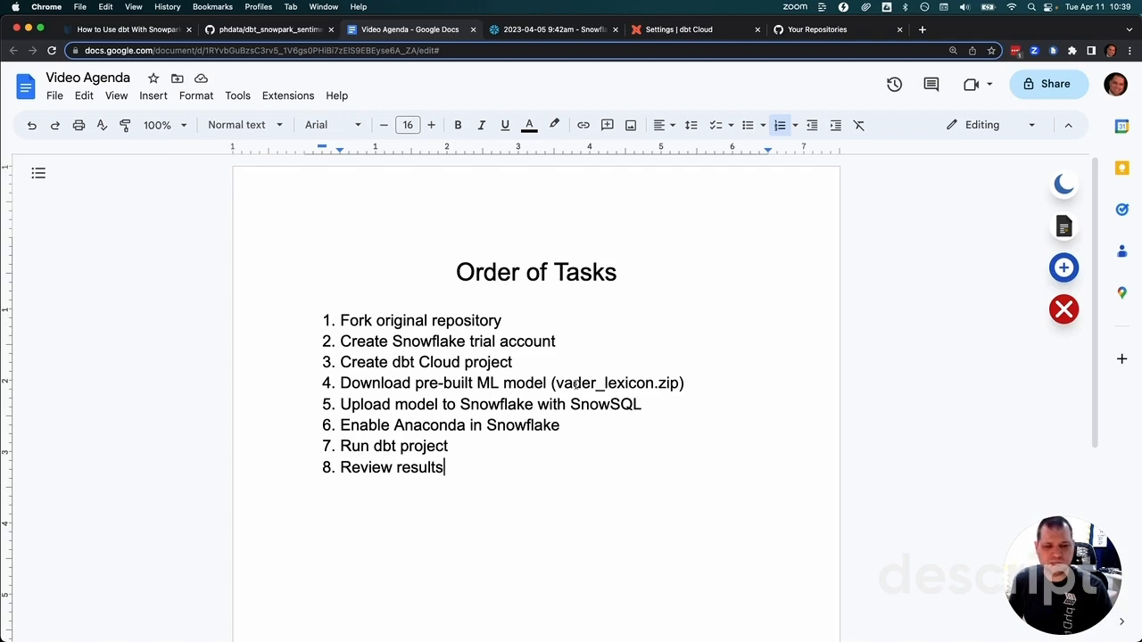
mouse_move(604, 390)
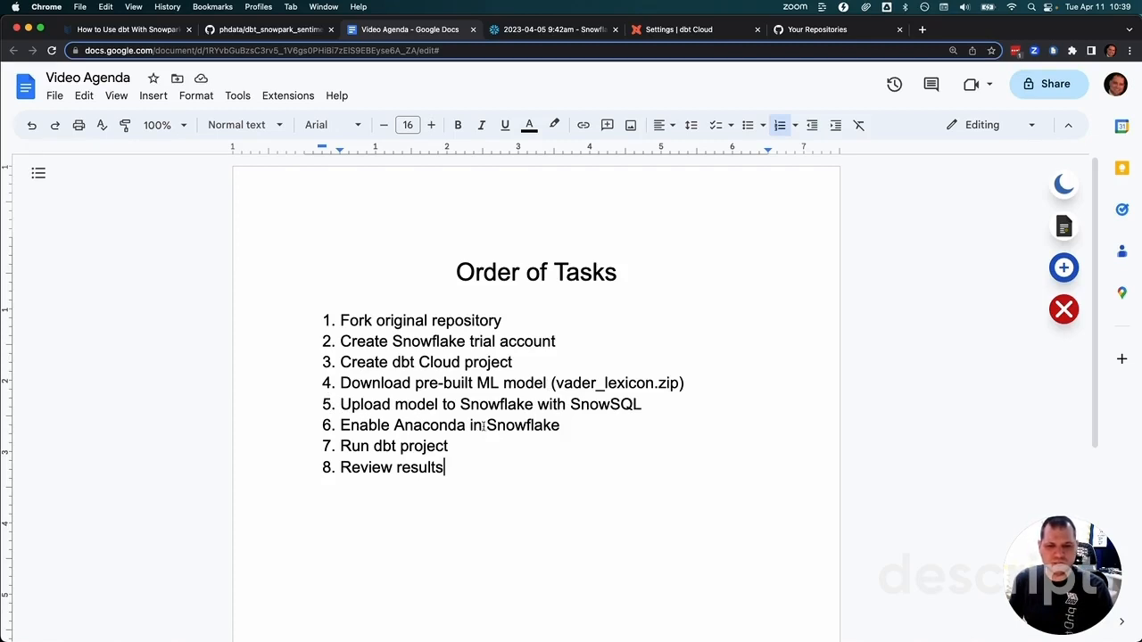
mouse_move(563, 433)
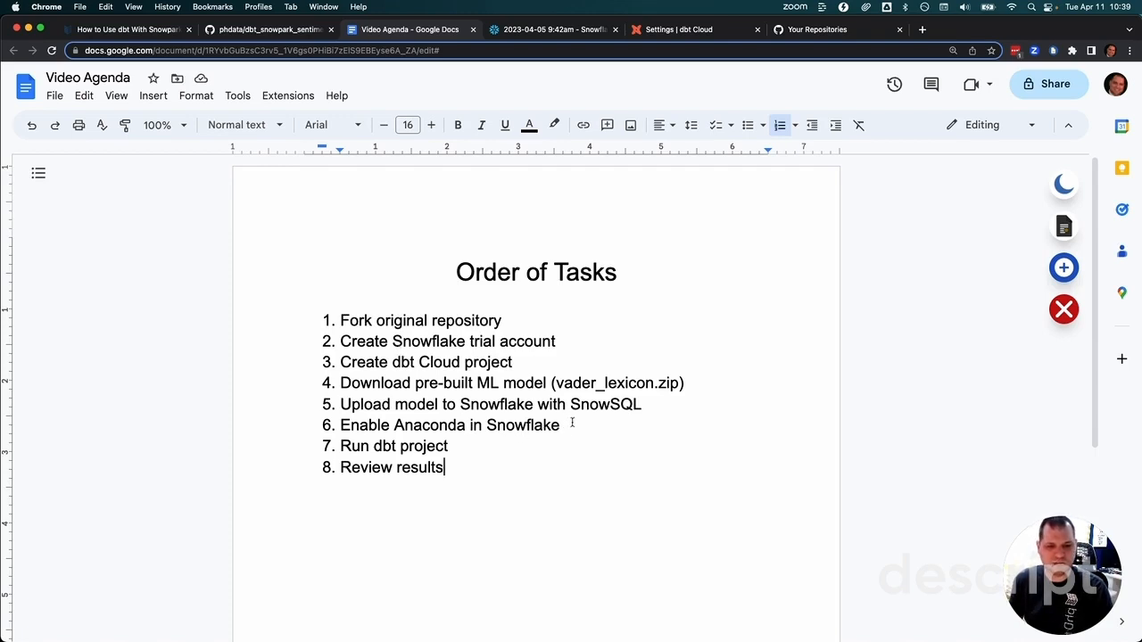
mouse_move(457, 446)
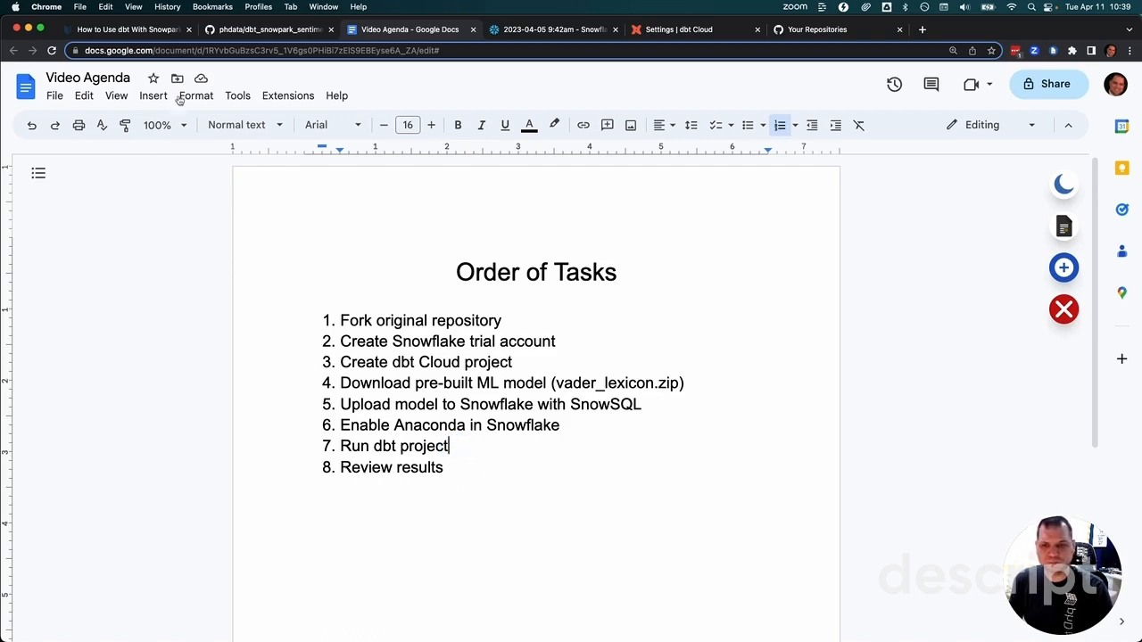
Open phdata/dbt_snowpark_sentiment_example and review its jaffle_shop README setup instructions
left_click(267, 29)
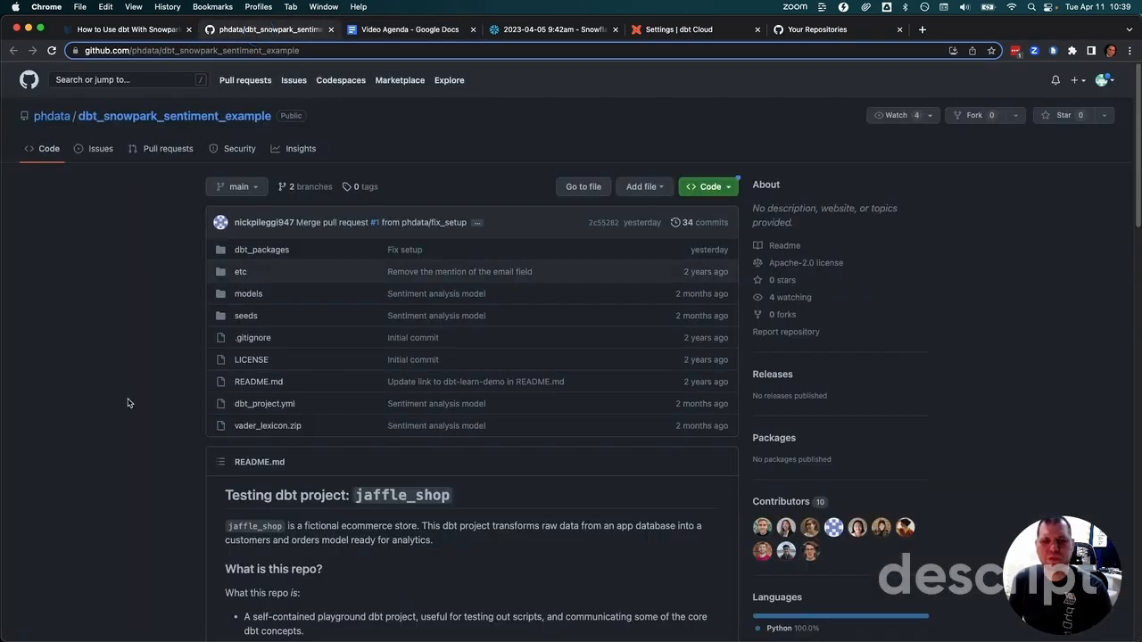
mouse_move(131, 373)
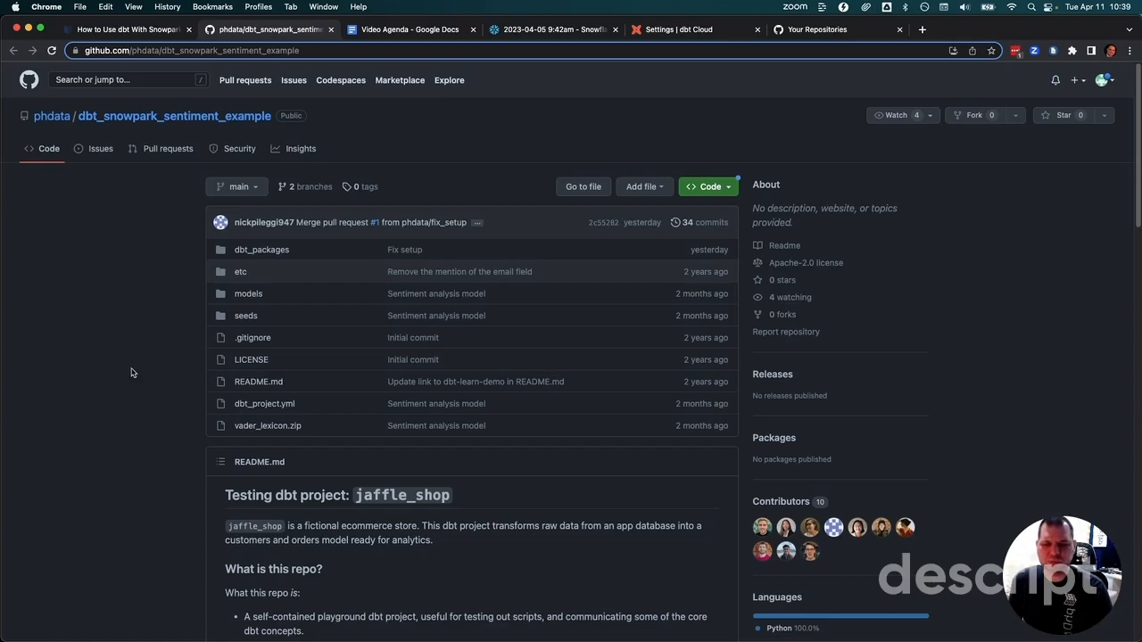
mouse_move(64, 198)
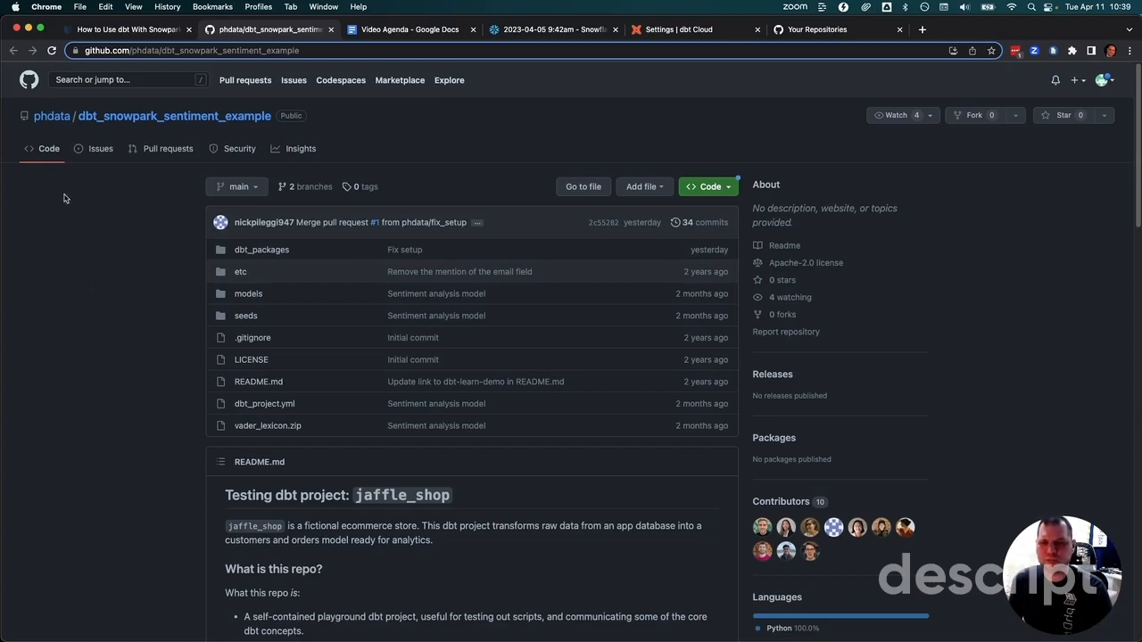
scroll("down", 3)
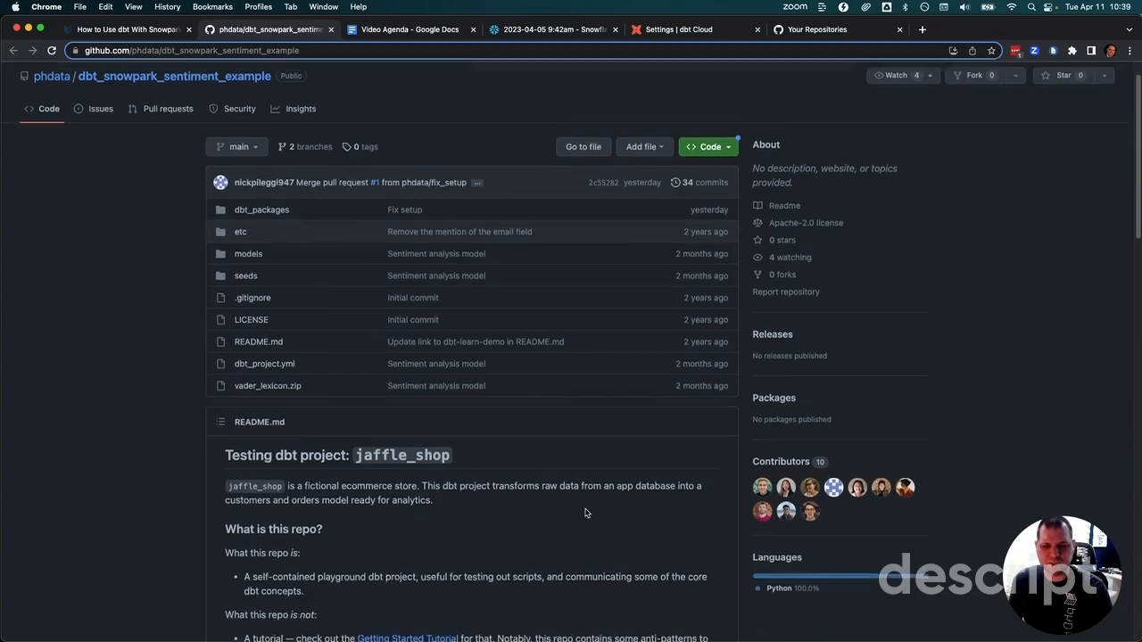
scroll("down", 3)
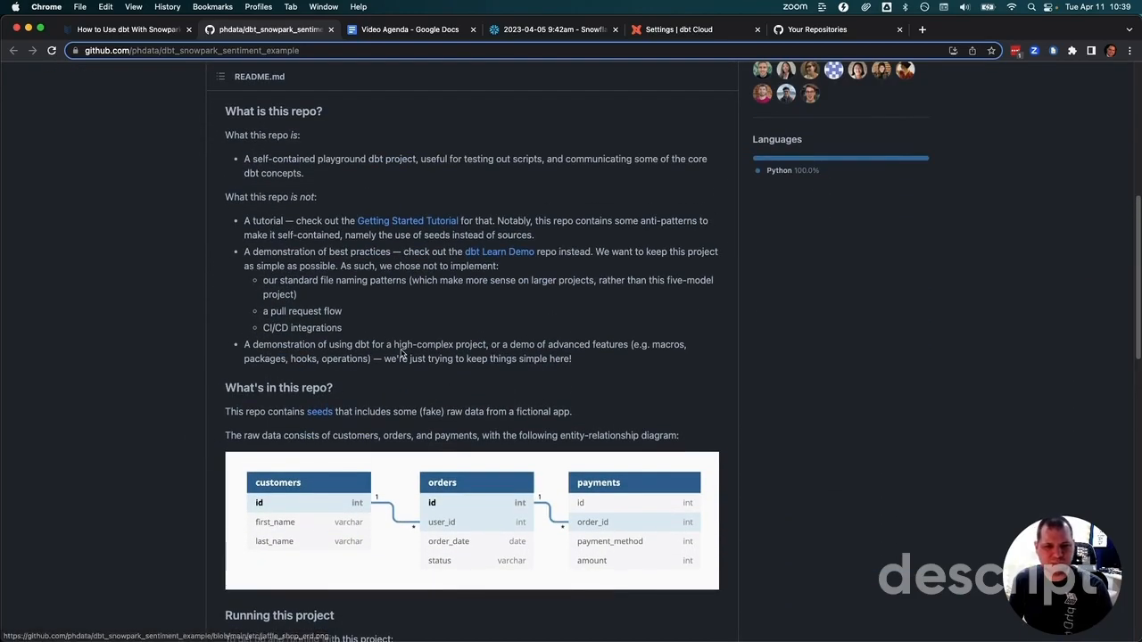
scroll("down", 3)
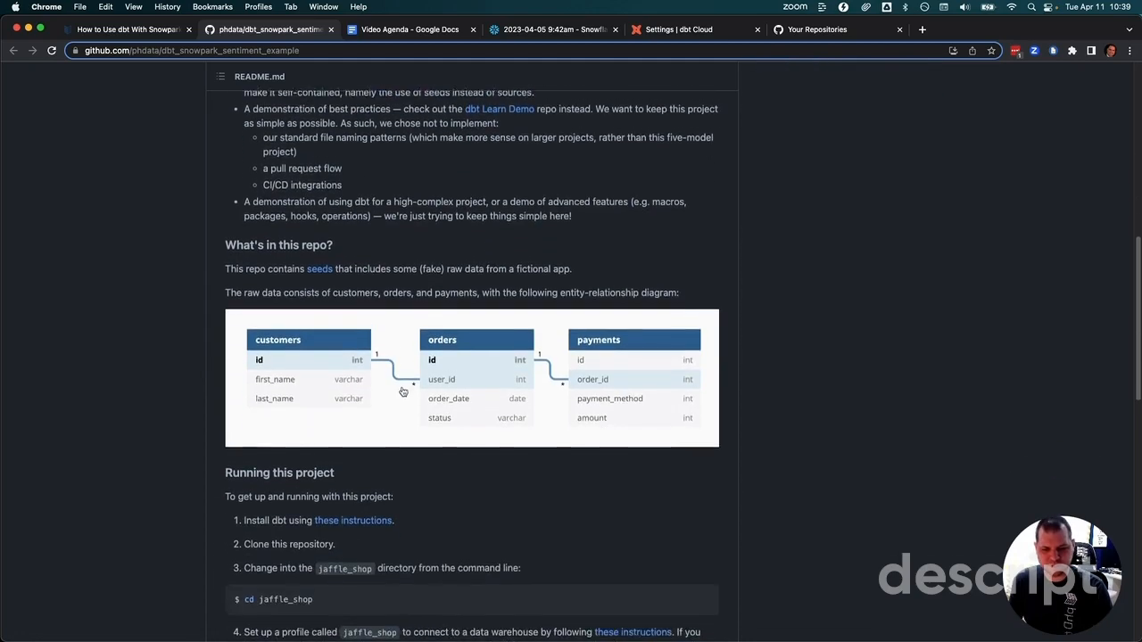
scroll("down", 3)
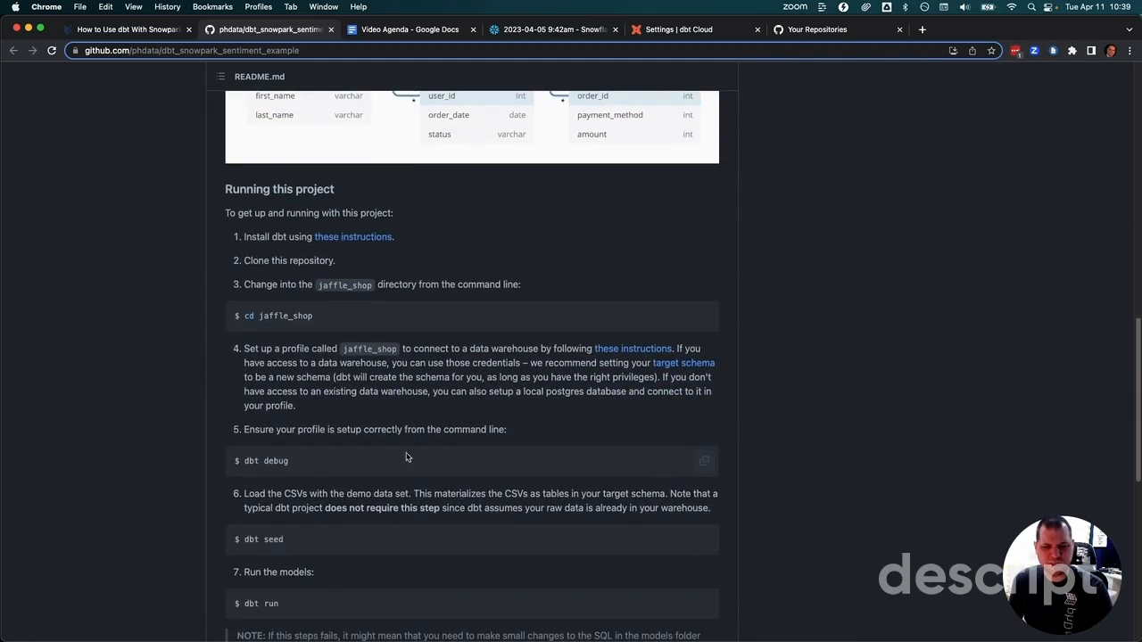
scroll("up", 3)
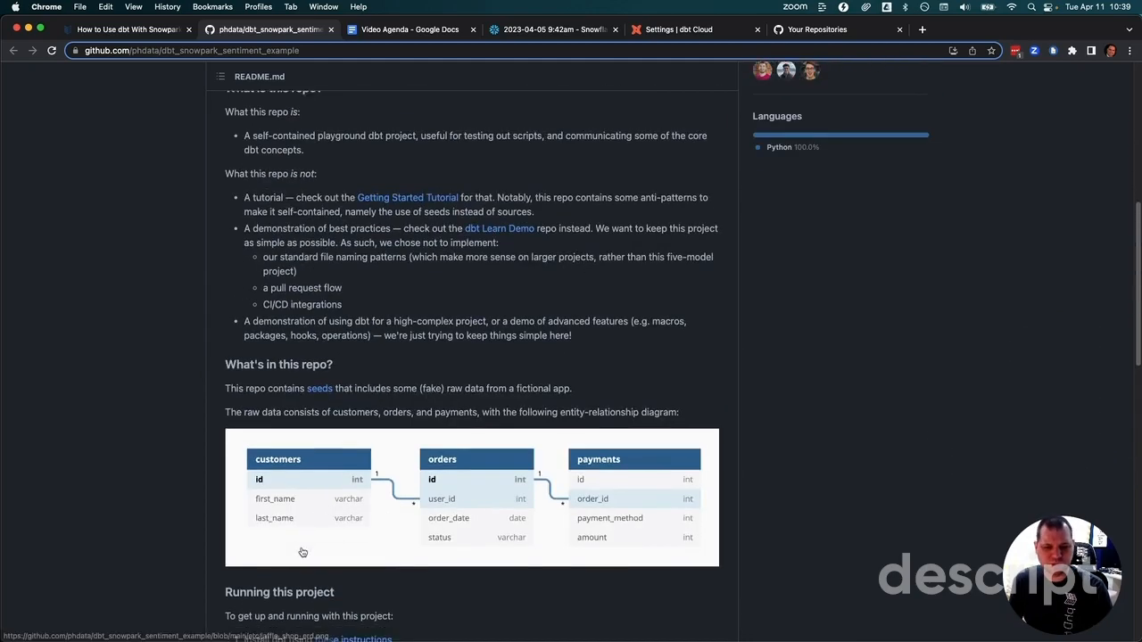
scroll("down", 3)
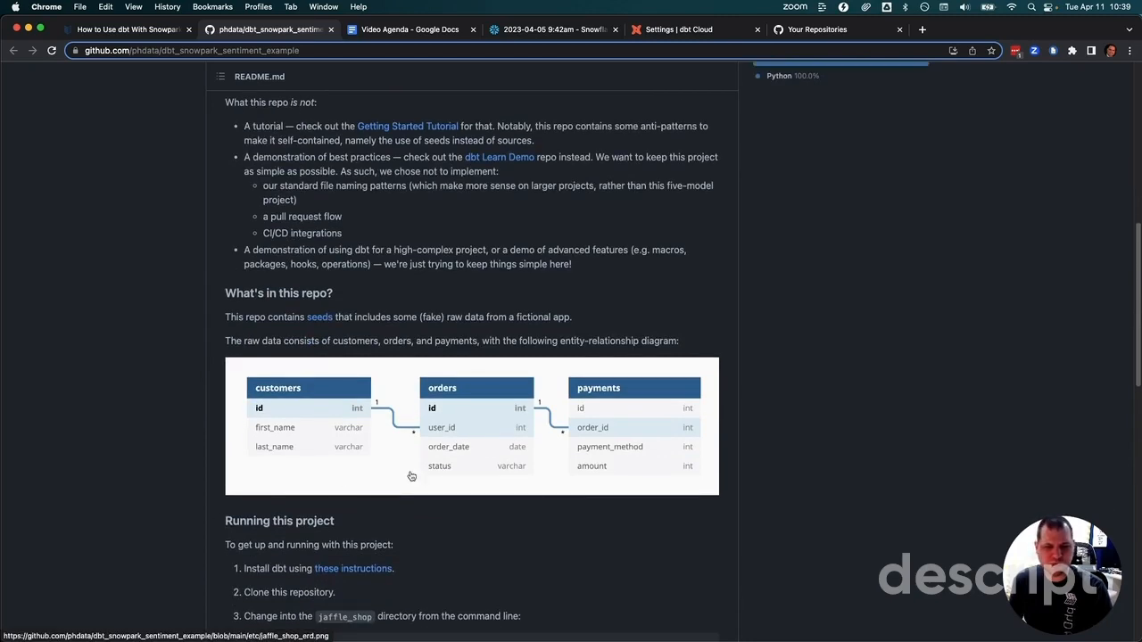
scroll("up", 3)
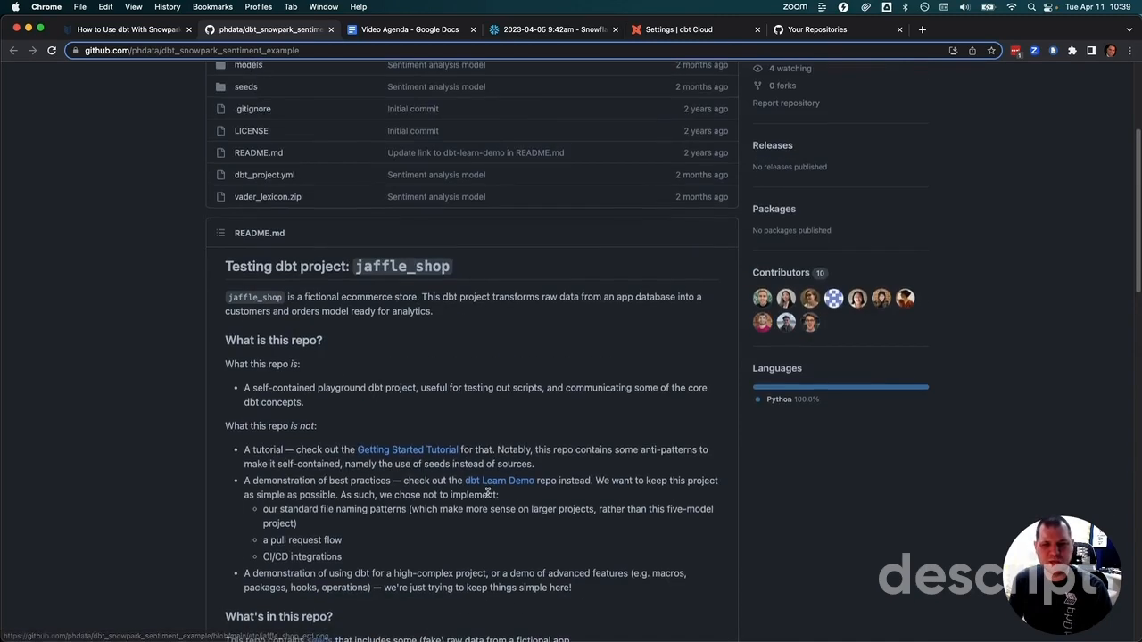
scroll("up", 3)
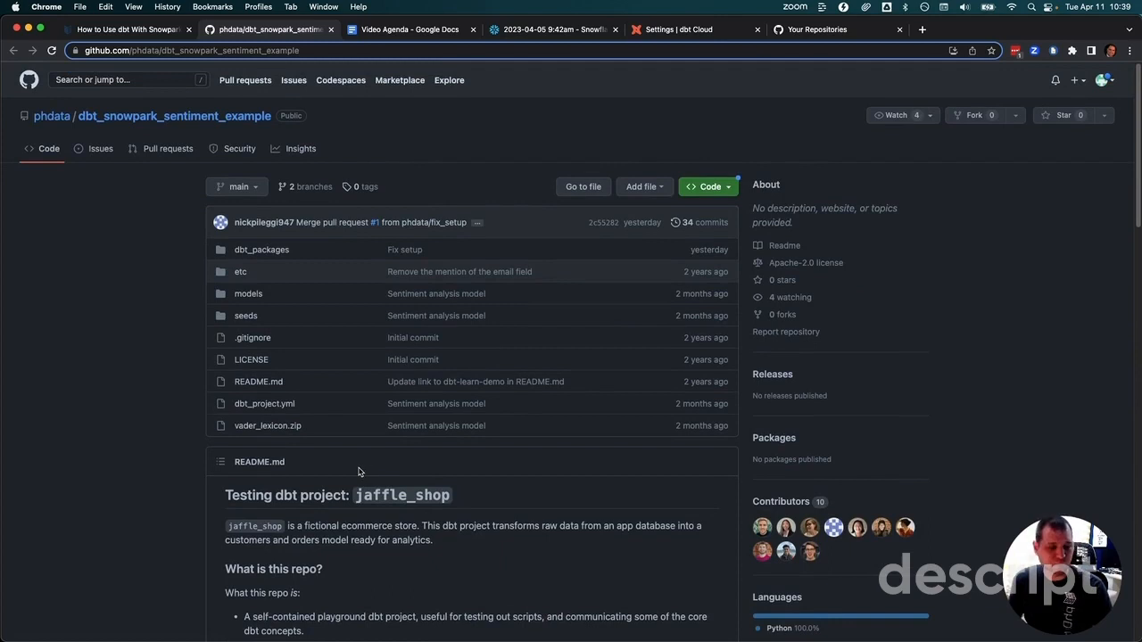
mouse_move(116, 451)
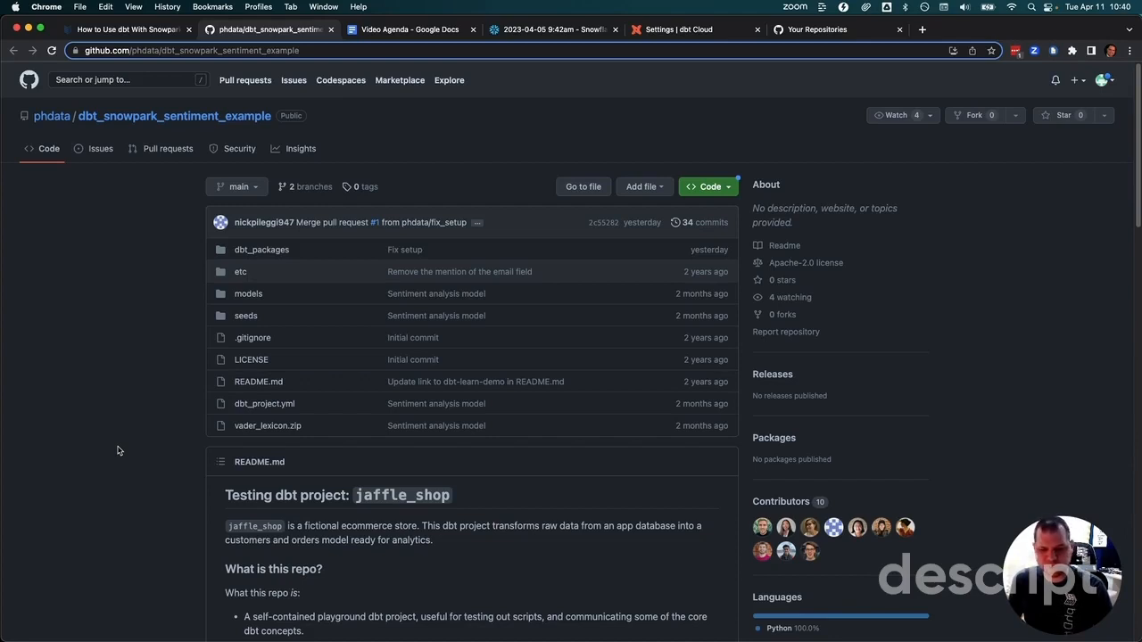
mouse_move(118, 466)
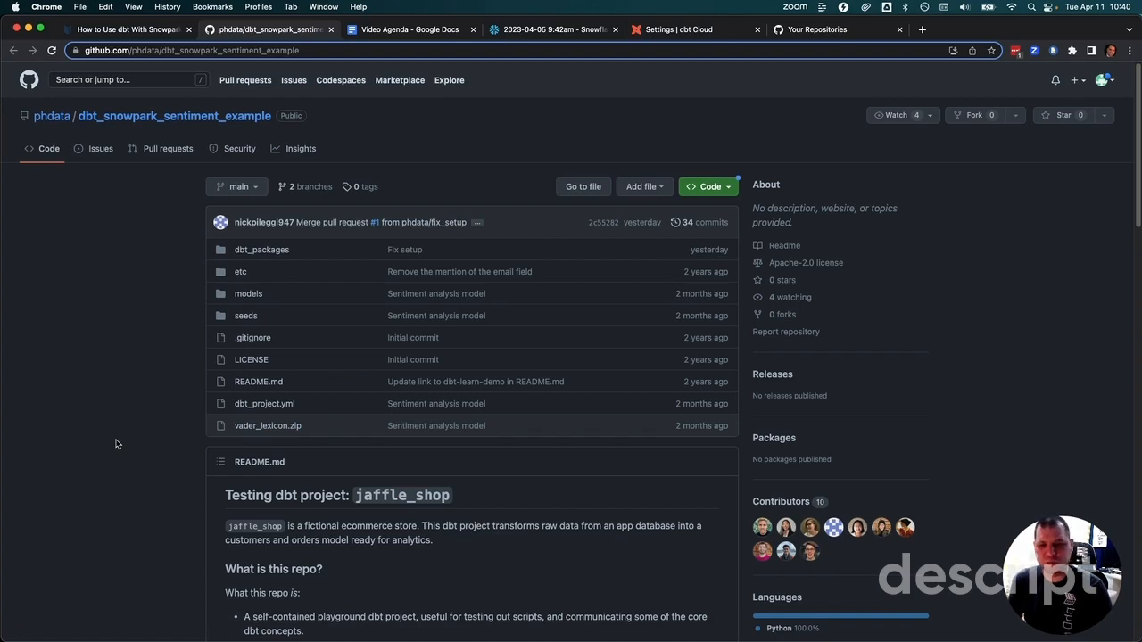
mouse_move(124, 446)
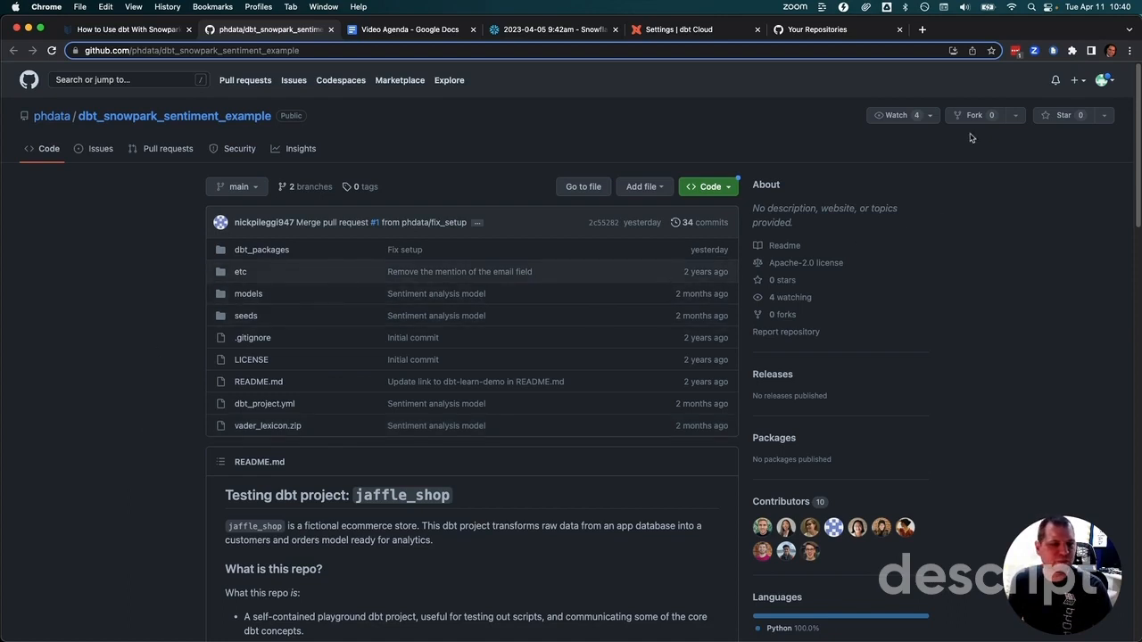
Fork the repository under Naga2002 with default name, copying only the main branch
left_click(974, 115)
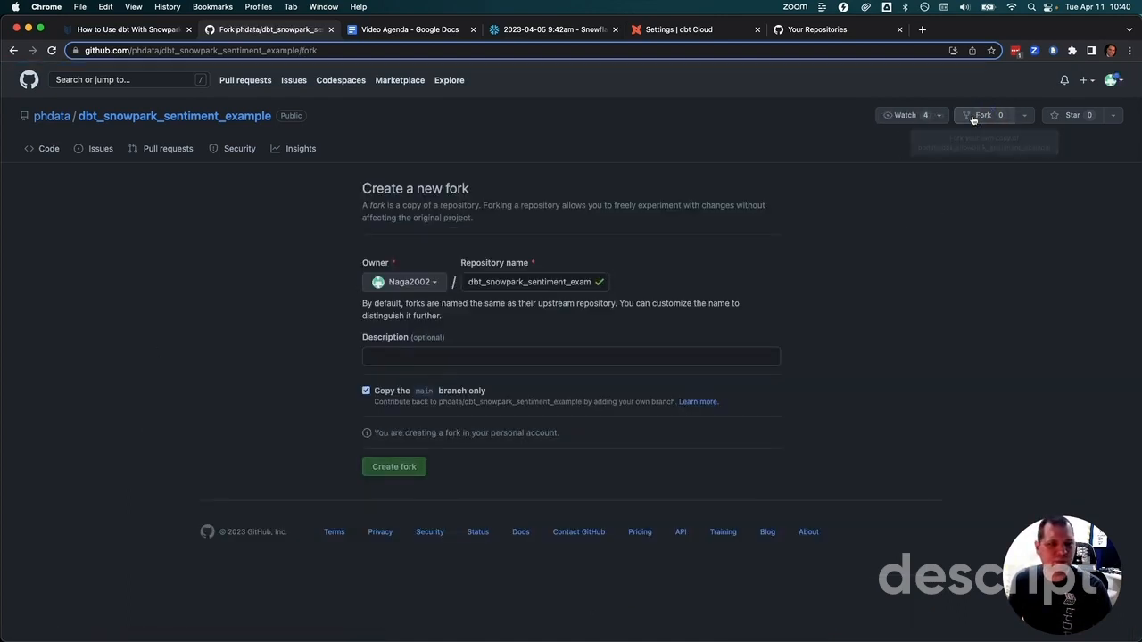
mouse_move(341, 266)
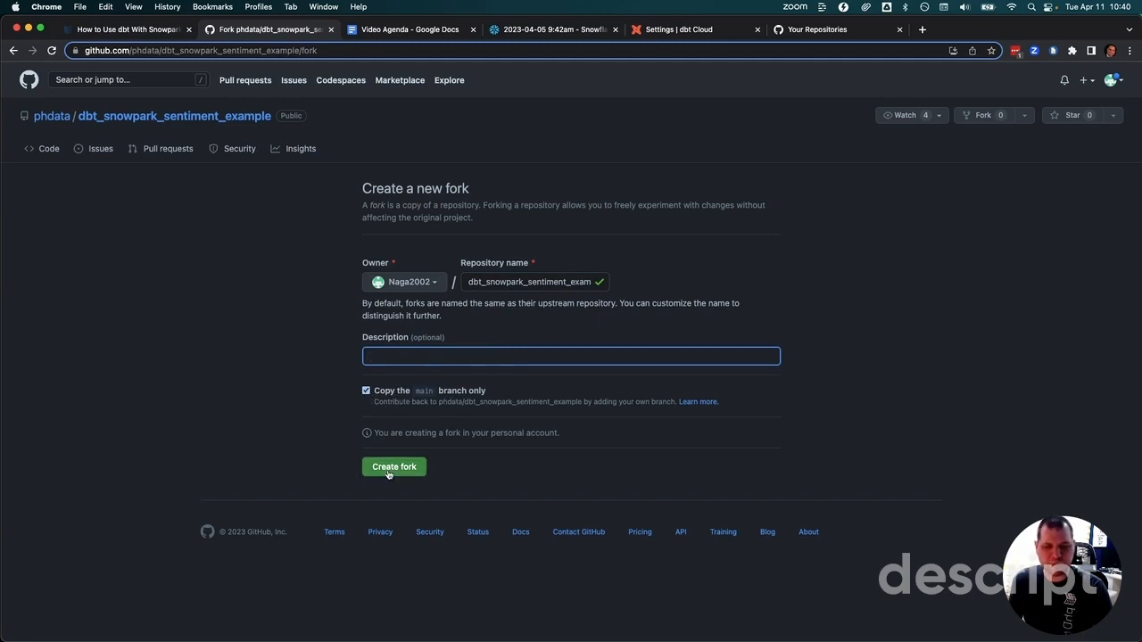
left_click(393, 466)
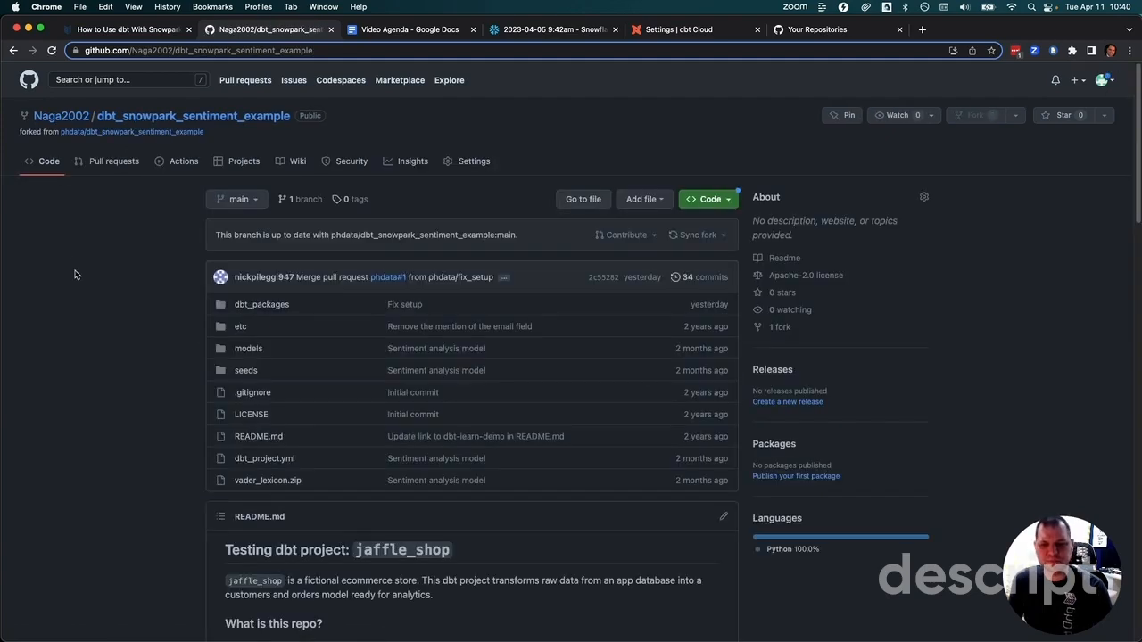
mouse_move(51, 98)
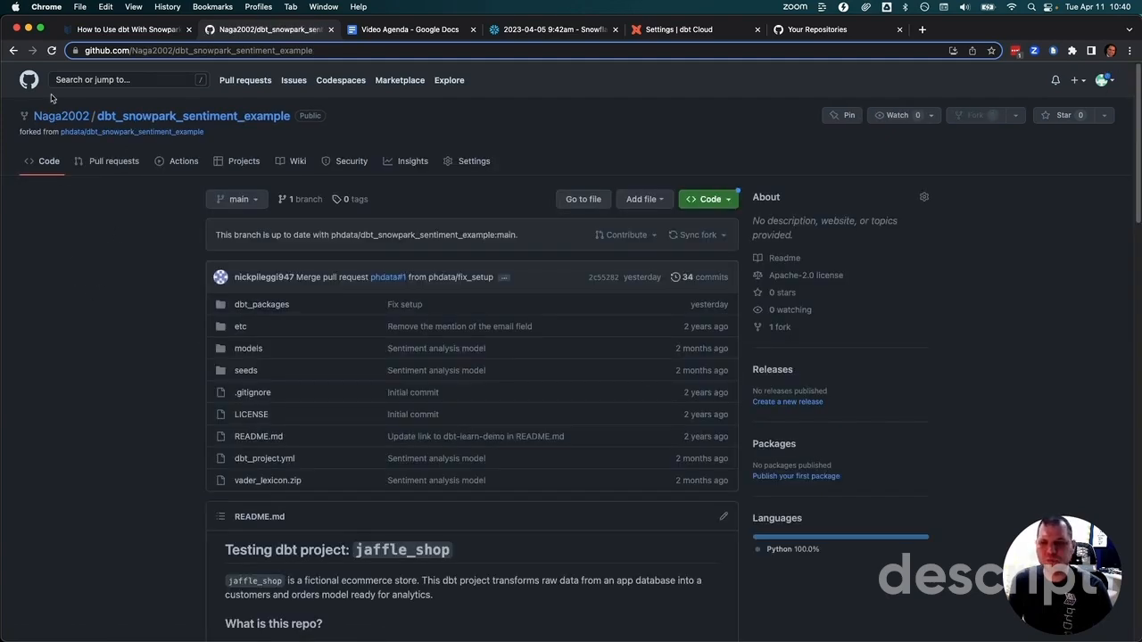
mouse_move(76, 274)
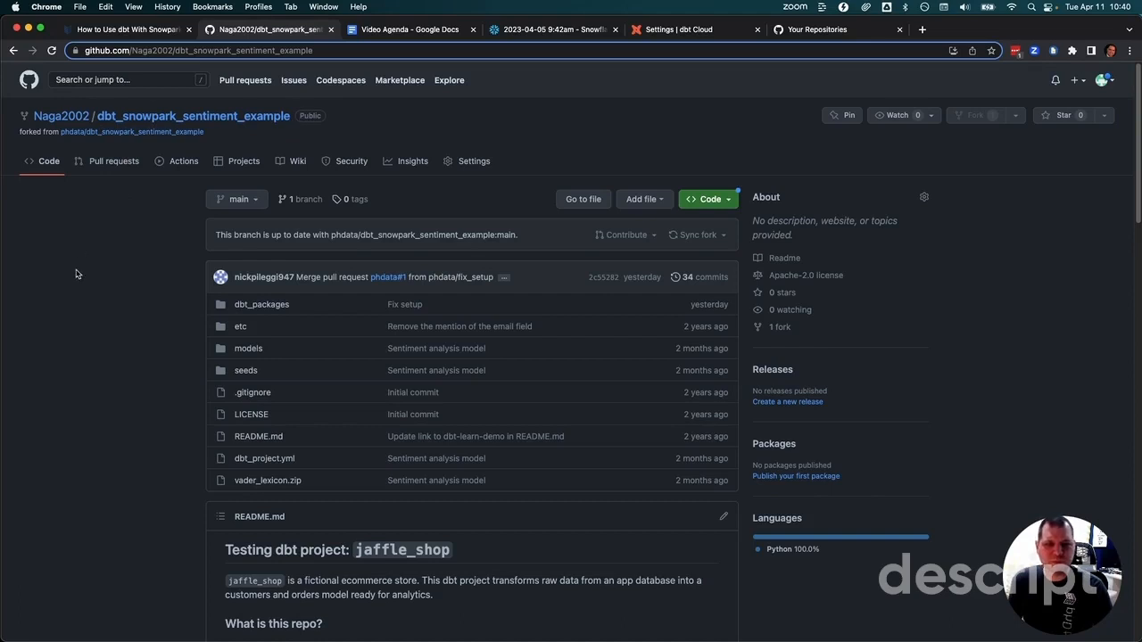
mouse_move(406, 29)
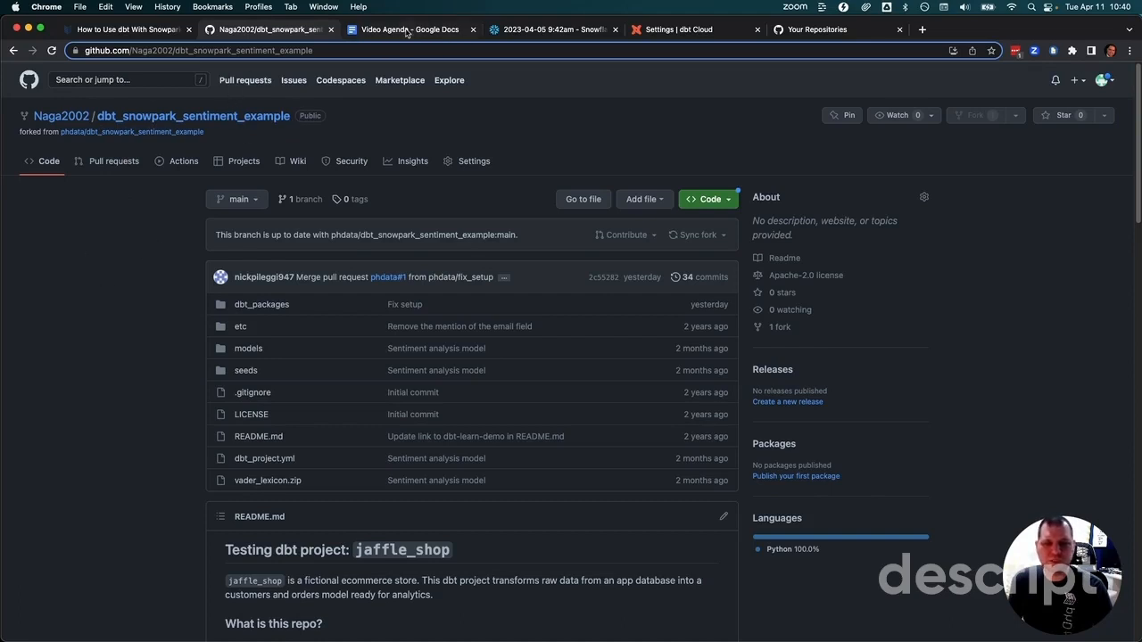
Run the worksheet statements creating database analytics and the small warehouse transform_wh
left_click(409, 30)
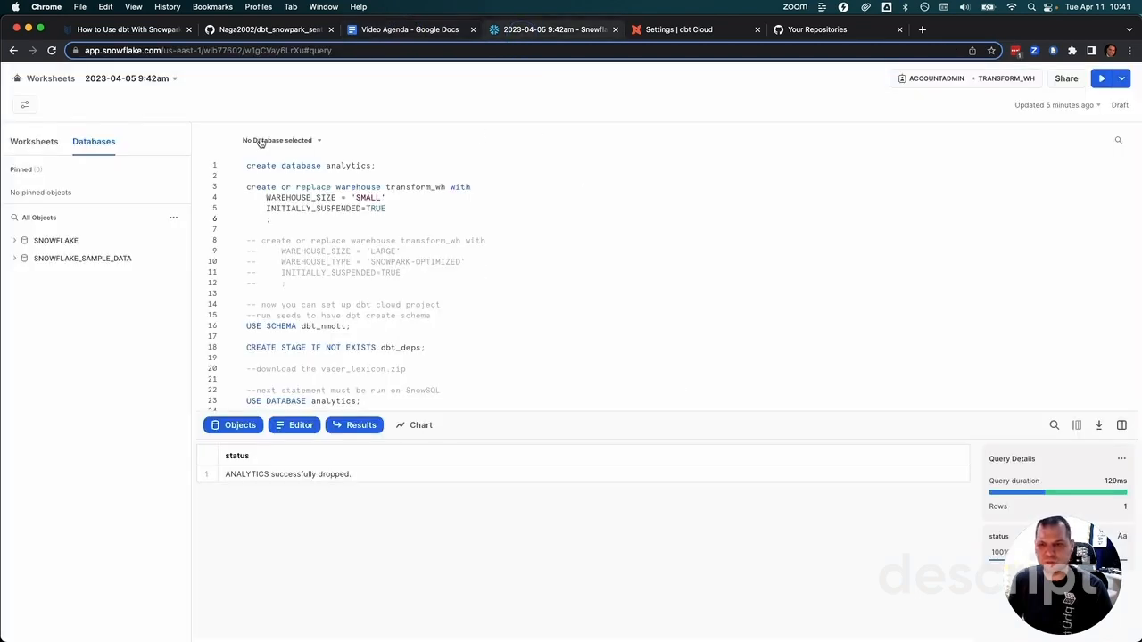
mouse_move(948, 98)
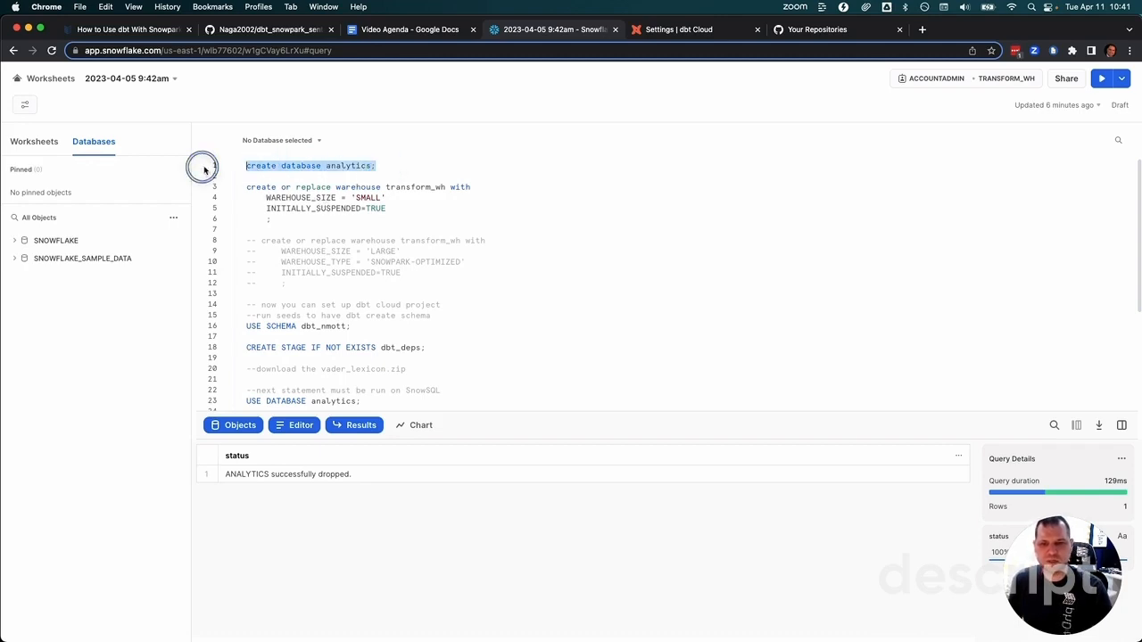
left_click(1101, 78)
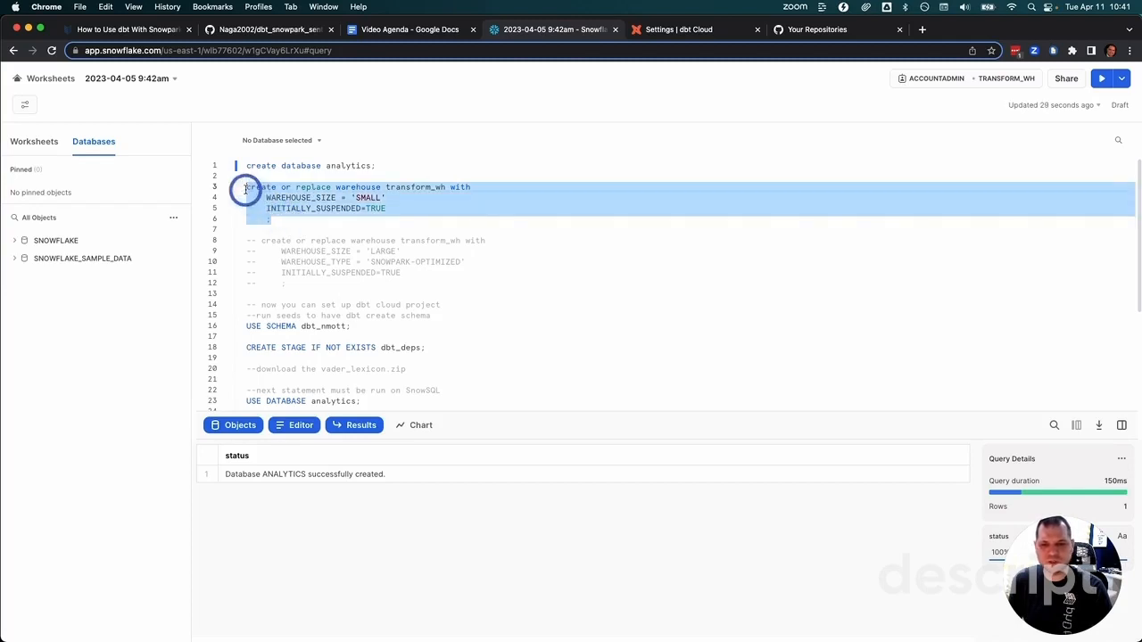
left_click(1101, 79)
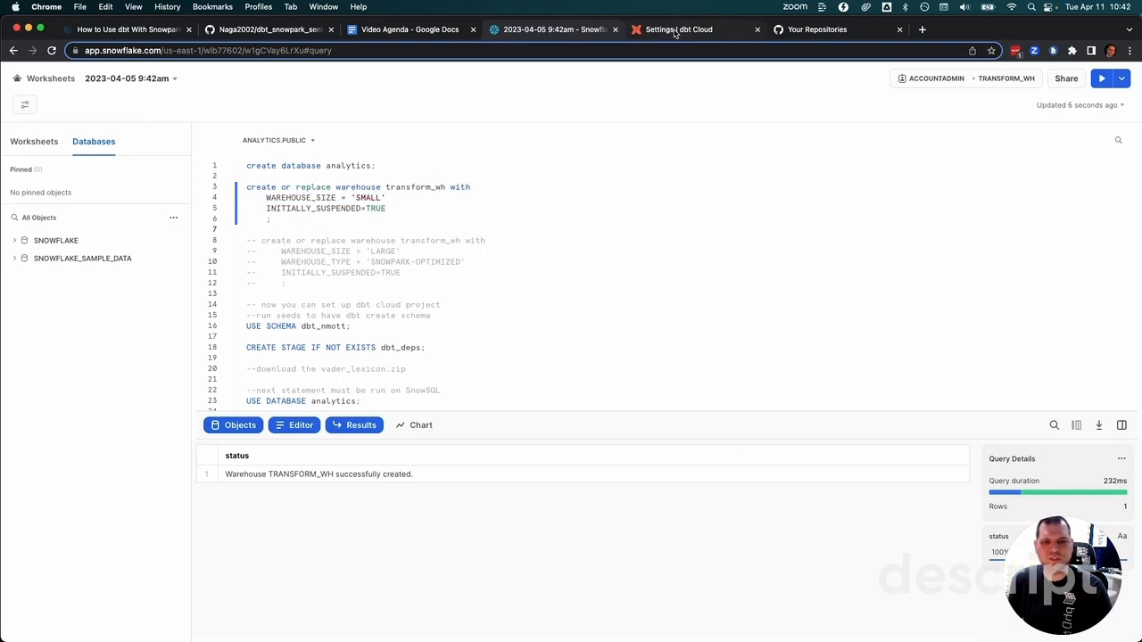
Create a new dbt Cloud project named 'snowflake dbt nlp' from Account Settings
left_click(678, 29)
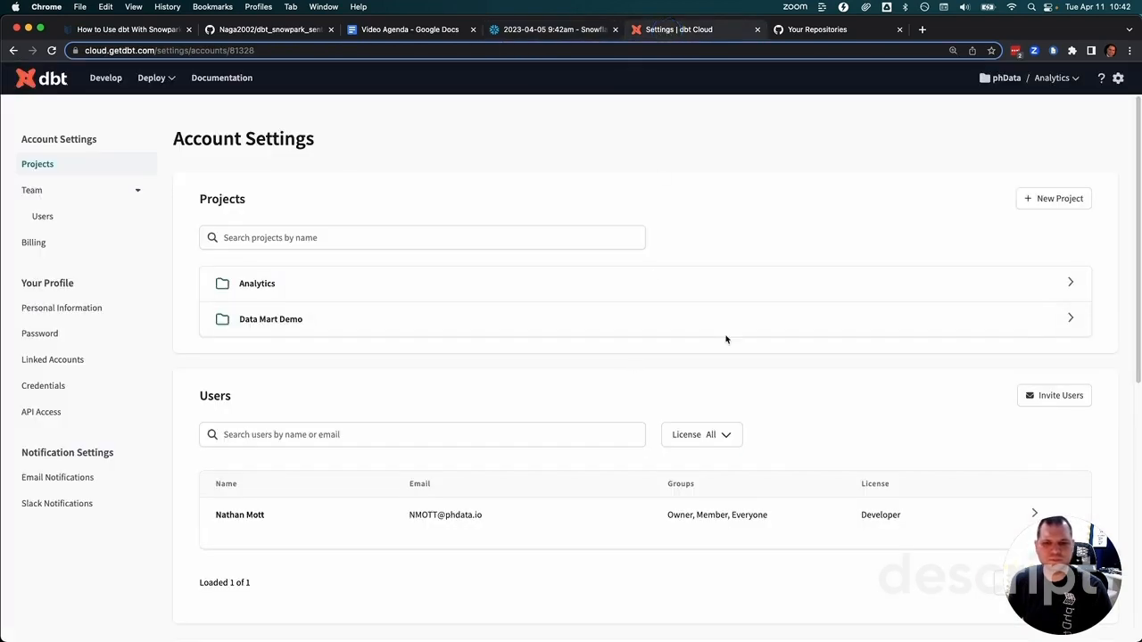
mouse_move(728, 186)
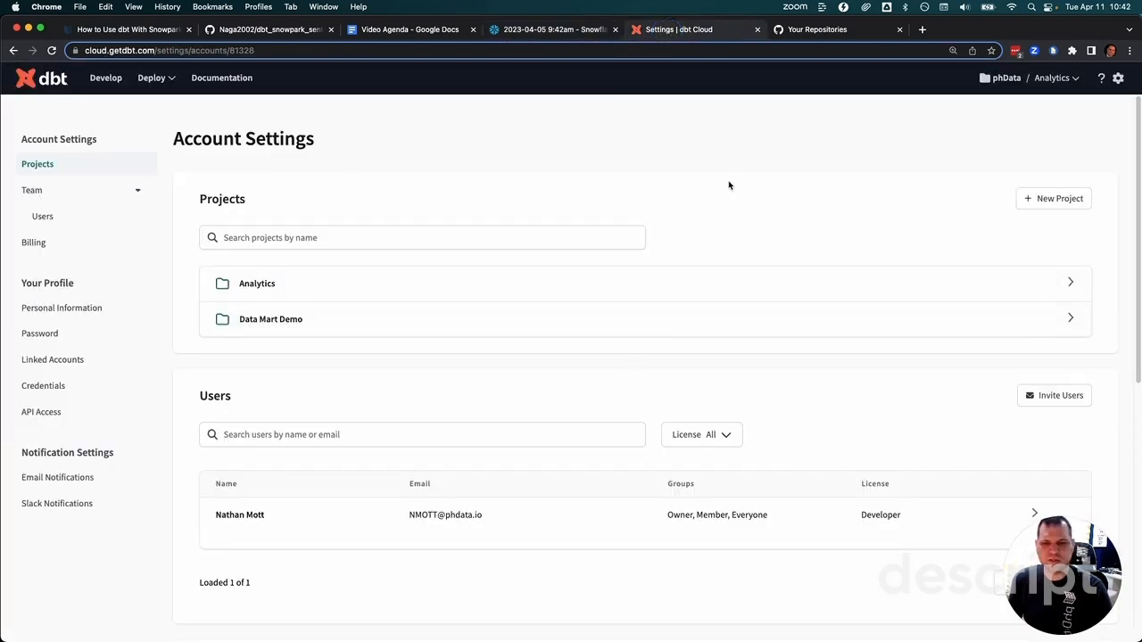
left_click(1118, 78)
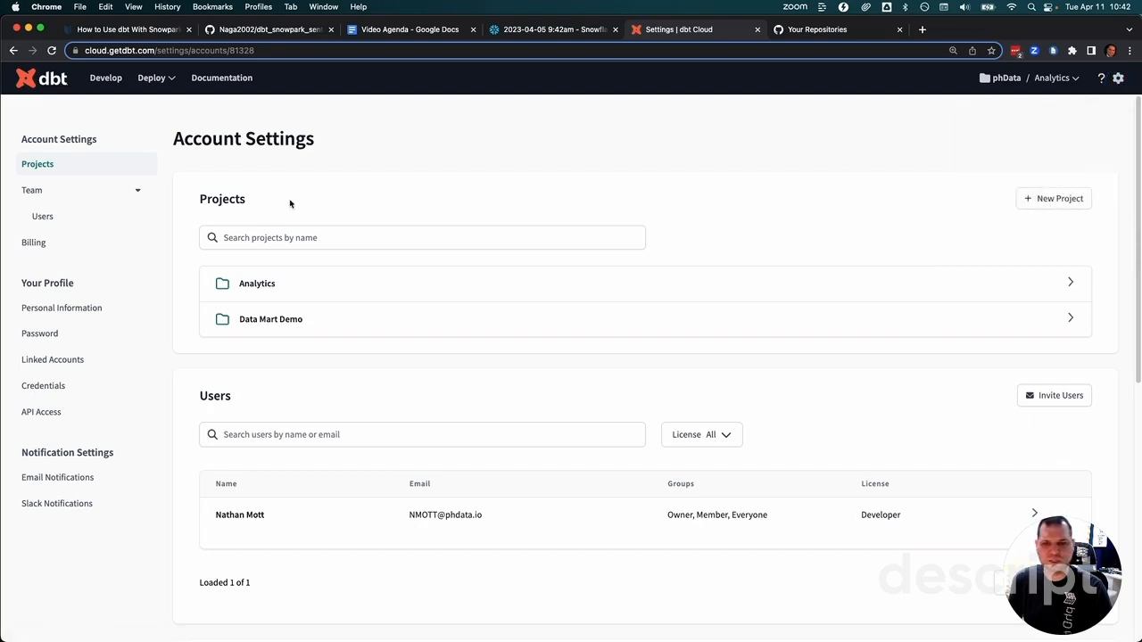
mouse_move(496, 132)
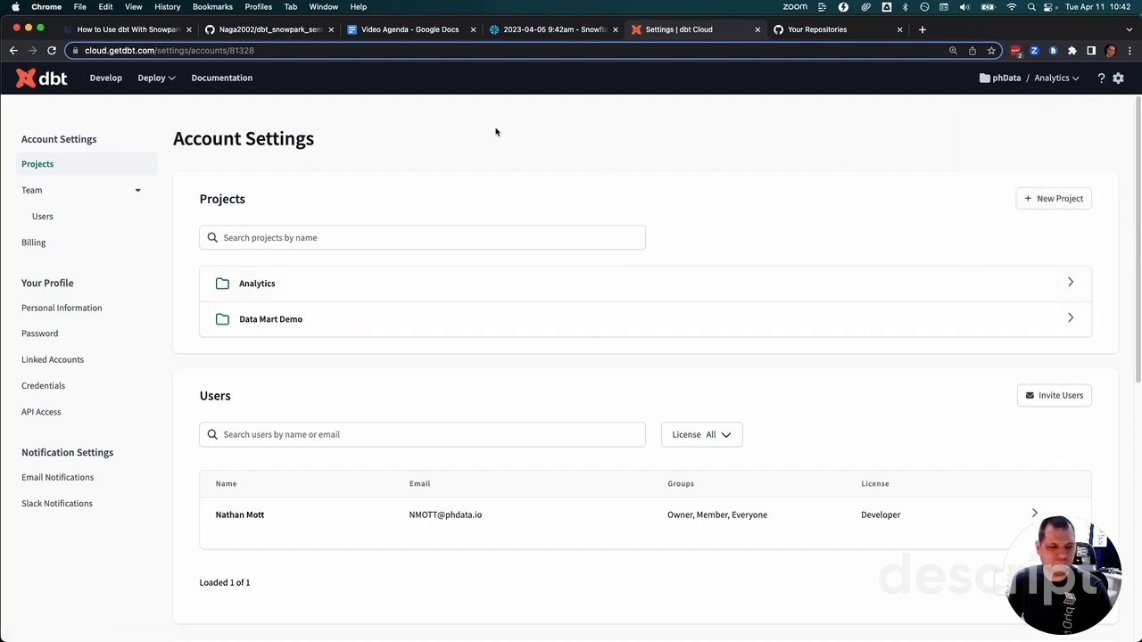
mouse_move(522, 139)
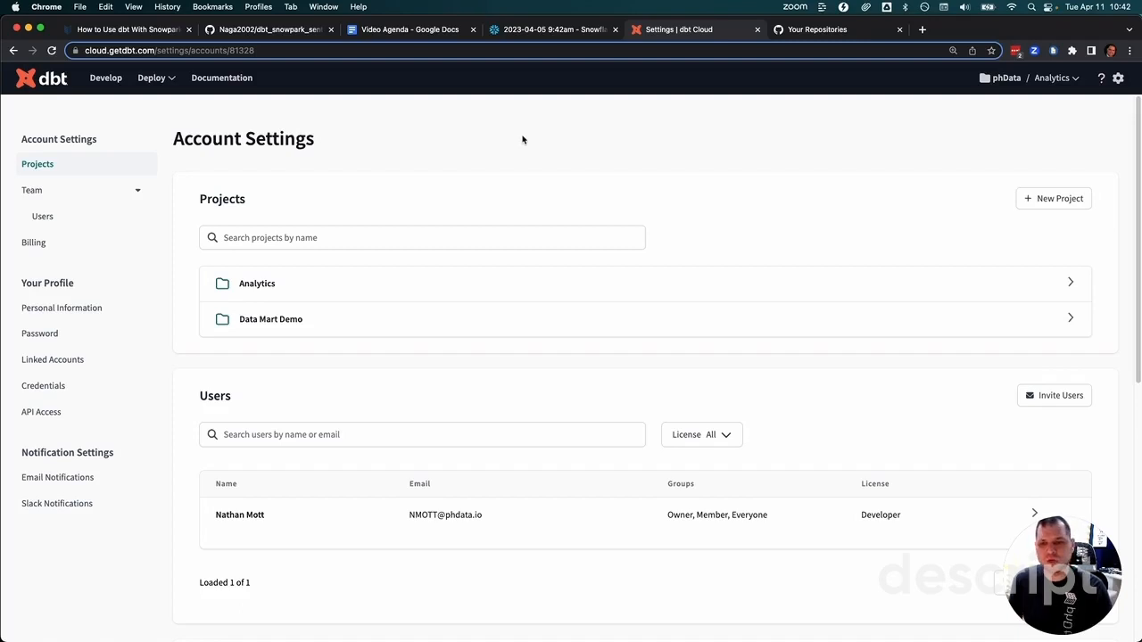
mouse_move(1060, 206)
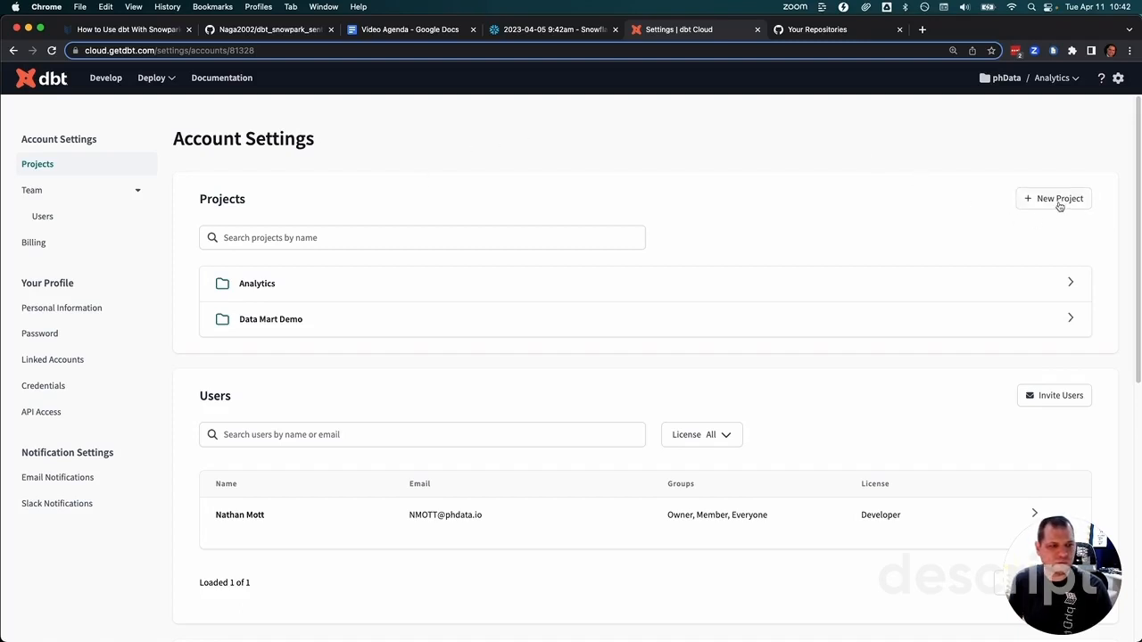
left_click(1054, 198)
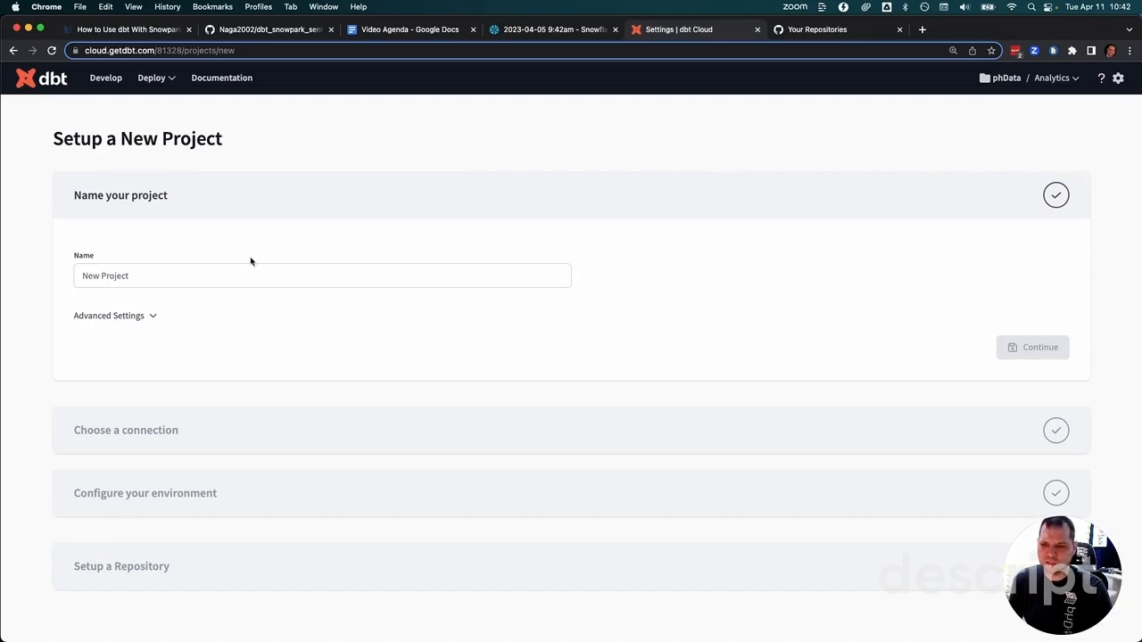
left_click(321, 275)
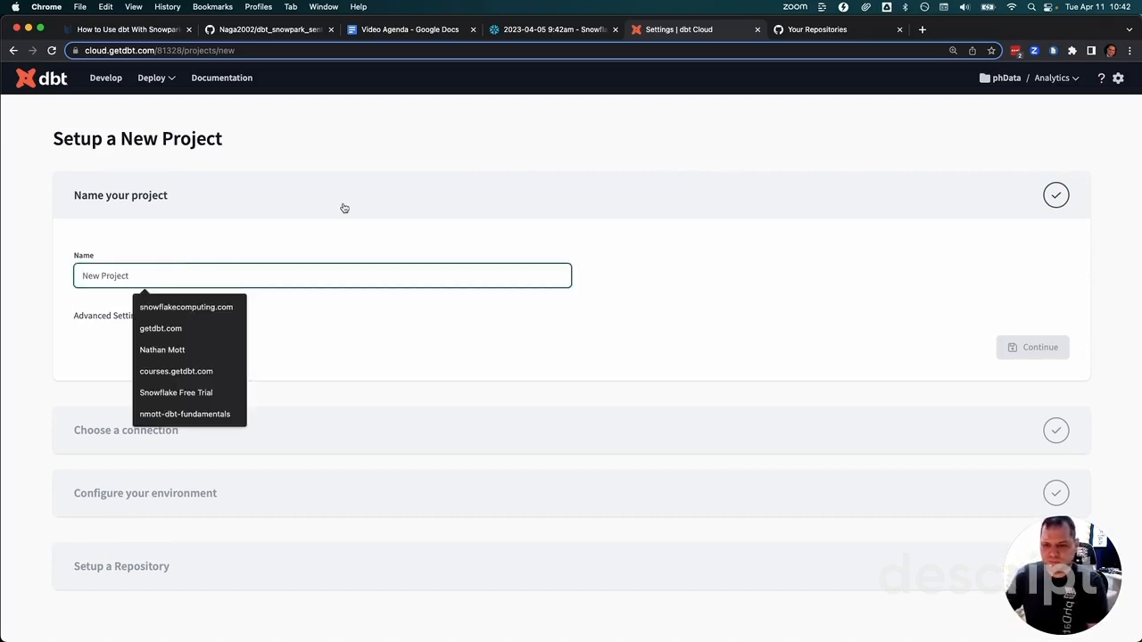
type("snowf")
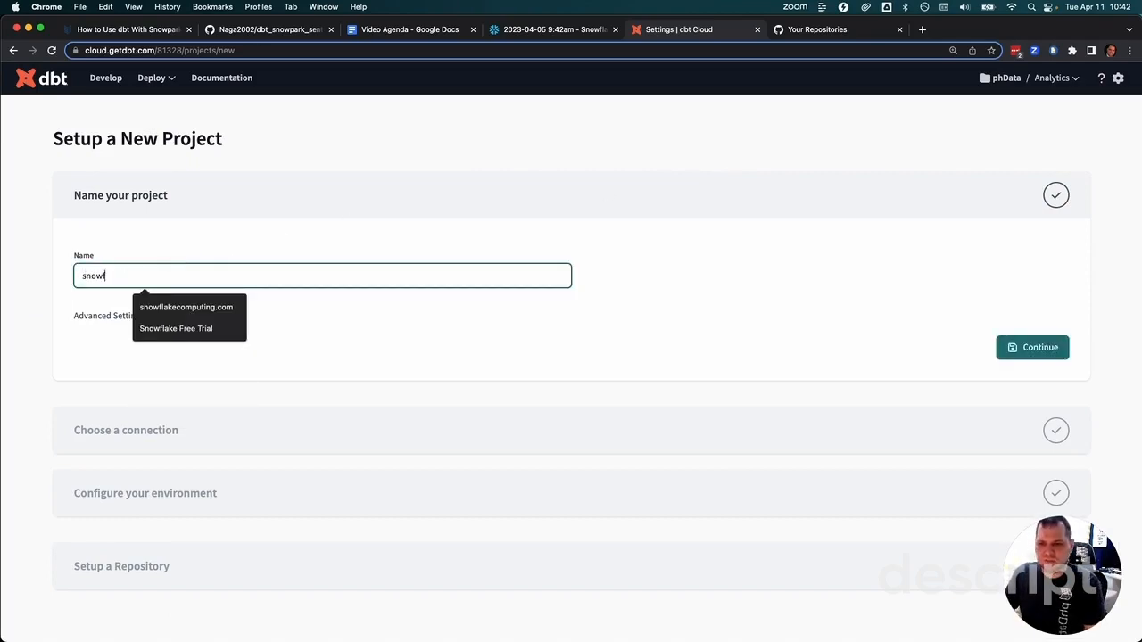
type("lake dbt")
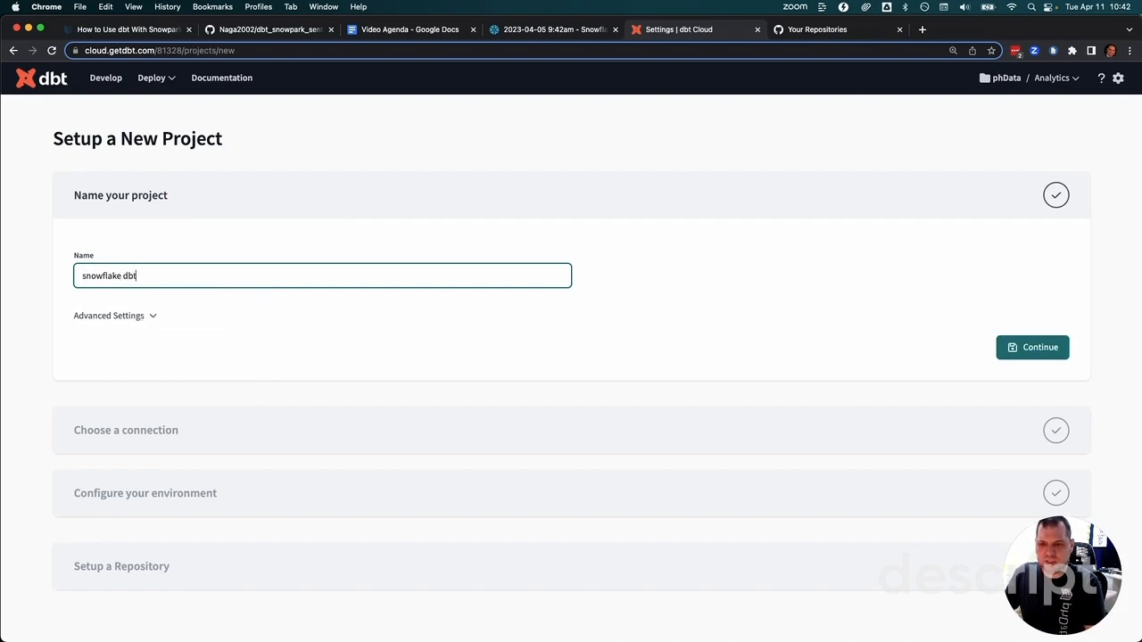
type("nlp")
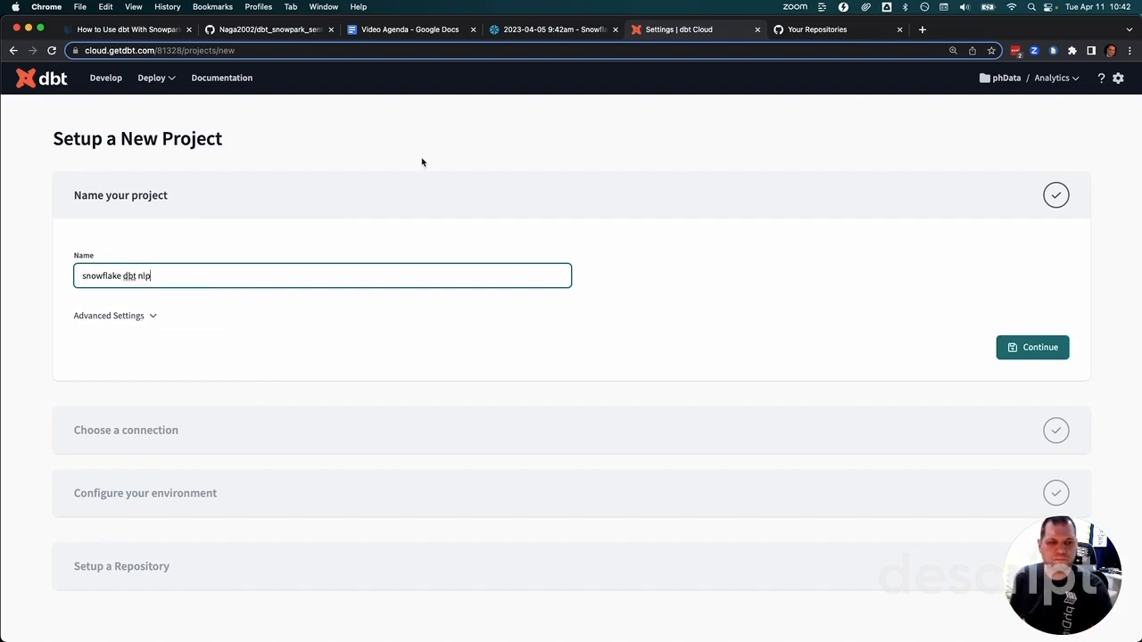
mouse_move(336, 355)
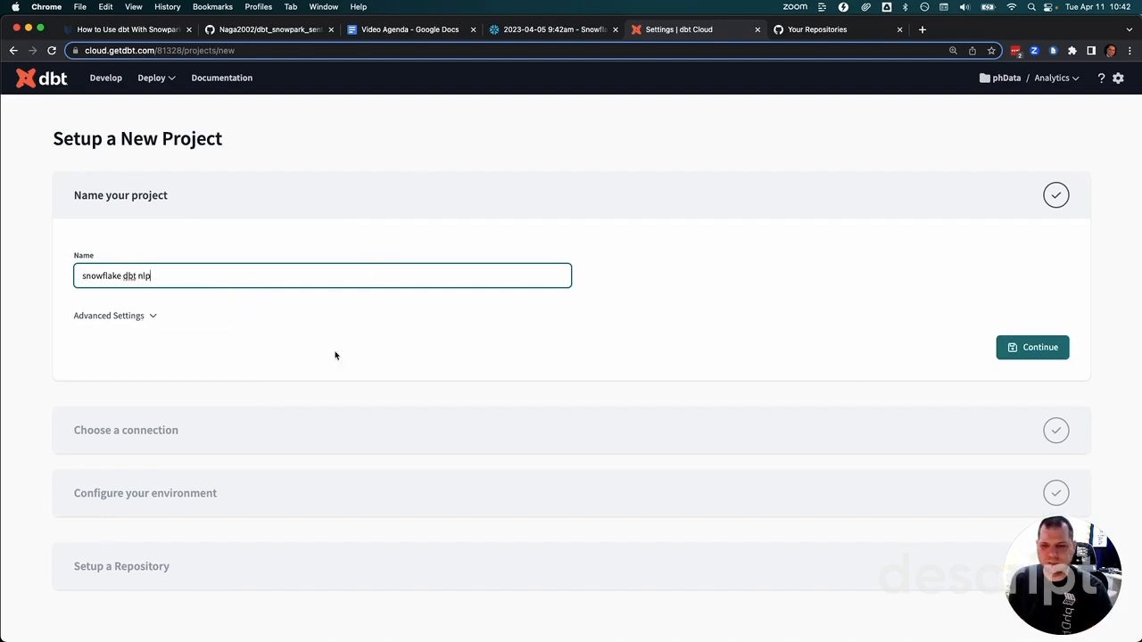
left_click(1032, 347)
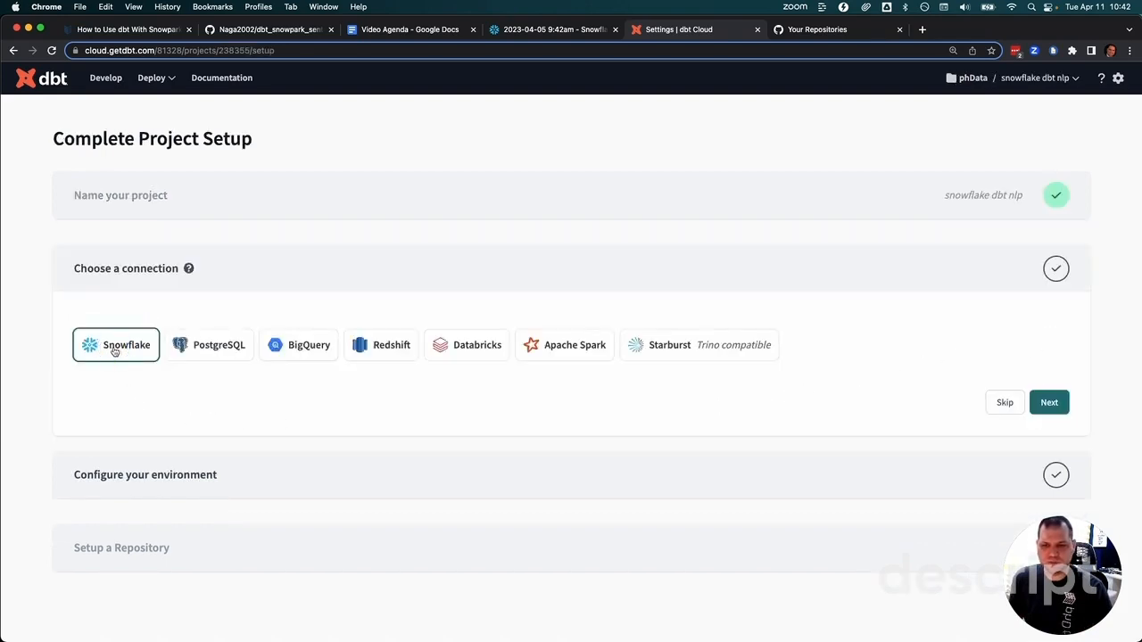
Choose Snowflake, name the connection 'Snowflake dbt nlp', and fetch the account identifier
left_click(1049, 402)
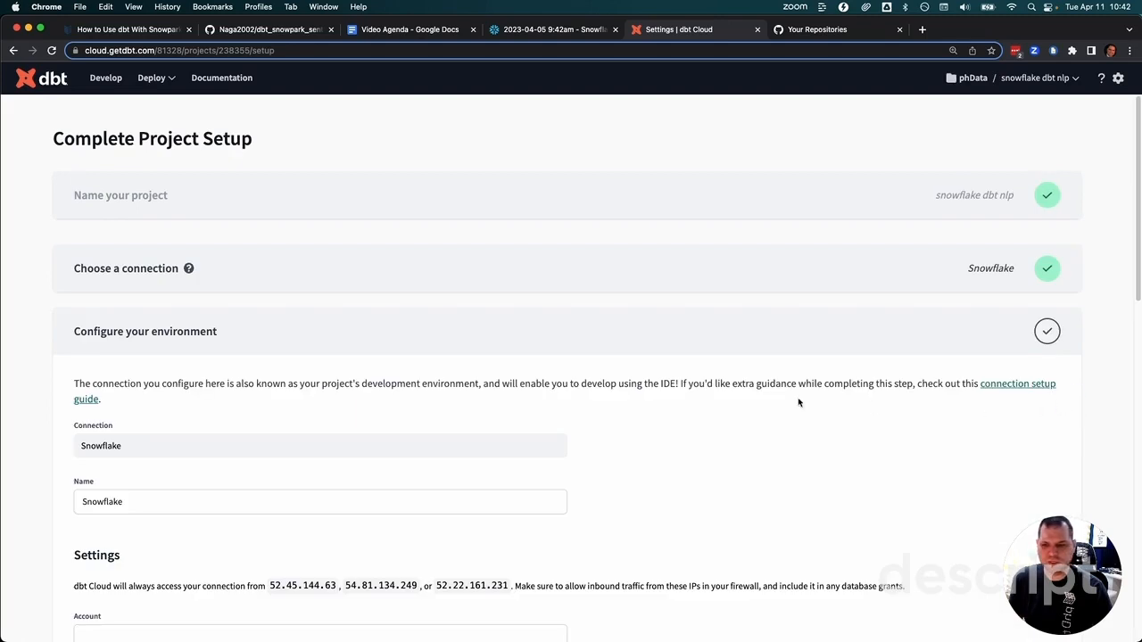
scroll("down", 3)
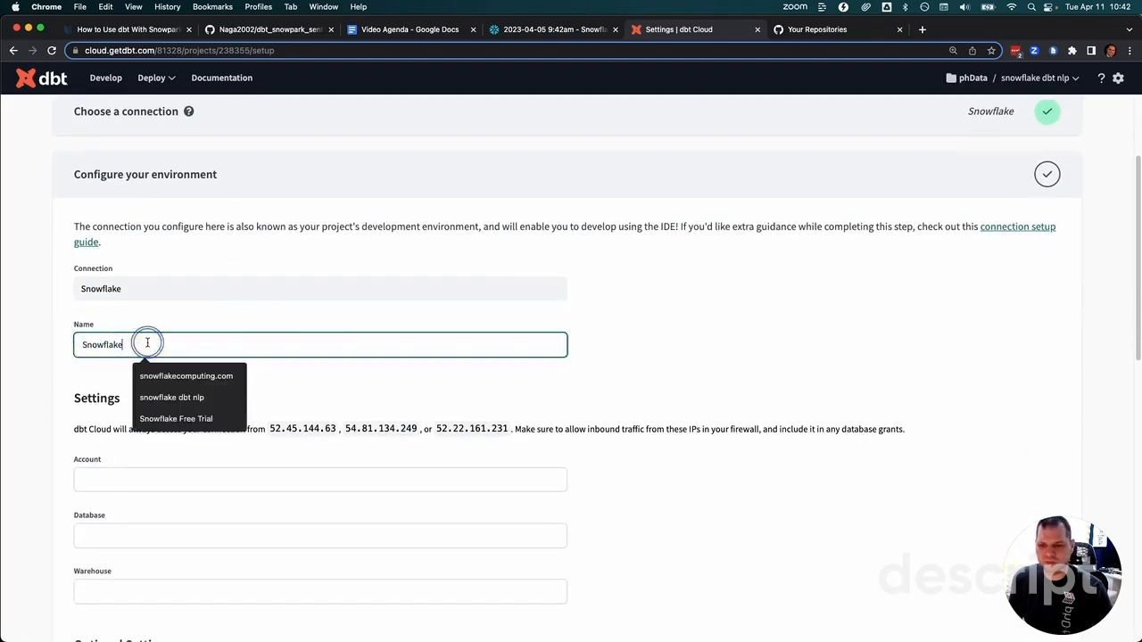
type("dbt")
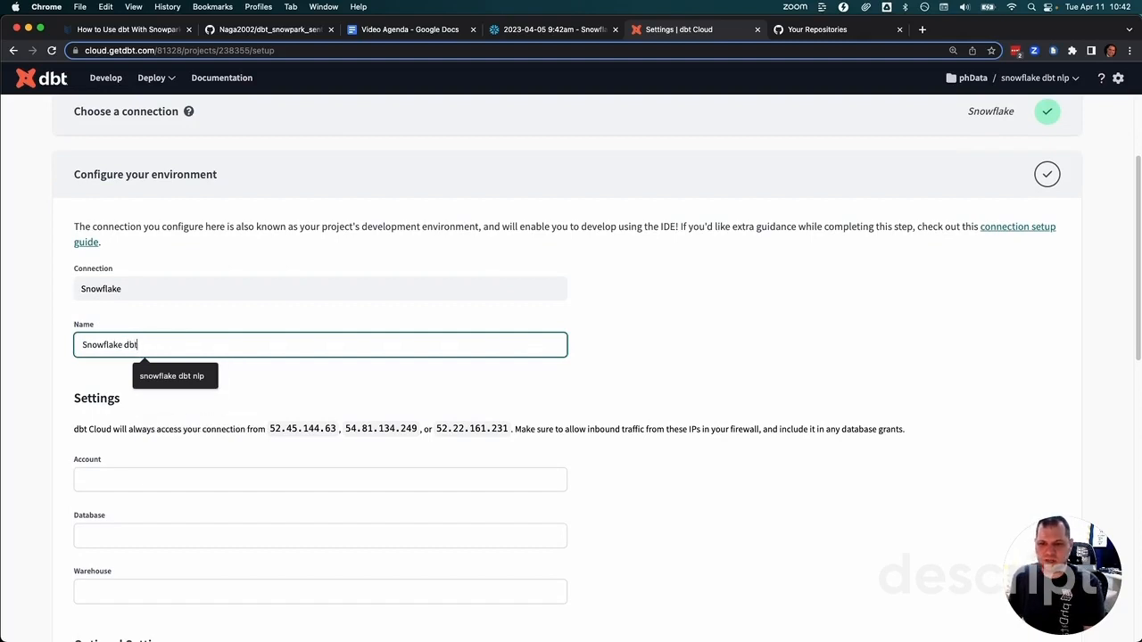
type("nlp")
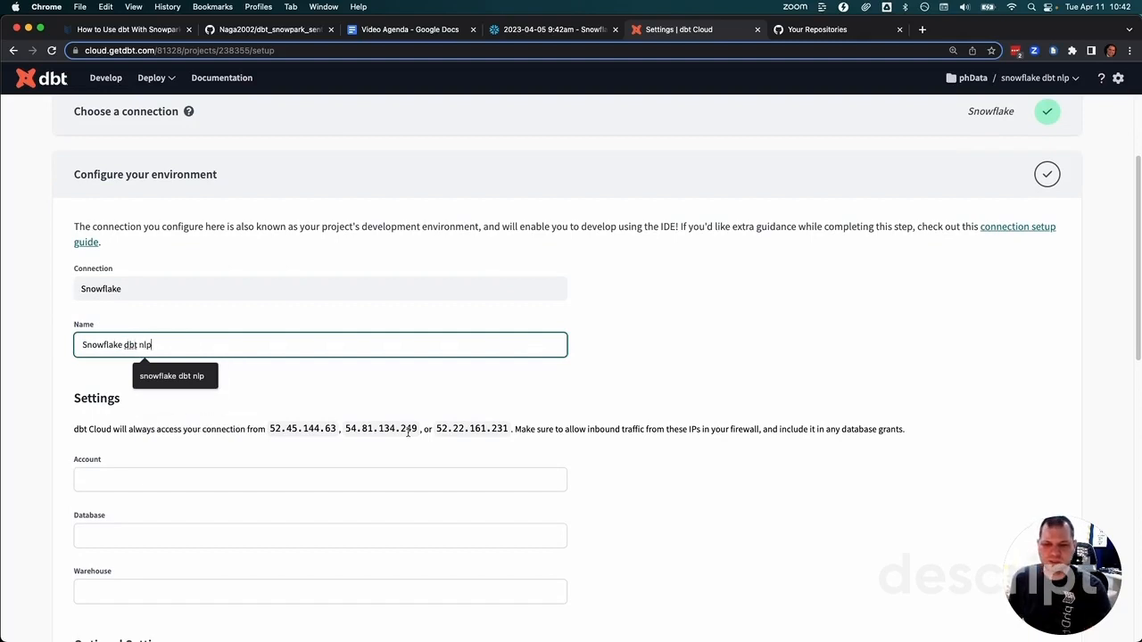
scroll("down", 3)
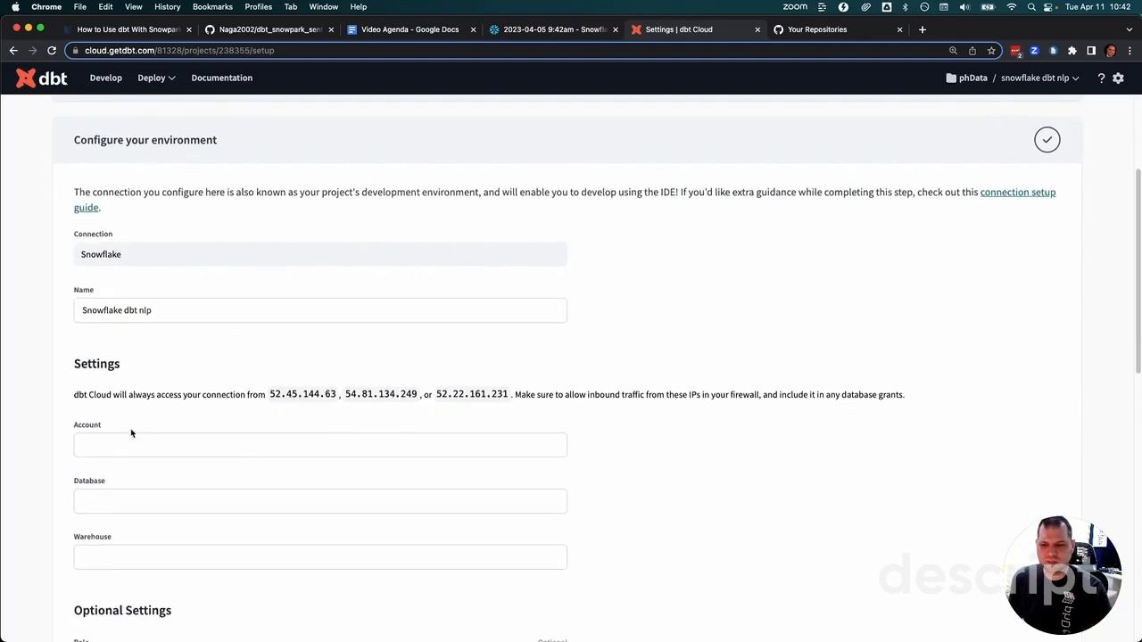
left_click(319, 444)
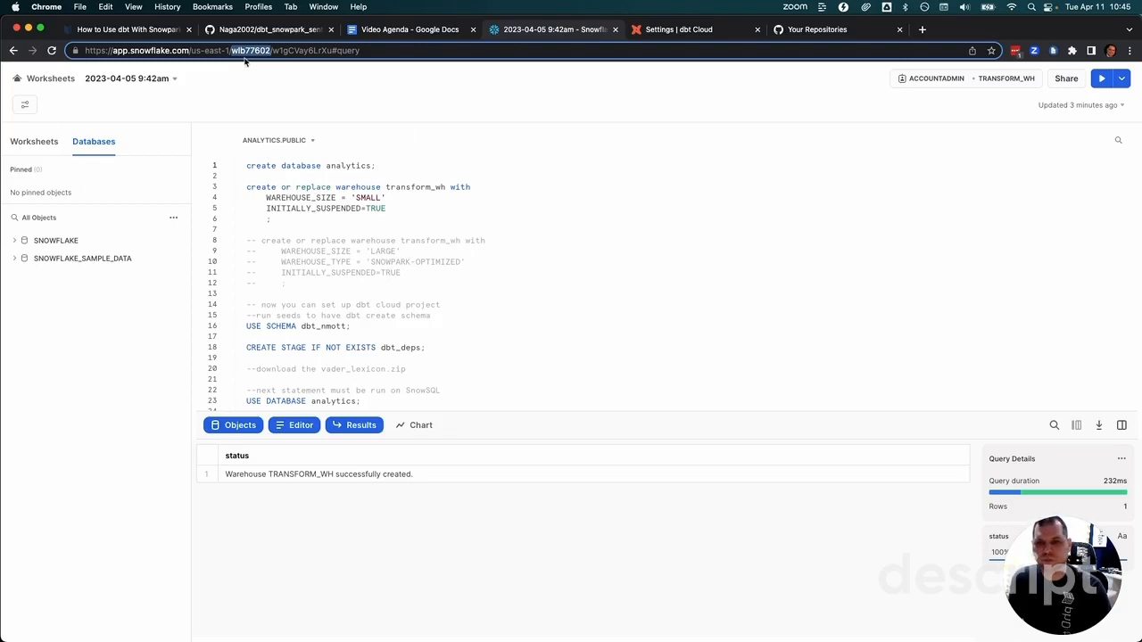
left_click(678, 29)
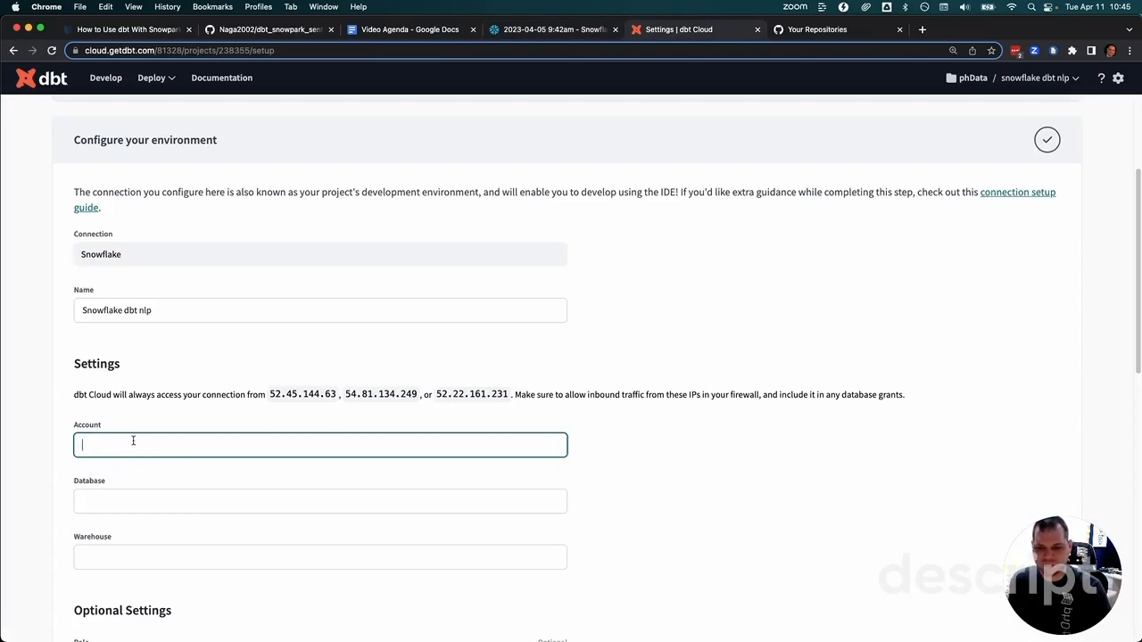
Enter Account wlb77602.us-east-1, pick Database analytics, and set Warehouse transform_wh
type("wlb77602.us-east-1")
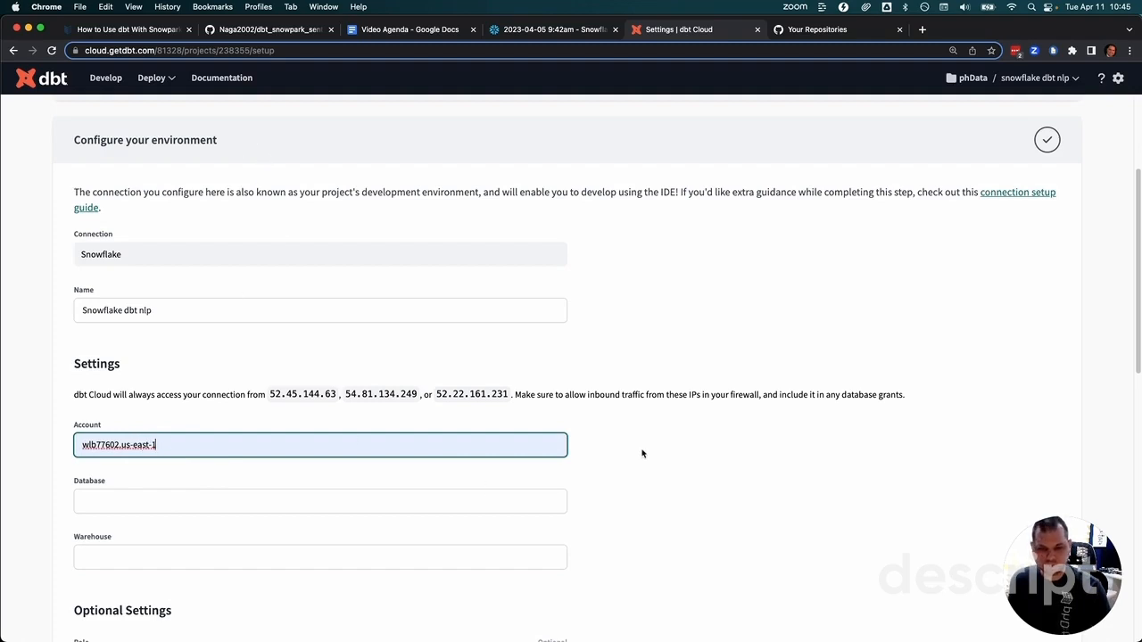
left_click(321, 500)
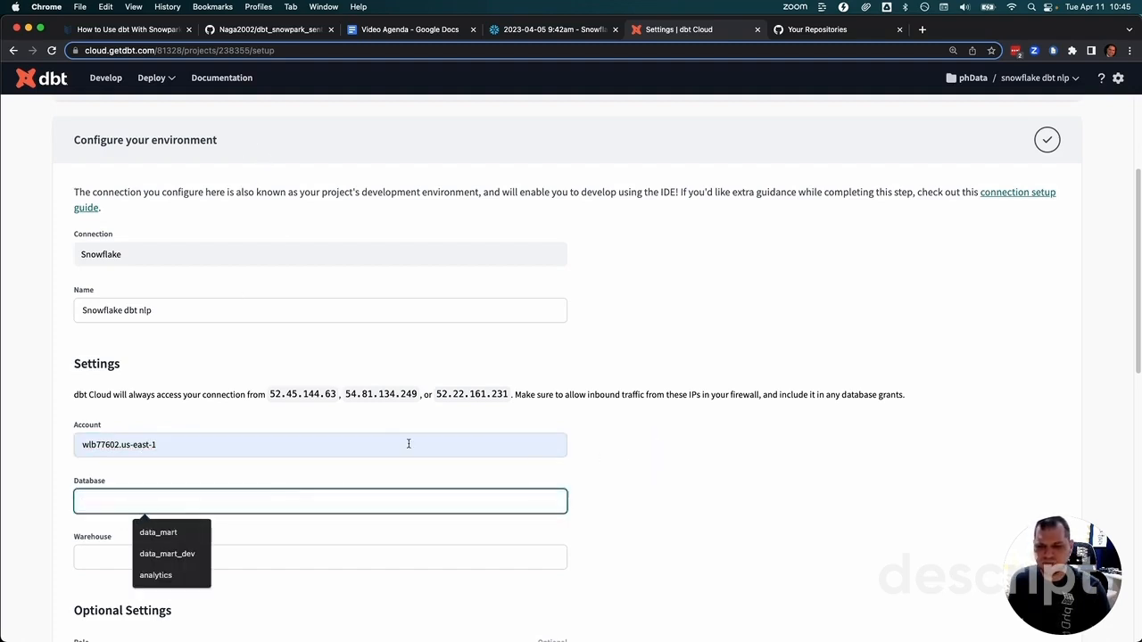
left_click(155, 575)
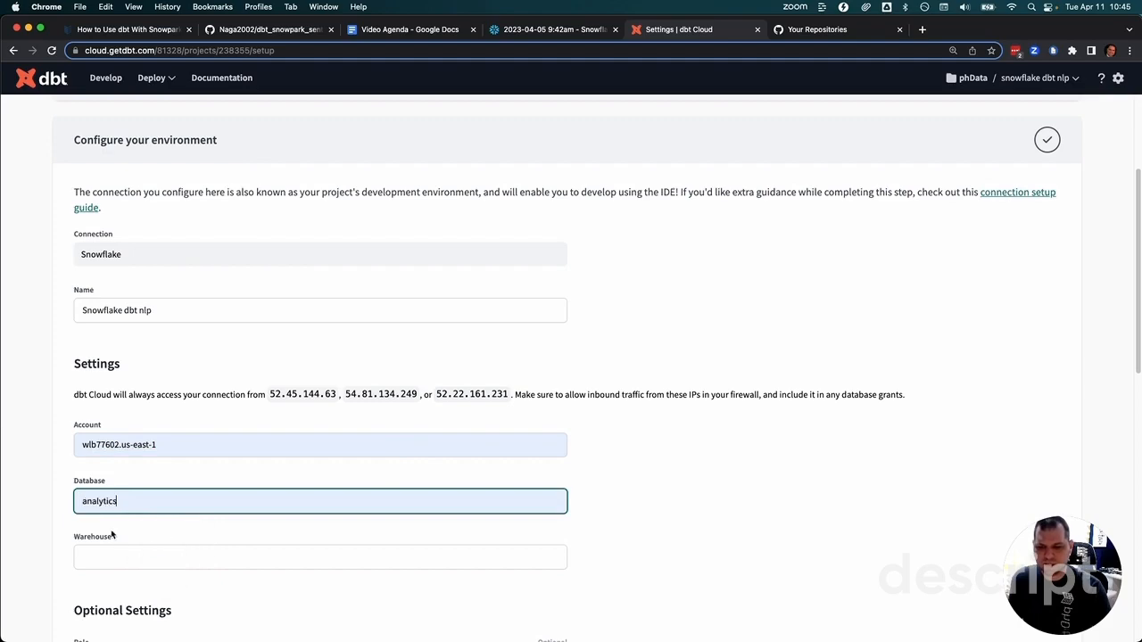
type("transform_wh")
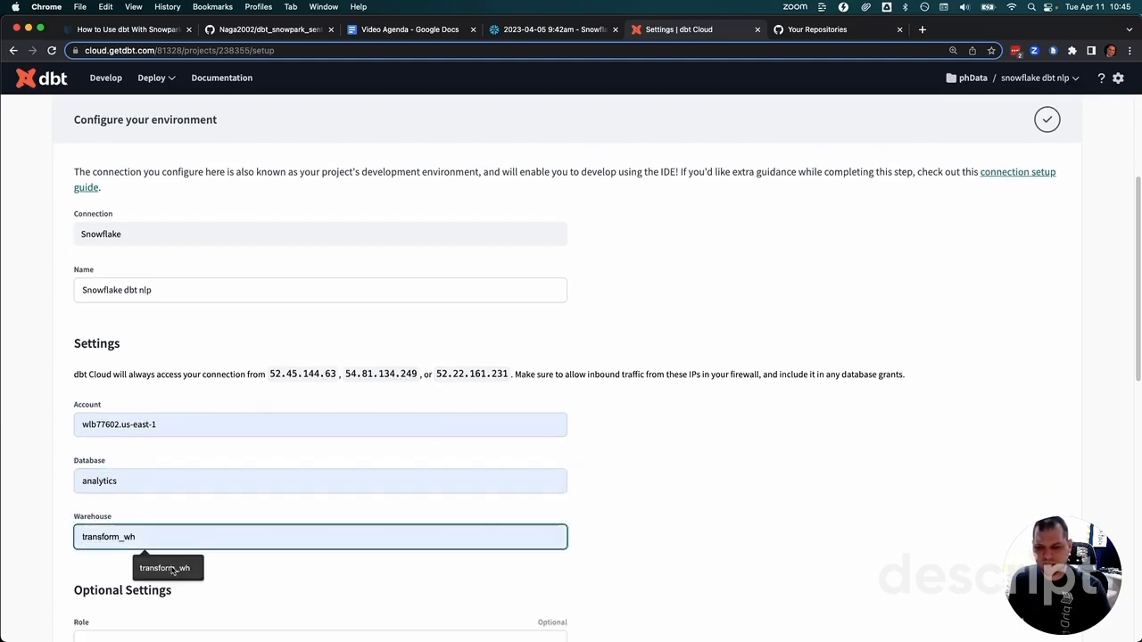
scroll("down", 3)
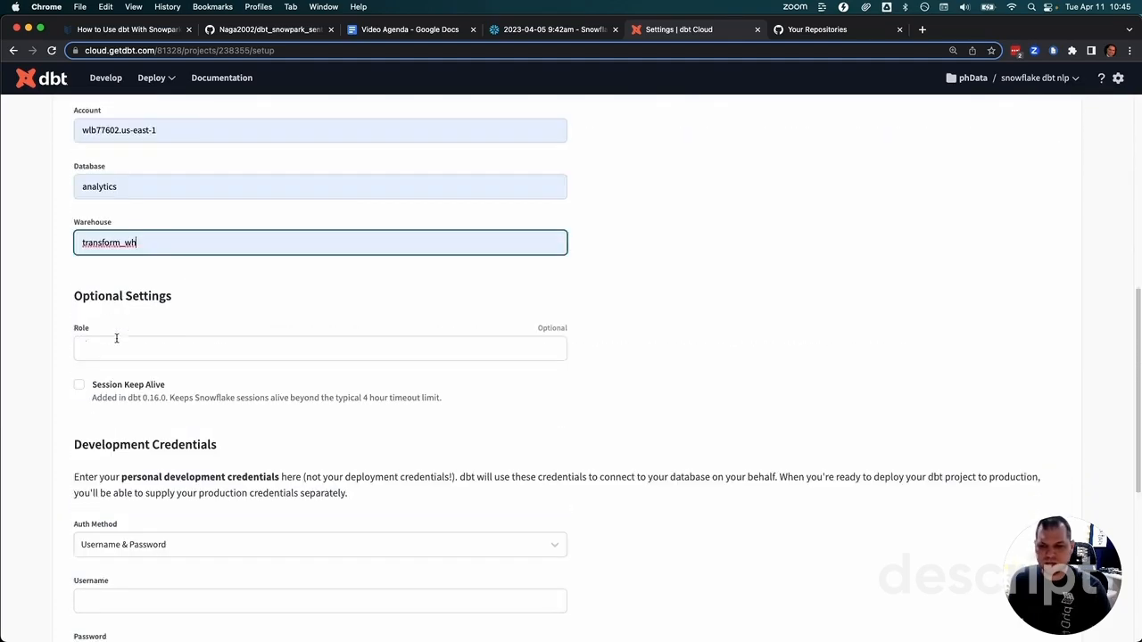
scroll("down", 3)
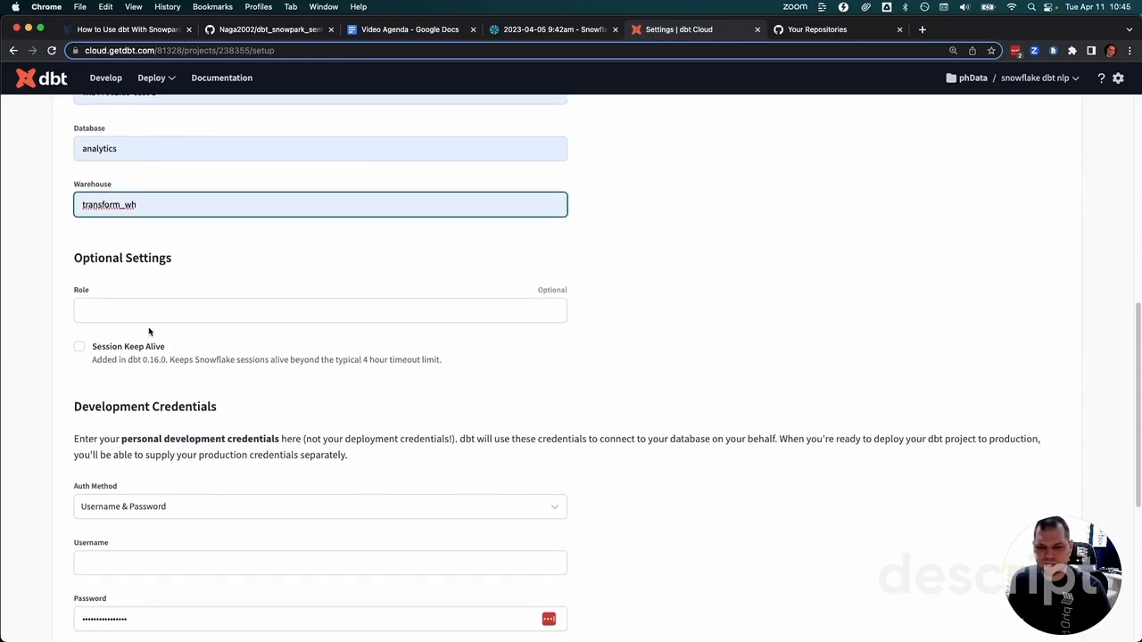
scroll("down", 3)
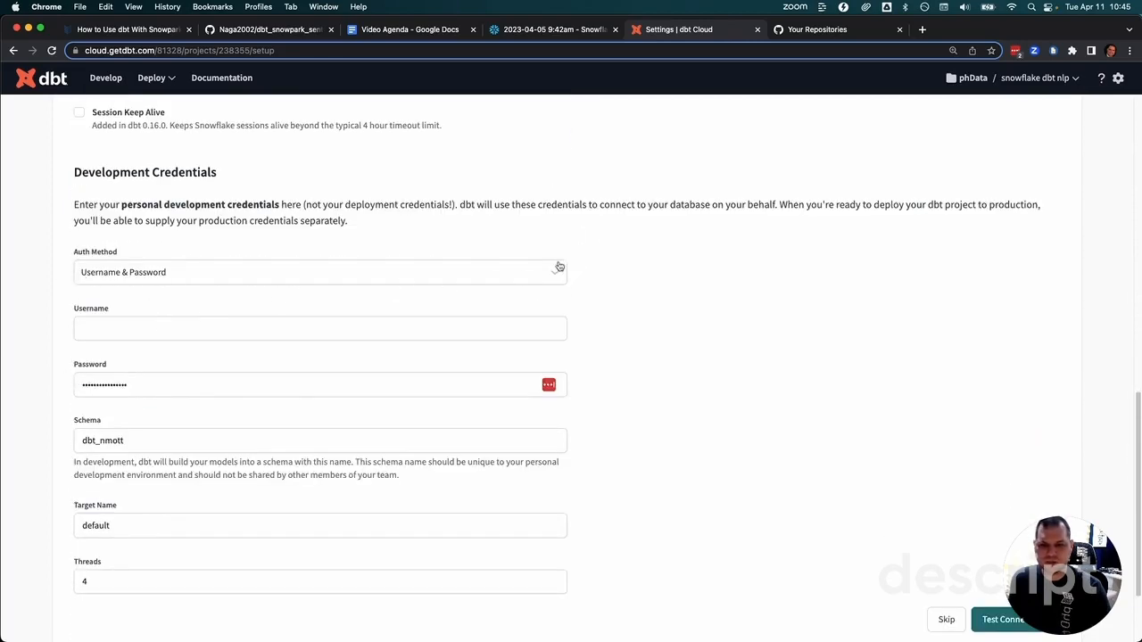
Set username dbtsnowparknlp, check the schema, and pass the Snowflake connection test
left_click(319, 272)
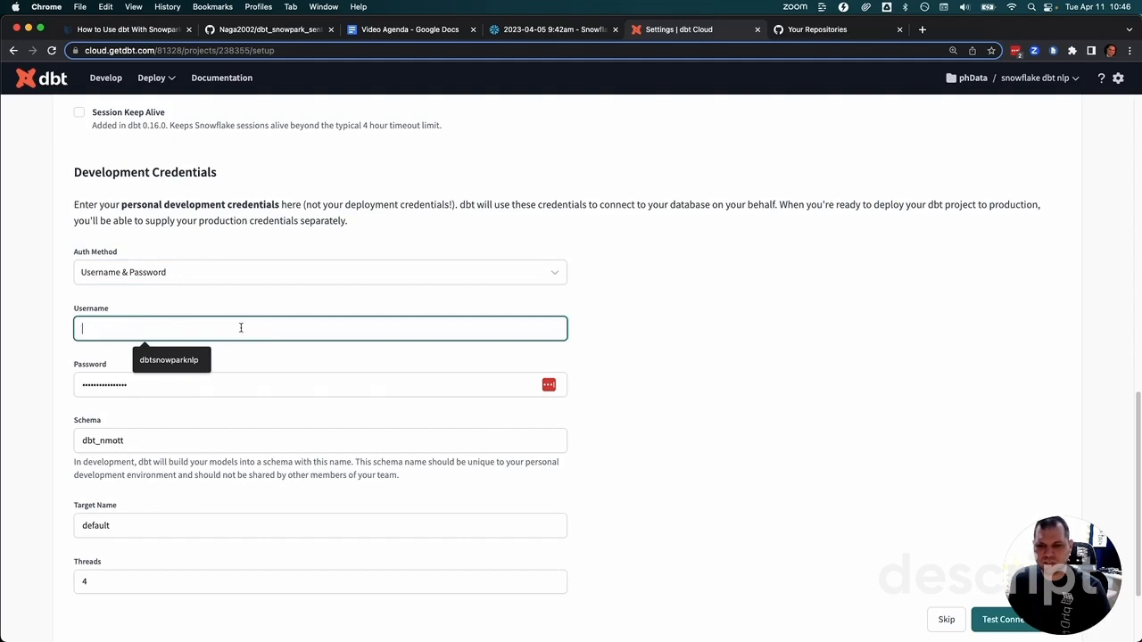
left_click(168, 360)
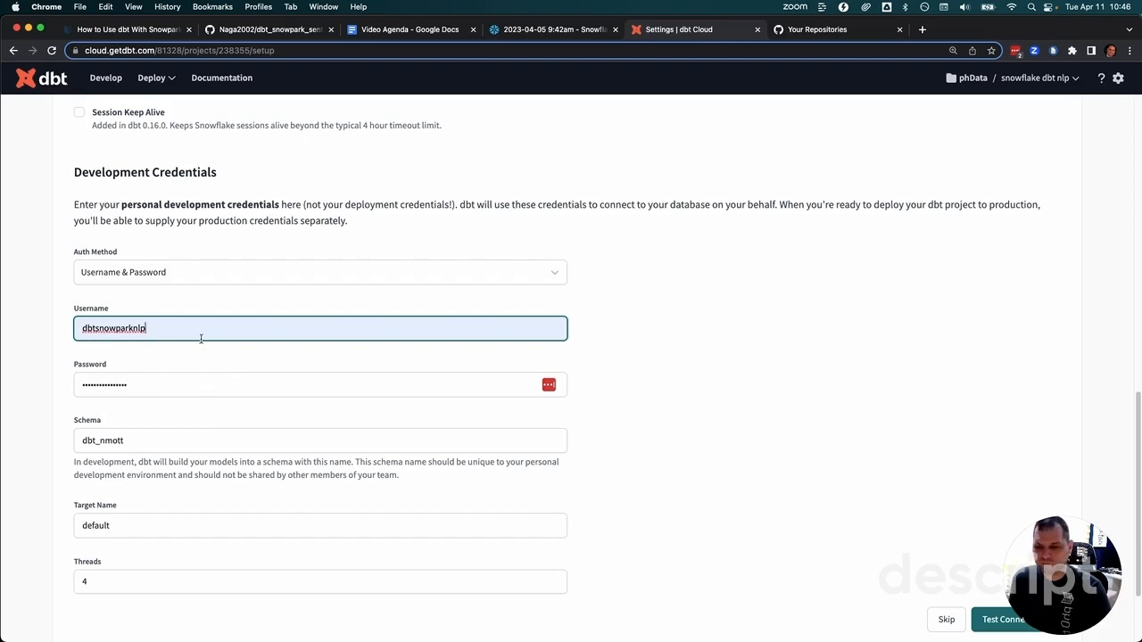
mouse_move(200, 339)
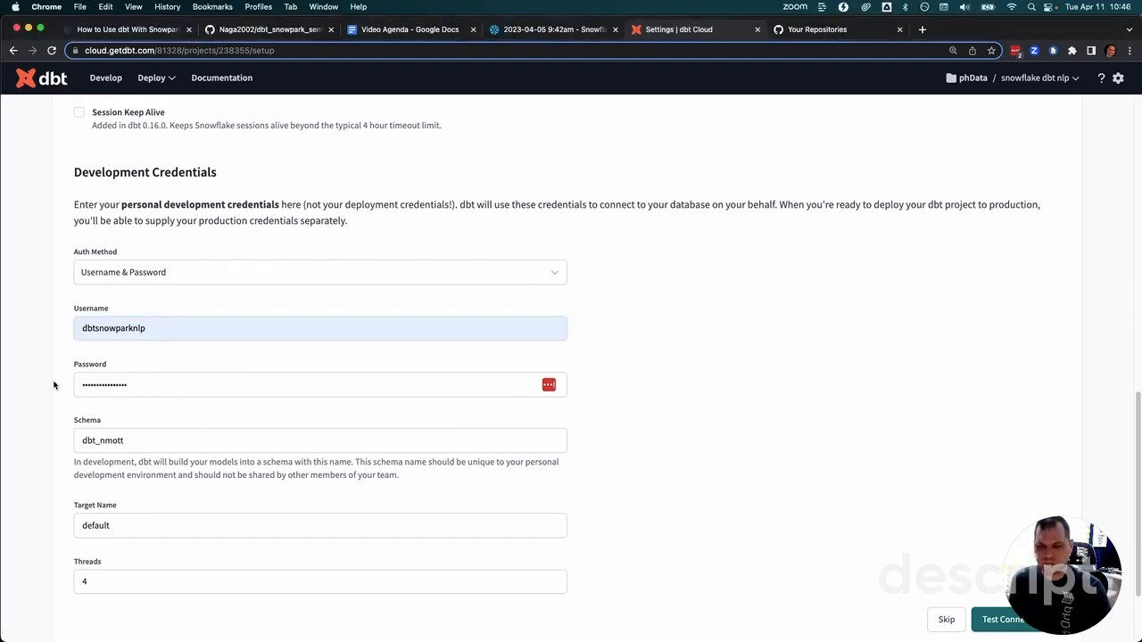
scroll("down", 3)
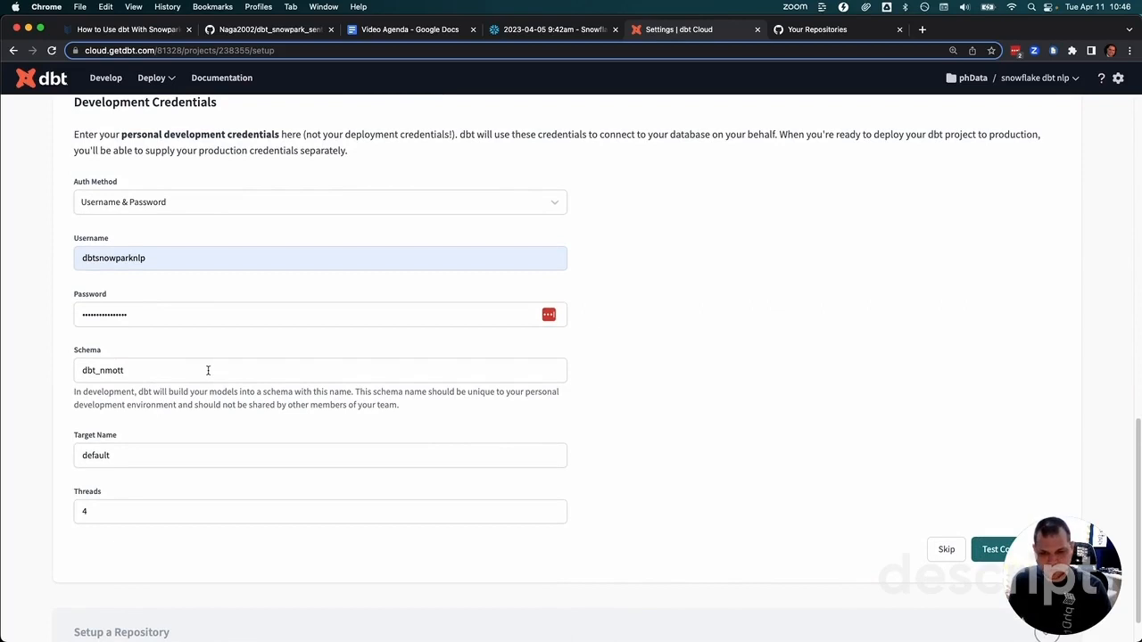
scroll("down", 3)
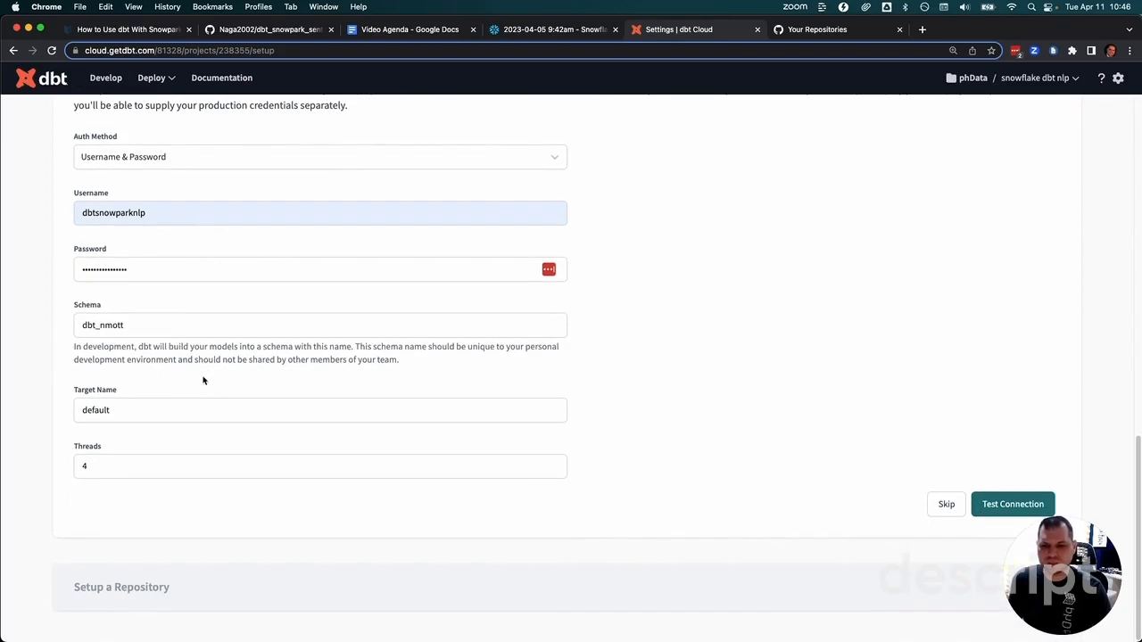
mouse_move(132, 351)
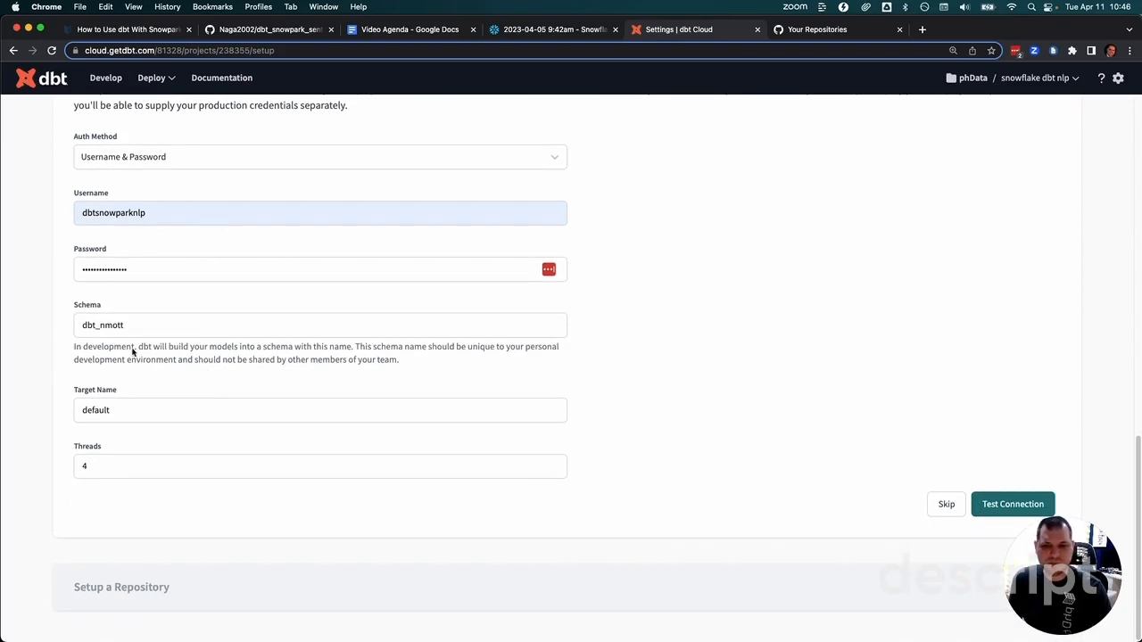
left_click(158, 324)
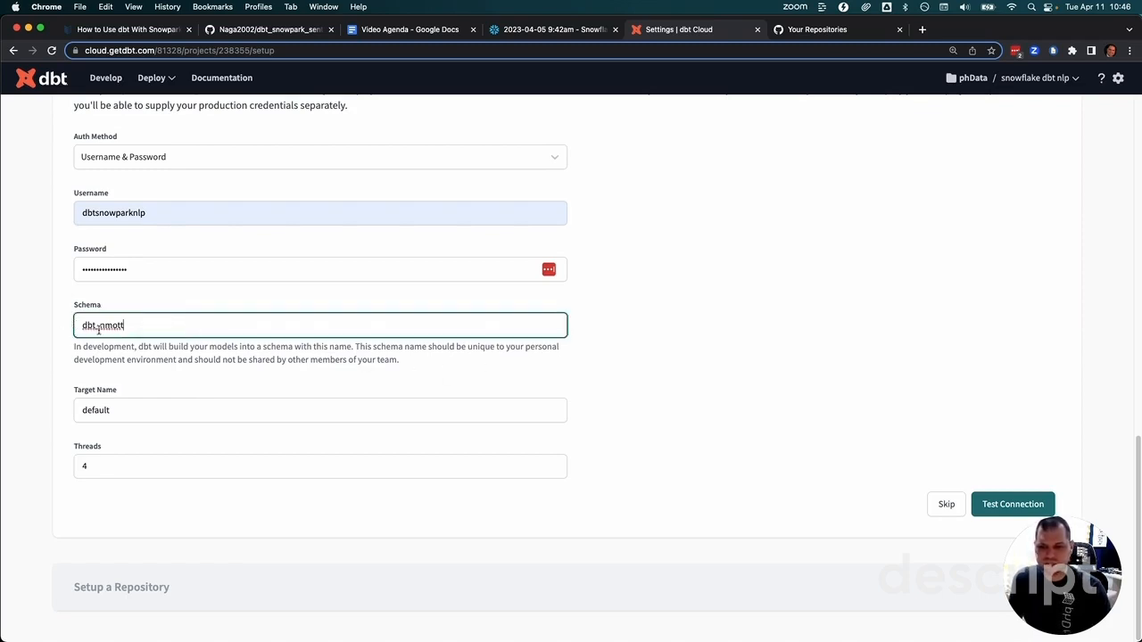
mouse_move(629, 511)
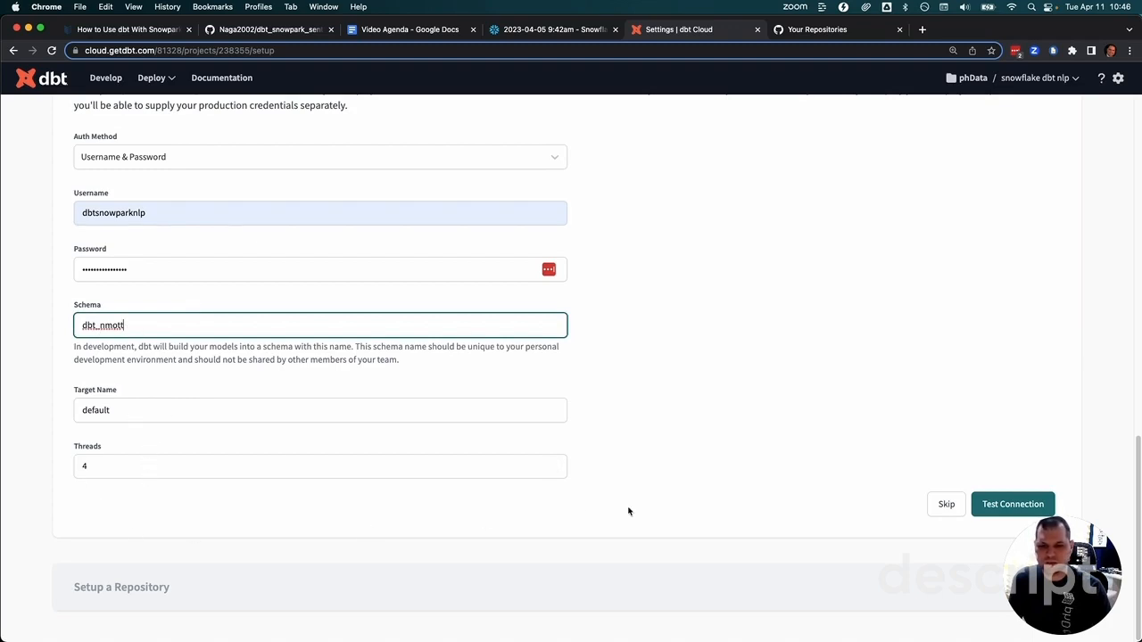
left_click(1012, 504)
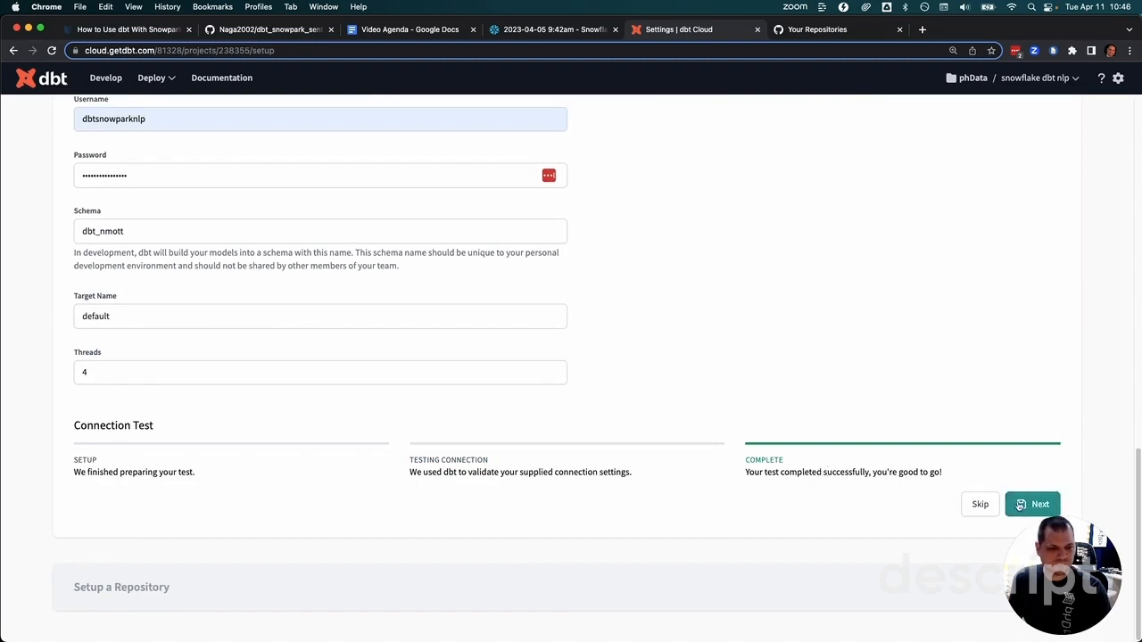
left_click(1032, 504)
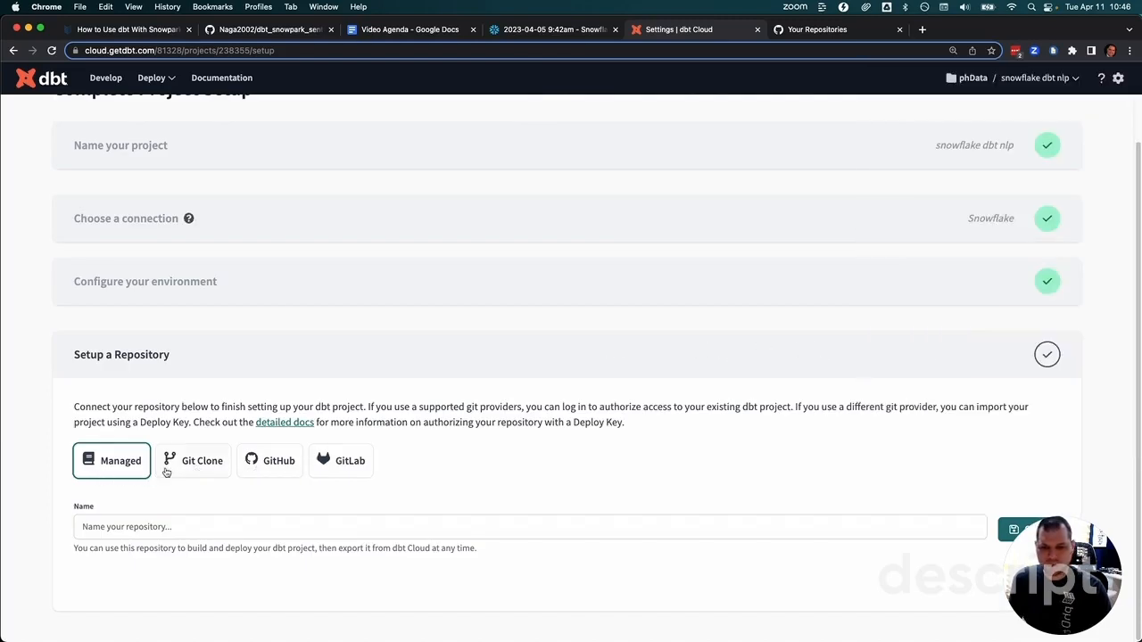
Select Git Clone as the repository method, then return to the forked GitHub repository
left_click(193, 461)
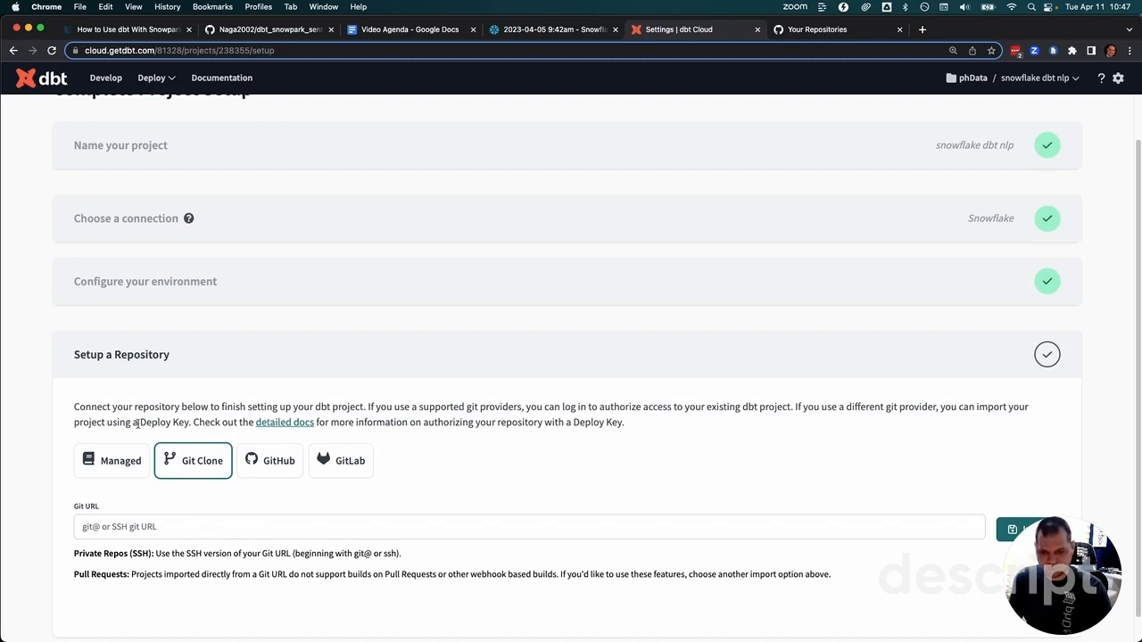
mouse_move(463, 525)
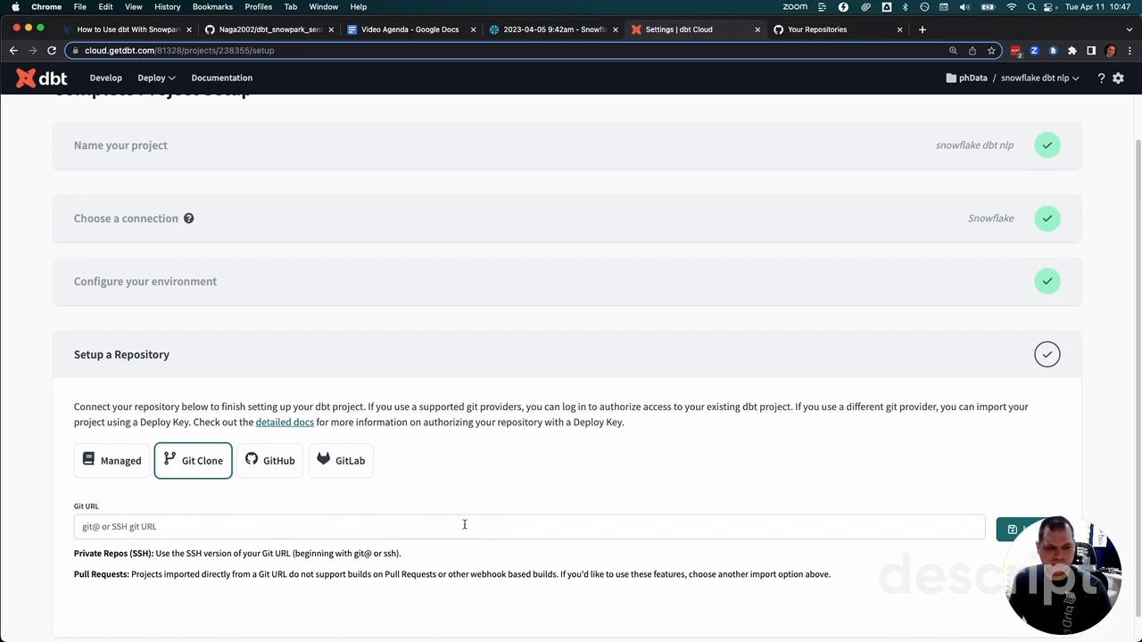
scroll("down", 3)
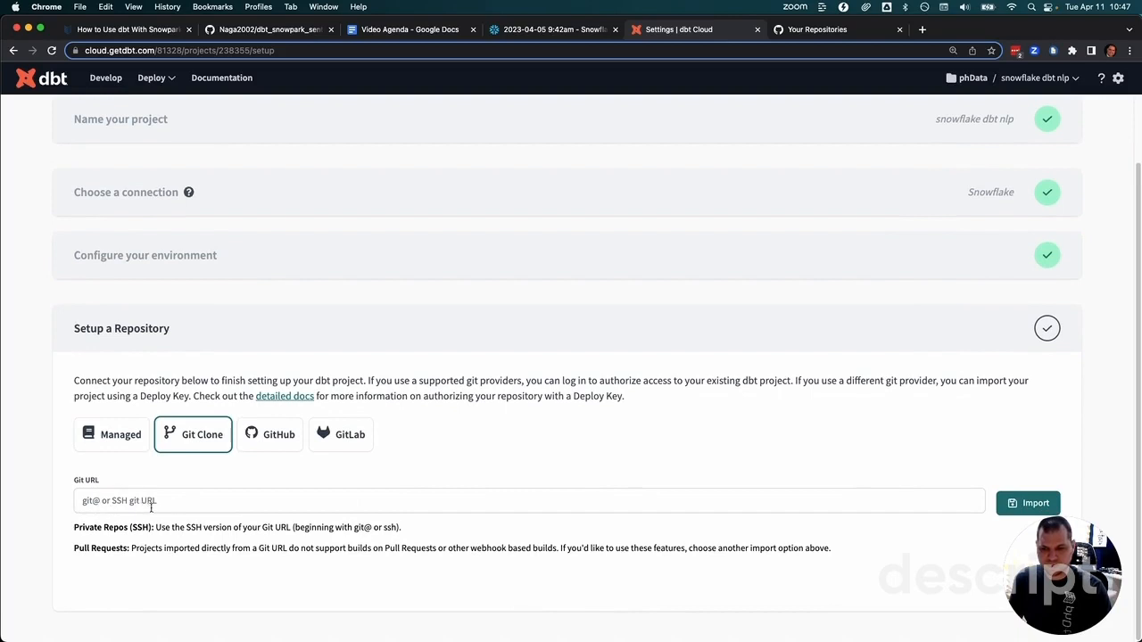
mouse_move(376, 69)
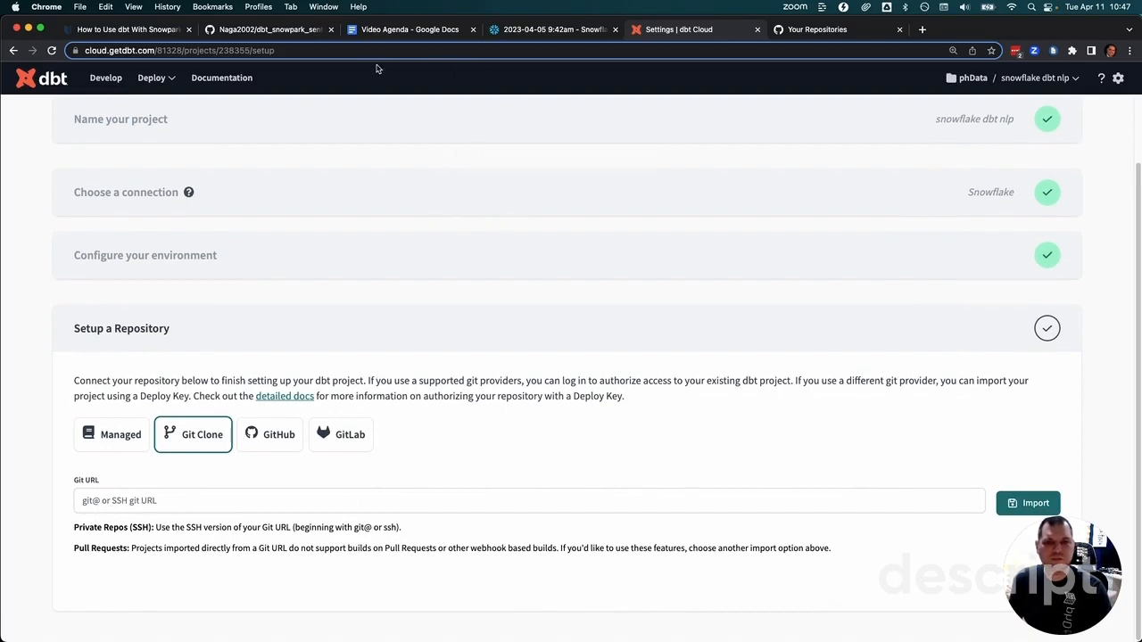
left_click(267, 29)
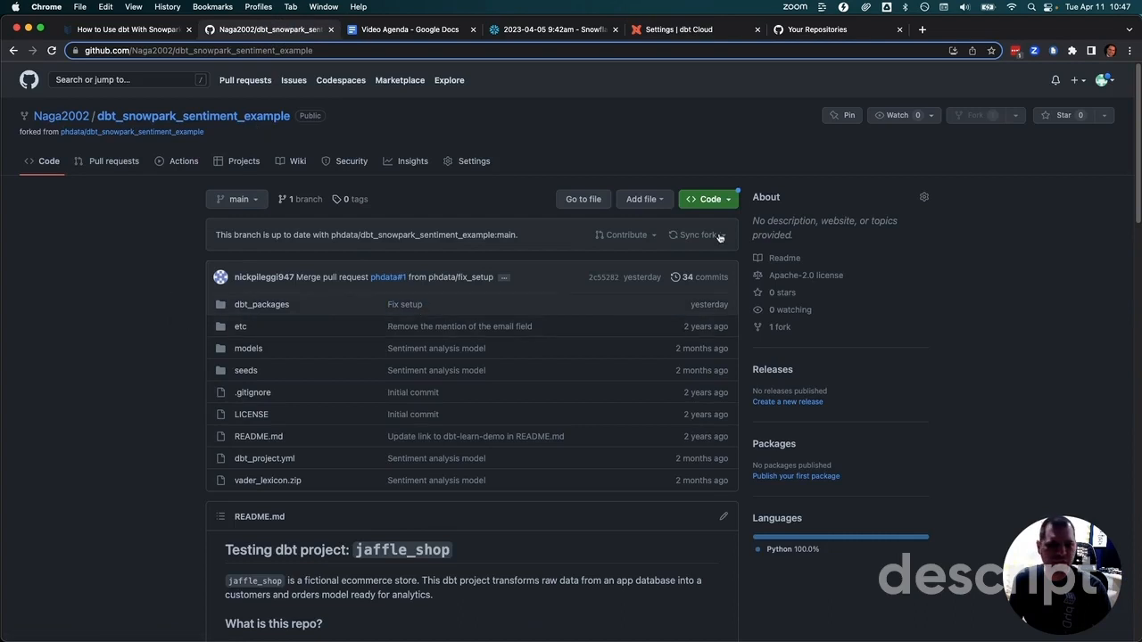
left_click(708, 199)
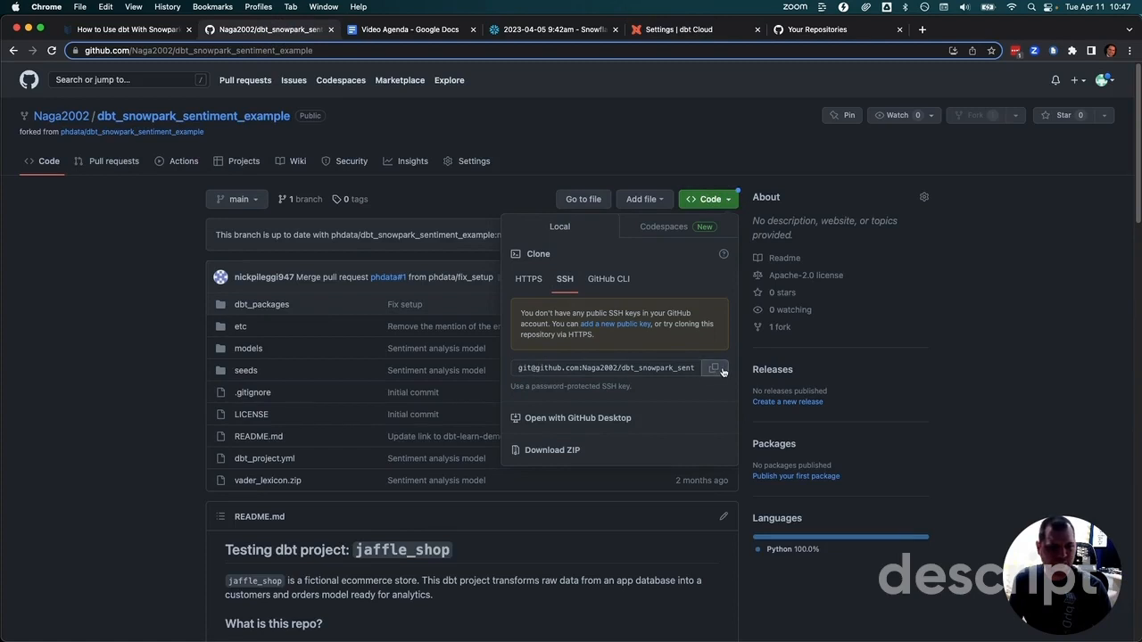
left_click(678, 30)
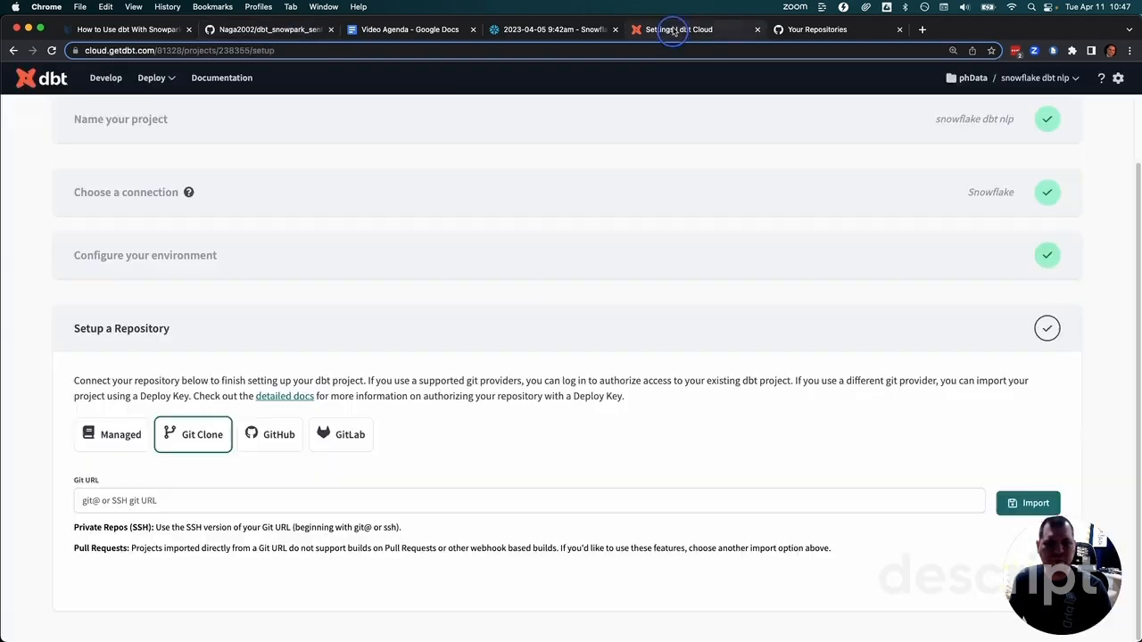
type("git@github.com:Naga2002/dbt_snowpark_sentiment_example.git")
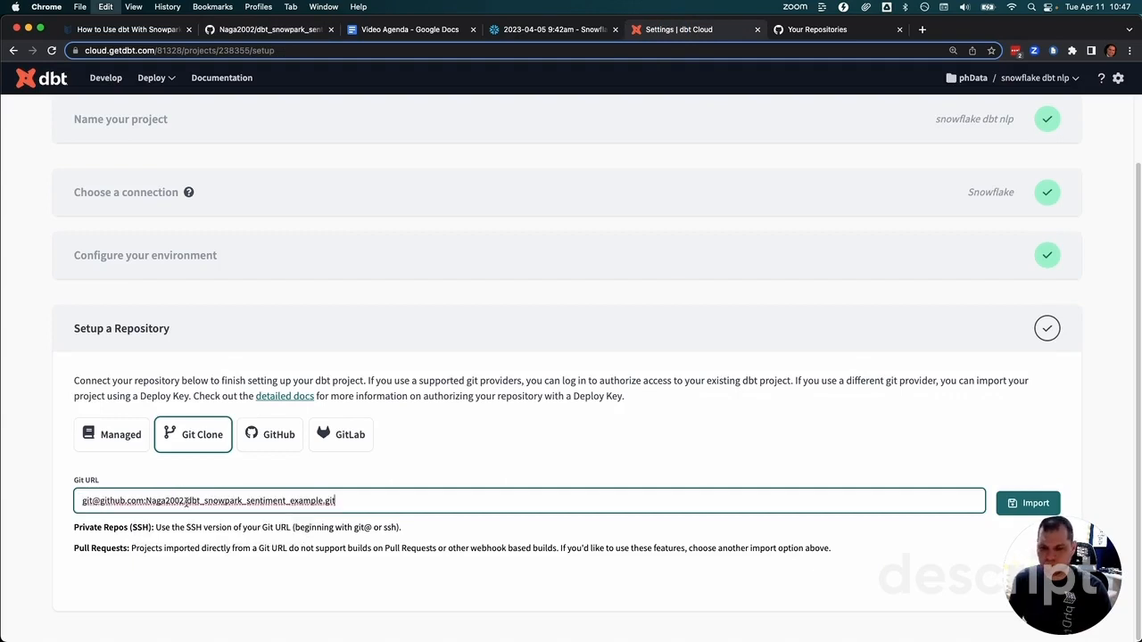
left_click(1028, 503)
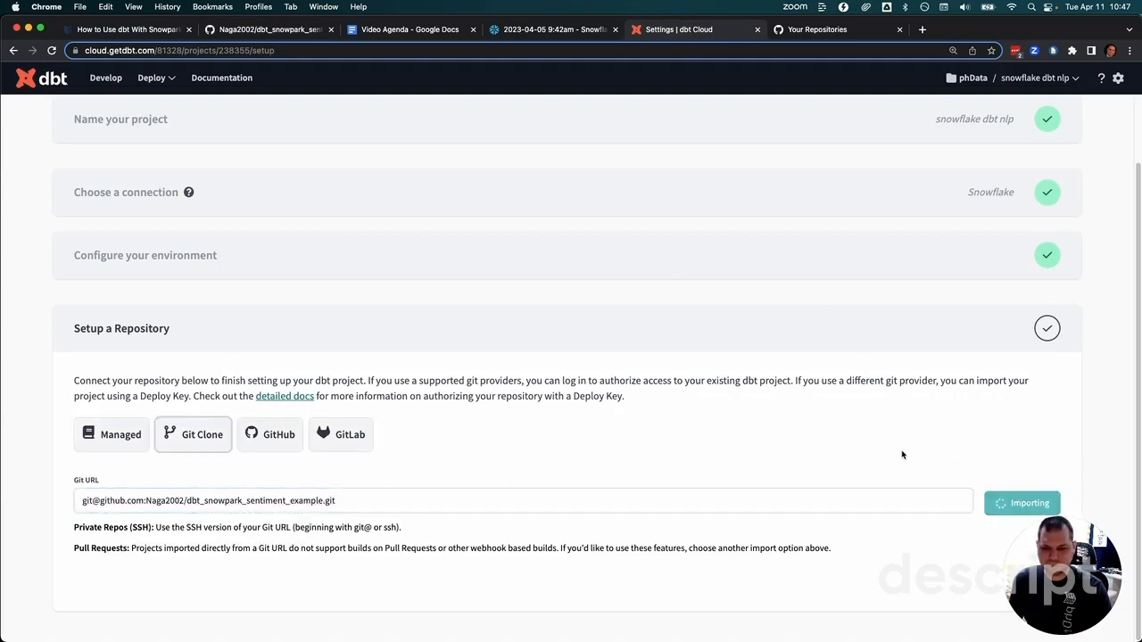
left_click(1022, 503)
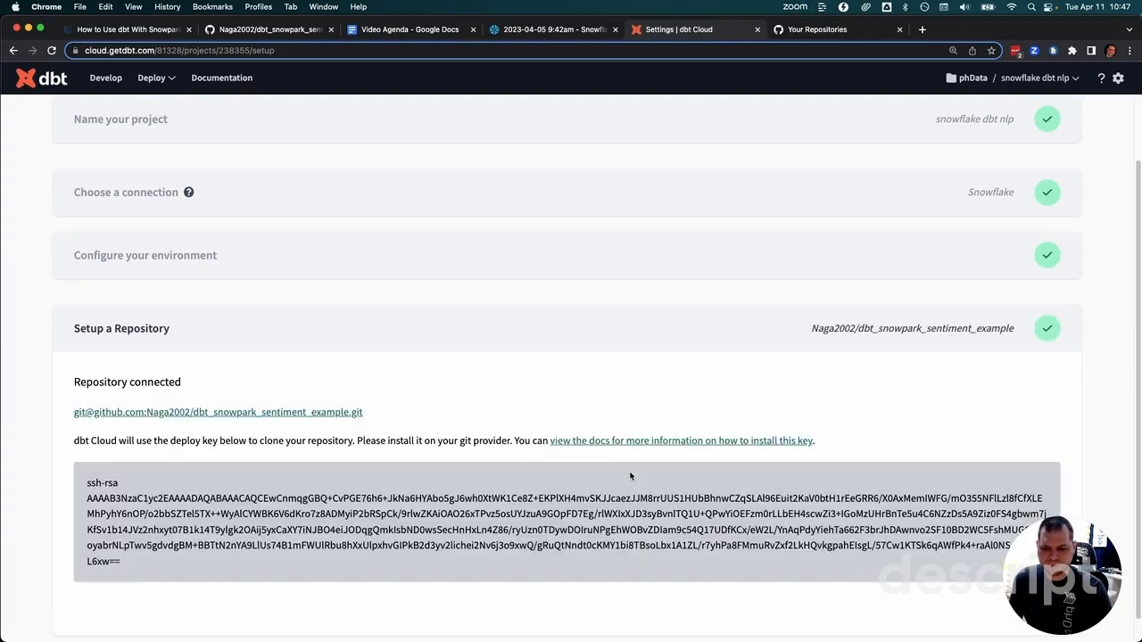
mouse_move(168, 571)
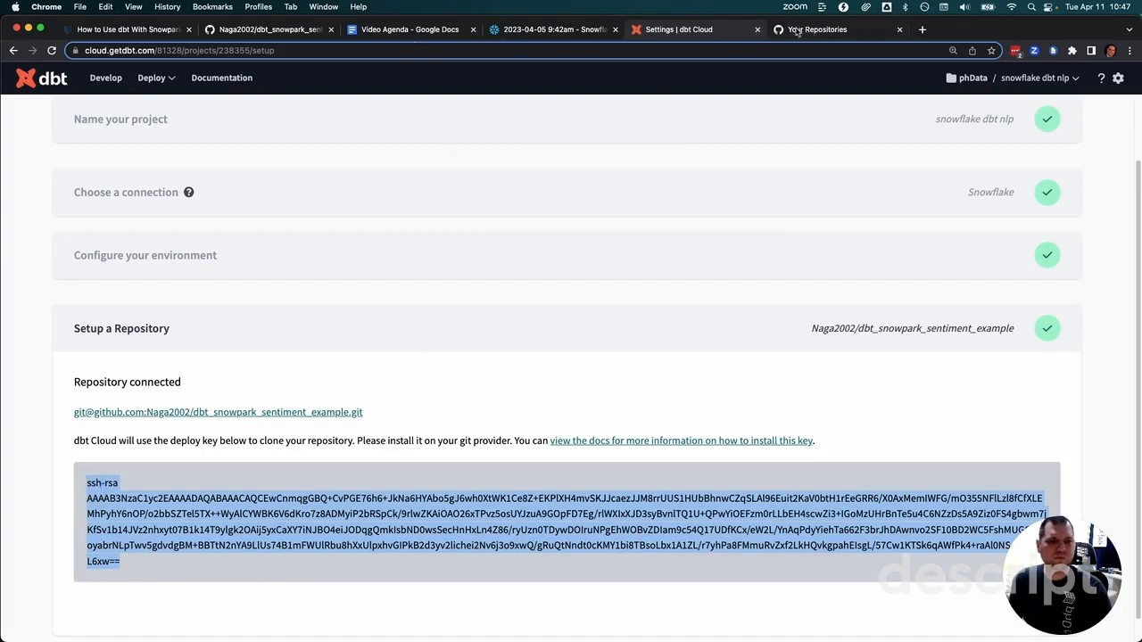
left_click(815, 29)
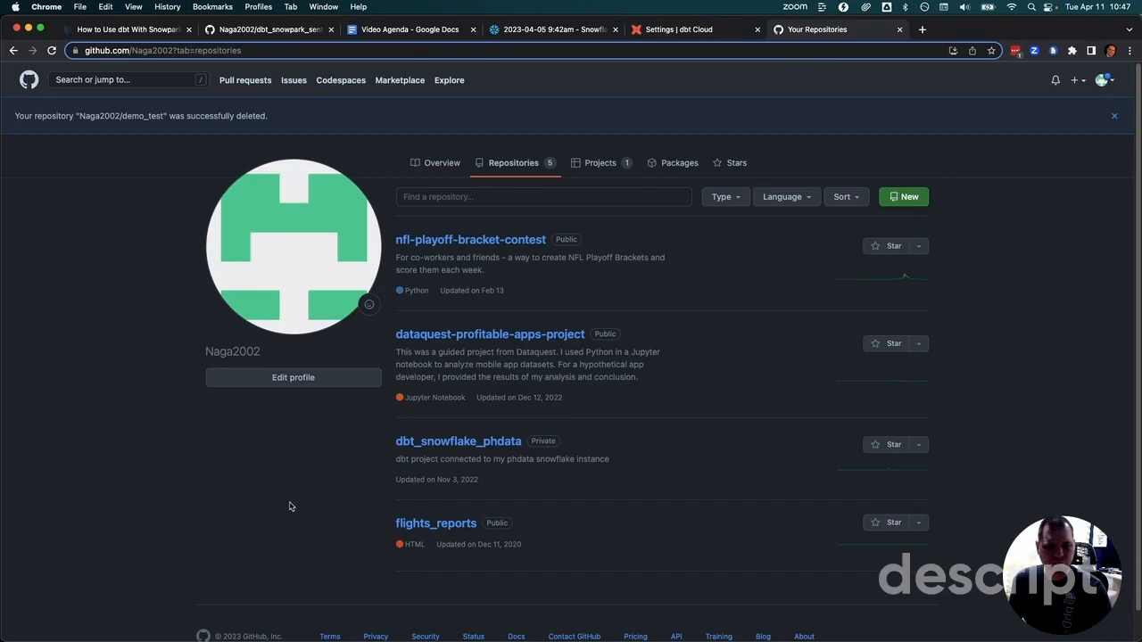
Go to the fork's Settings > Deploy keys and start a new deploy key
left_click(267, 29)
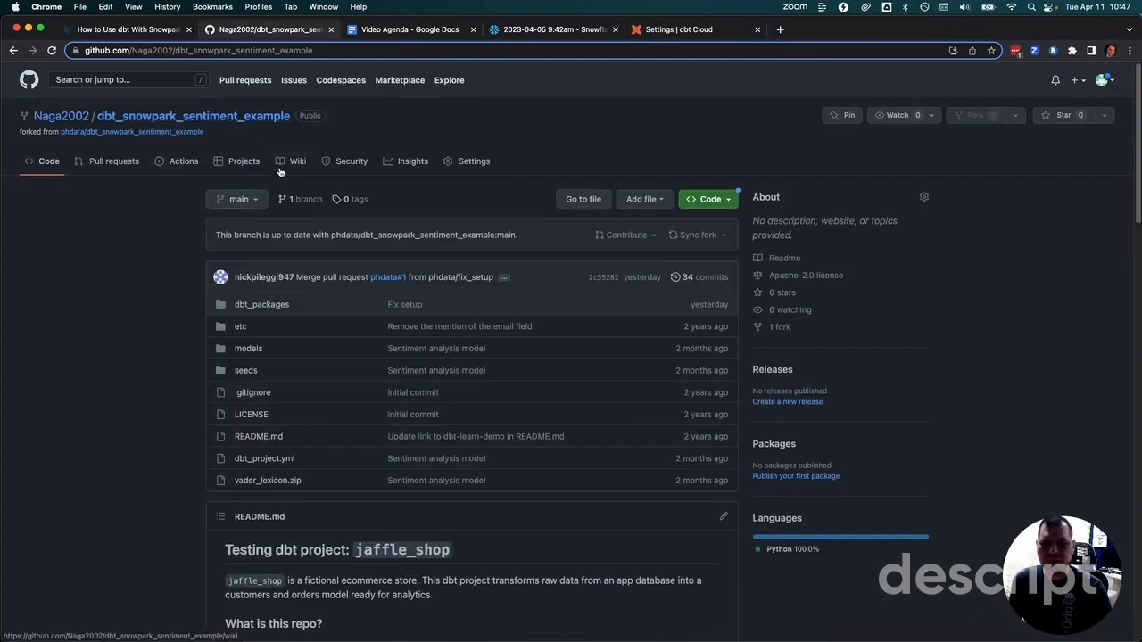
left_click(474, 161)
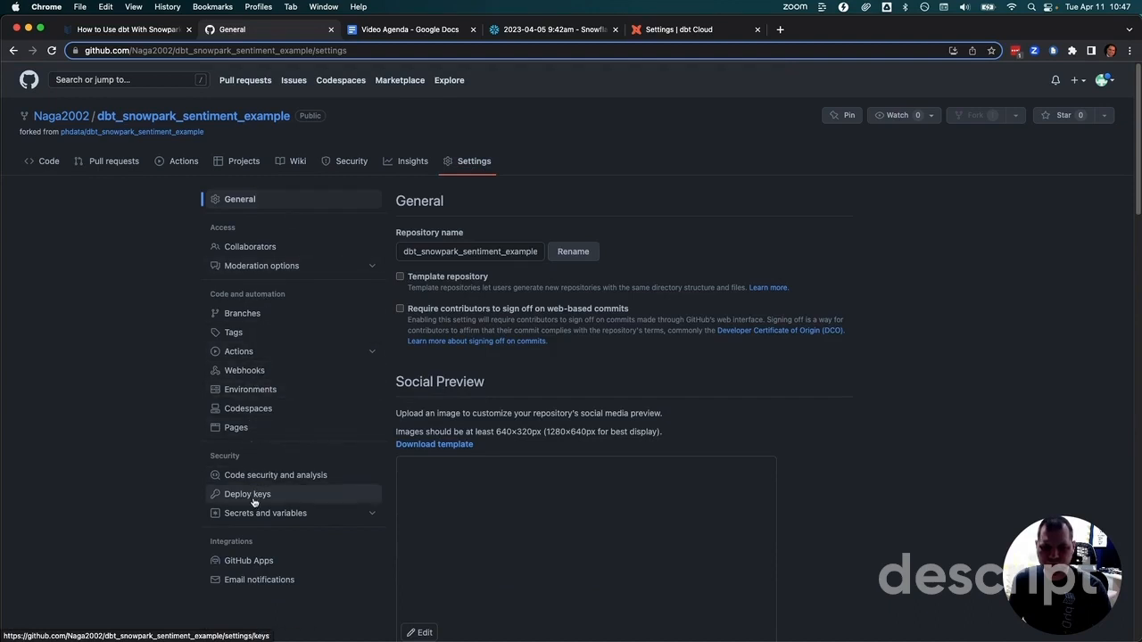
left_click(247, 493)
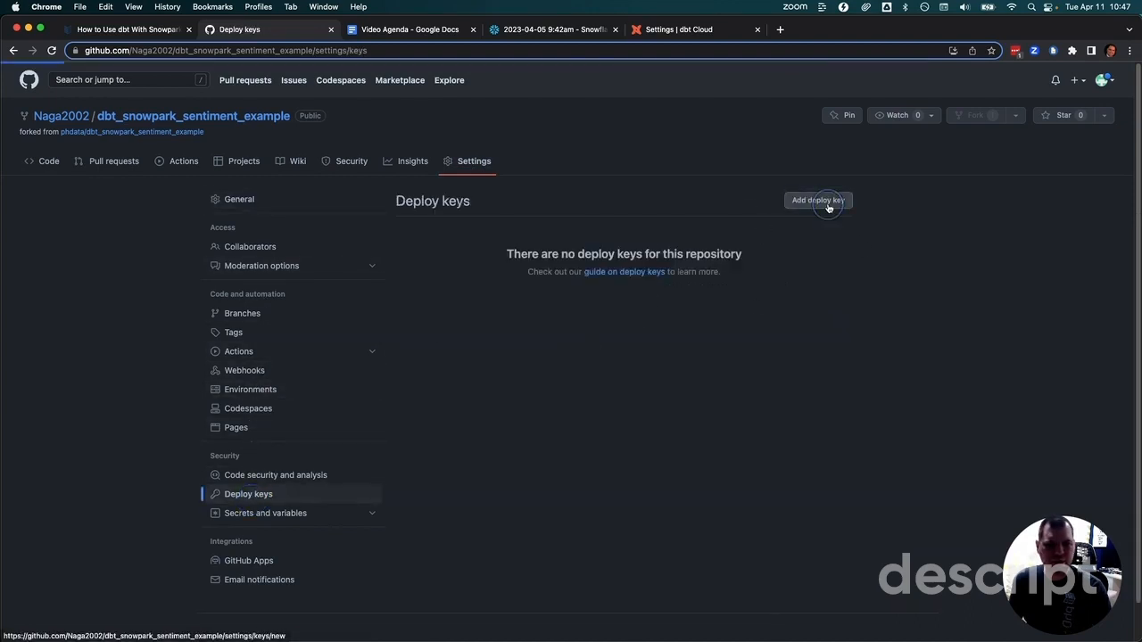
left_click(817, 199)
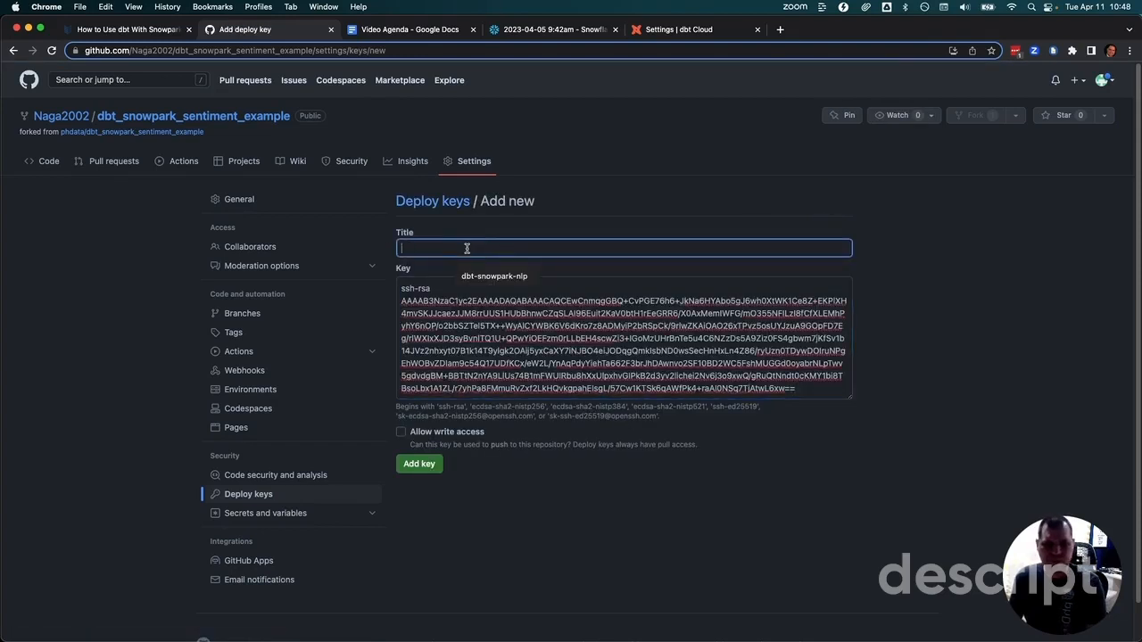
Add the deploy key titled dbt-snowpark-nlp with write access allowed
type("dbt-snowpark-nlp")
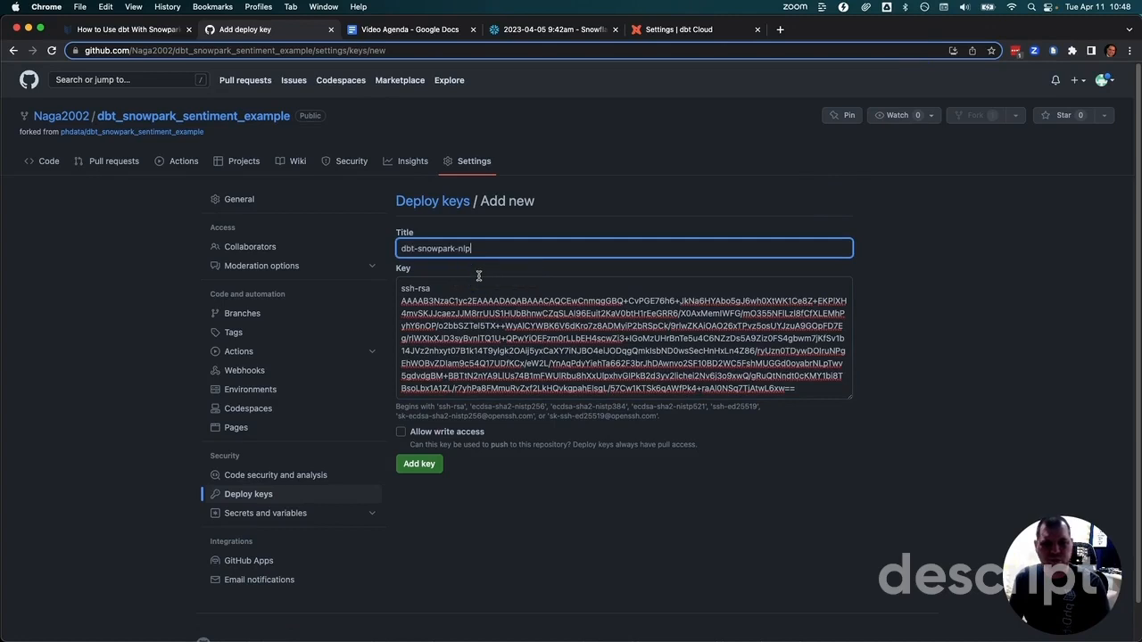
mouse_move(457, 520)
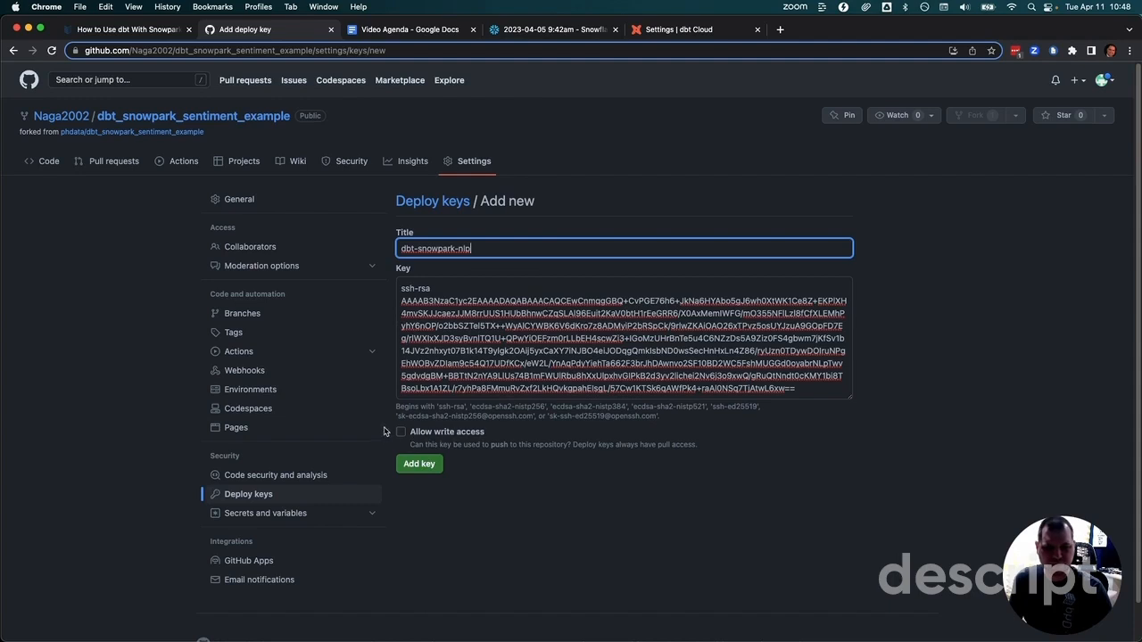
left_click(402, 432)
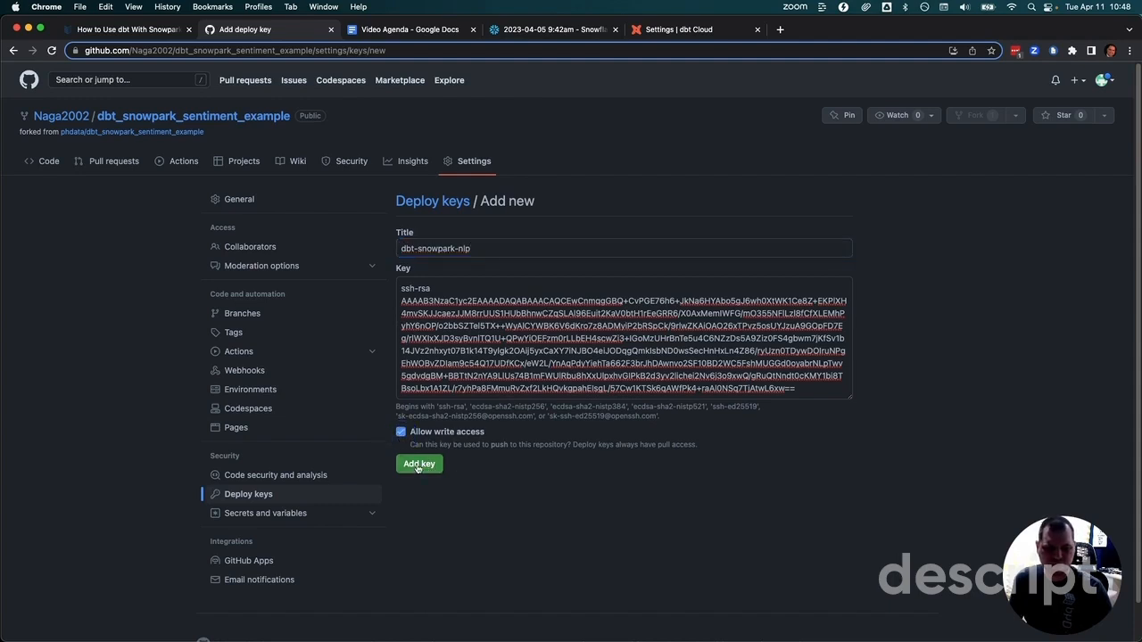
left_click(418, 464)
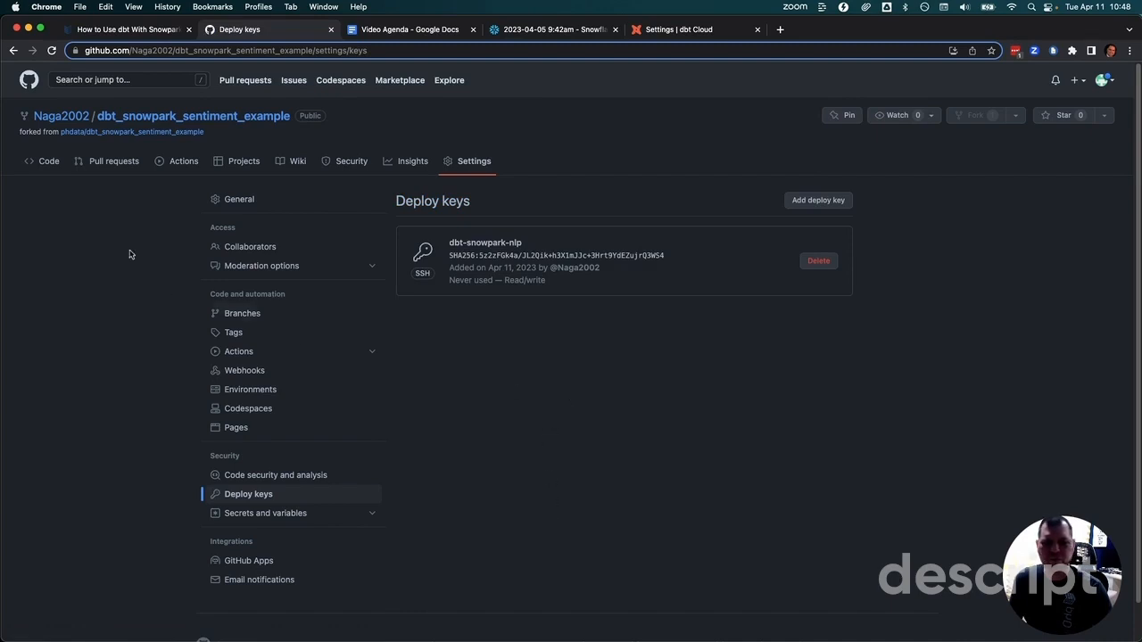
mouse_move(506, 418)
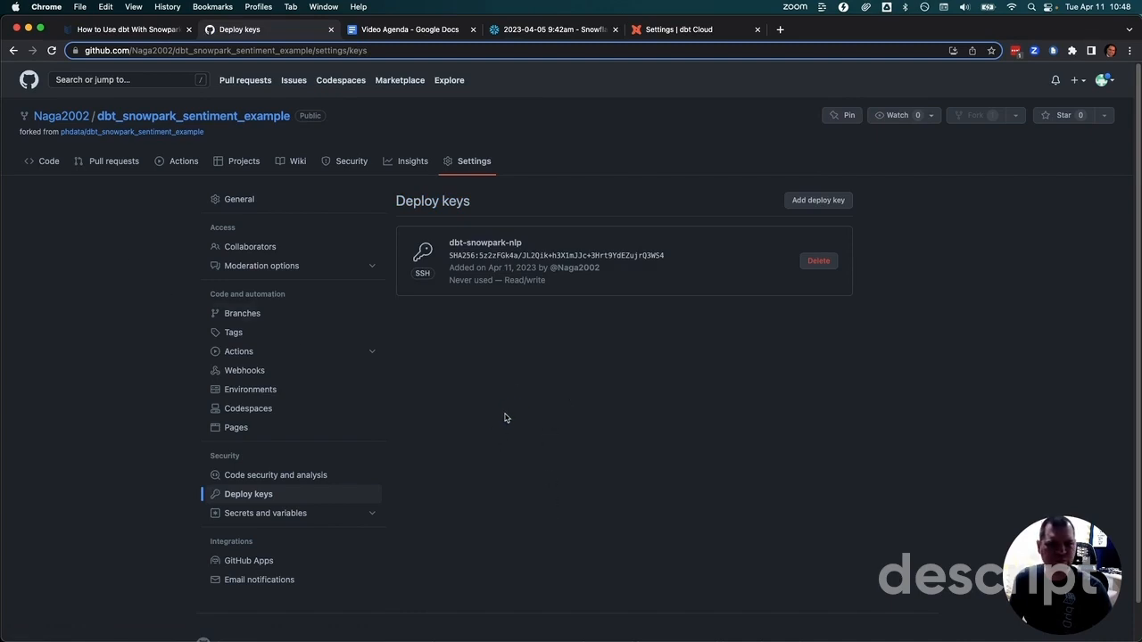
mouse_move(561, 386)
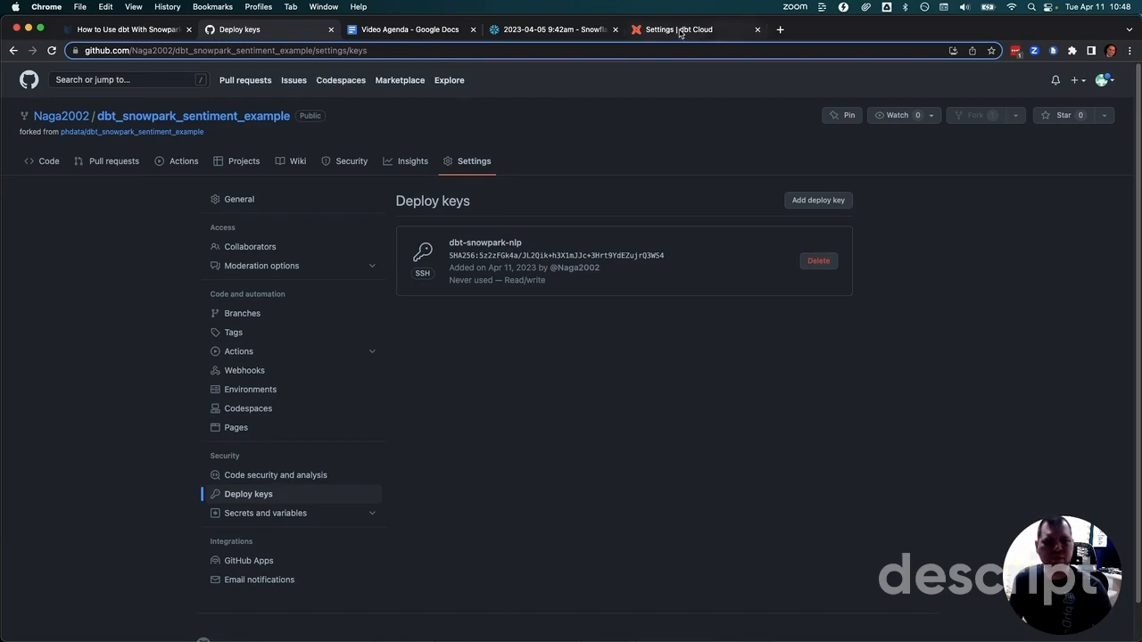
Finish the repository step and launch the IDE for the snowflake dbt nlp project
left_click(678, 29)
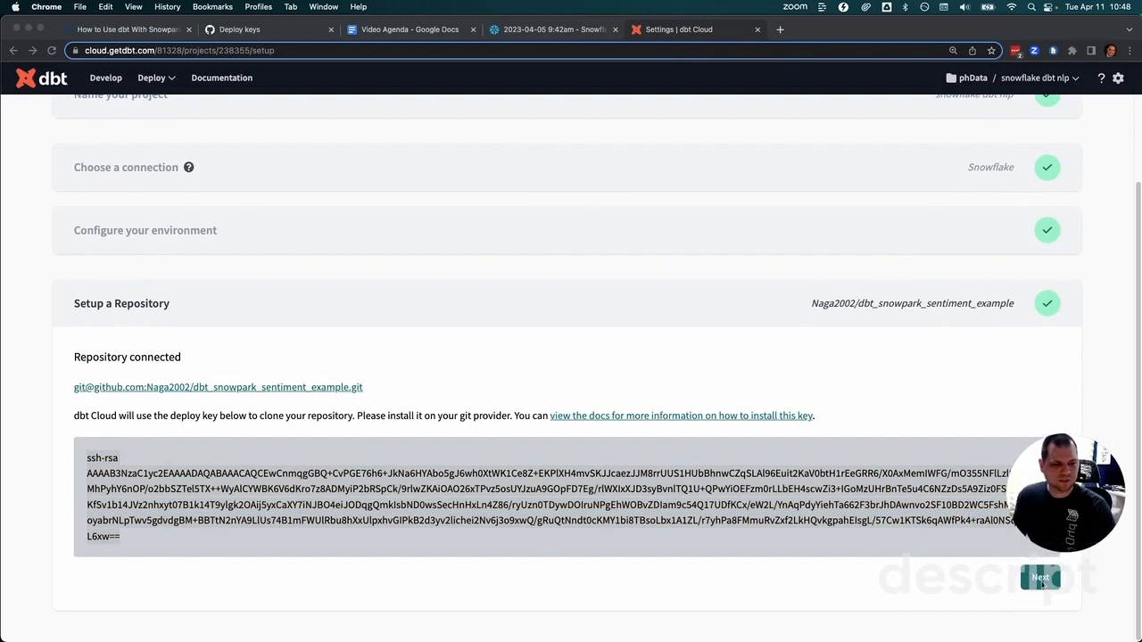
mouse_move(866, 602)
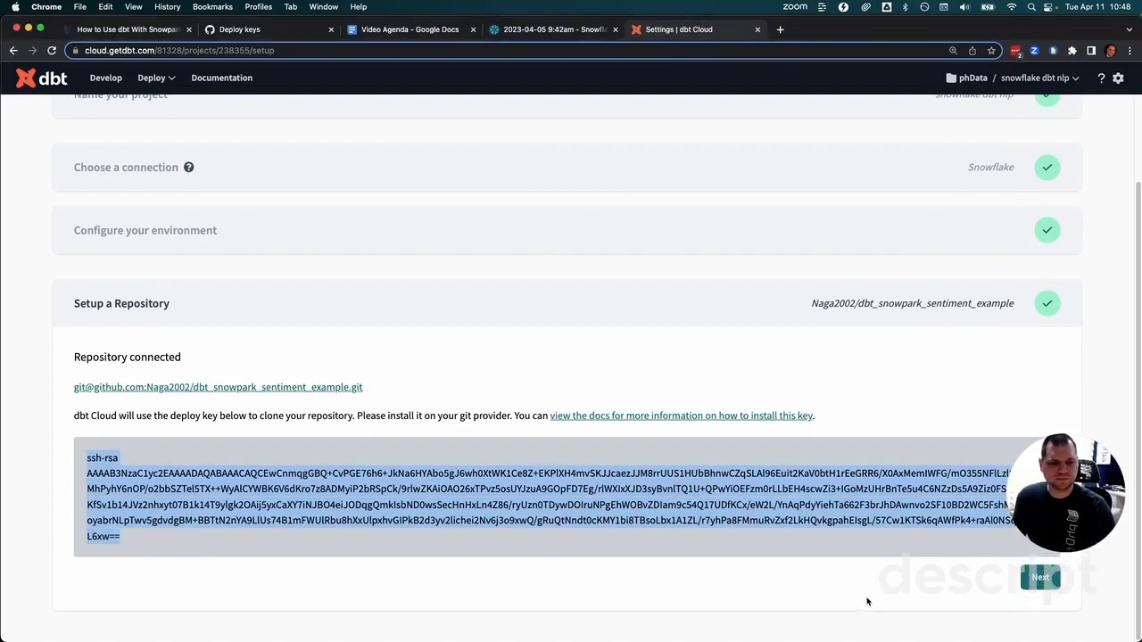
mouse_move(869, 402)
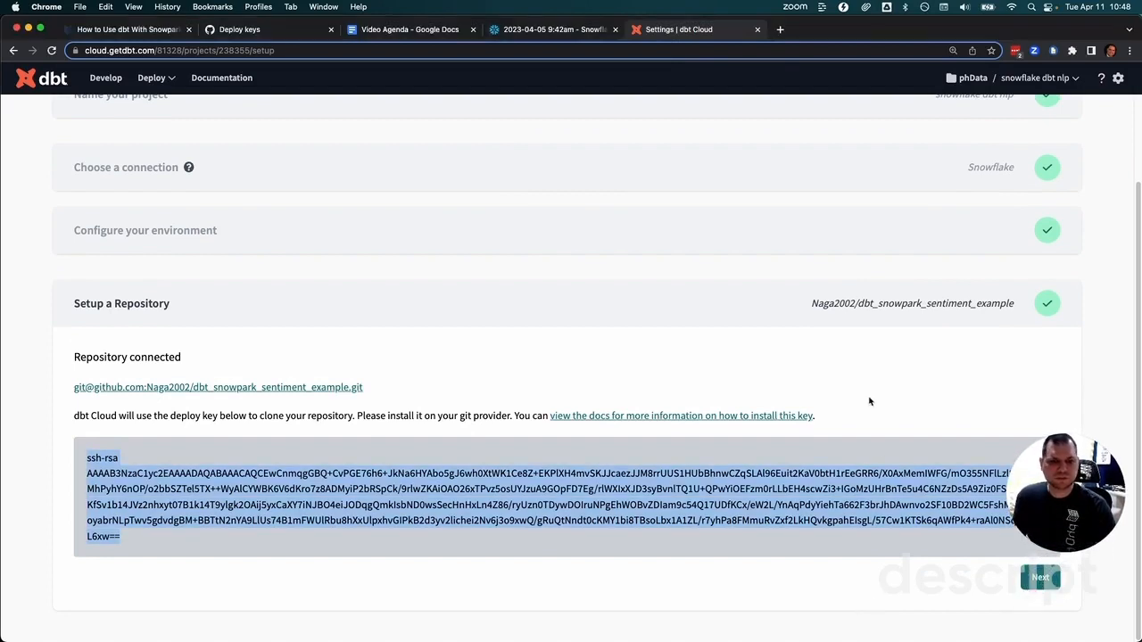
left_click(1040, 577)
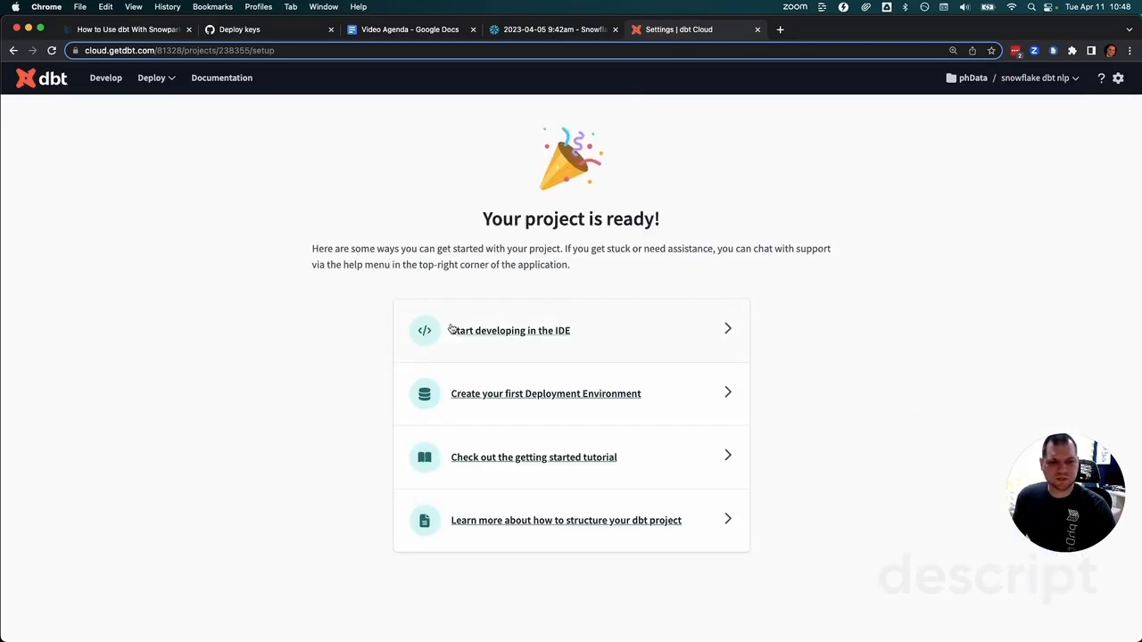
left_click(509, 330)
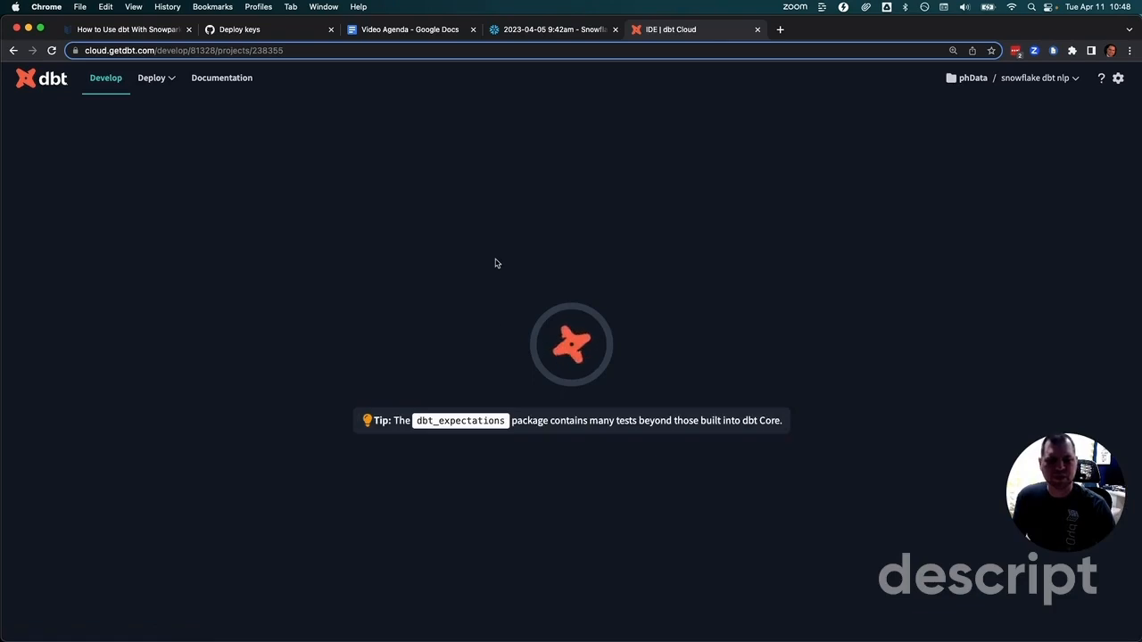
mouse_move(560, 217)
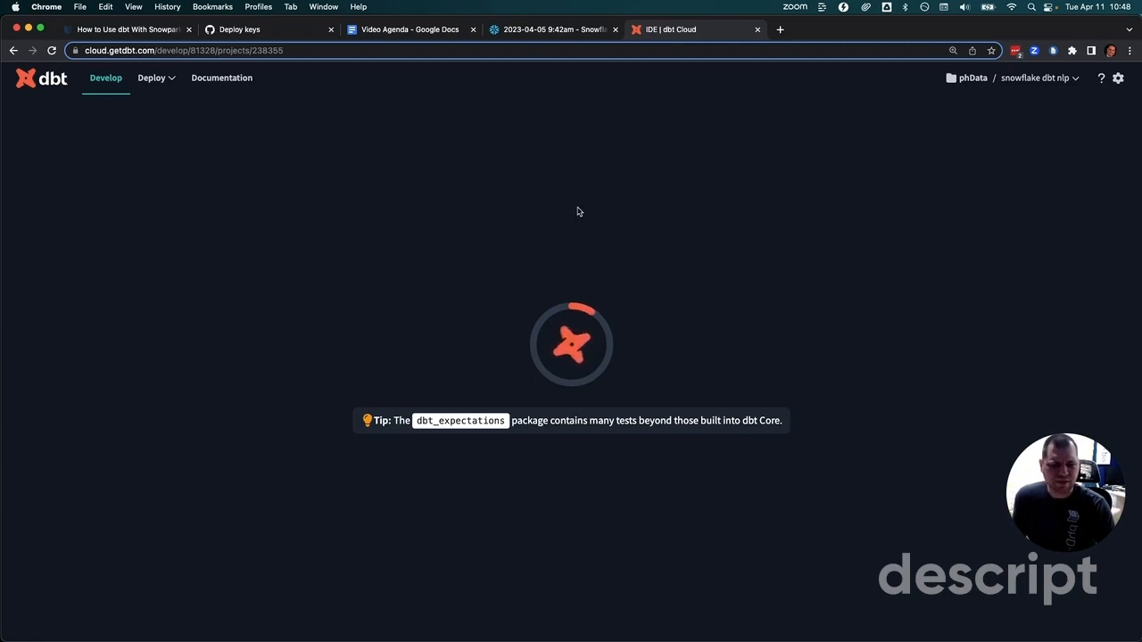
mouse_move(562, 166)
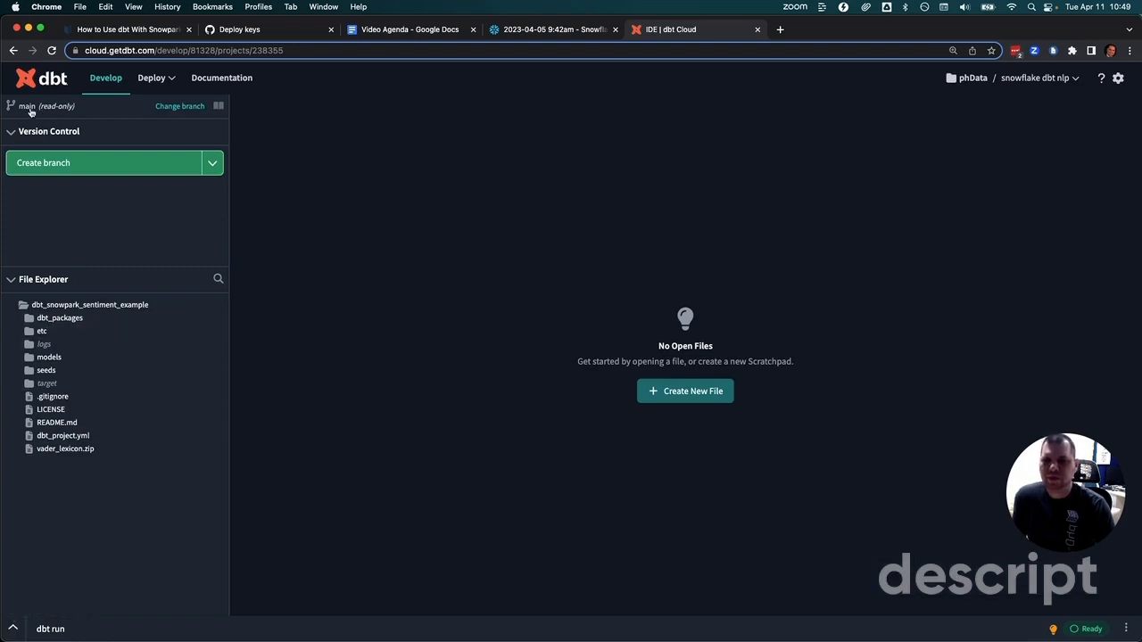
mouse_move(44, 374)
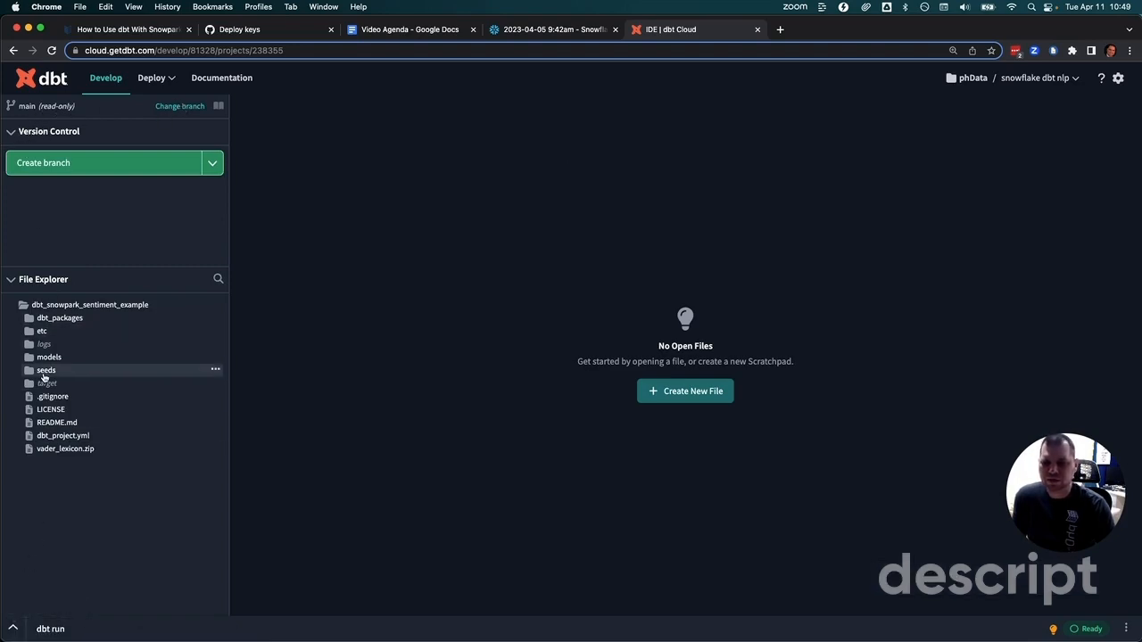
Expand the models and seeds folders and scroll through dbt_project.yml
left_click(49, 357)
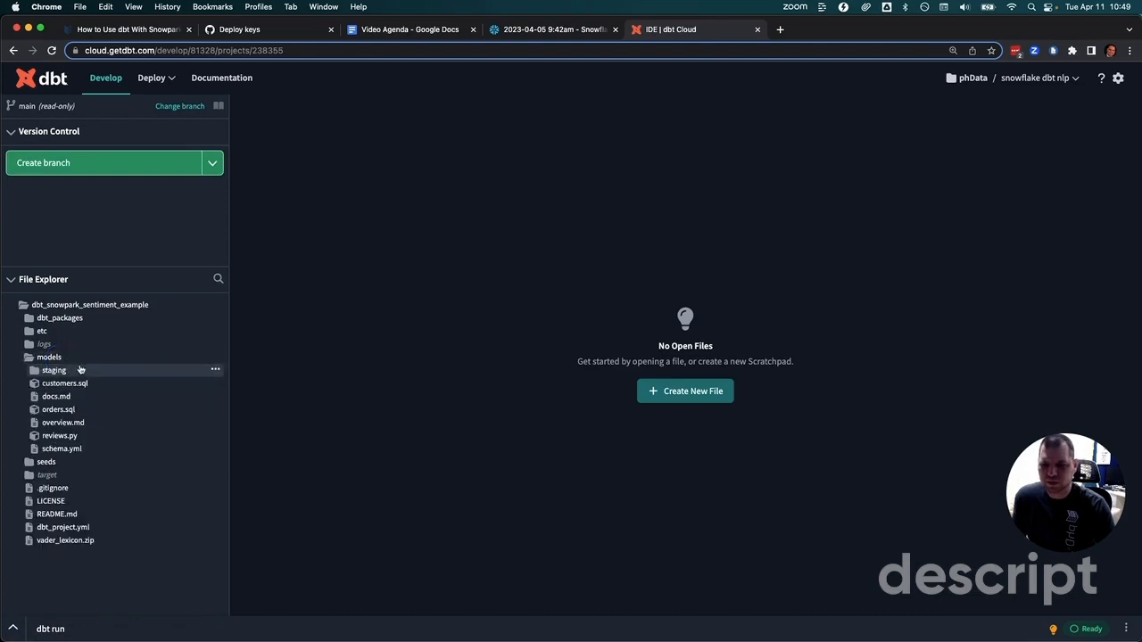
left_click(45, 461)
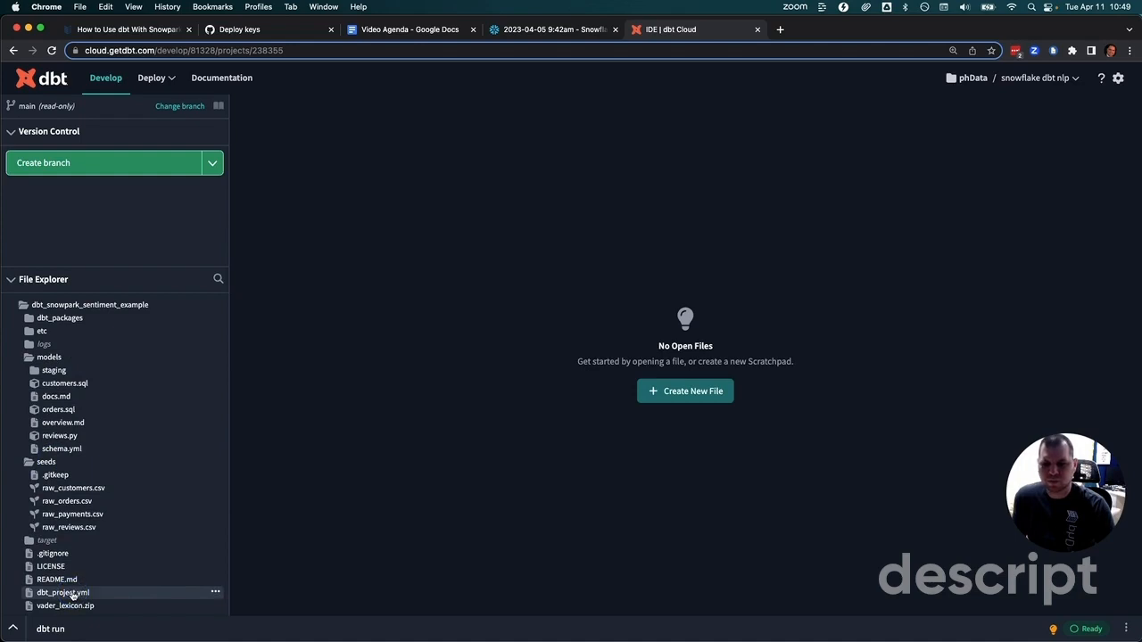
left_click(62, 592)
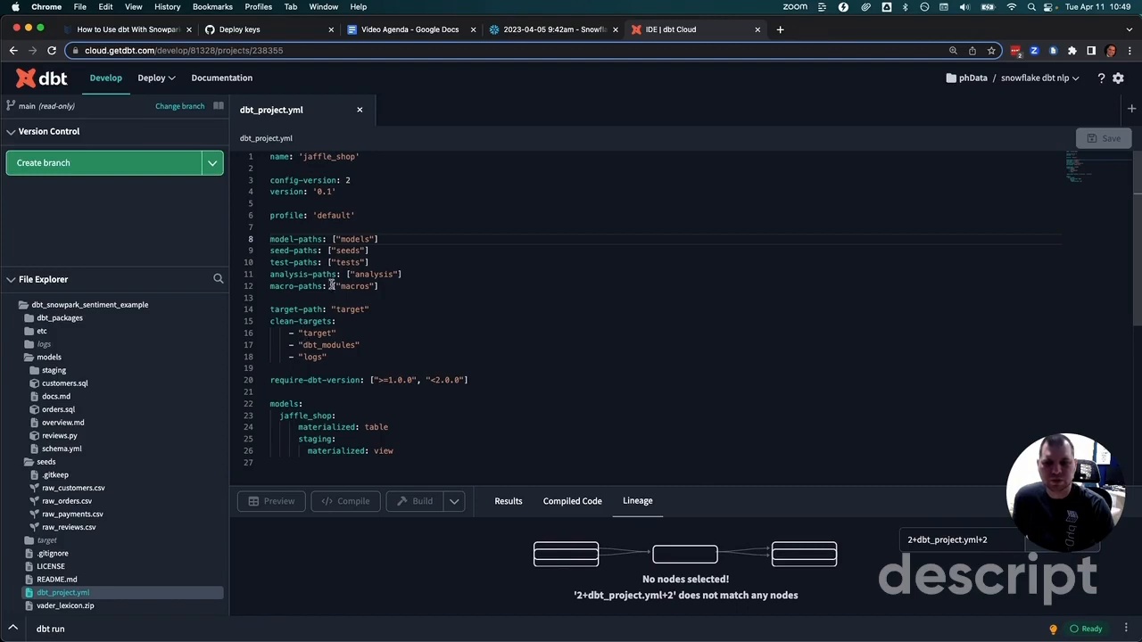
scroll("down", 3)
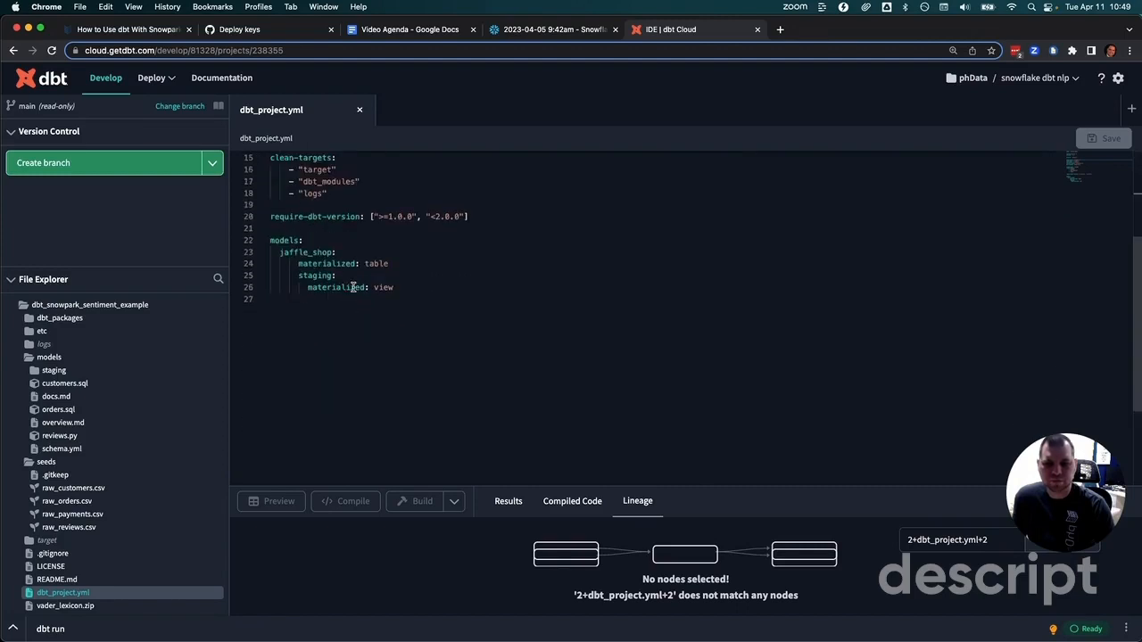
scroll("up", 3)
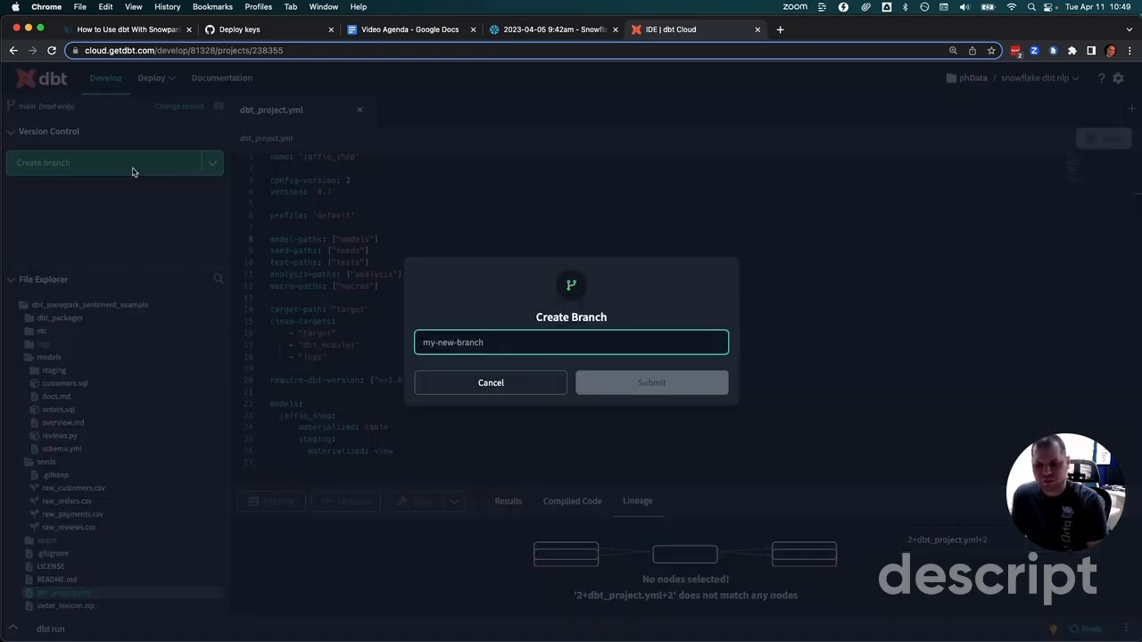
Submit the branch name first-demo to create the development branch
type("firs")
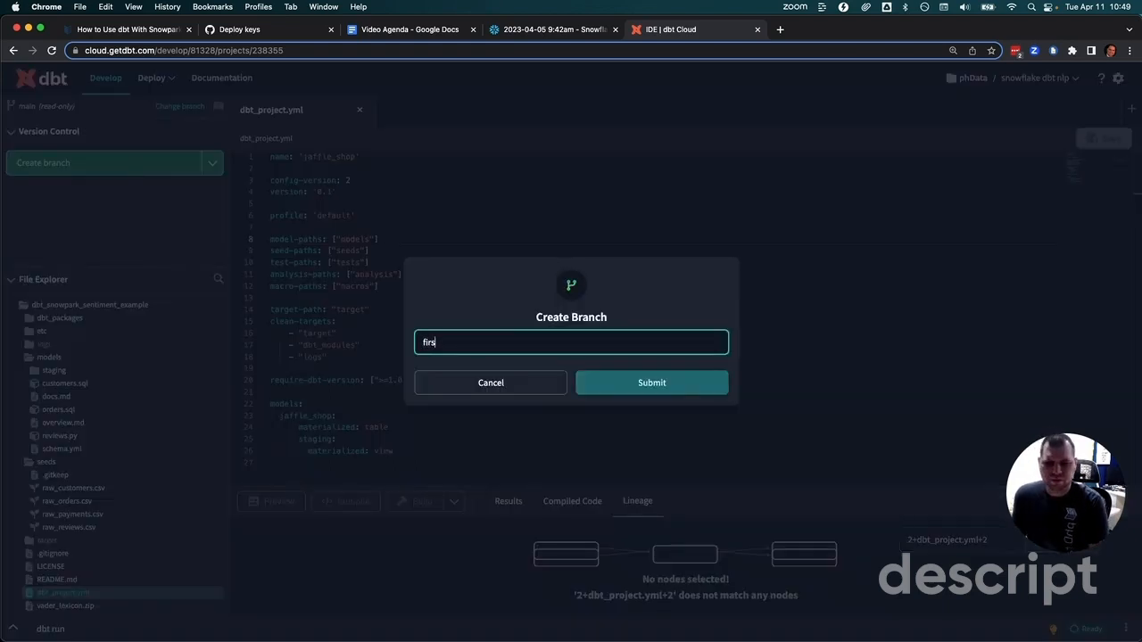
type("t-demo")
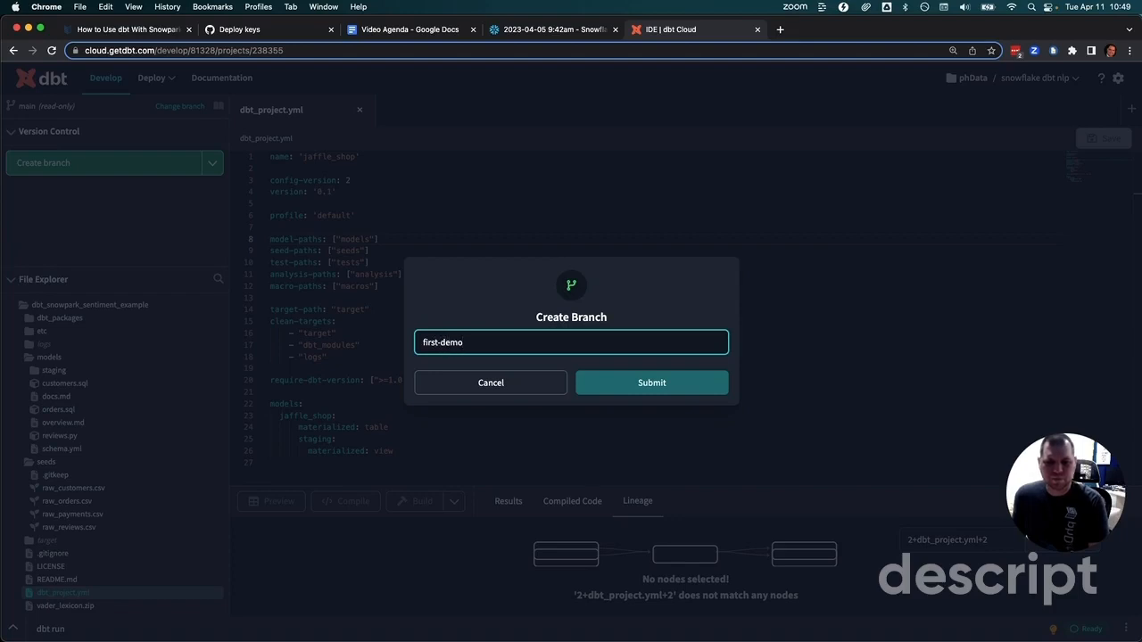
left_click(651, 383)
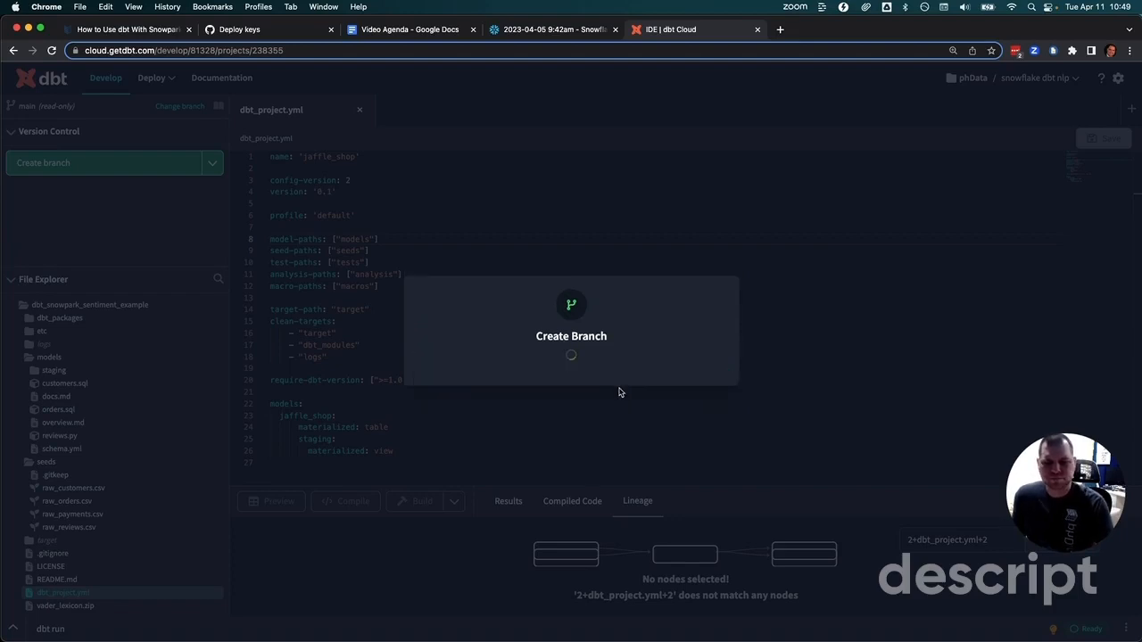
mouse_move(215, 366)
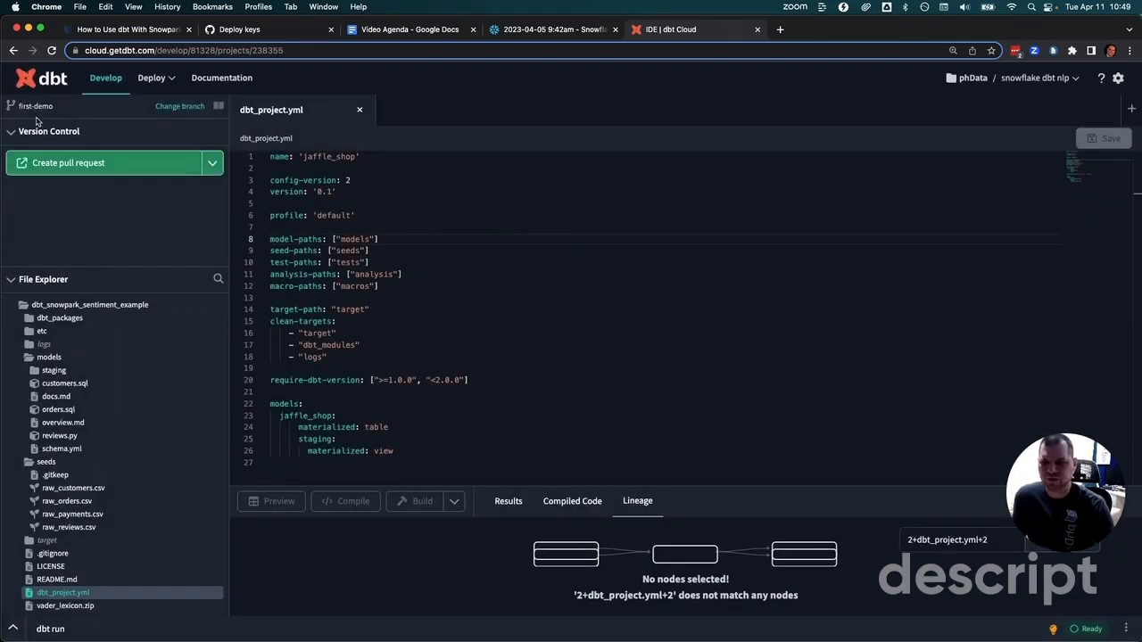
mouse_move(121, 529)
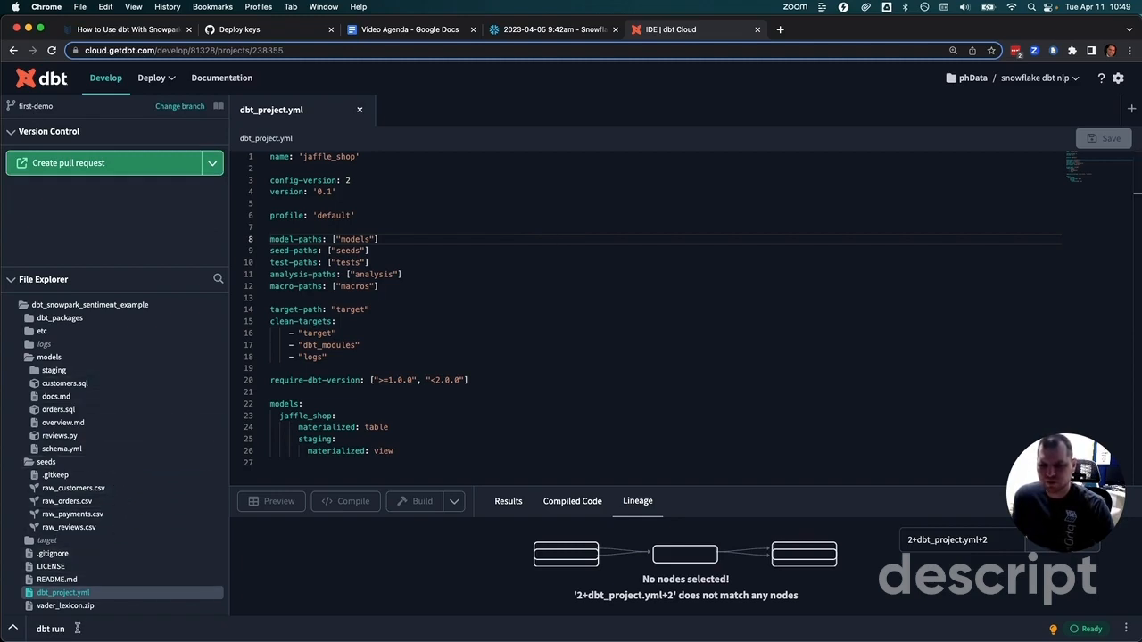
left_click(13, 190)
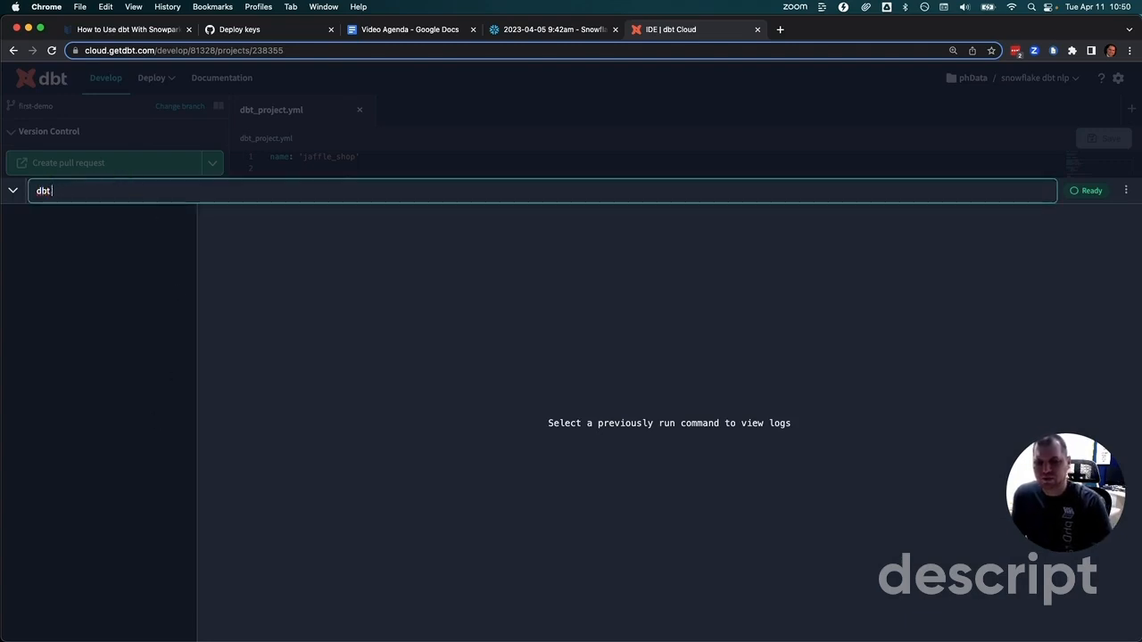
Run dbt seed to load raw_customers, raw_orders, raw_payments and raw_reviews, then close the run details
type("seed")
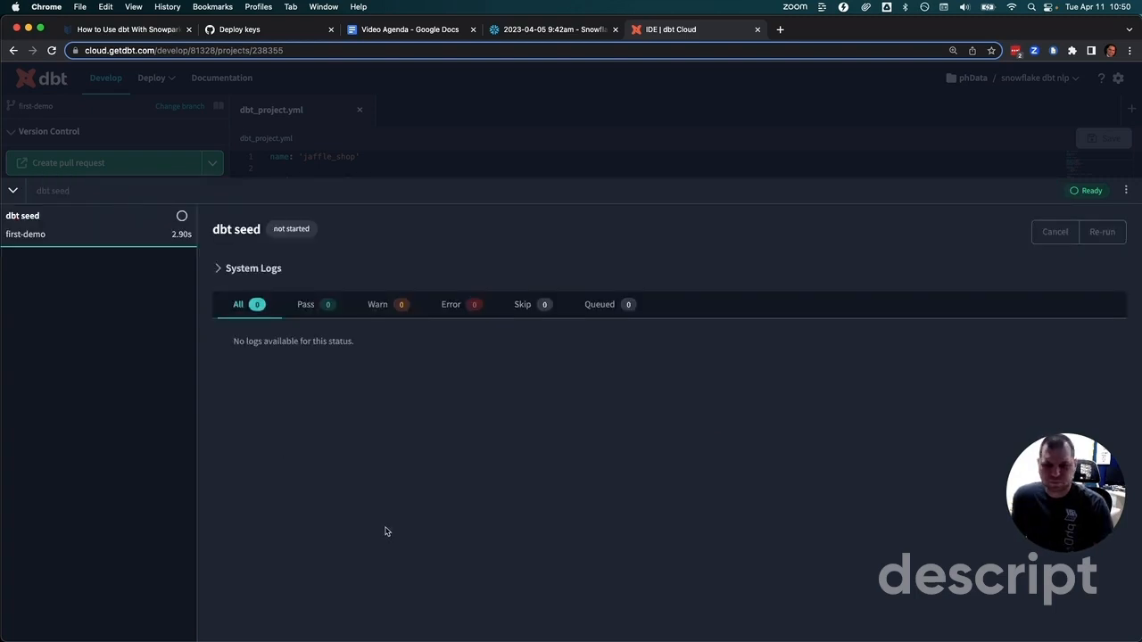
mouse_move(425, 525)
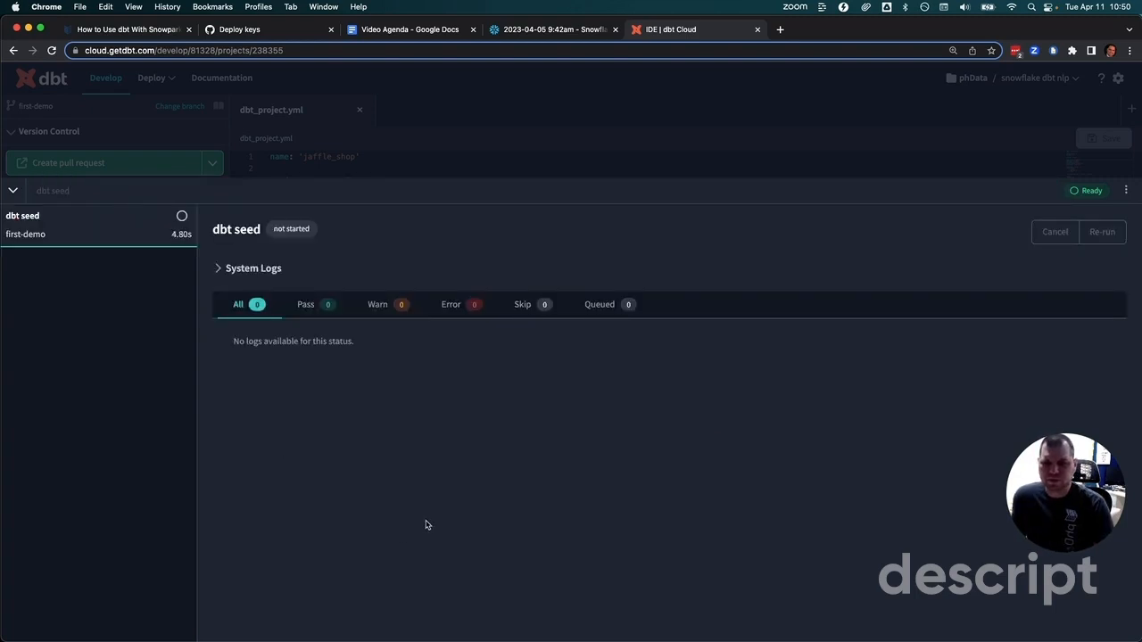
left_click(1102, 232)
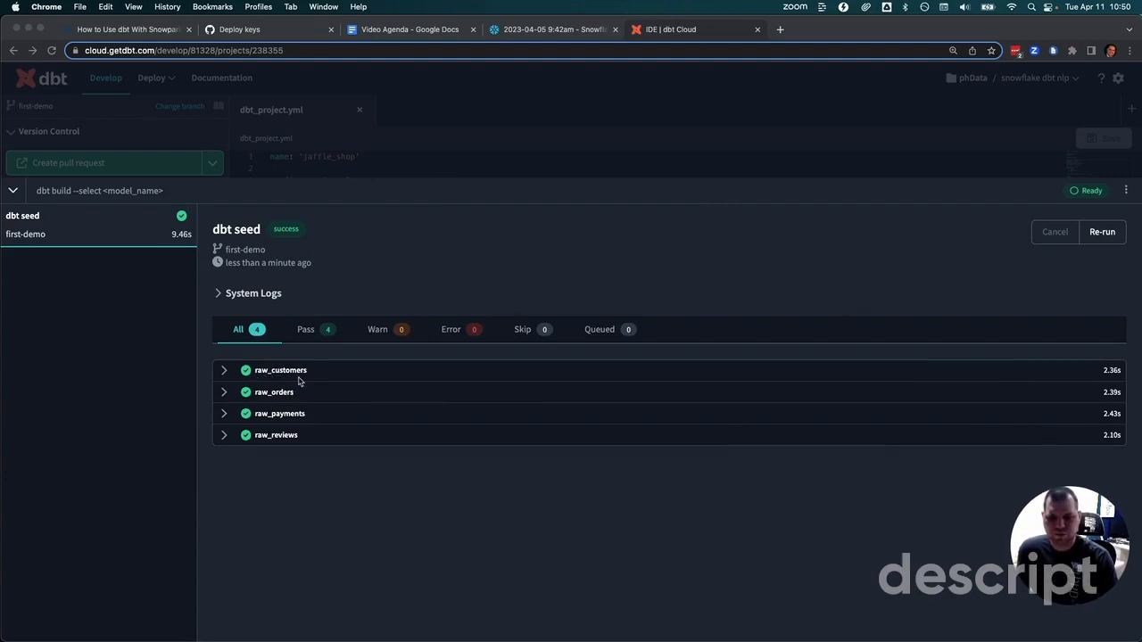
mouse_move(282, 443)
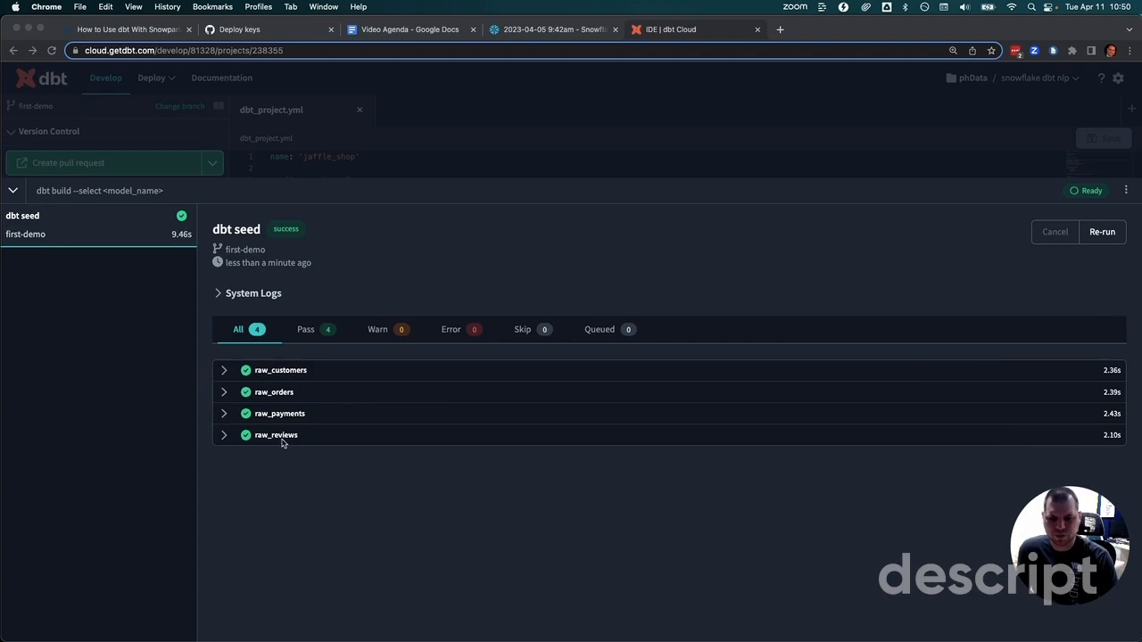
mouse_move(505, 151)
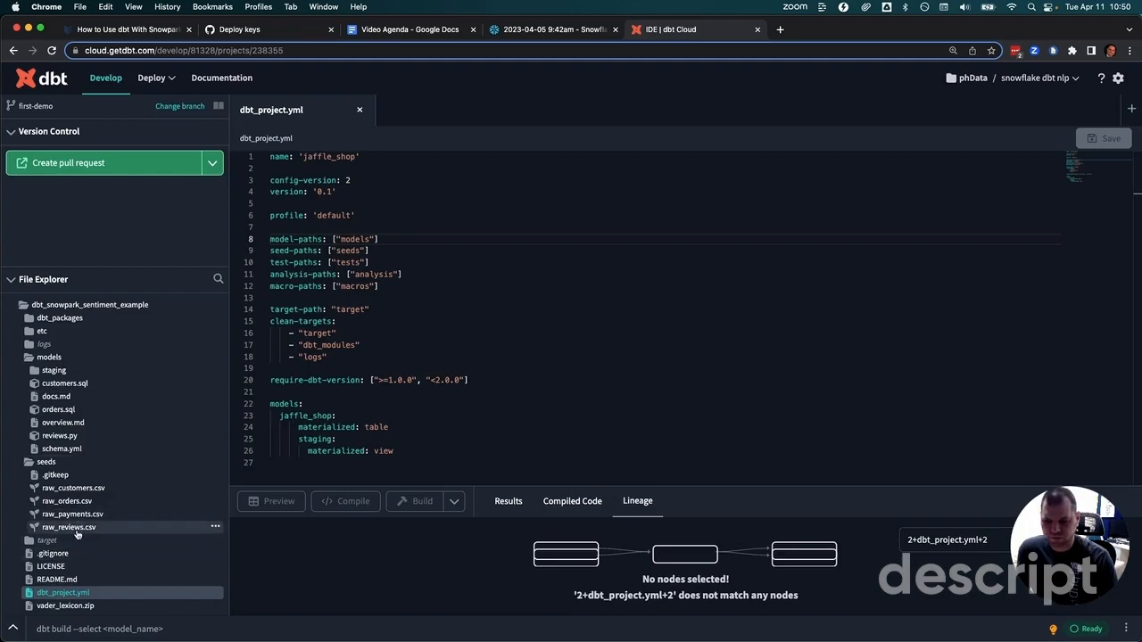
Scroll through raw_reviews.csv to view the order IDs and phone review text
left_click(68, 527)
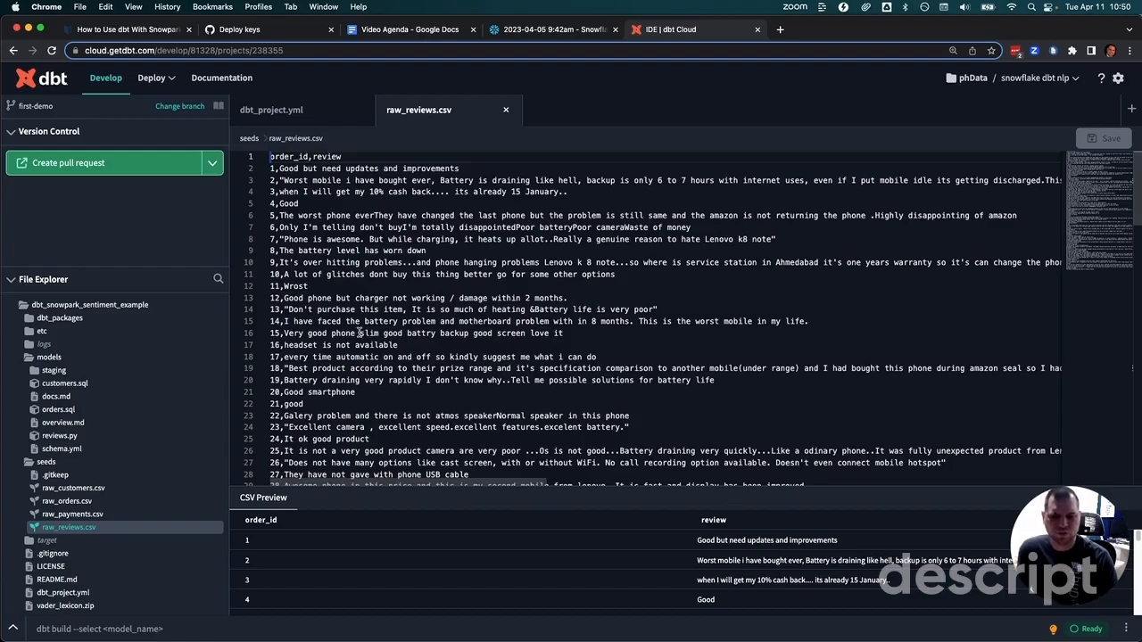
scroll("down", 3)
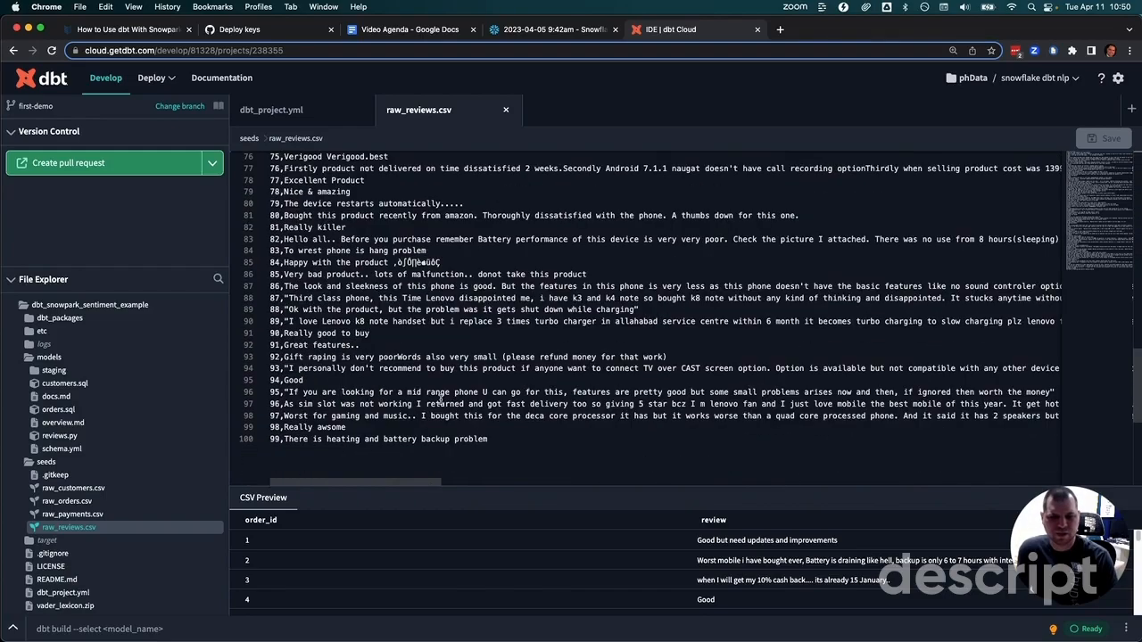
scroll("up", 3)
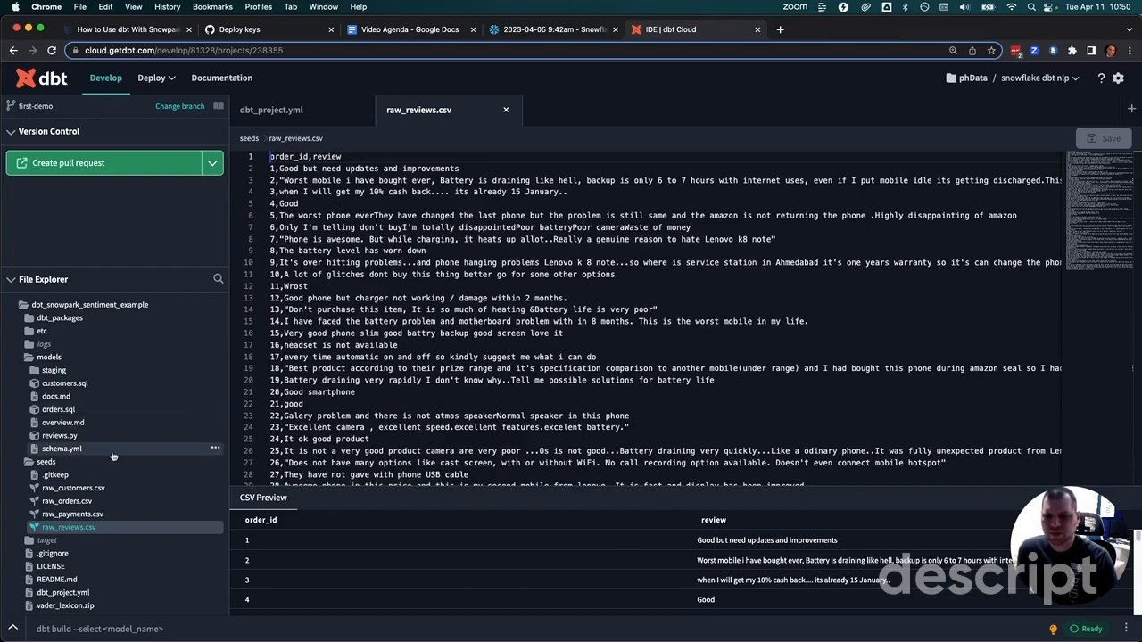
mouse_move(582, 116)
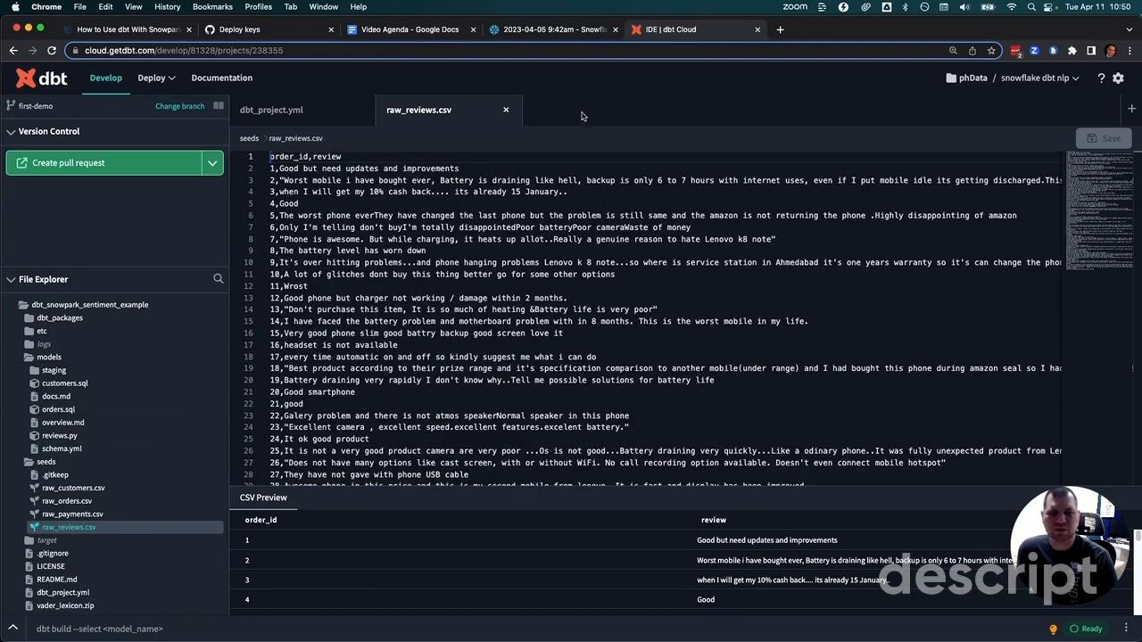
left_click(552, 29)
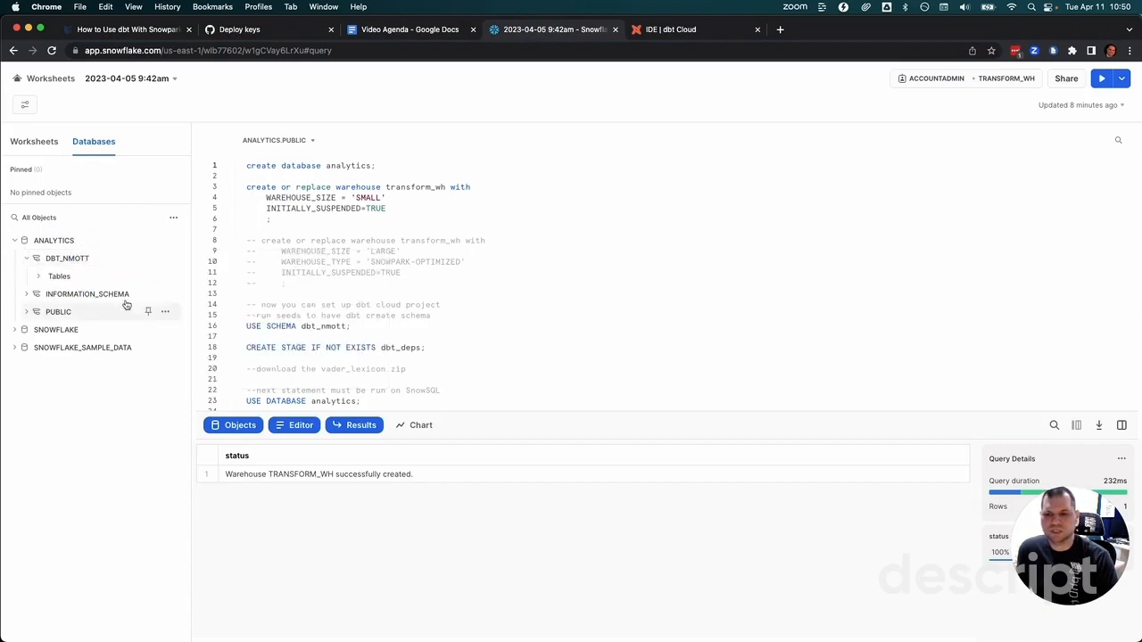
List the ANALYTICS.DBT_NMOTT tables and query raw_reviews for order IDs and review text
left_click(59, 276)
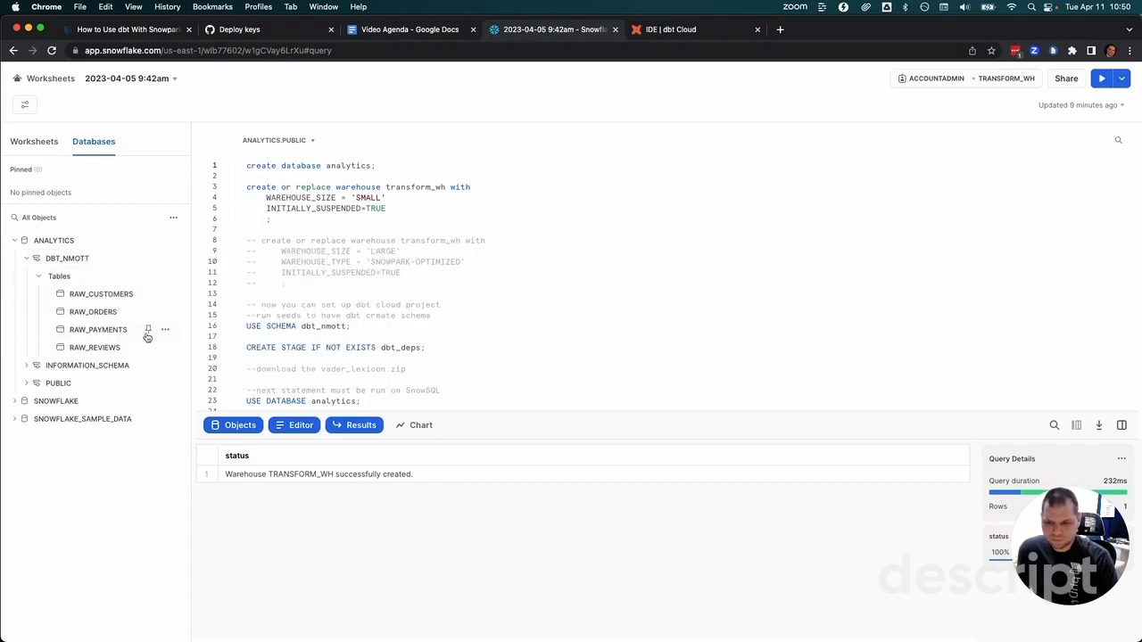
scroll("down", 3)
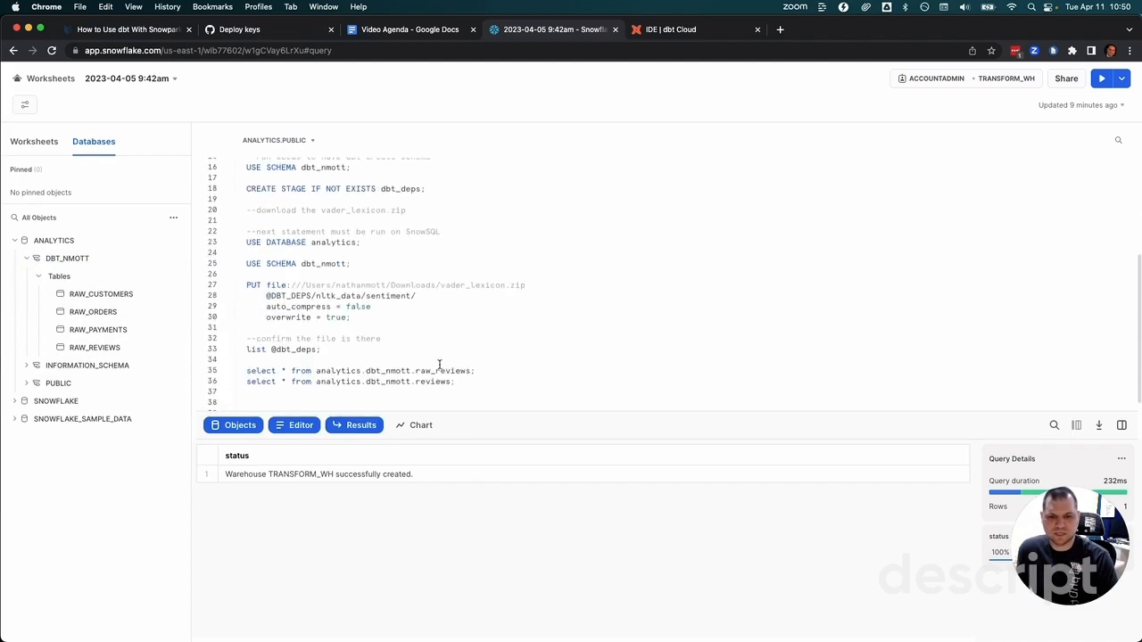
left_click(1101, 78)
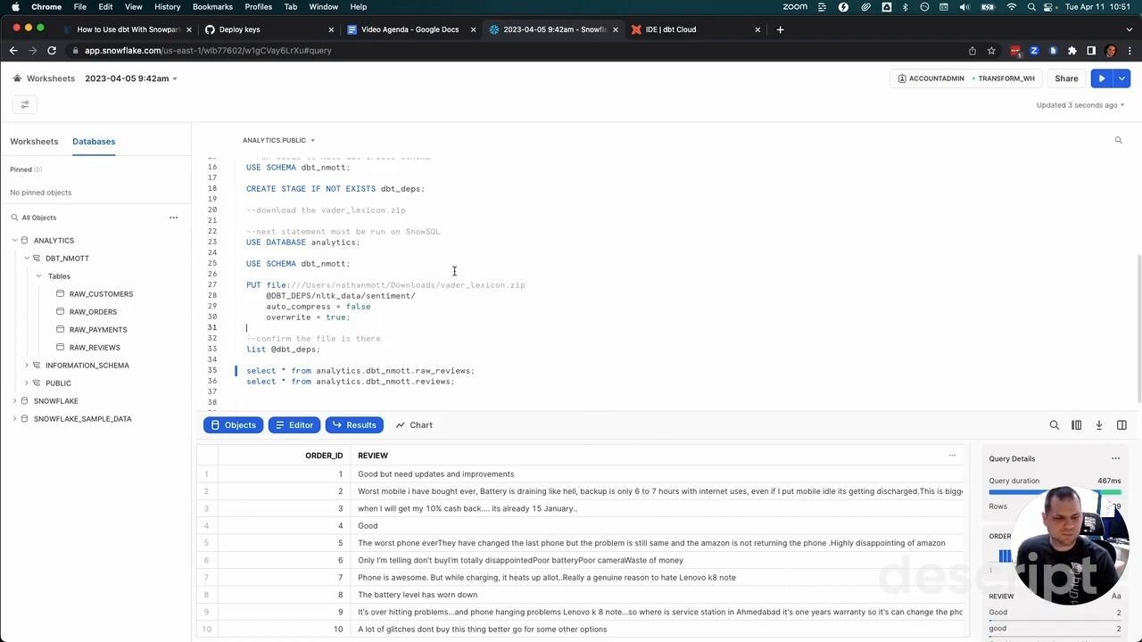
mouse_move(563, 207)
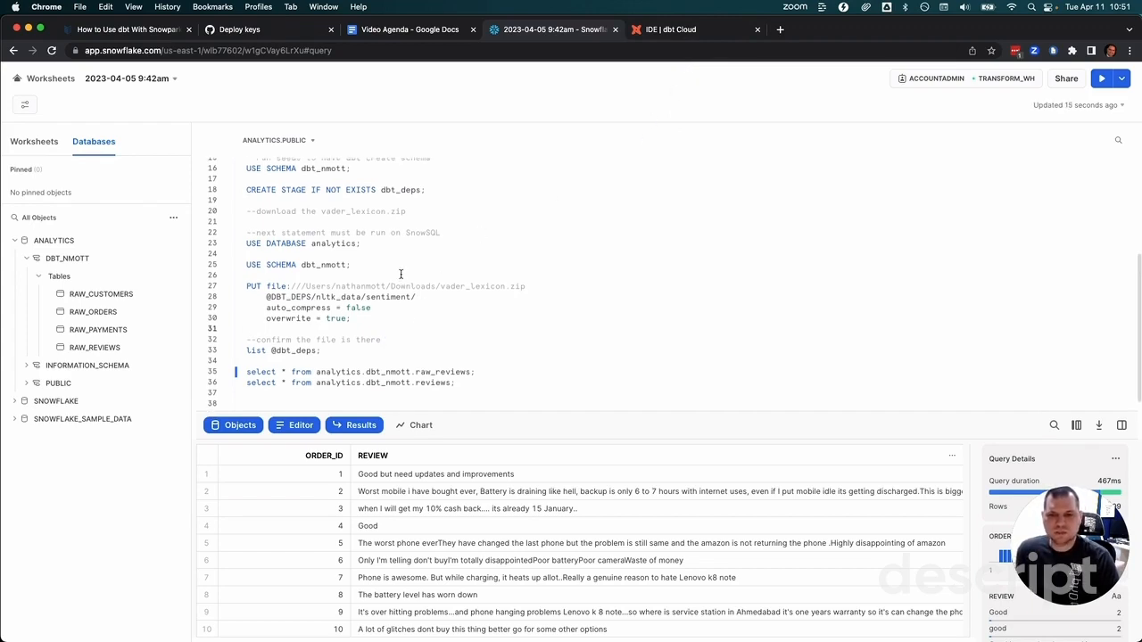
scroll("up", 3)
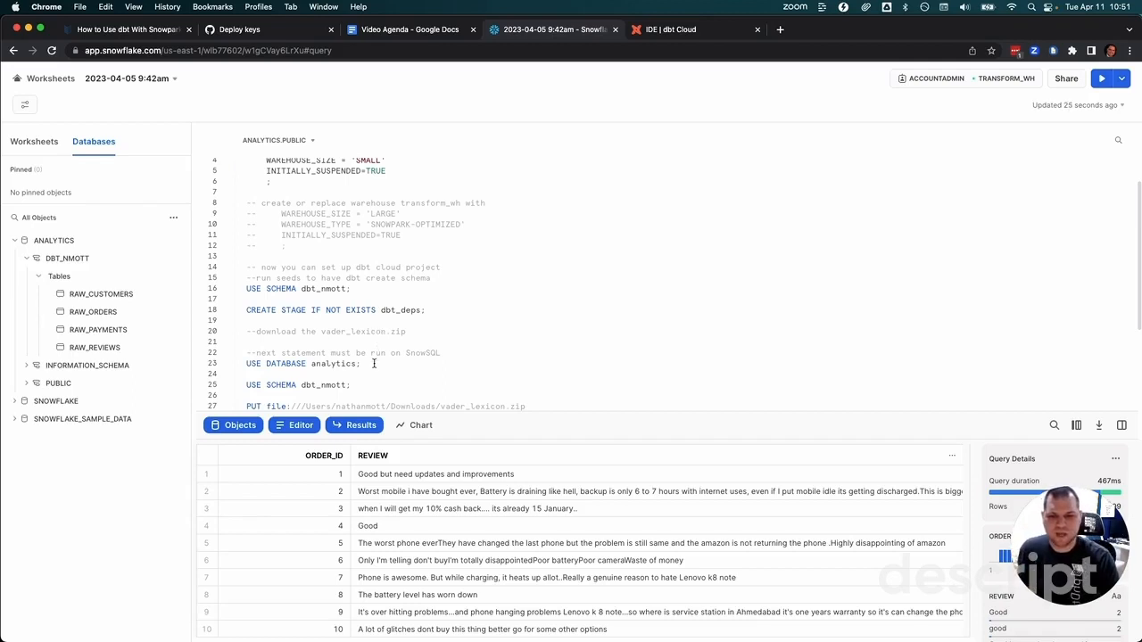
mouse_move(483, 353)
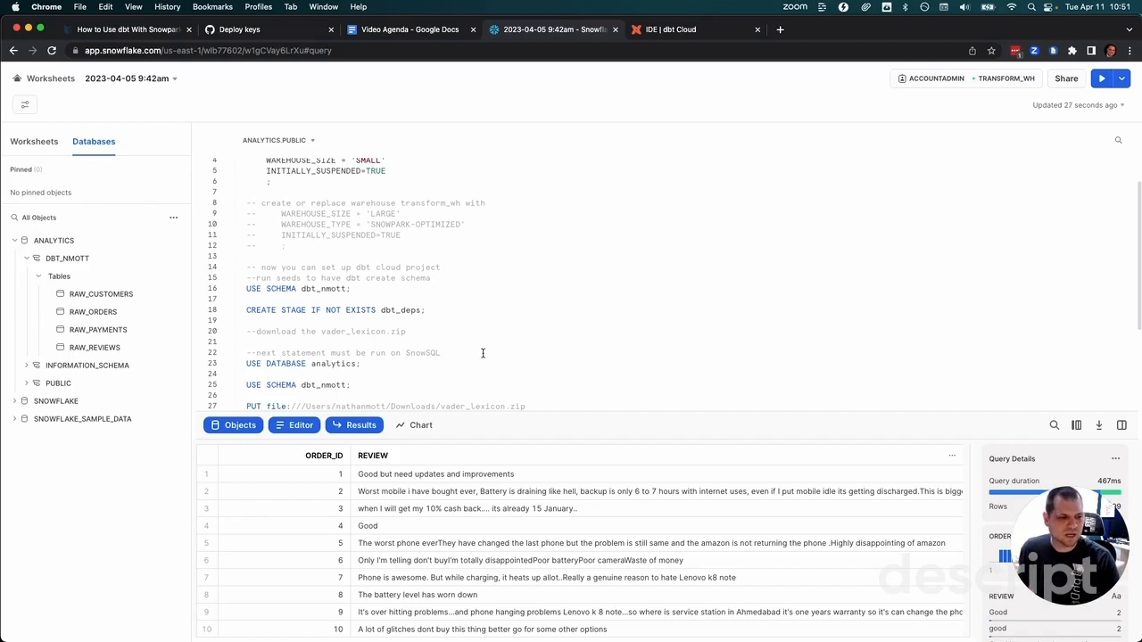
mouse_move(402, 305)
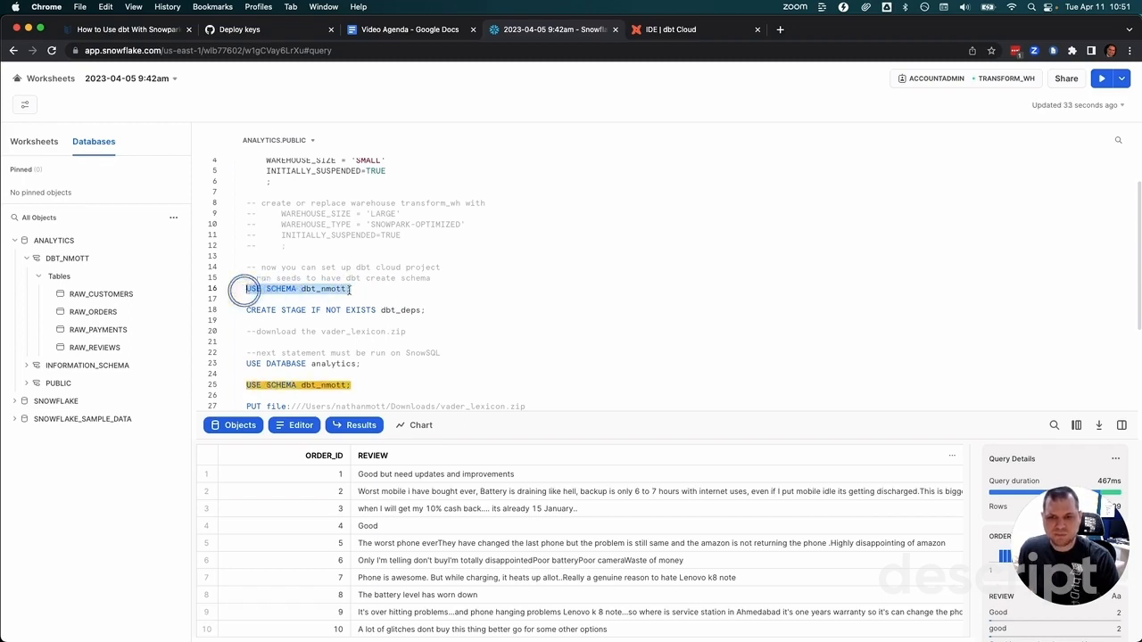
Run USE SCHEMA dbt_nmott and CREATE STAGE IF NOT EXISTS dbt_deps in the worksheet
left_click(1100, 78)
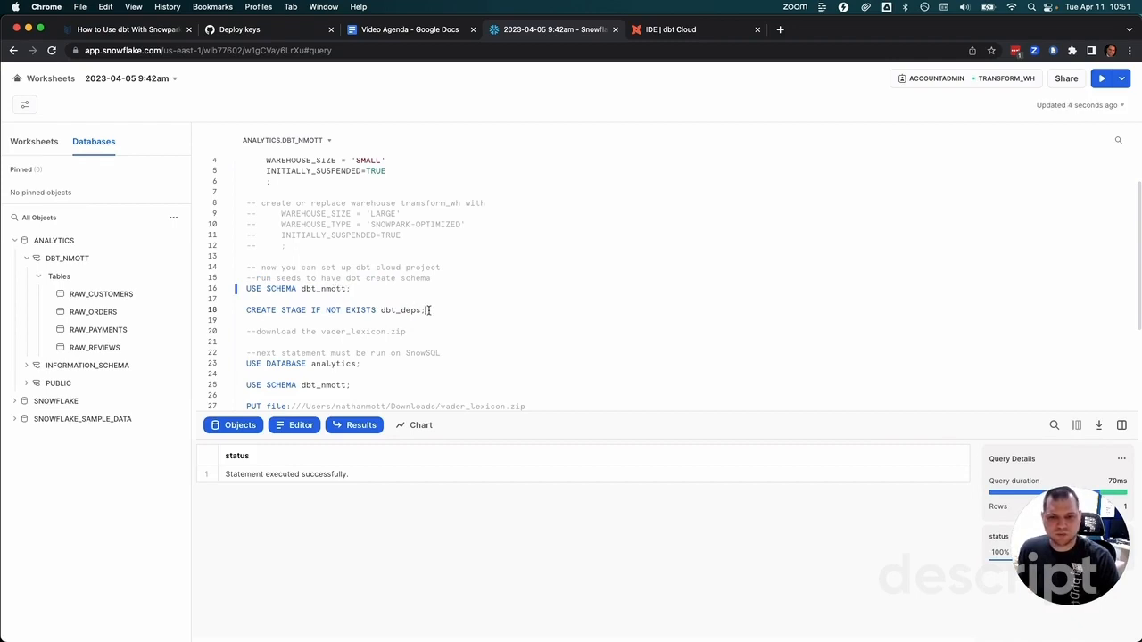
triple_click(335, 309)
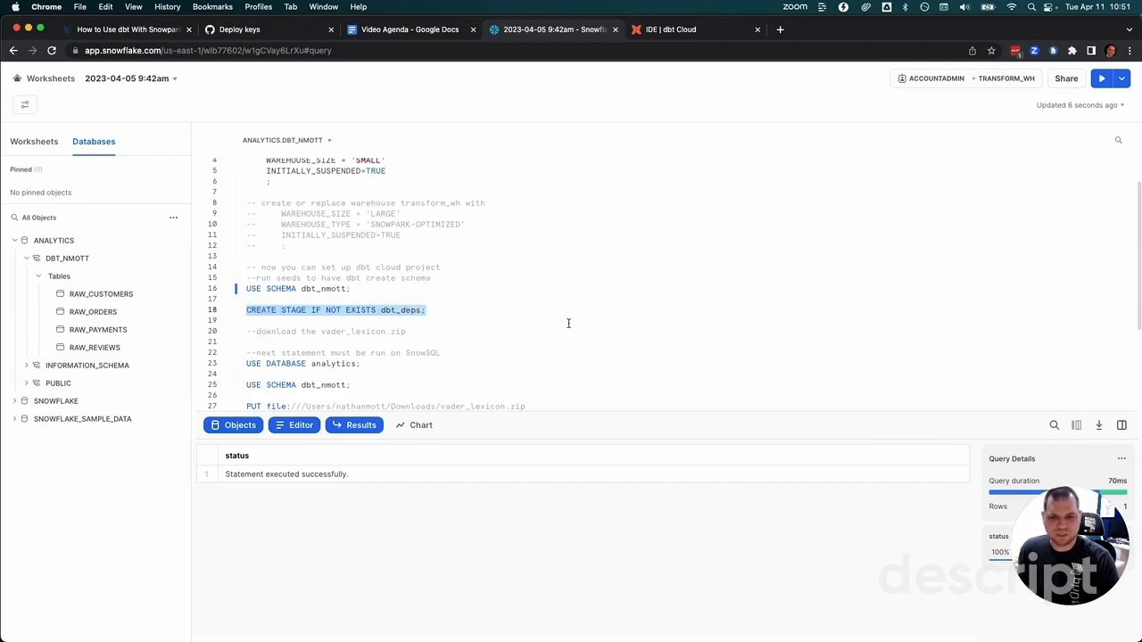
left_click(1101, 78)
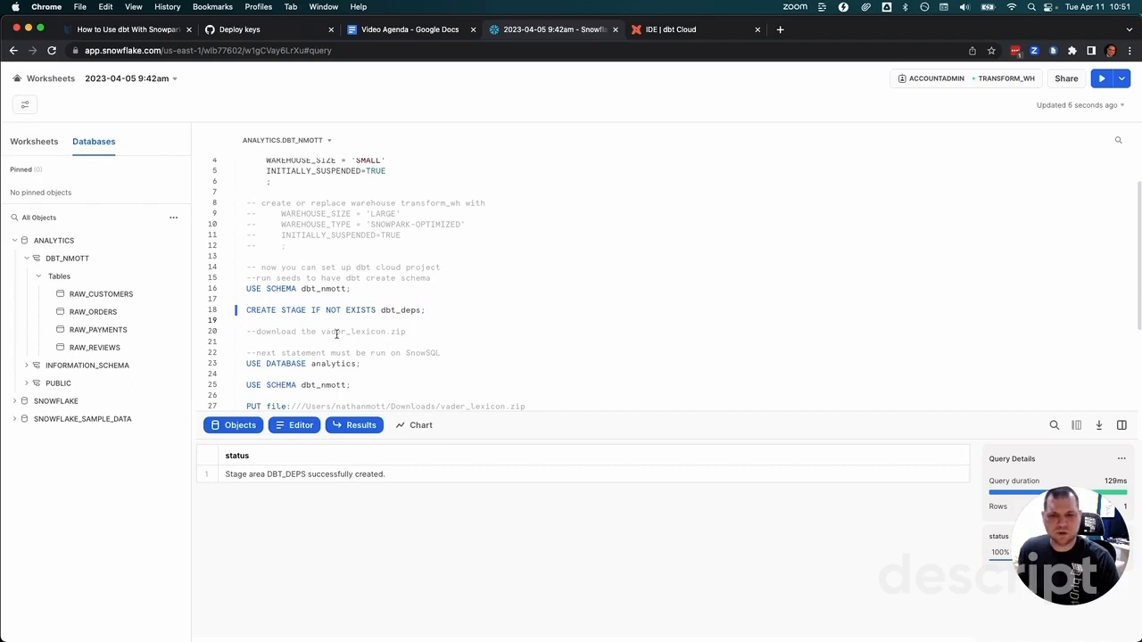
left_click(239, 30)
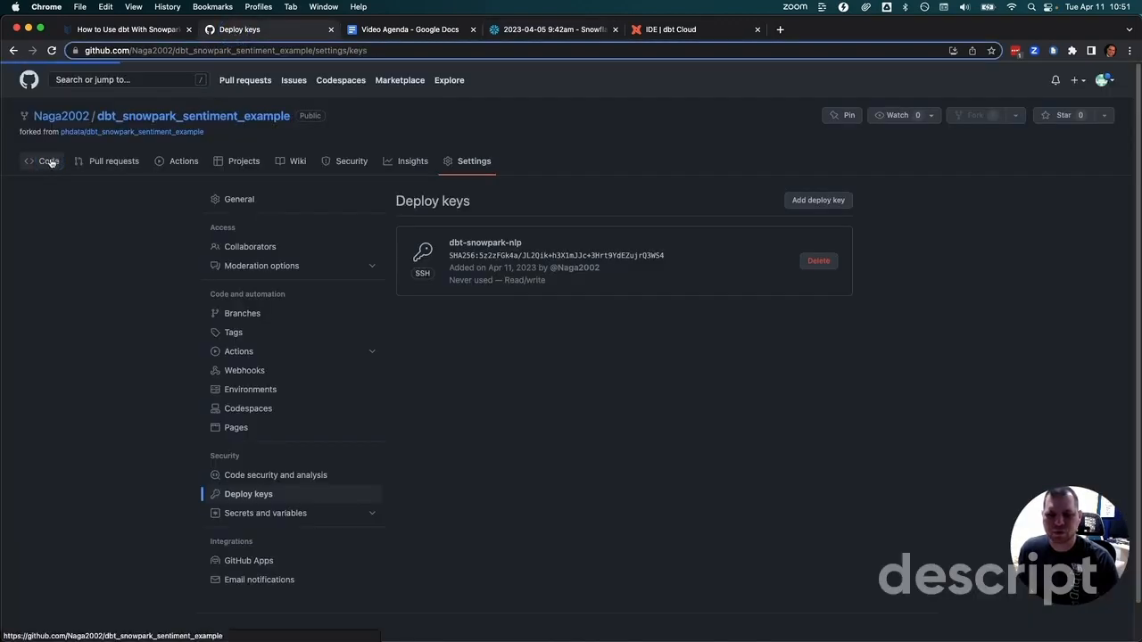
Download vader_lexicon.zip from the GitHub repository and show it in its folder
left_click(49, 160)
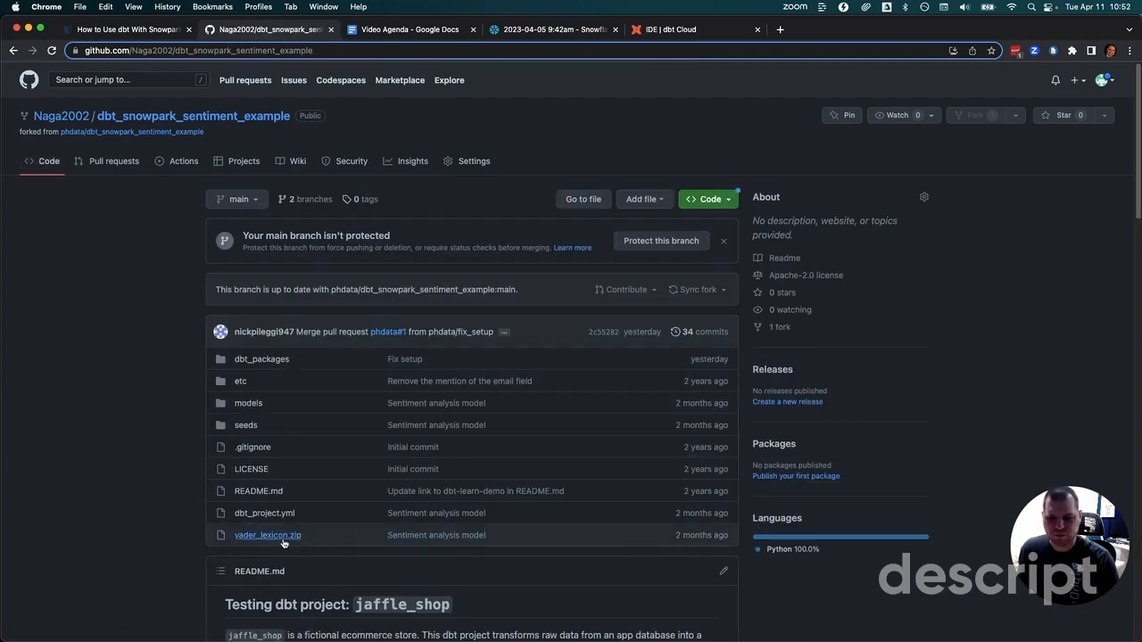
mouse_move(385, 545)
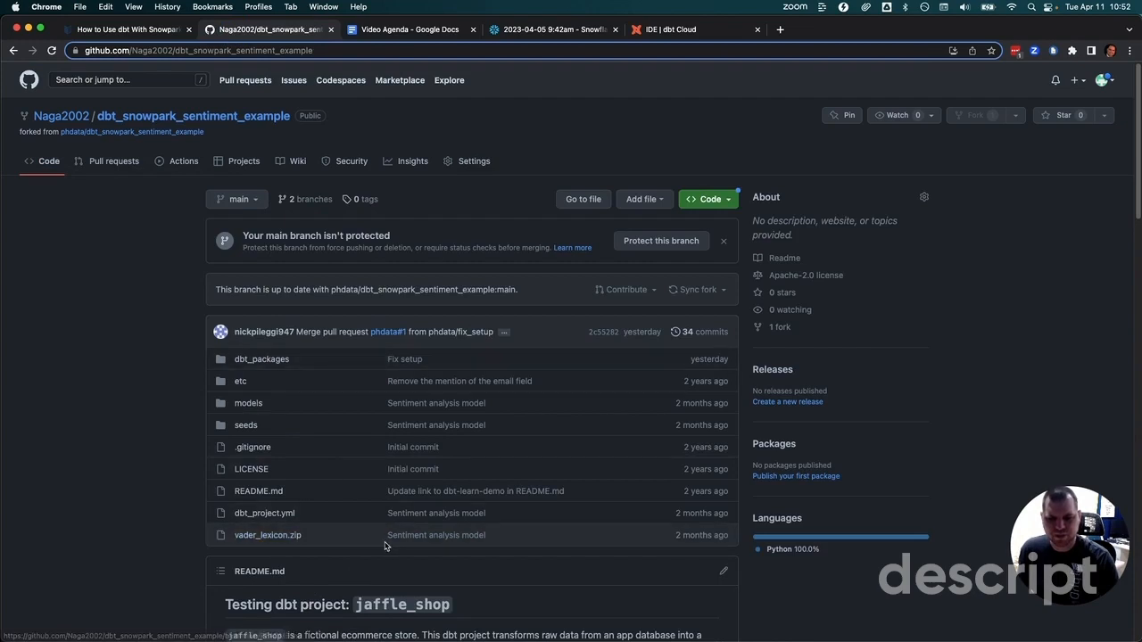
mouse_move(268, 534)
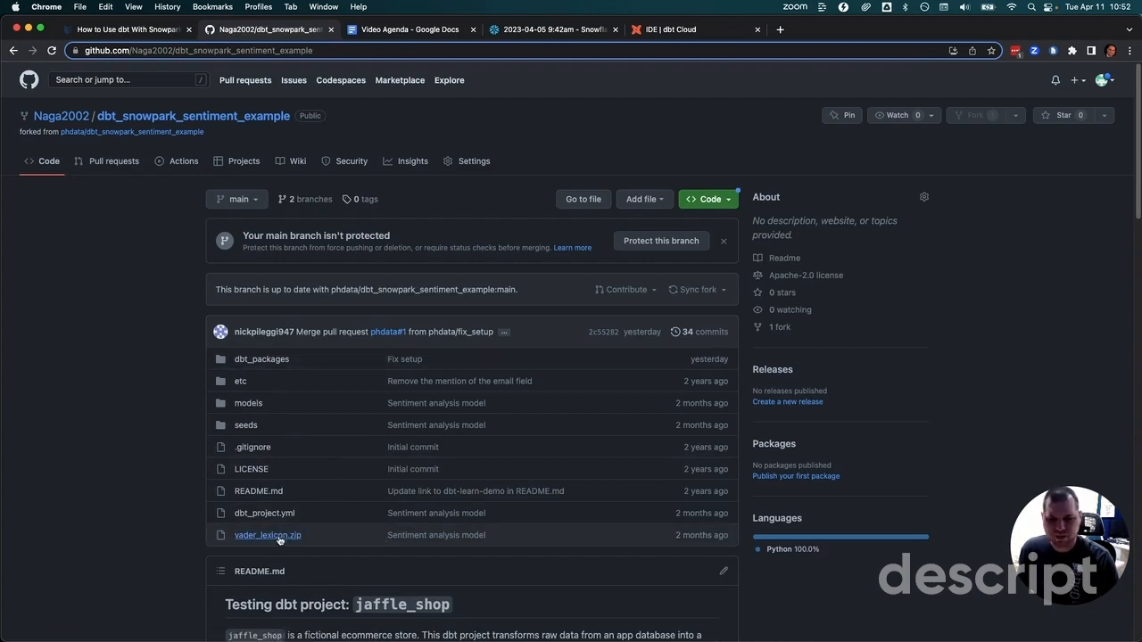
mouse_move(266, 534)
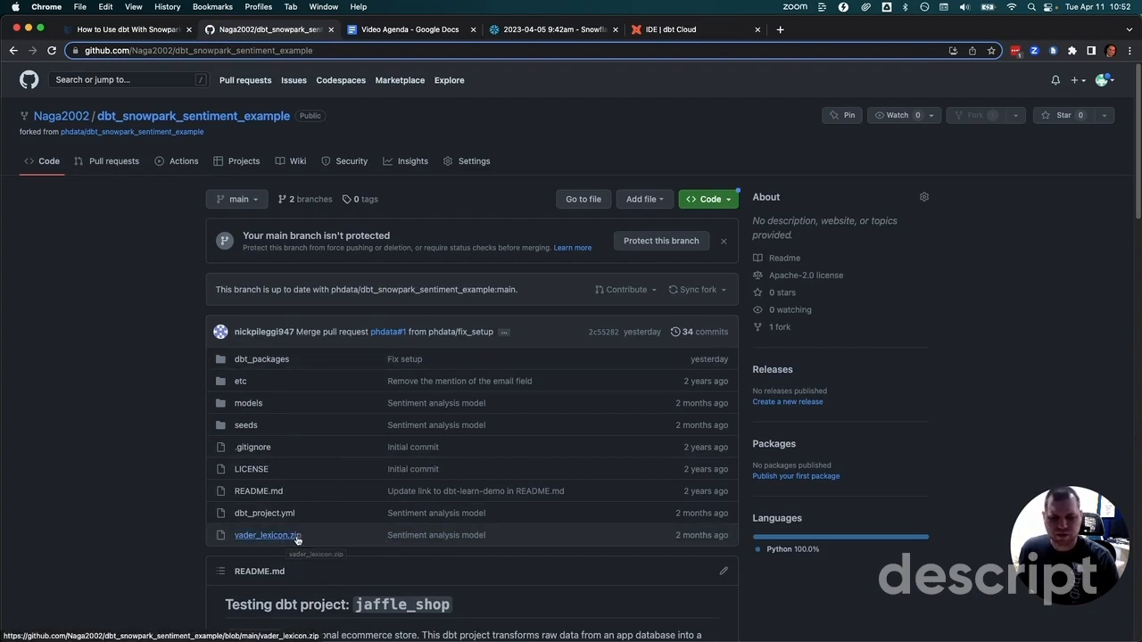
right_click(267, 534)
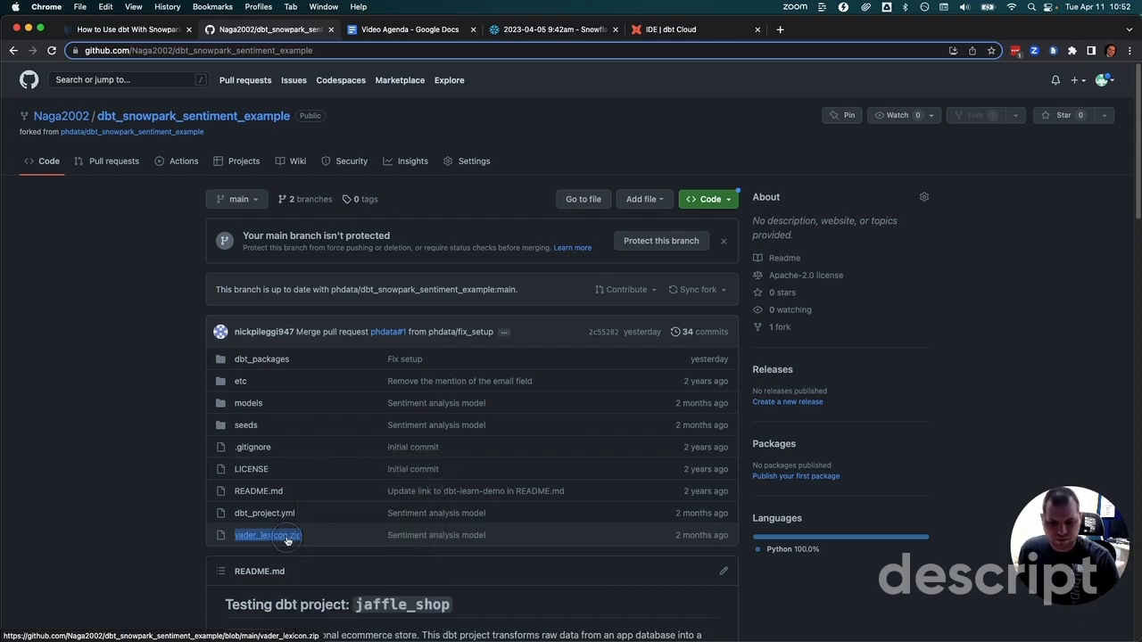
left_click(267, 535)
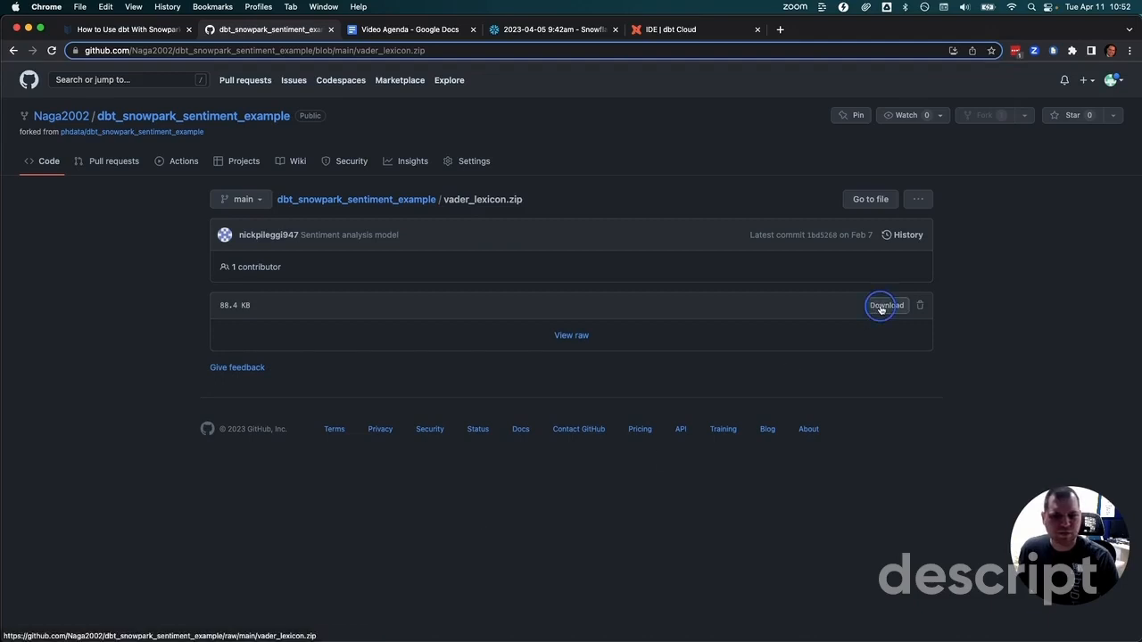
left_click(886, 305)
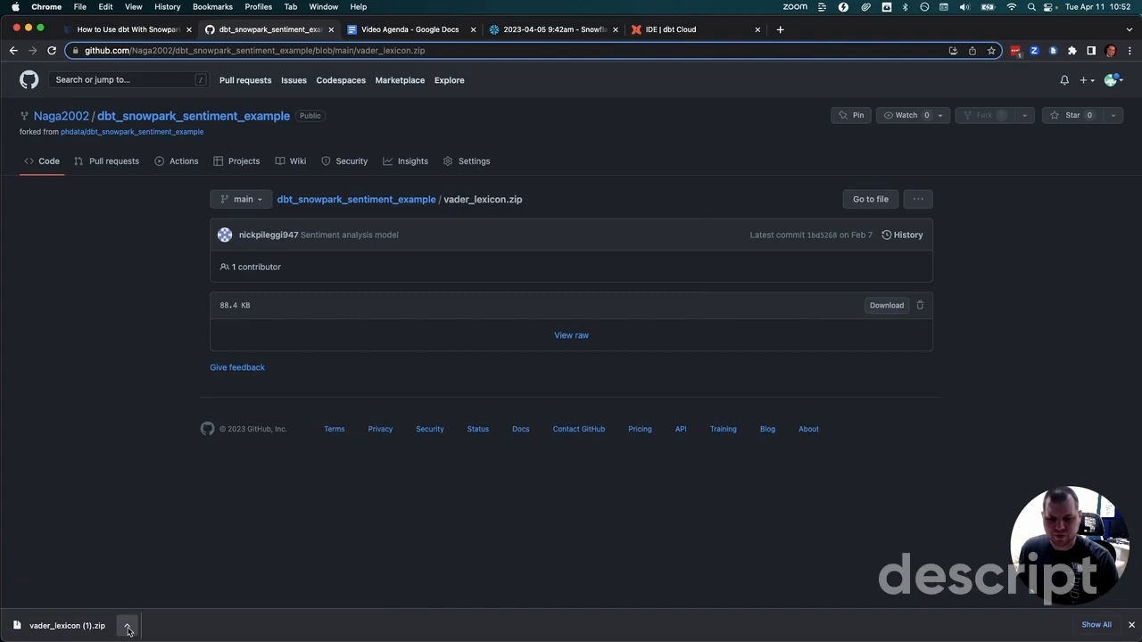
left_click(127, 626)
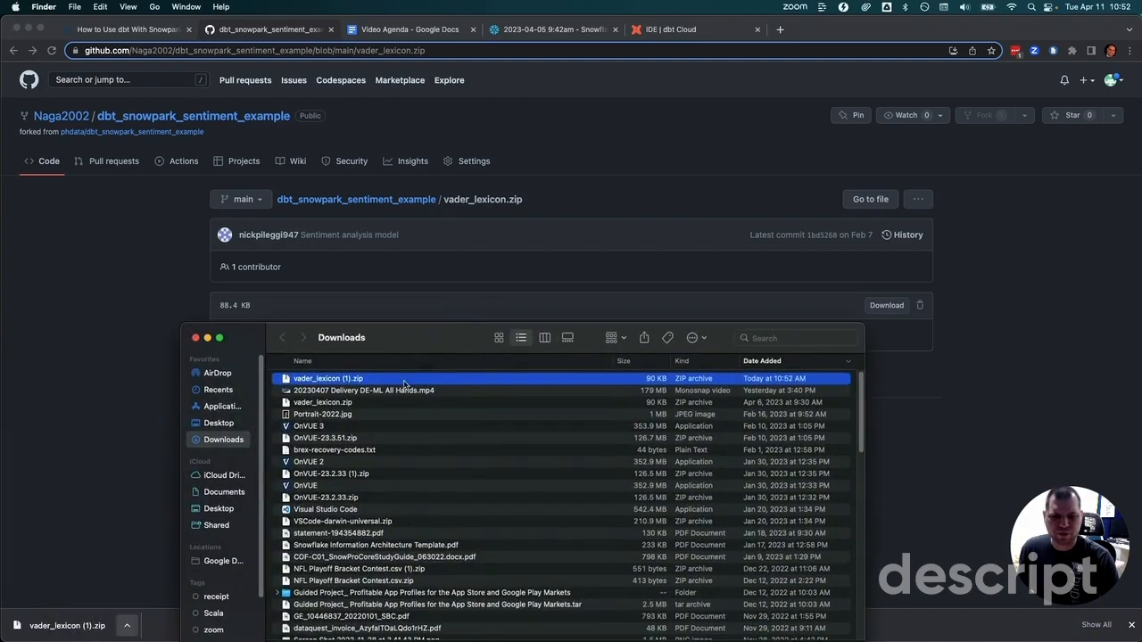
Copy the full pathname of vader_lexicon.zip from the Downloads folder
left_click(323, 401)
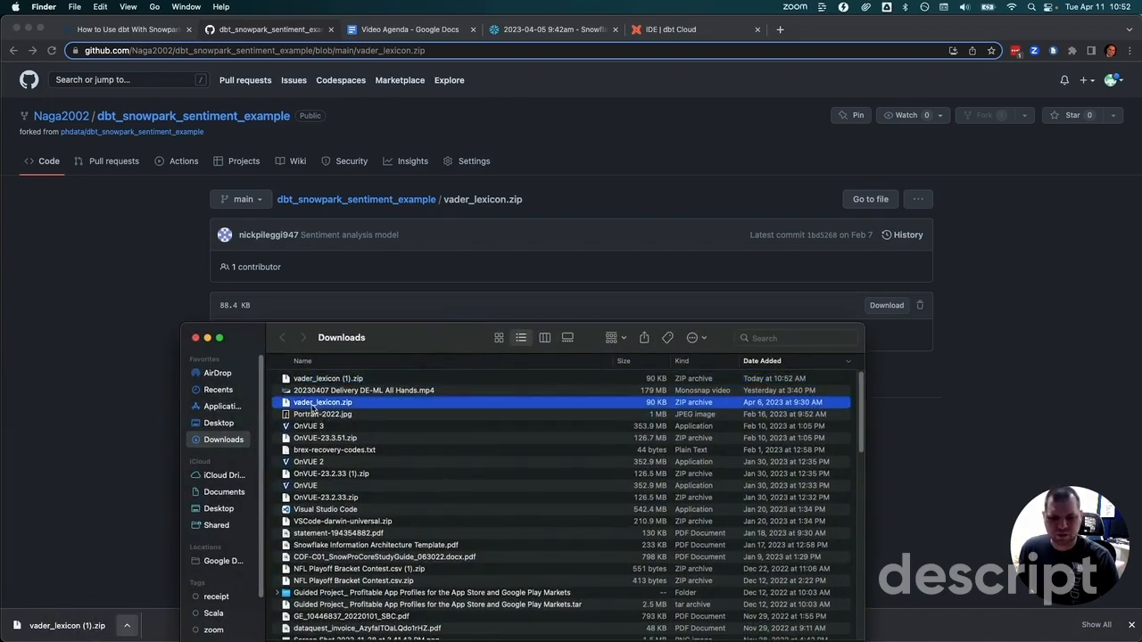
right_click(322, 402)
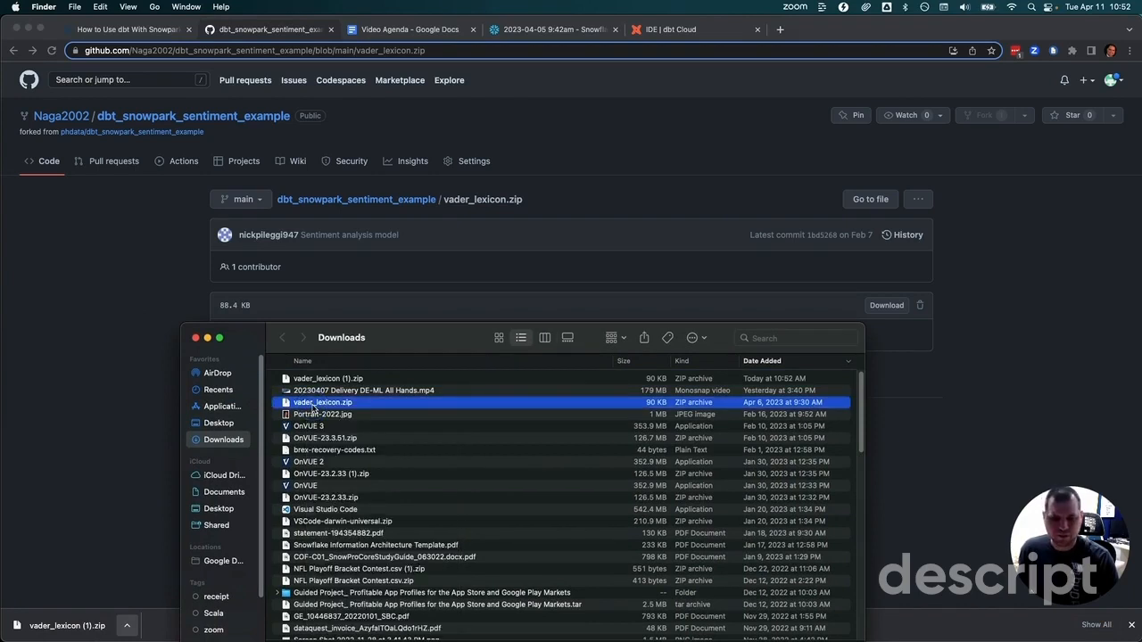
right_click(322, 402)
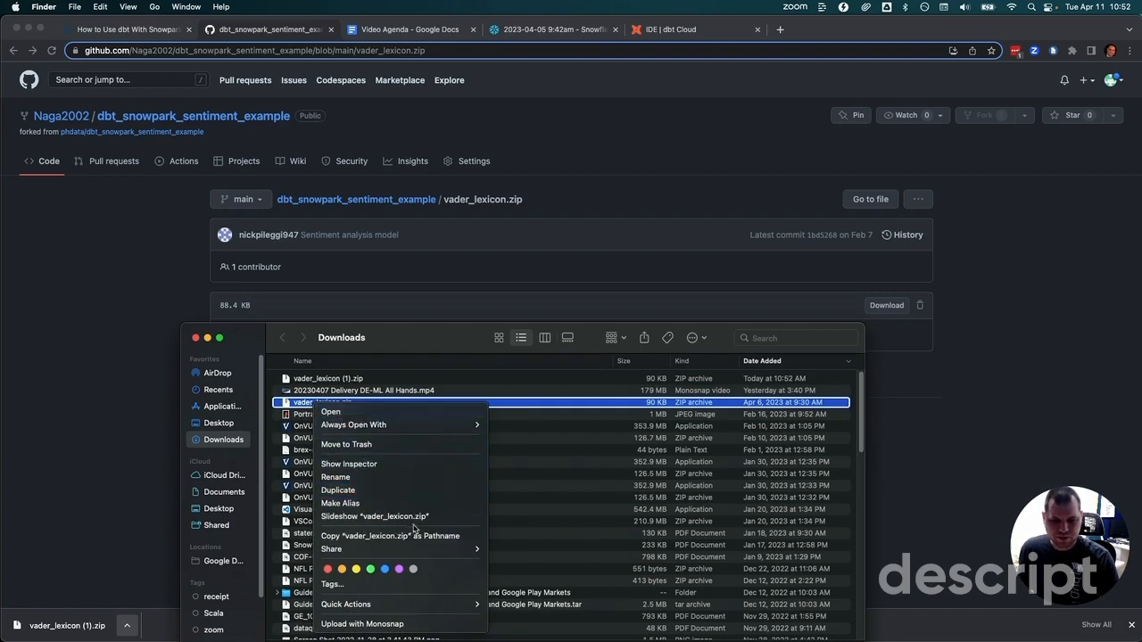
mouse_move(399, 536)
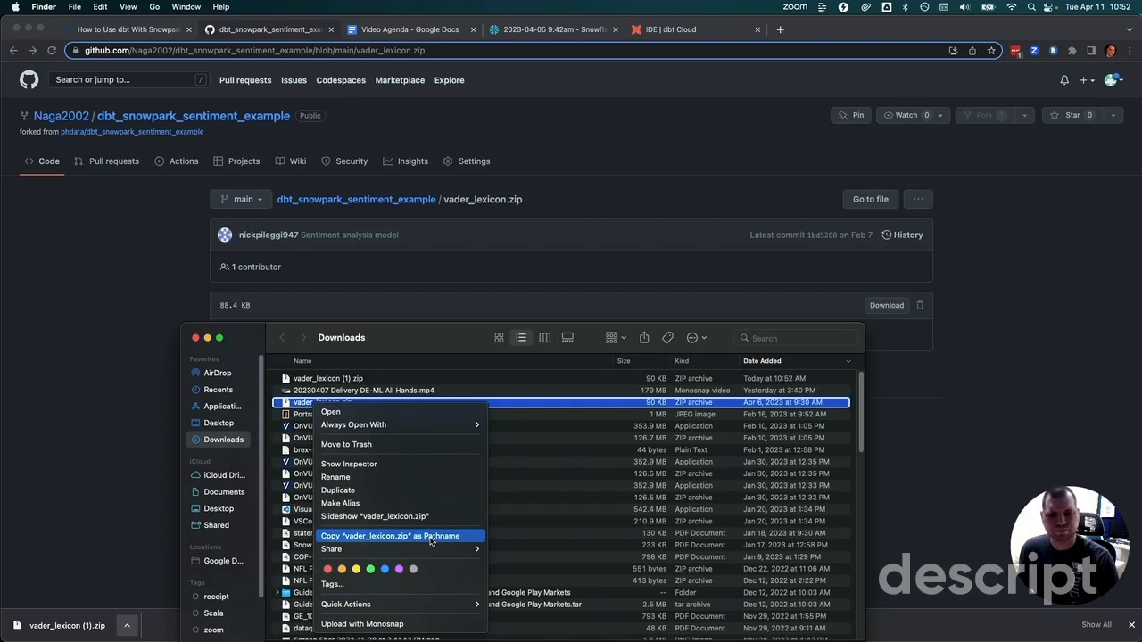
left_click(106, 345)
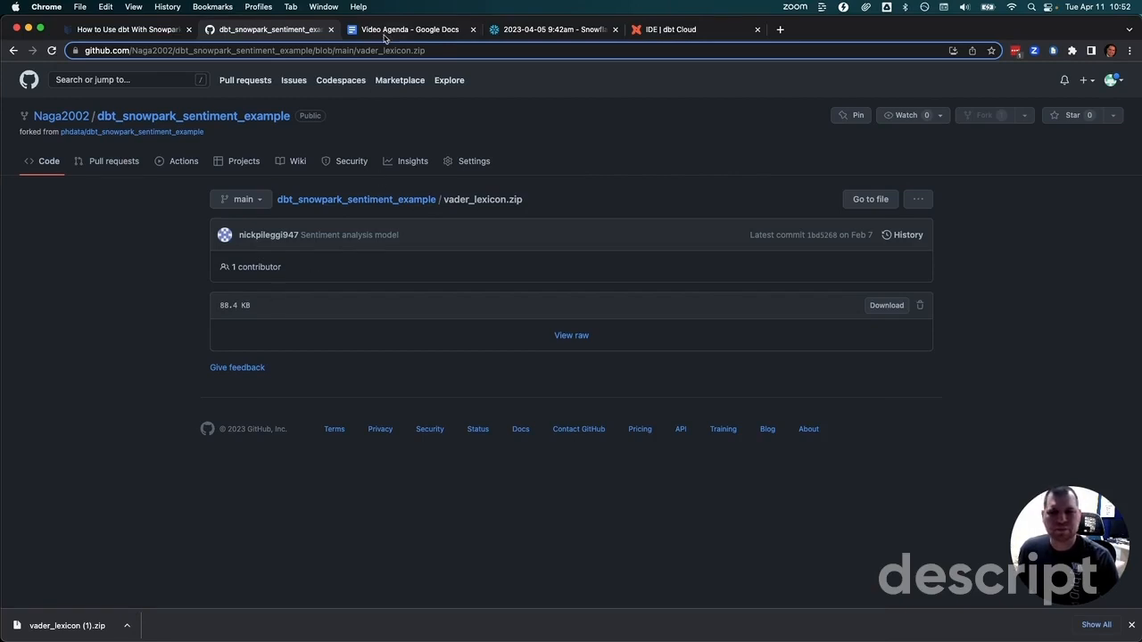
Browse the SnowSQL installation, configuration and connecting guides in Snowflake Documentation
left_click(410, 29)
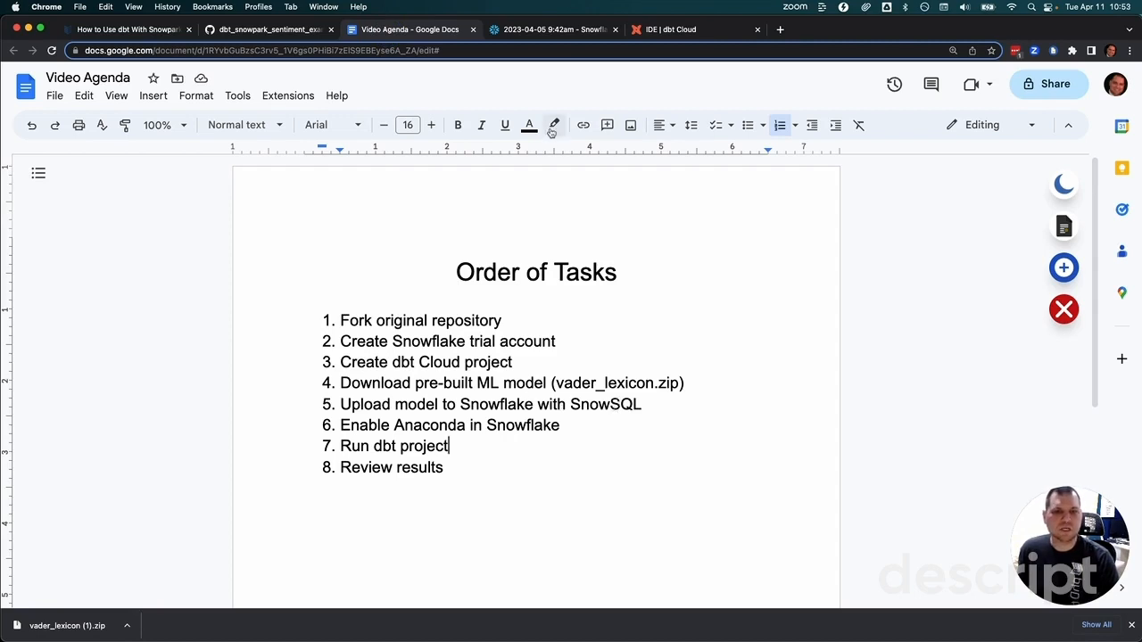
left_click(551, 30)
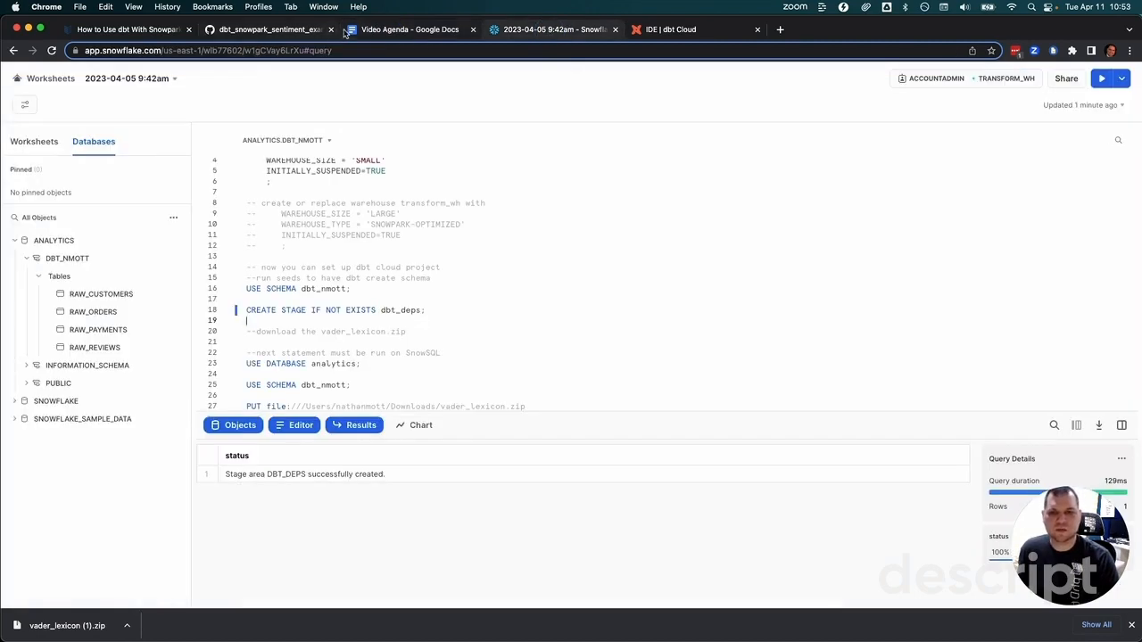
left_click(125, 29)
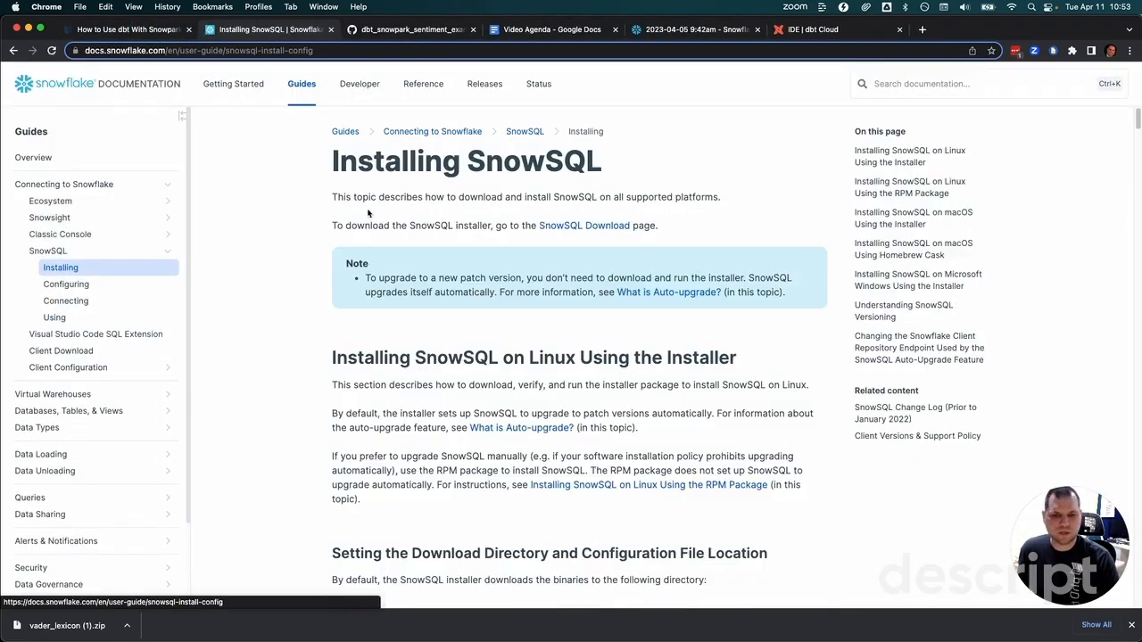
scroll("down", 3)
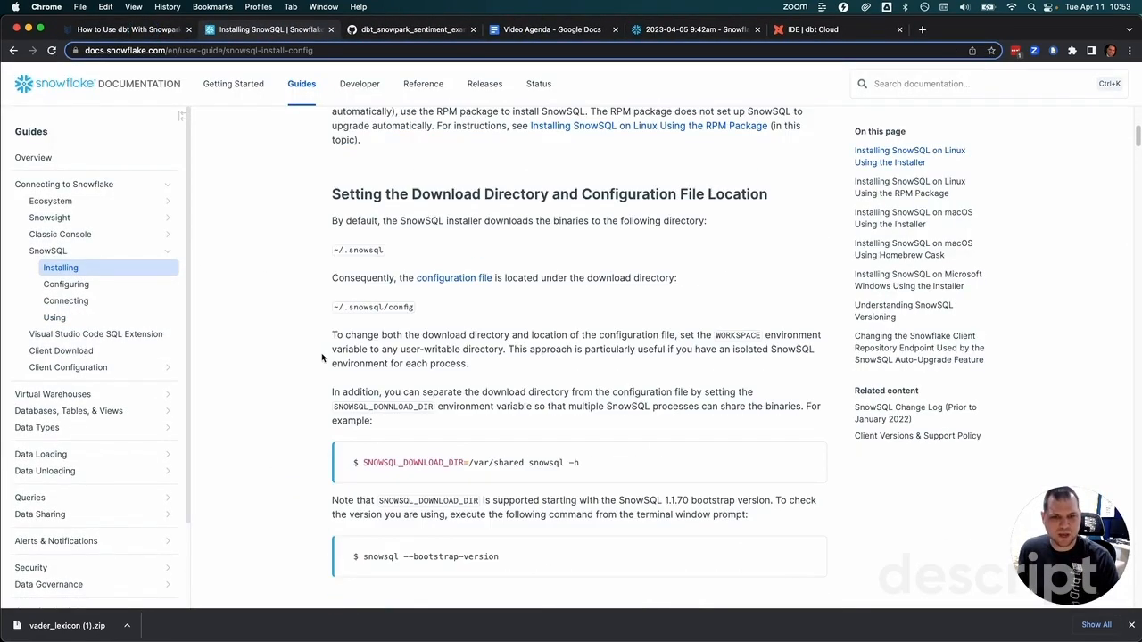
scroll("down", 3)
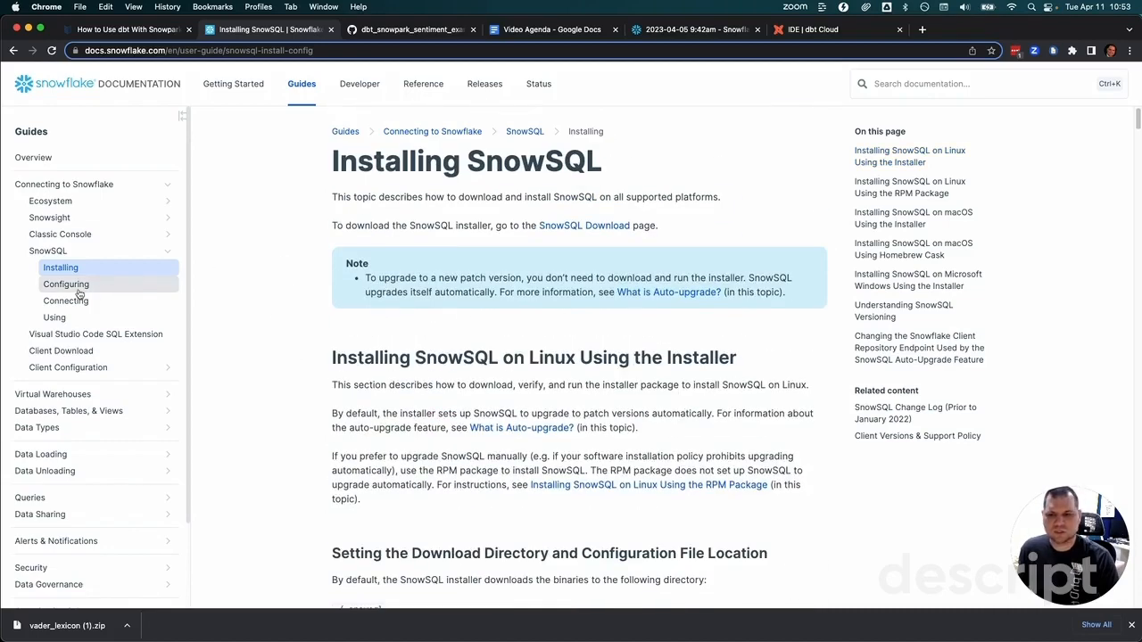
left_click(65, 284)
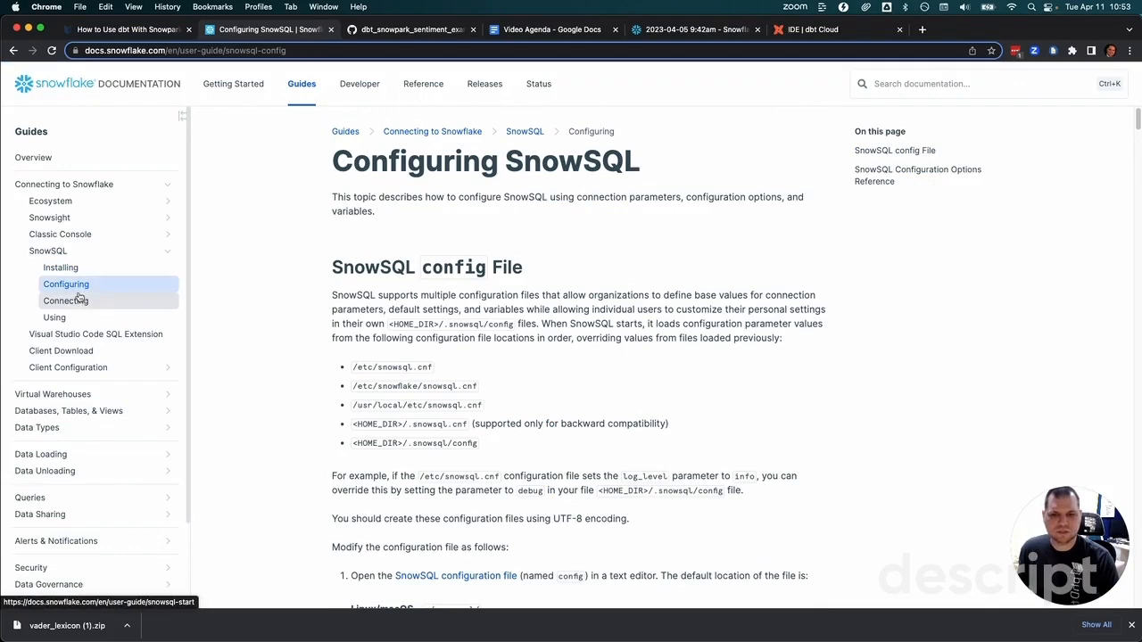
left_click(66, 300)
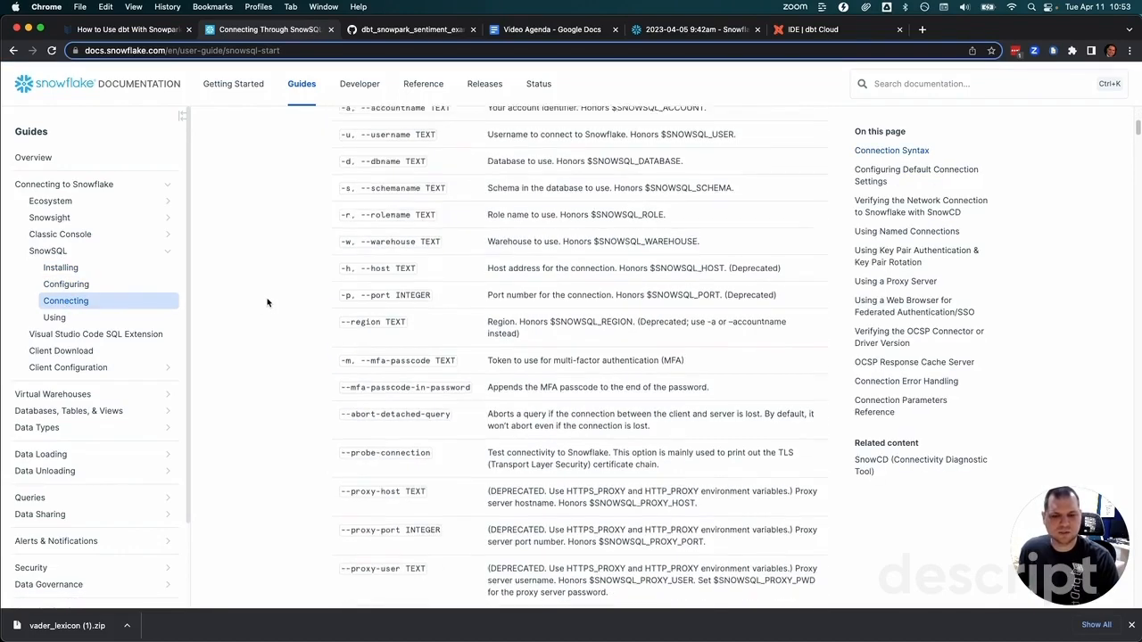
scroll("up", 3)
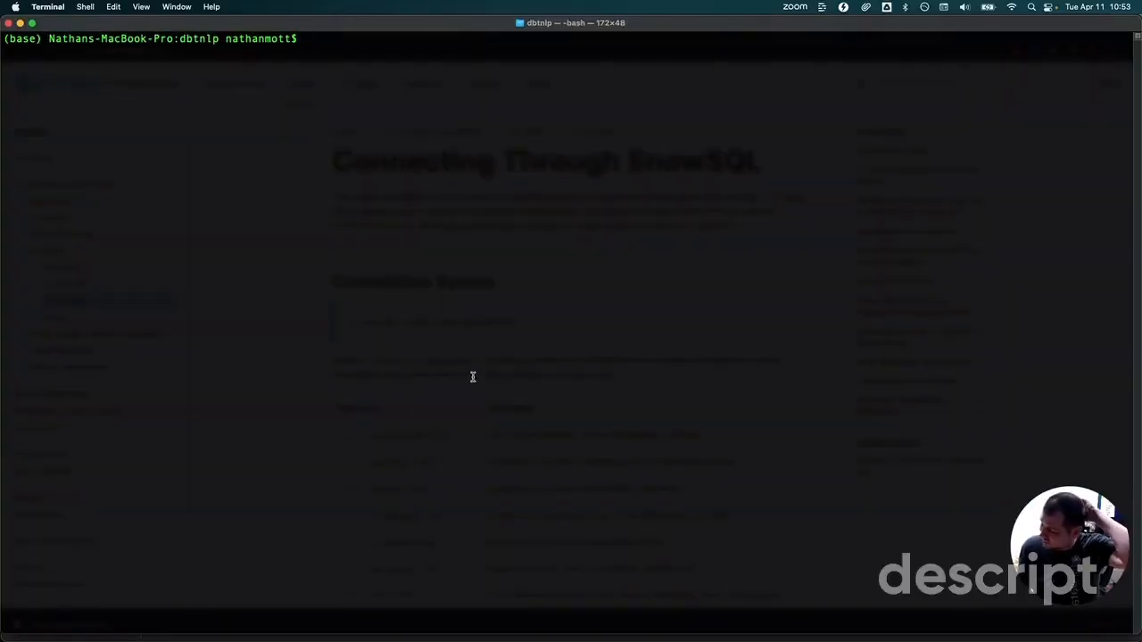
Clear the Terminal and run snowsql -c dbtnlp
type("clear")
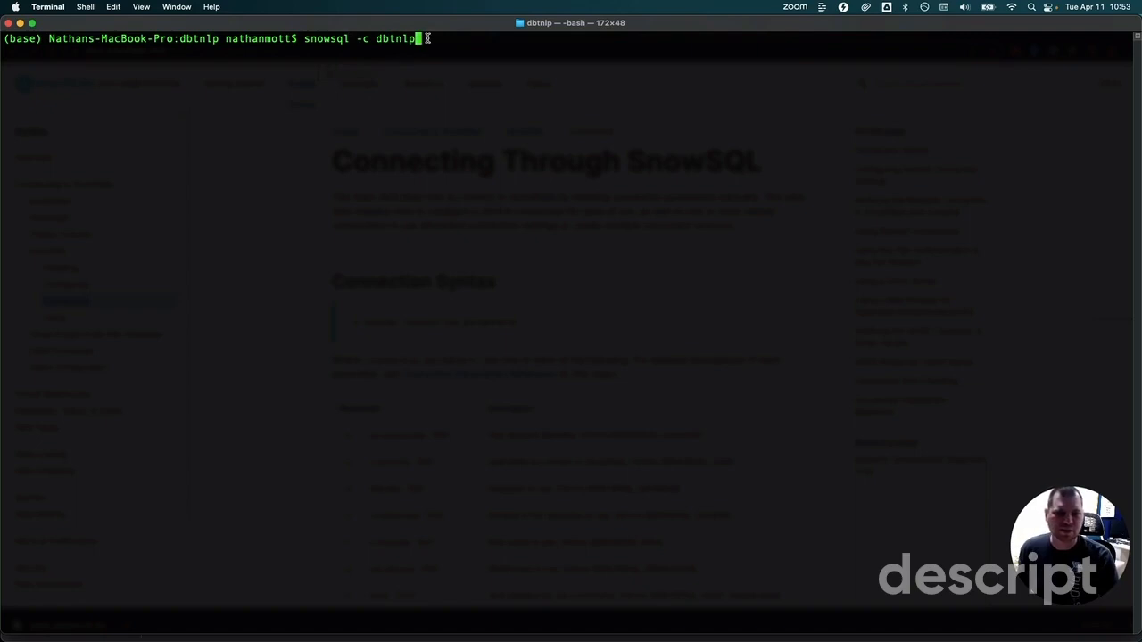
mouse_move(506, 162)
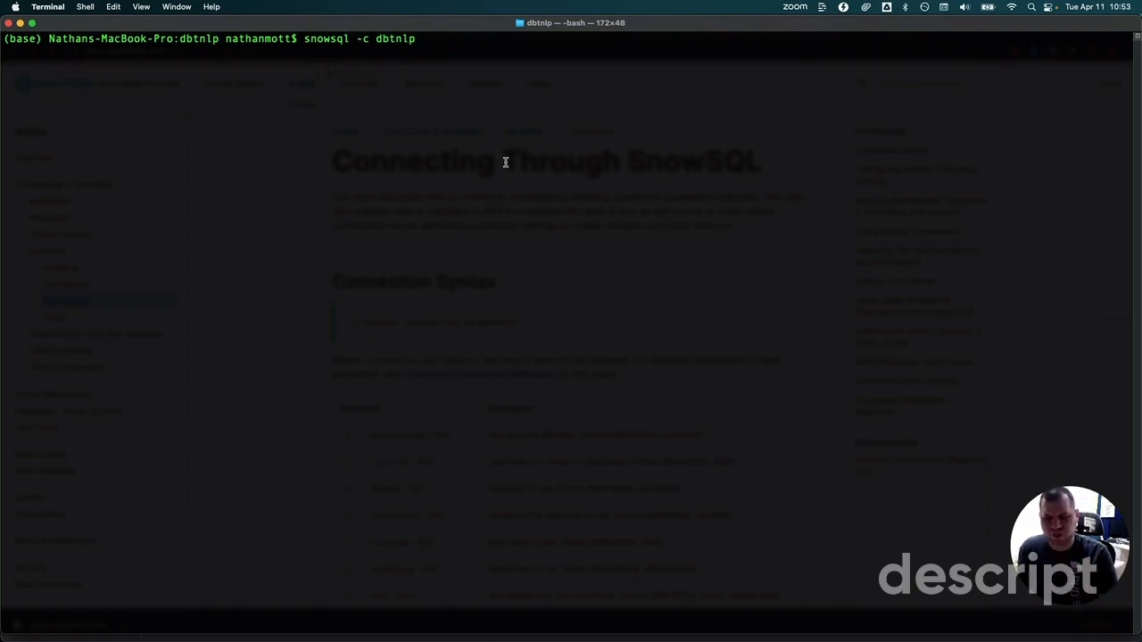
key("Return")
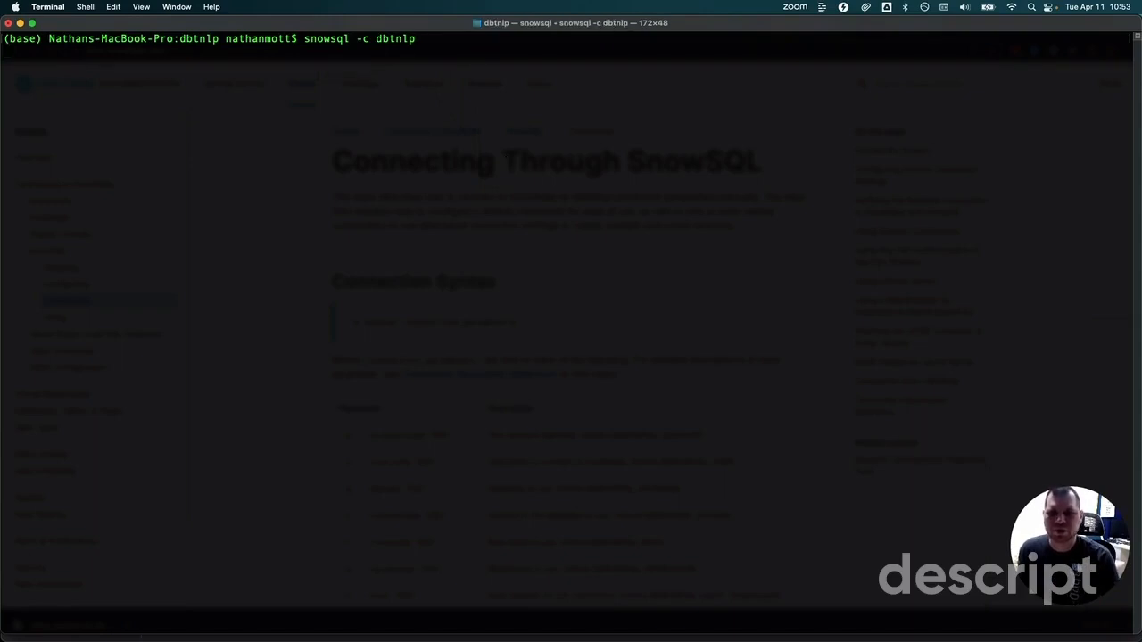
key("Return")
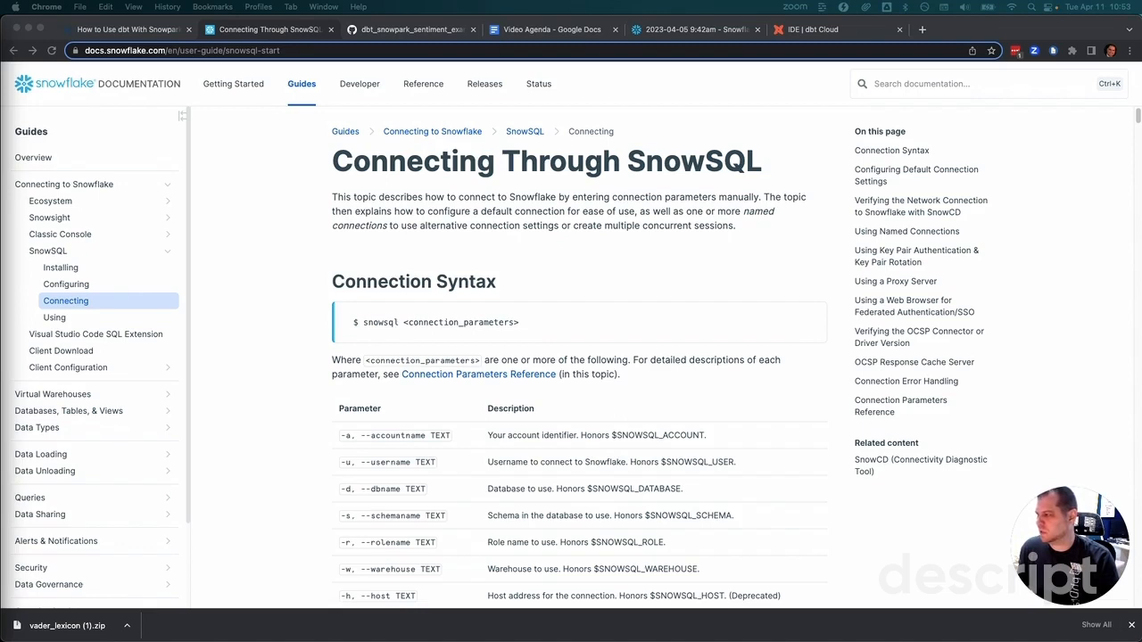
mouse_move(759, 100)
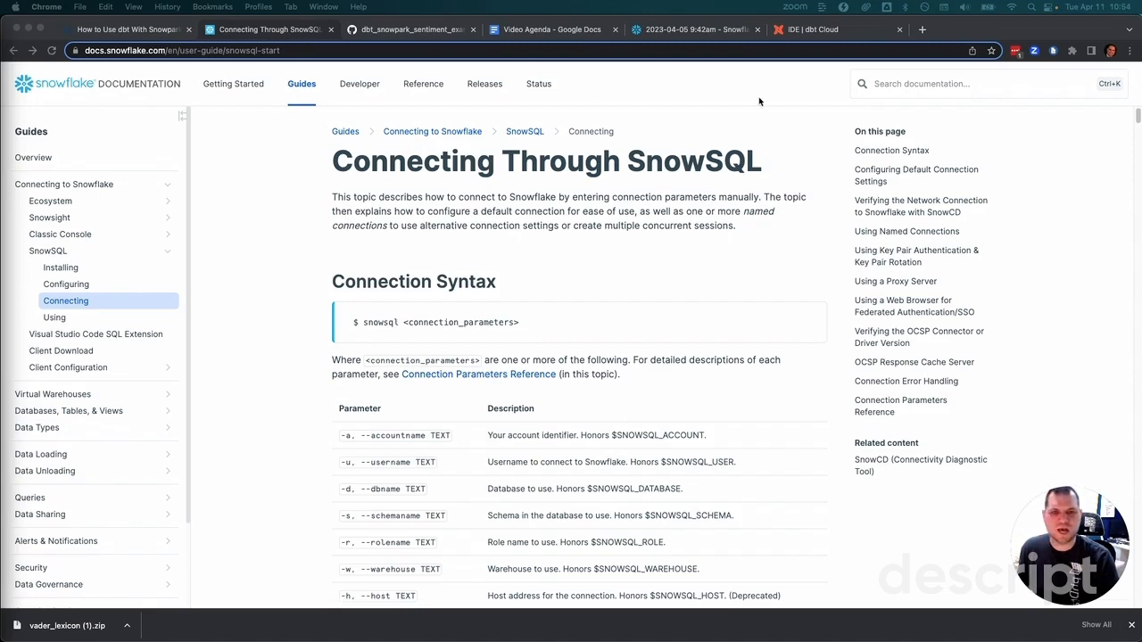
Select the USE DATABASE, USE SCHEMA and PUT vader_lexicon.zip statements in the worksheet
left_click(696, 30)
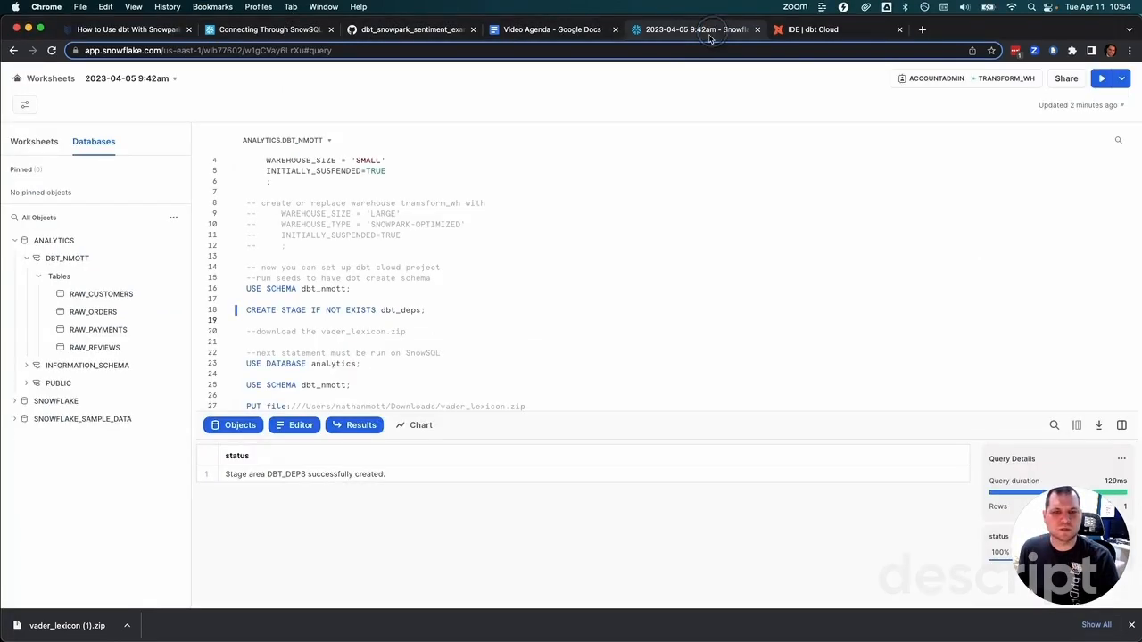
scroll("down", 3)
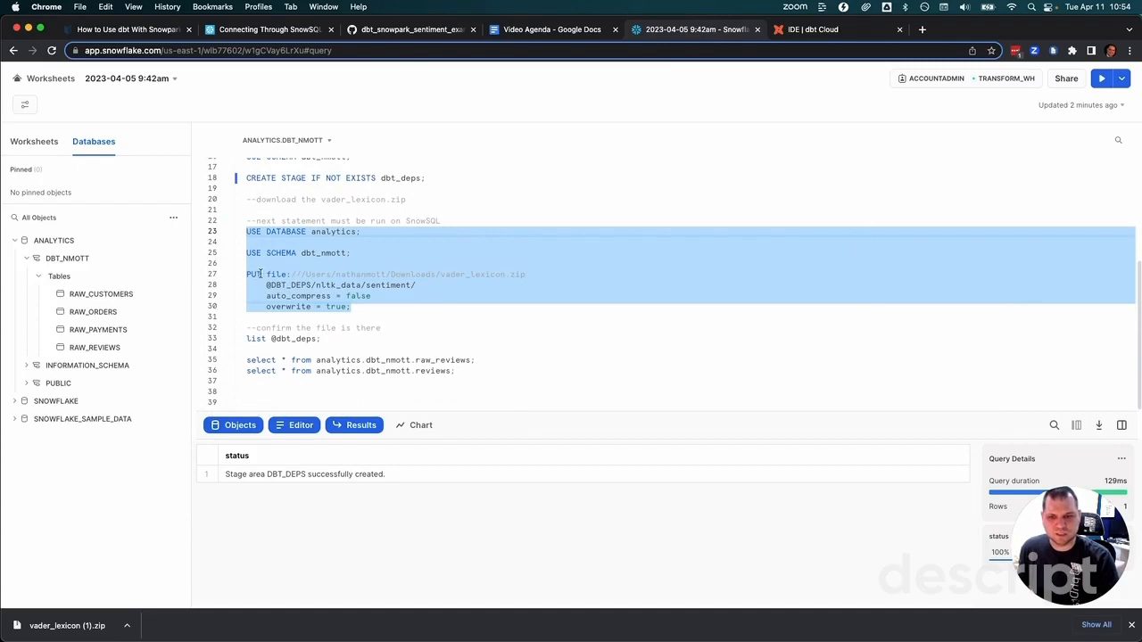
left_click(312, 256)
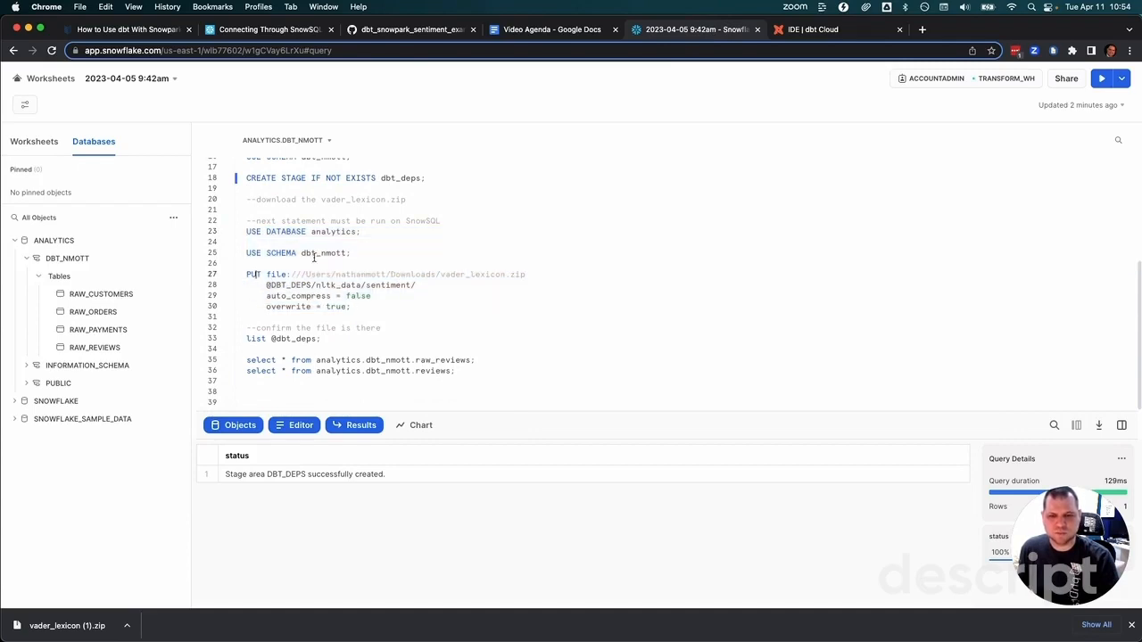
left_click_drag(247, 231, 381, 295)
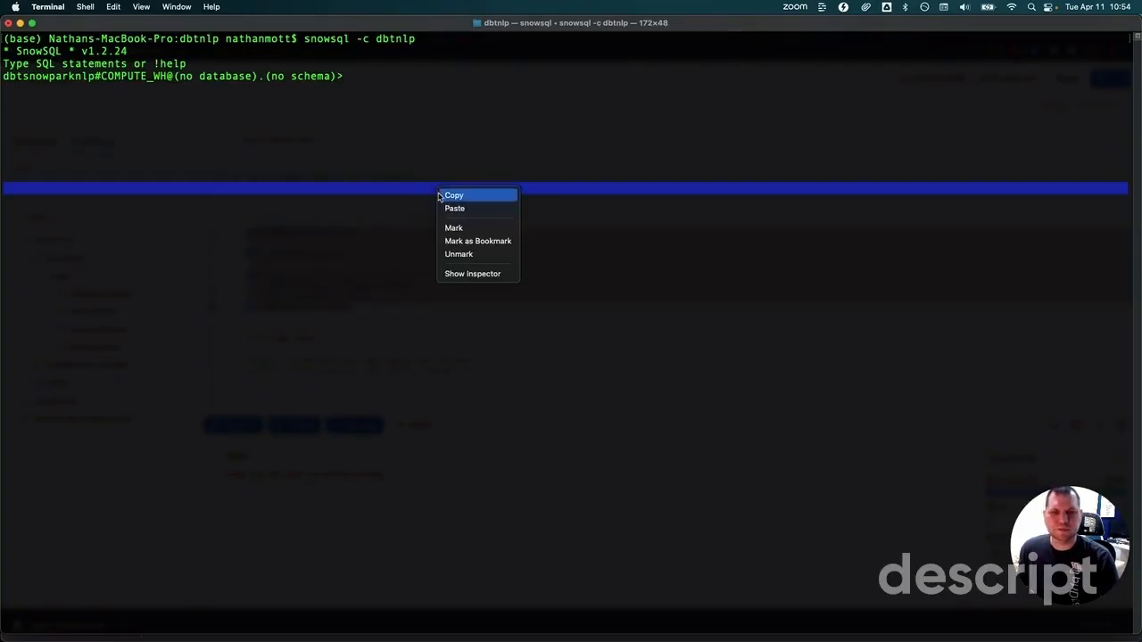
Paste the USE DATABASE, USE SCHEMA and PUT statements at the SnowSQL prompt
left_click(455, 208)
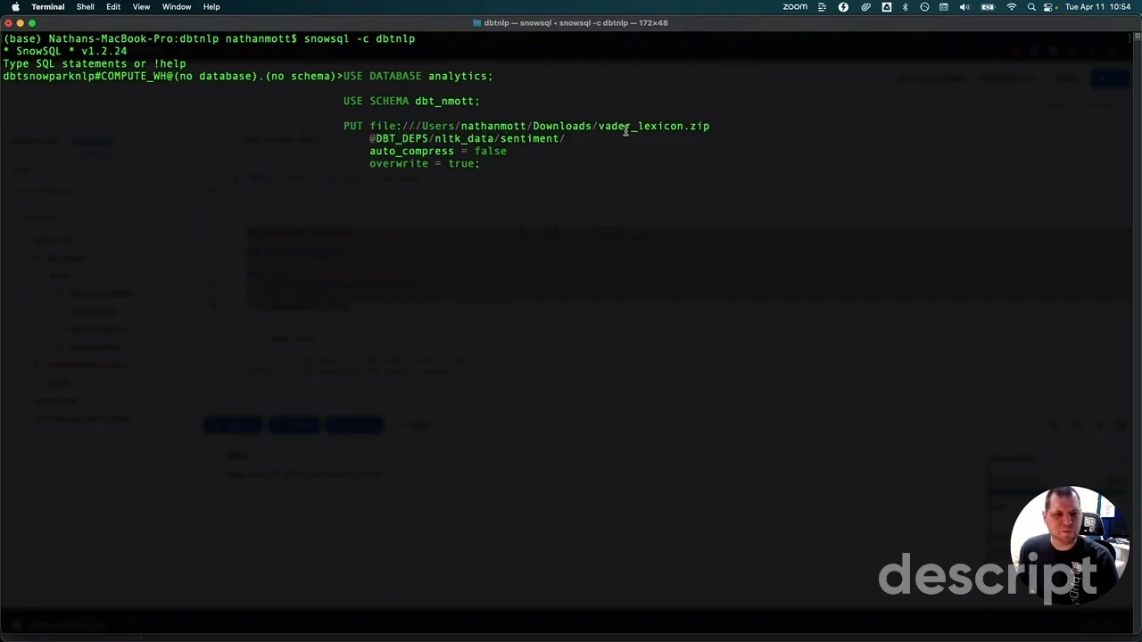
mouse_move(678, 126)
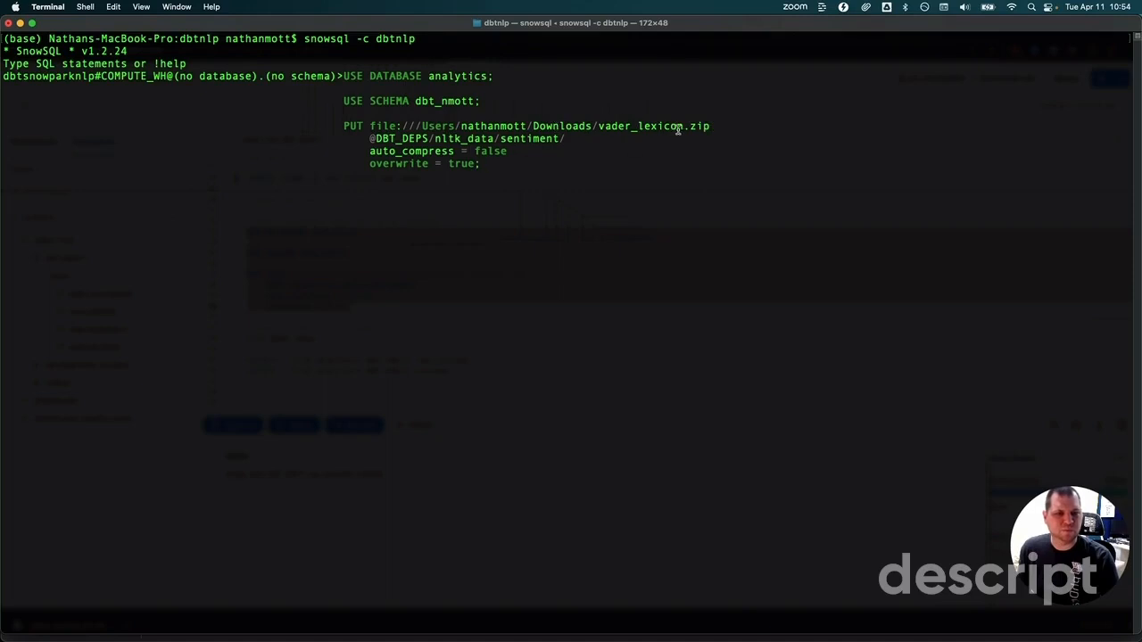
mouse_move(464, 135)
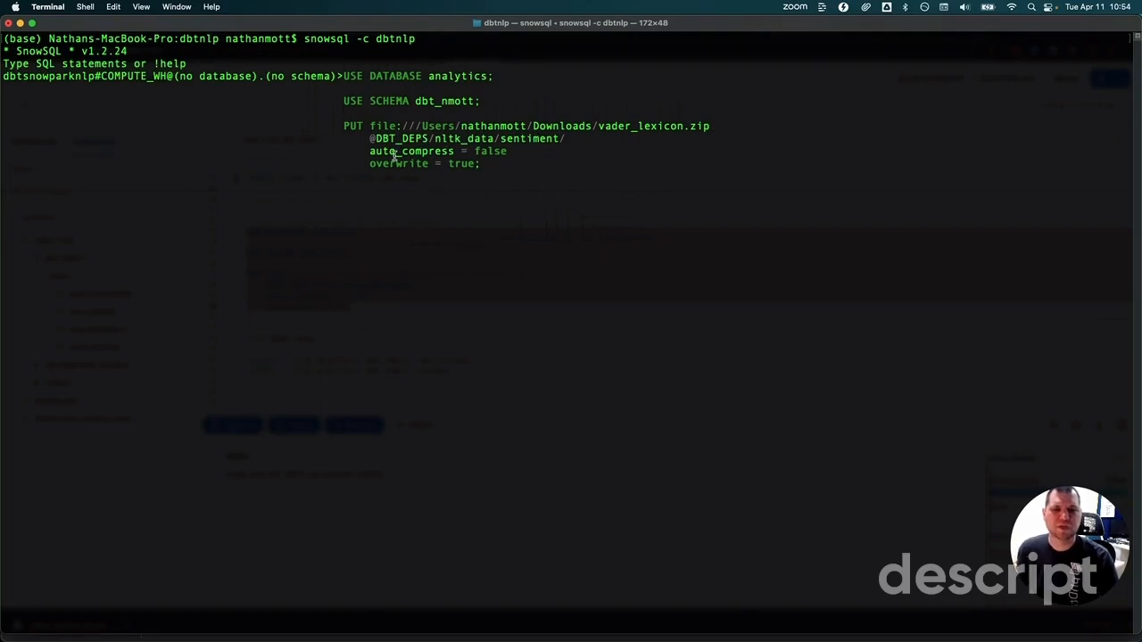
mouse_move(651, 161)
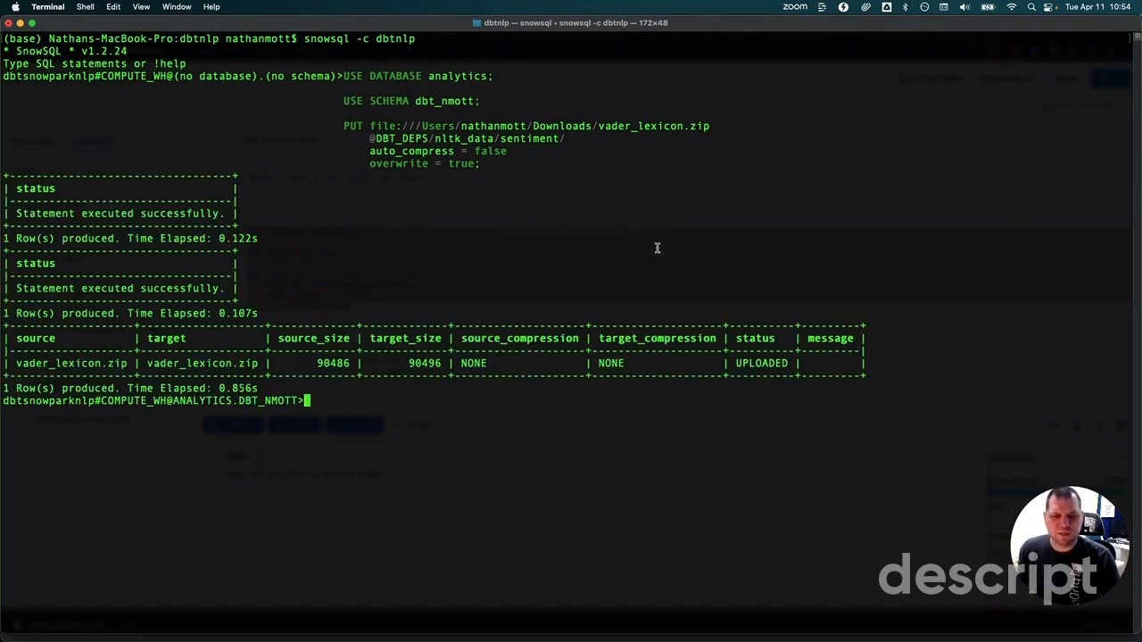
mouse_move(315, 398)
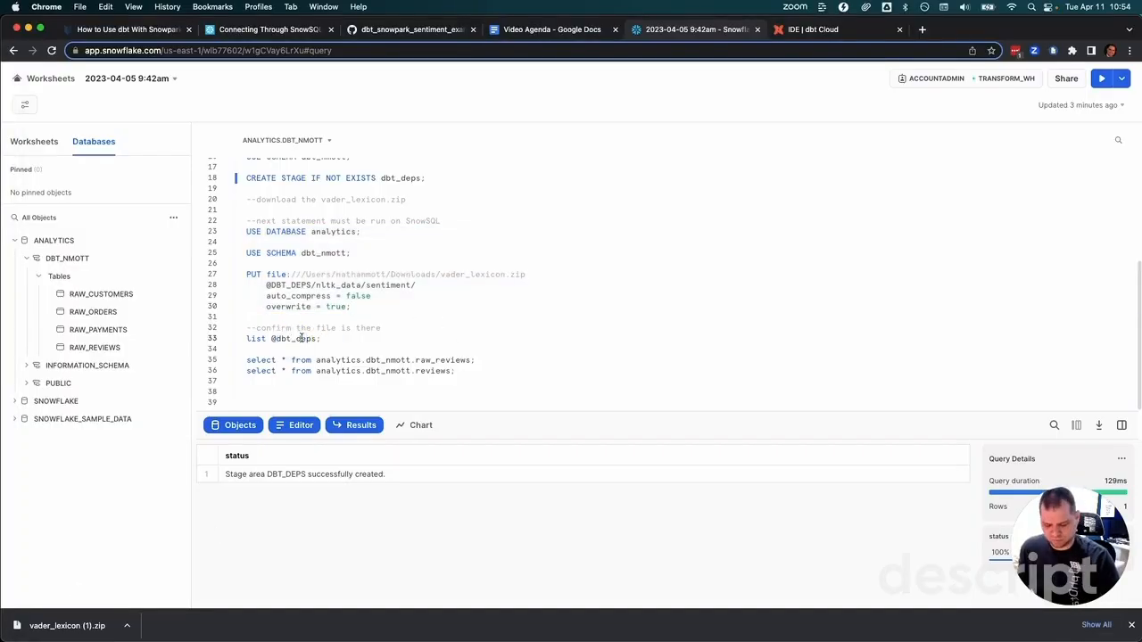
left_click(1101, 78)
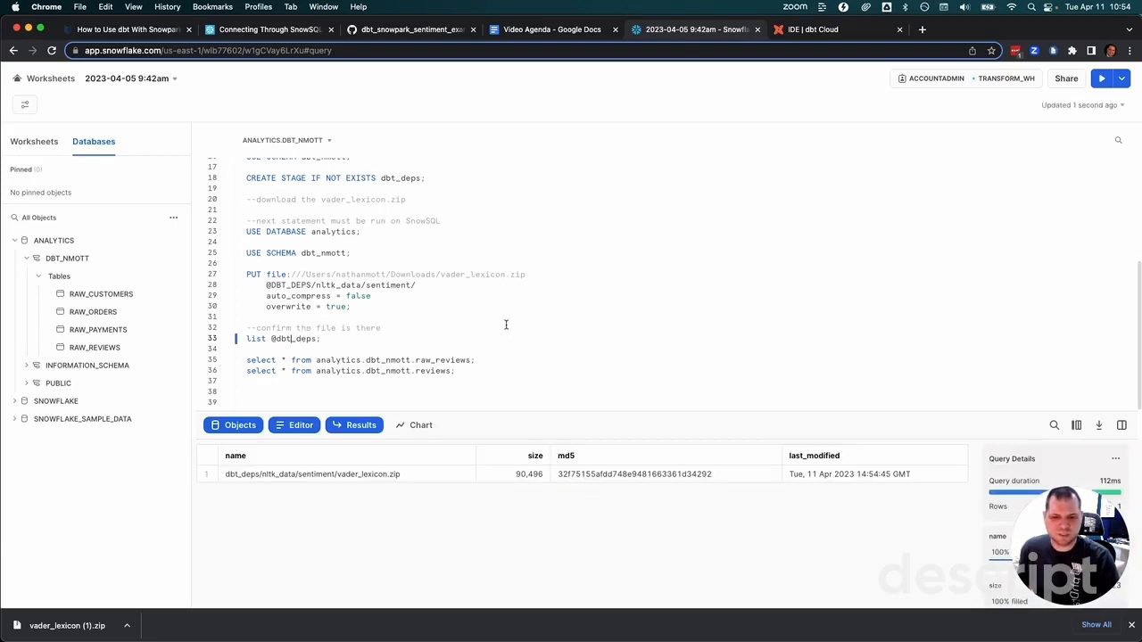
mouse_move(349, 479)
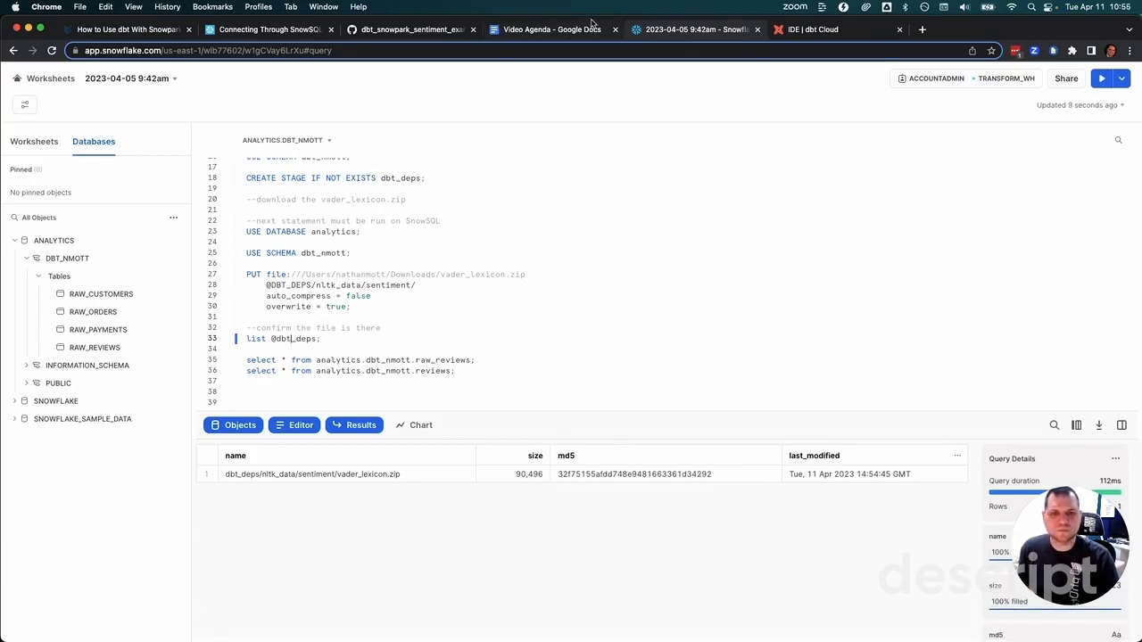
left_click(550, 30)
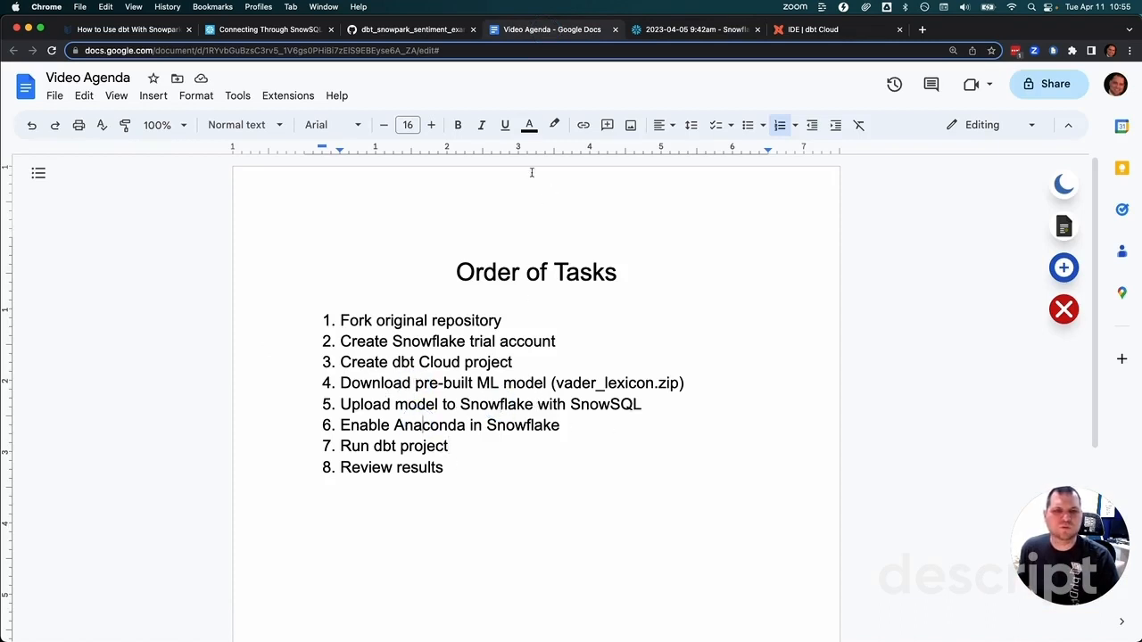
mouse_move(584, 69)
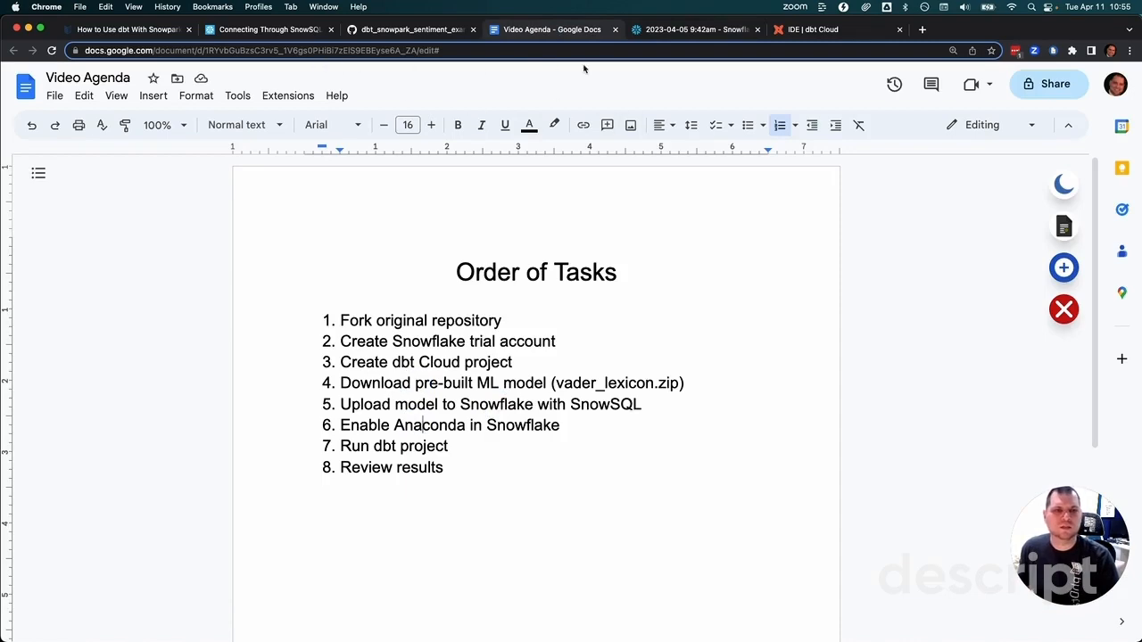
left_click(695, 30)
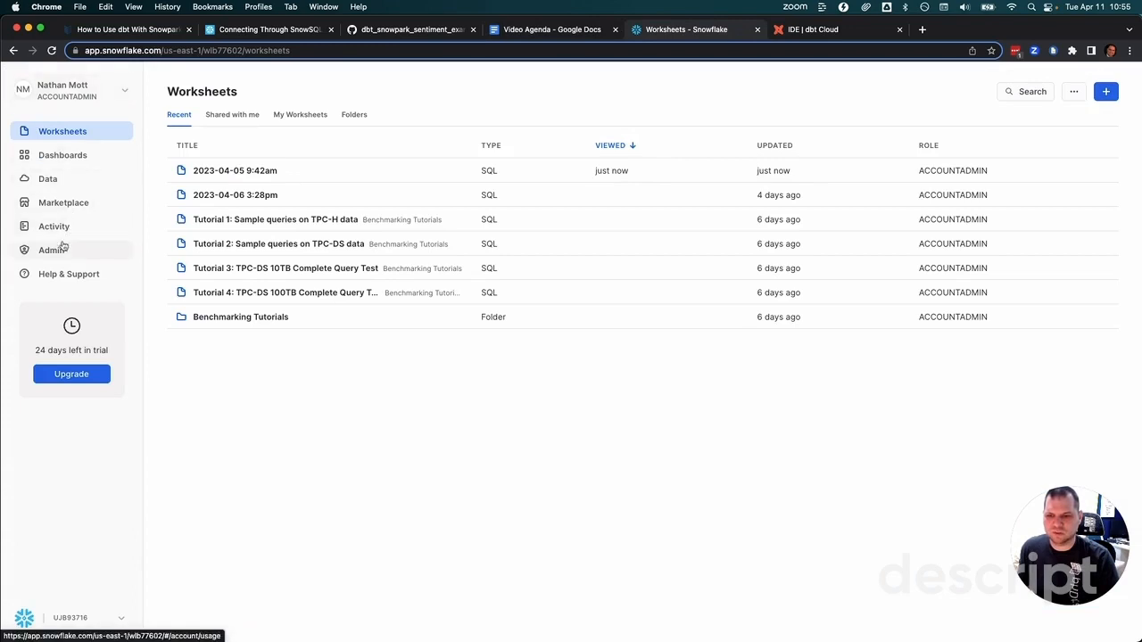
Verify Admin > Billing & Terms shows Anaconda acknowledged, then view the agenda
left_click(51, 249)
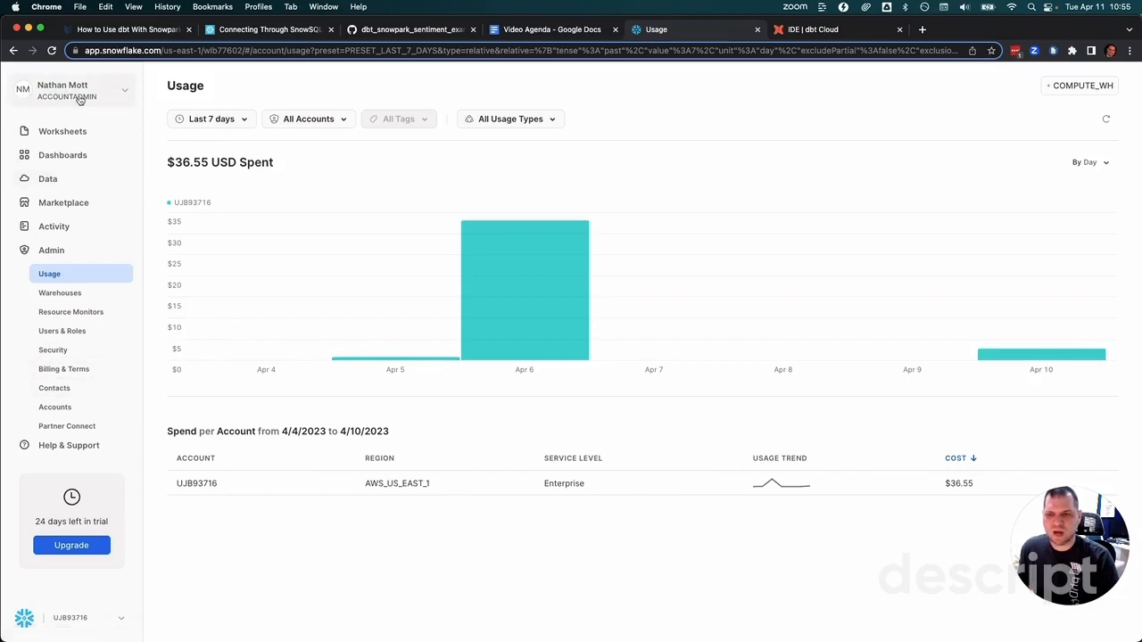
mouse_move(52, 349)
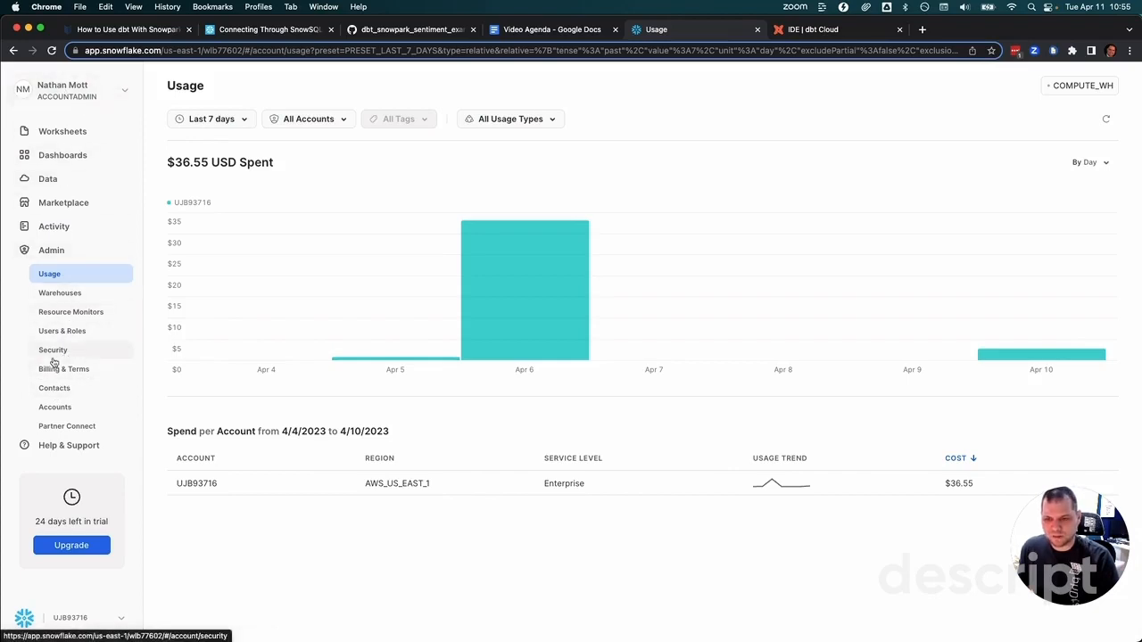
left_click(64, 368)
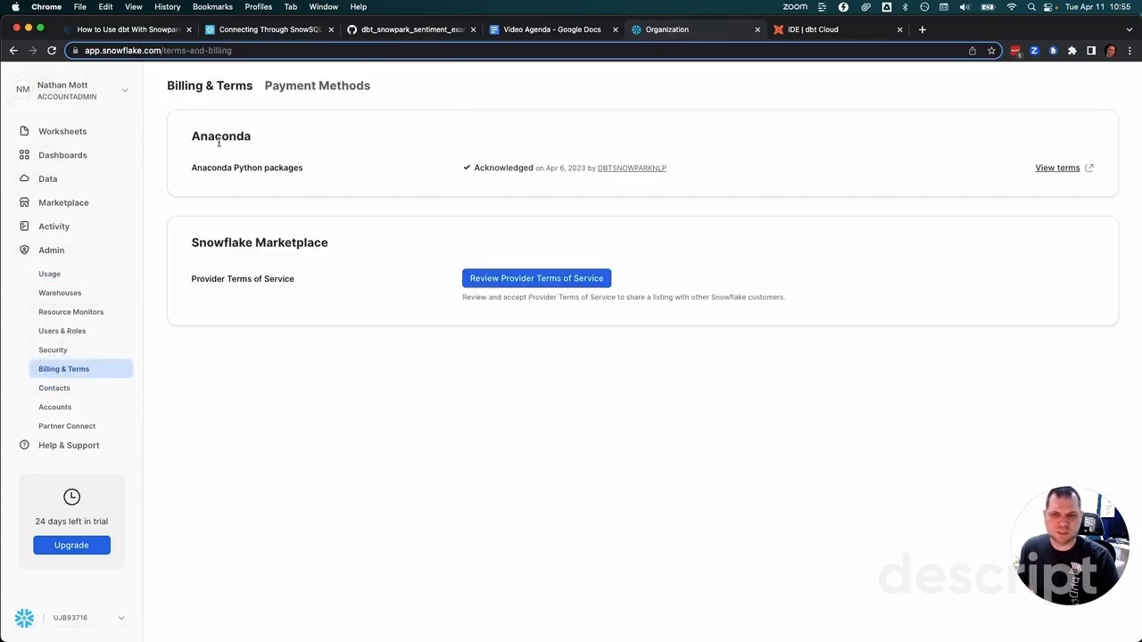
mouse_move(595, 154)
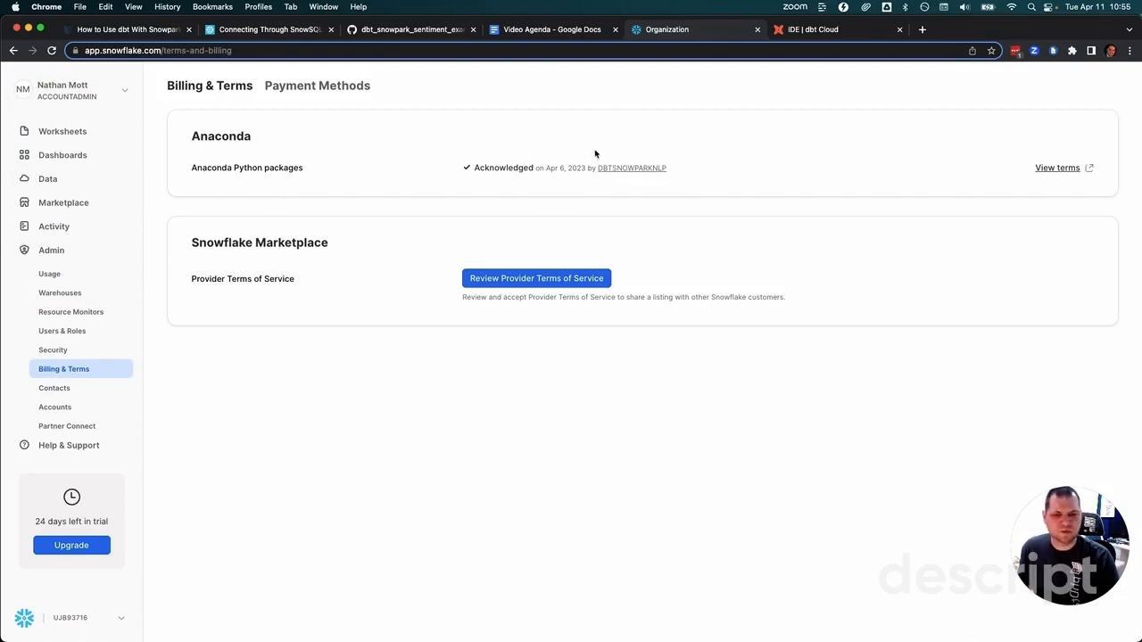
mouse_move(215, 178)
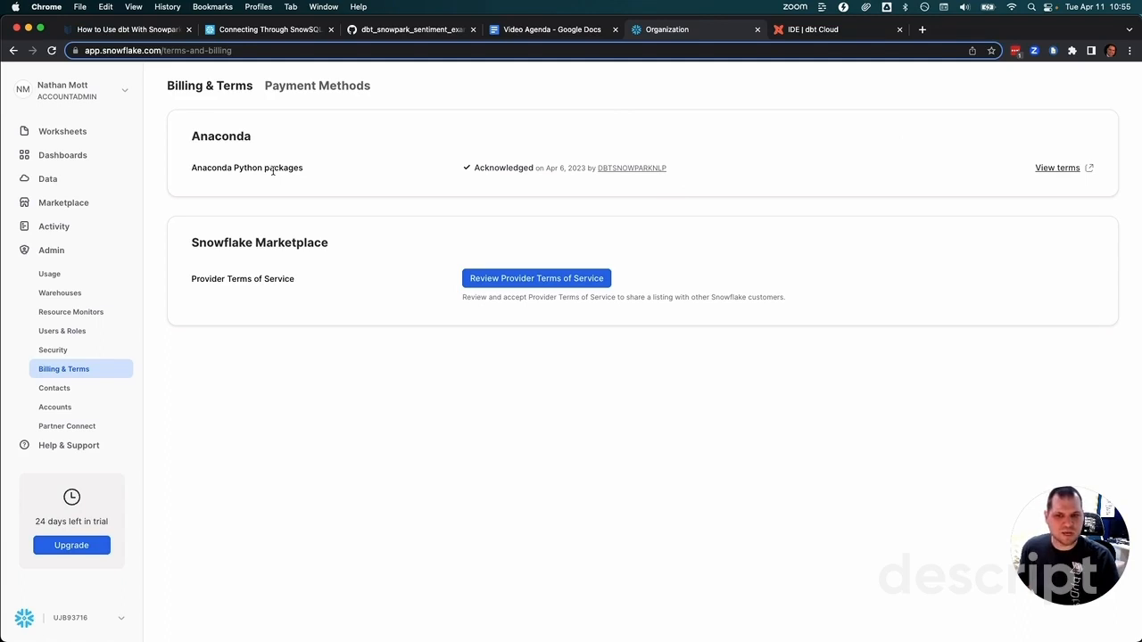
mouse_move(411, 175)
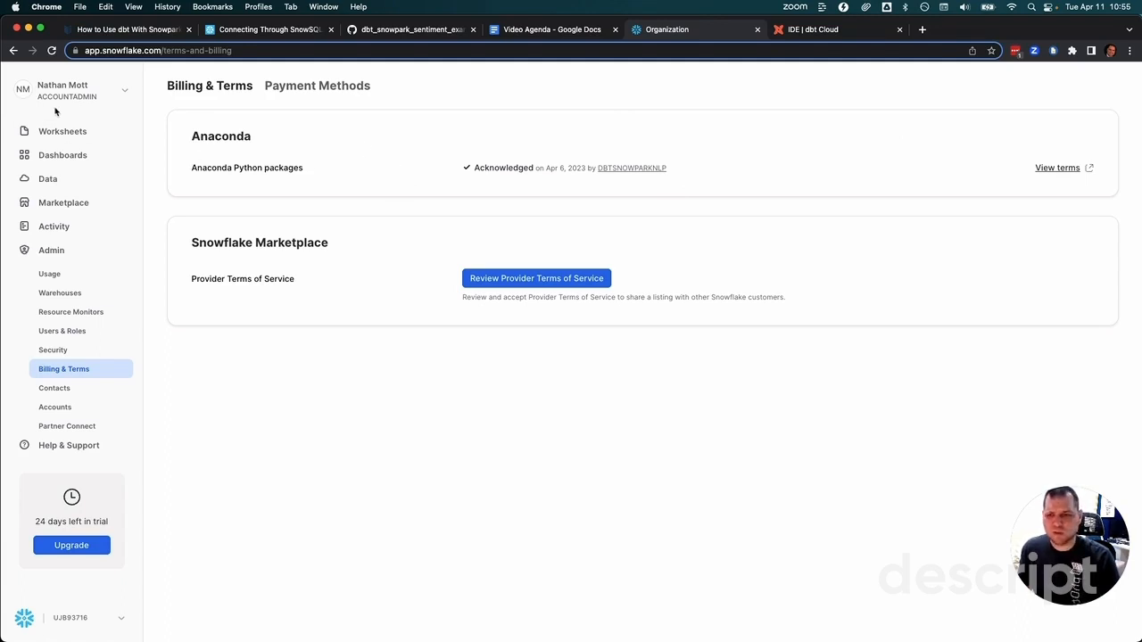
left_click(552, 30)
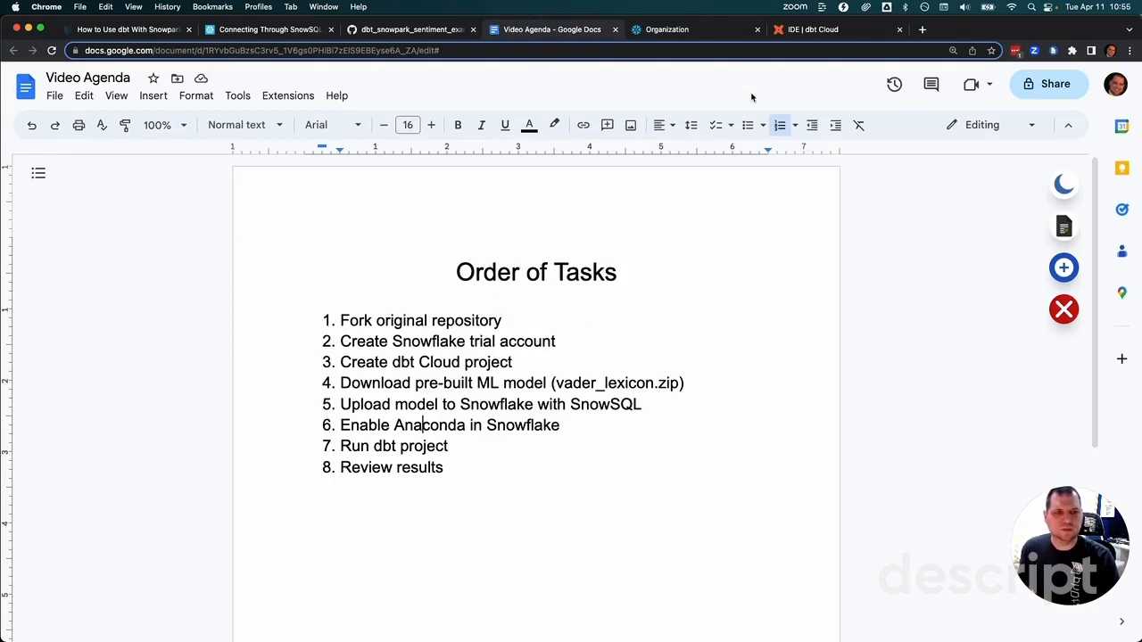
Read the phData blog's Python model and 'Running the New Model' sections
left_click(807, 29)
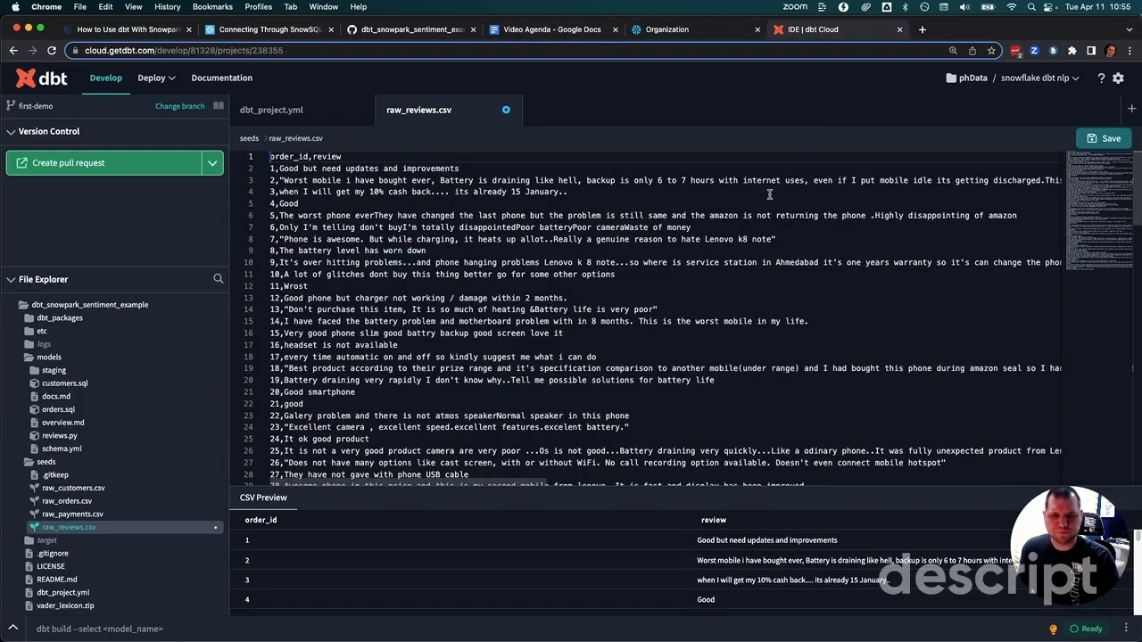
mouse_move(439, 206)
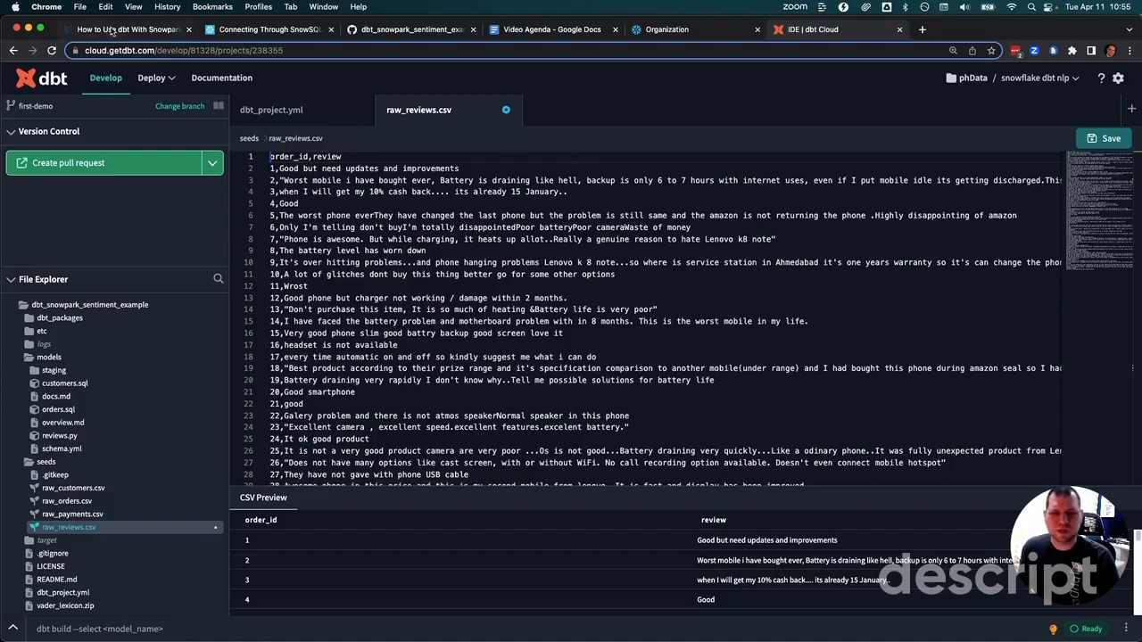
left_click(129, 29)
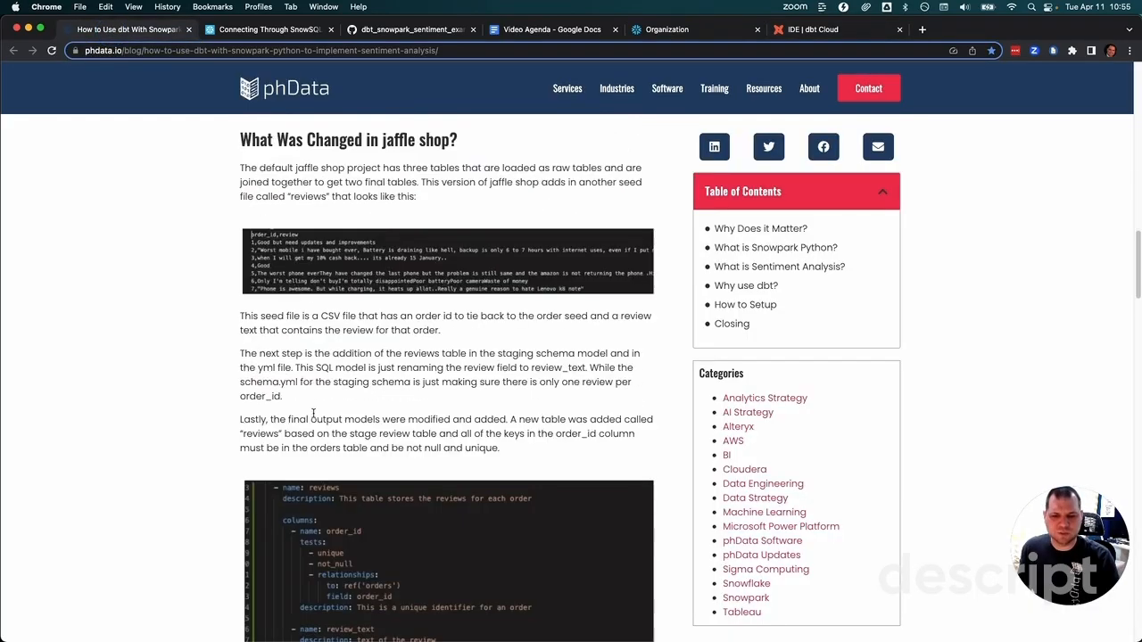
scroll("down", 3)
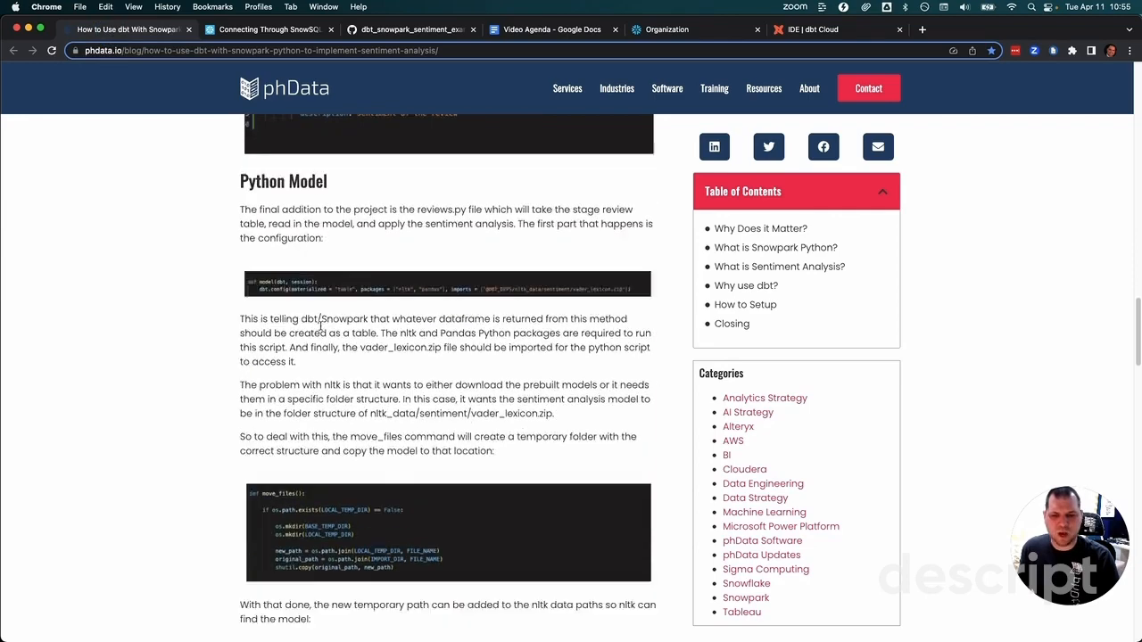
scroll("down", 3)
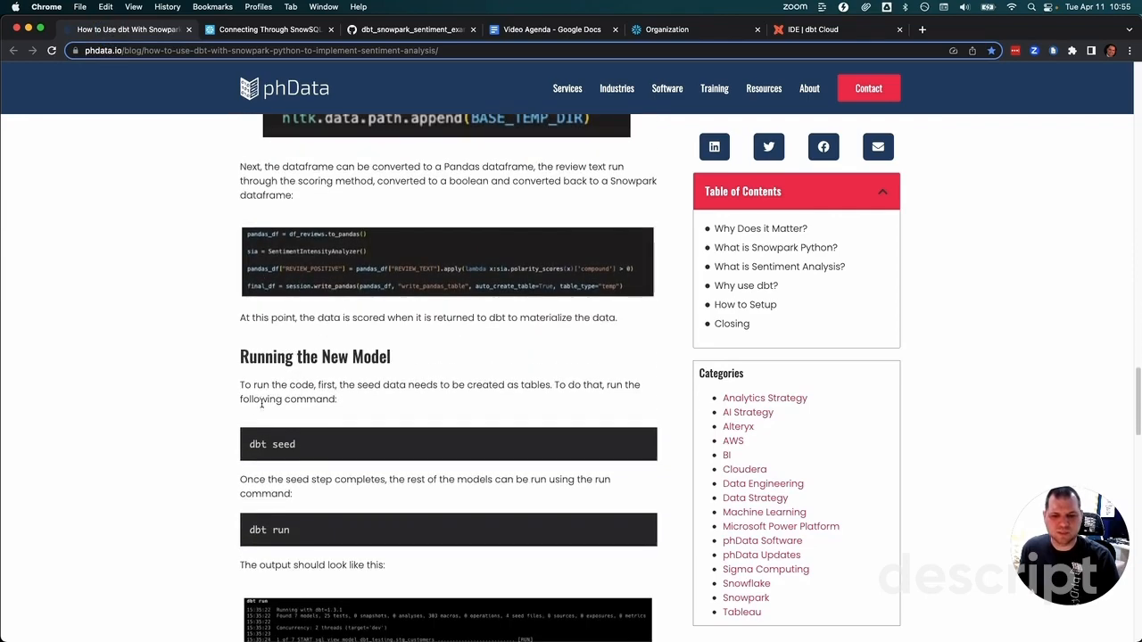
left_click(807, 28)
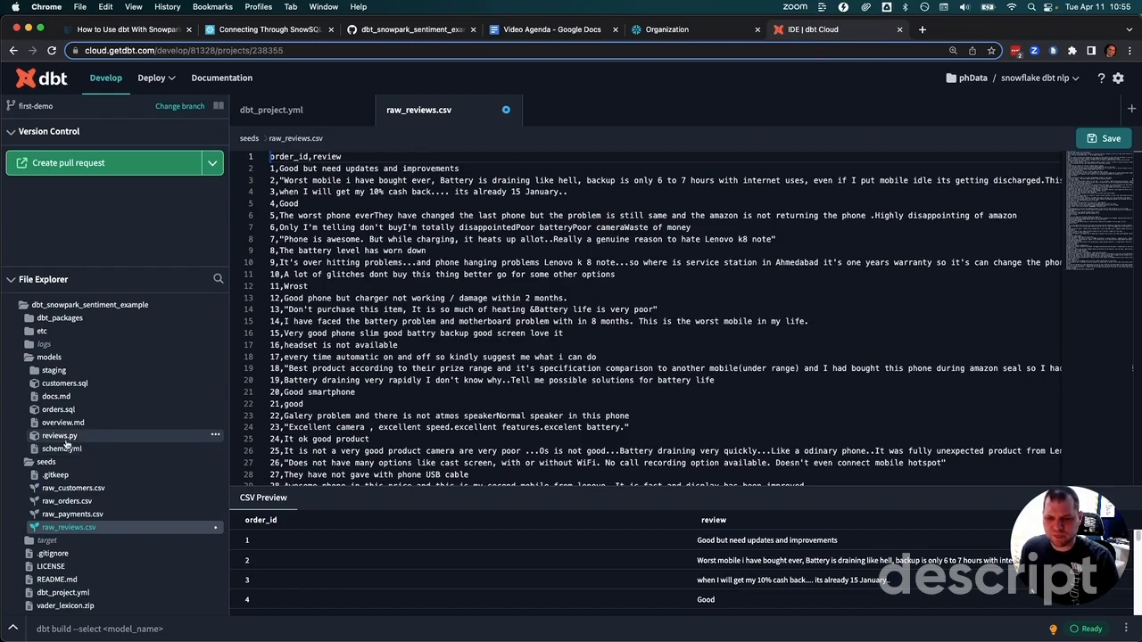
Open models/reviews.py, highlighting the nltk package, nltk data path and SentimentIntensityAnalyzer
left_click(59, 435)
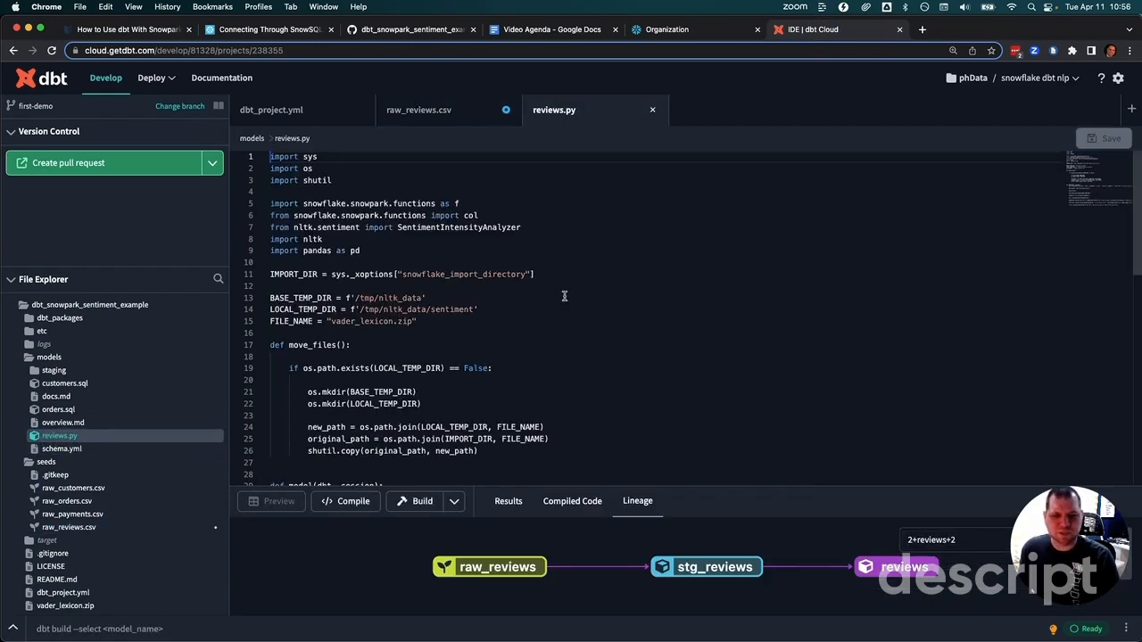
mouse_move(451, 300)
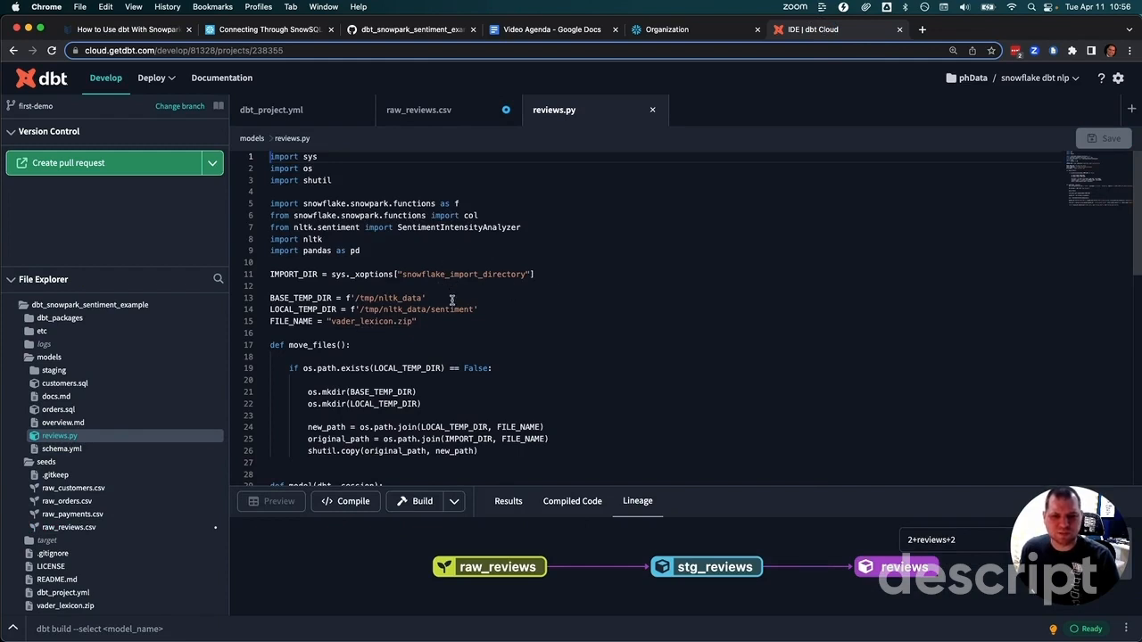
scroll("down", 3)
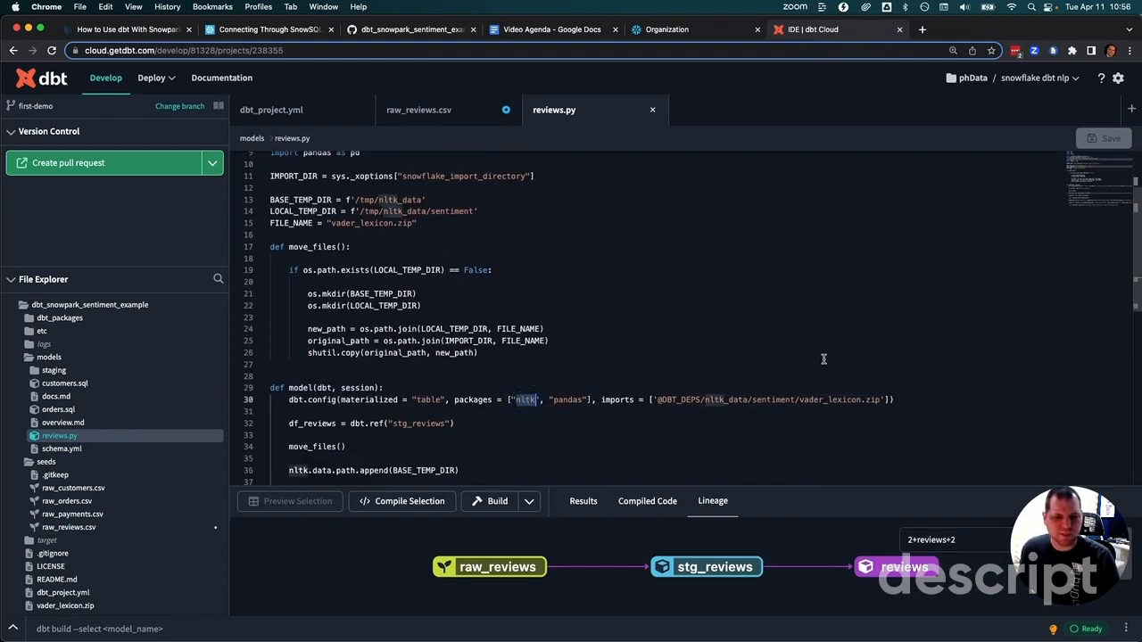
double_click(565, 399)
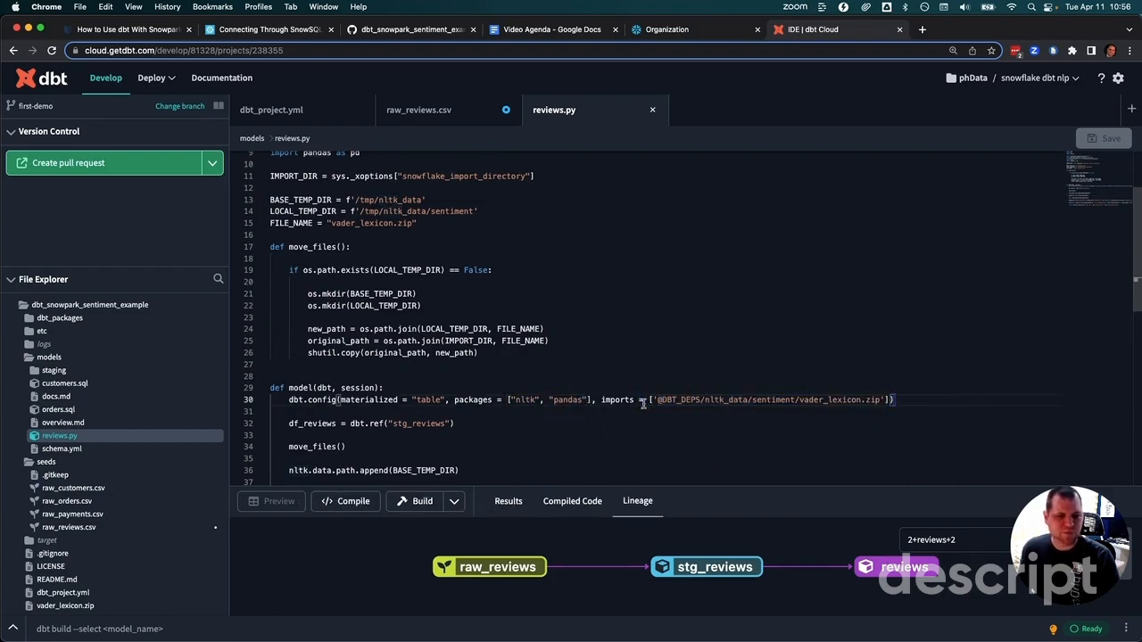
scroll("down", 3)
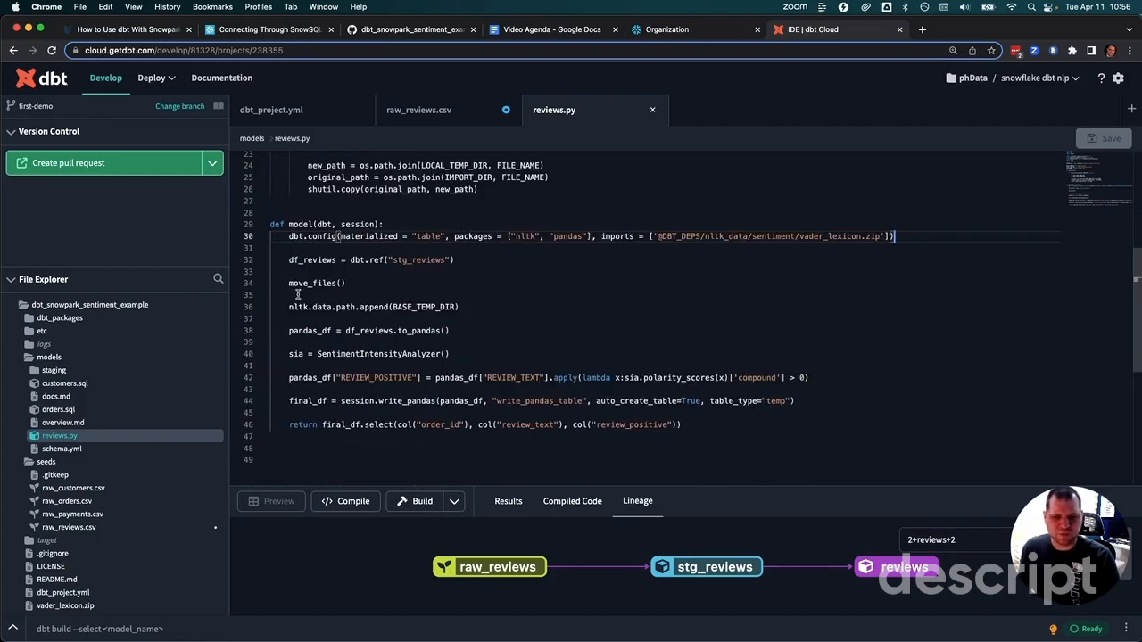
scroll("up", 3)
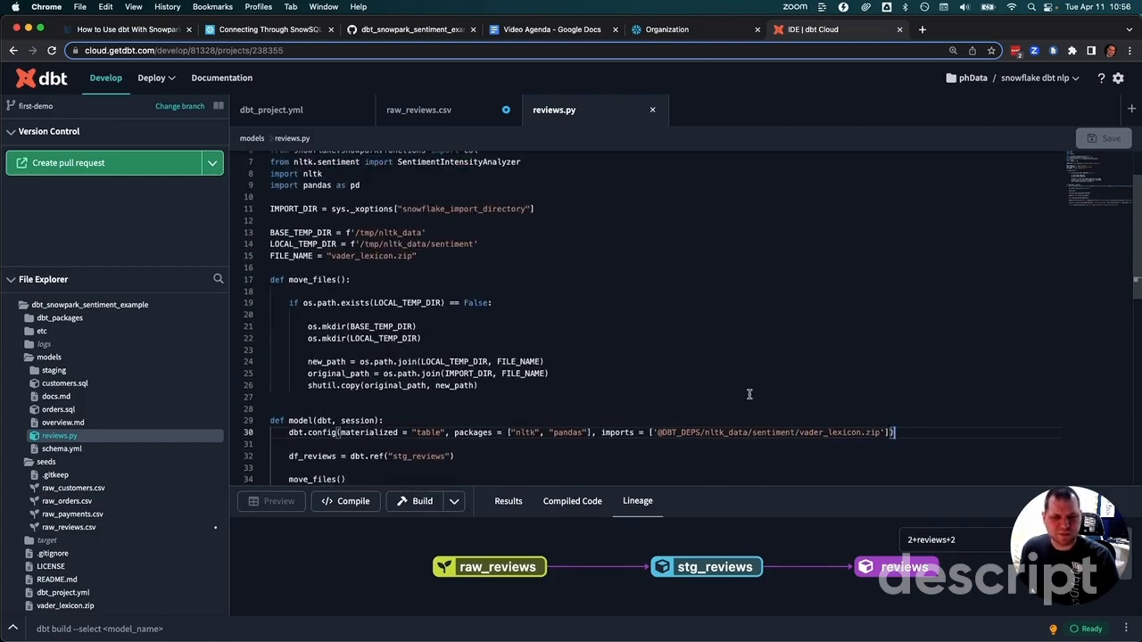
mouse_move(338, 247)
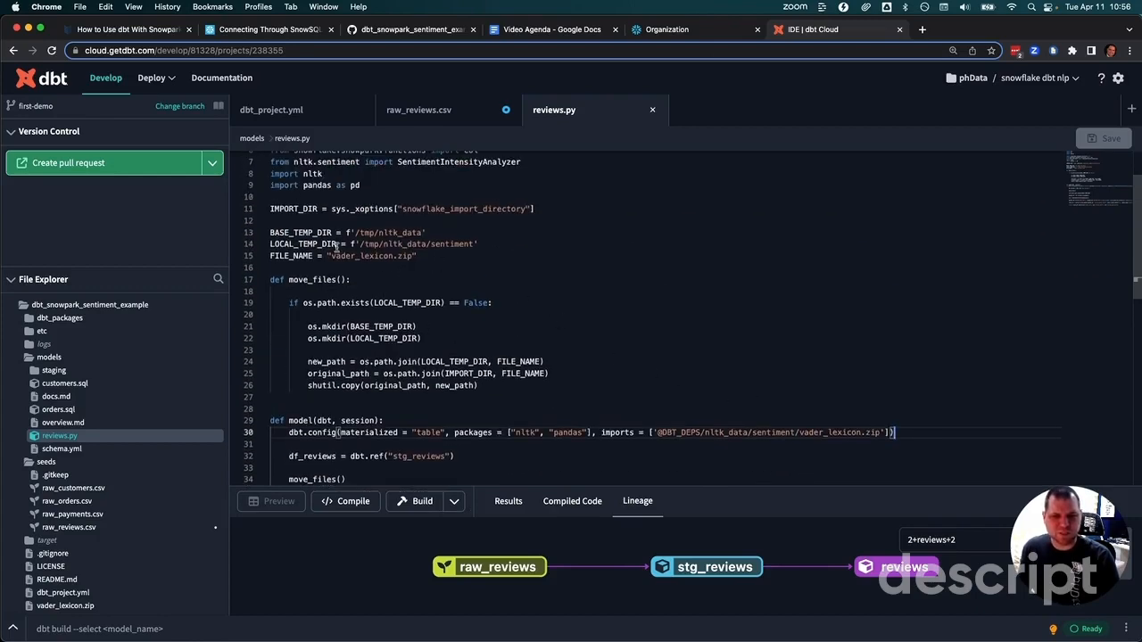
mouse_move(470, 287)
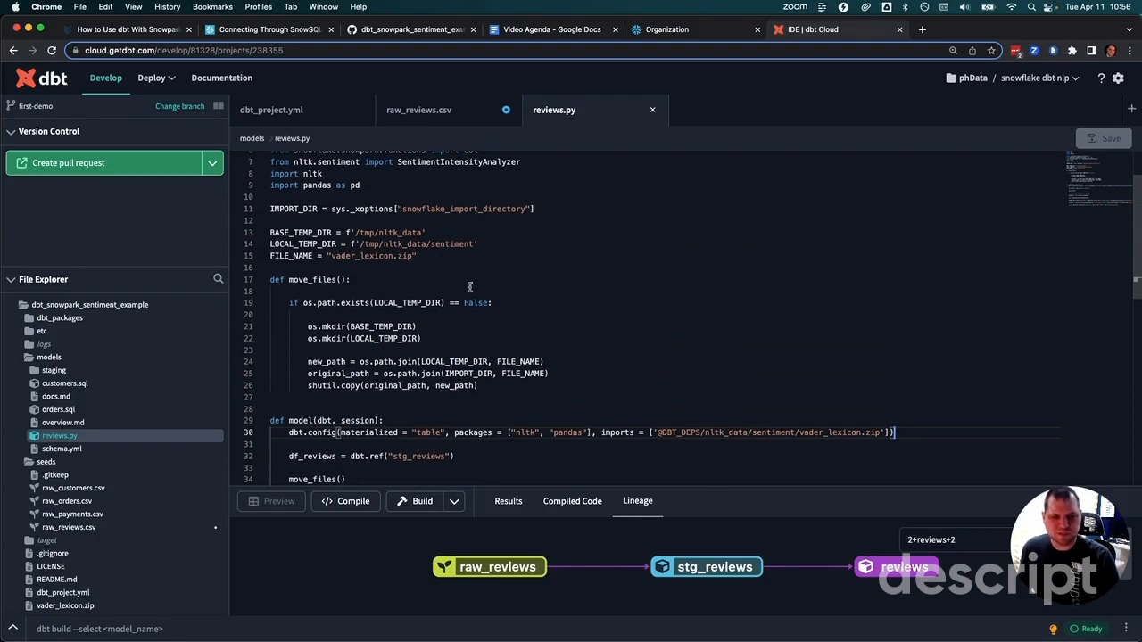
scroll("down", 3)
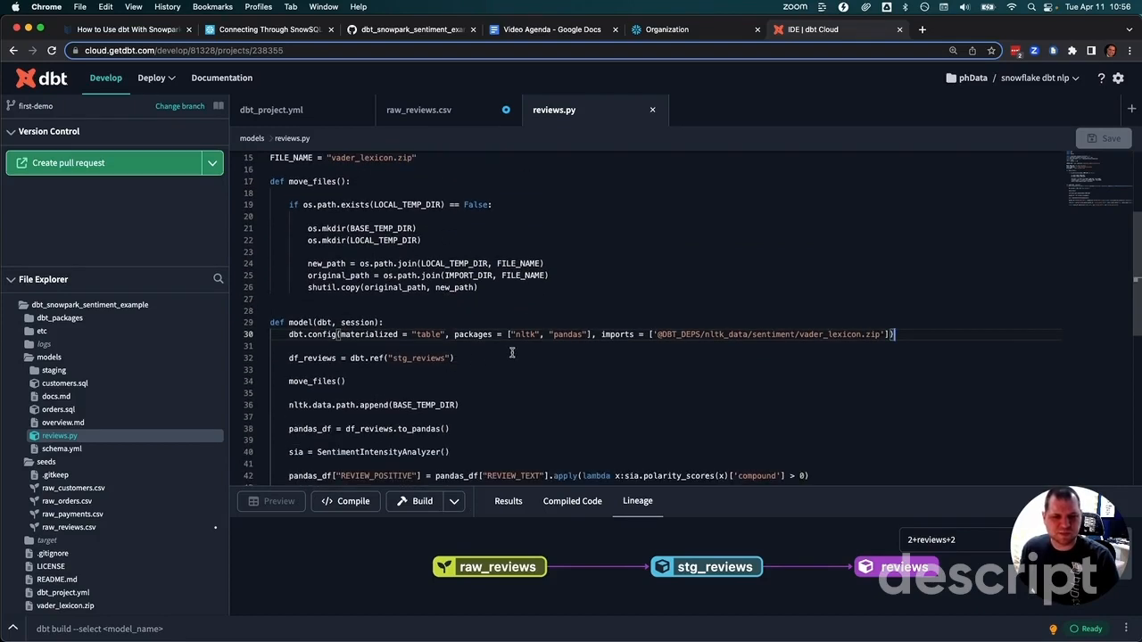
double_click(524, 335)
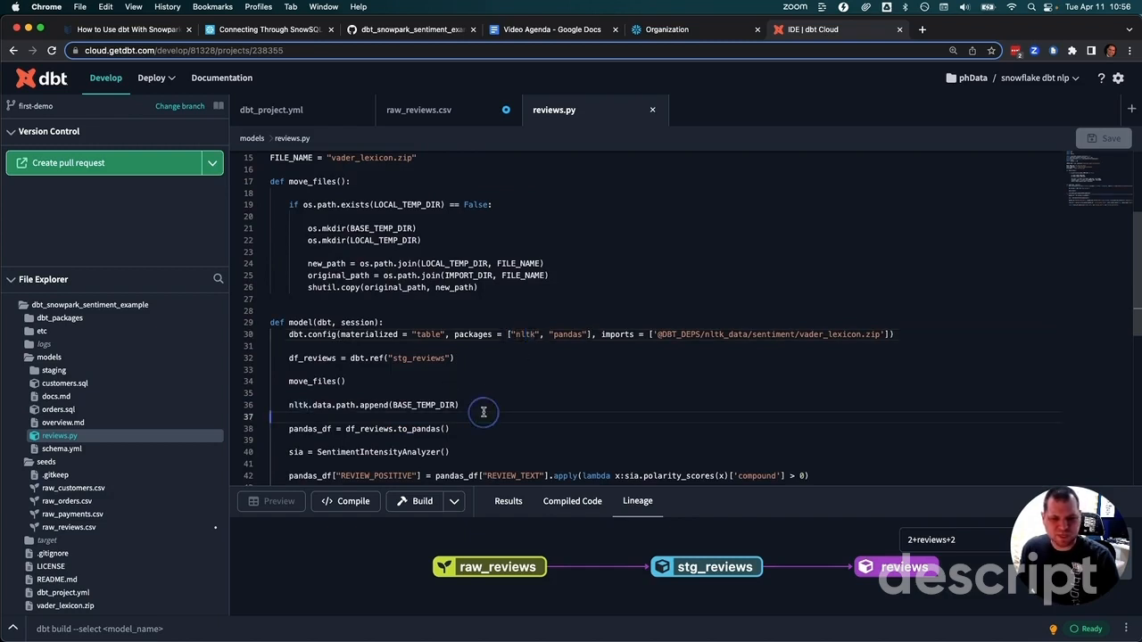
scroll("down", 3)
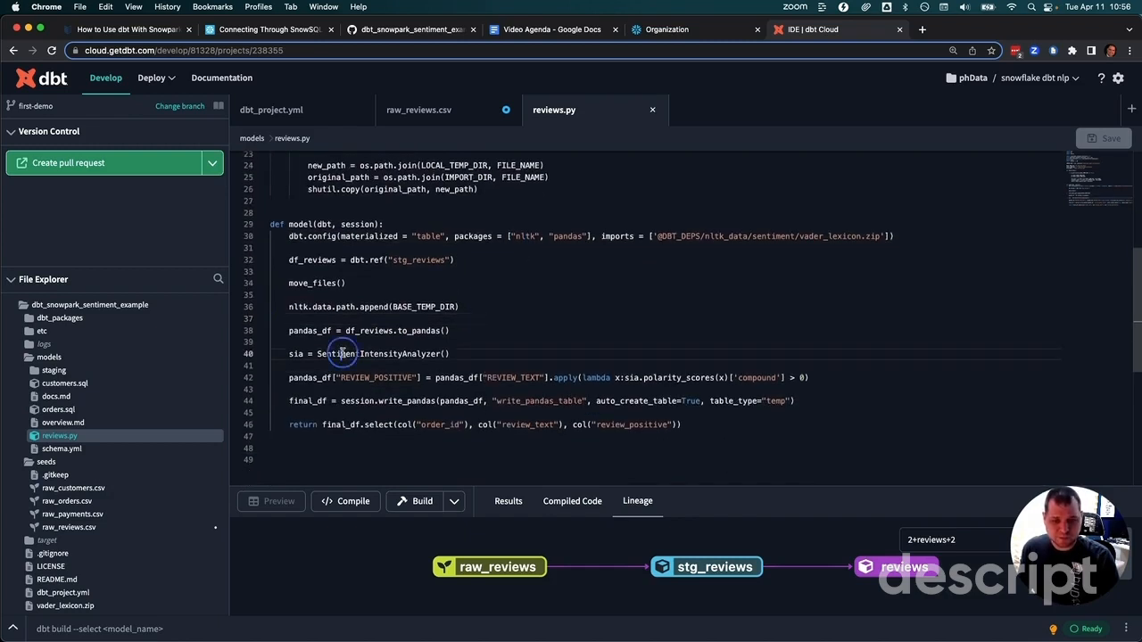
double_click(379, 354)
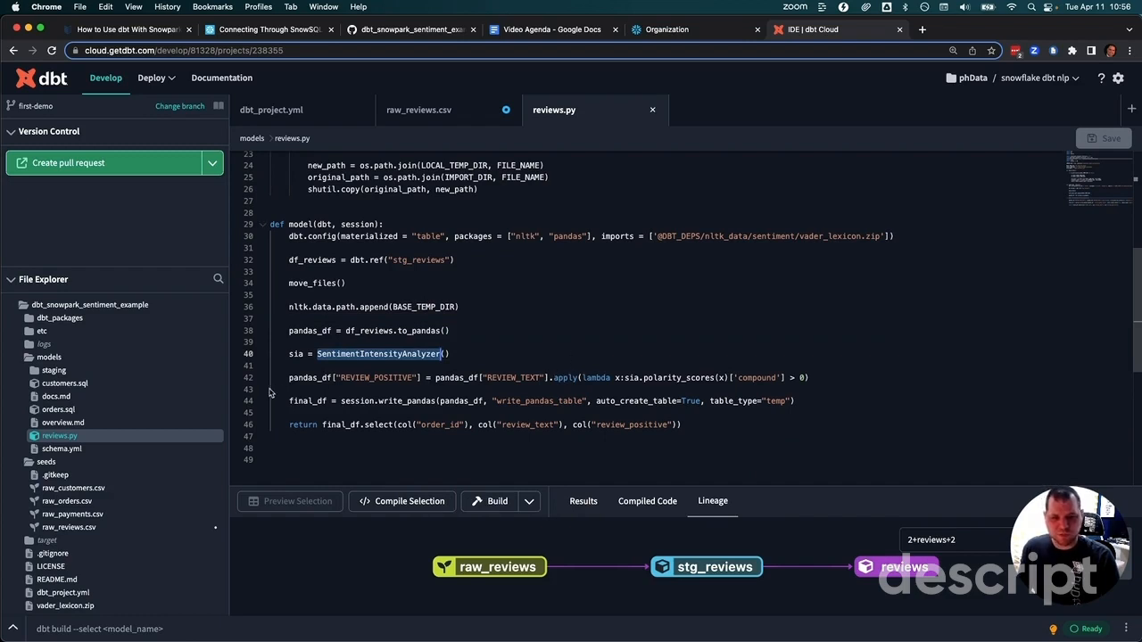
mouse_move(476, 350)
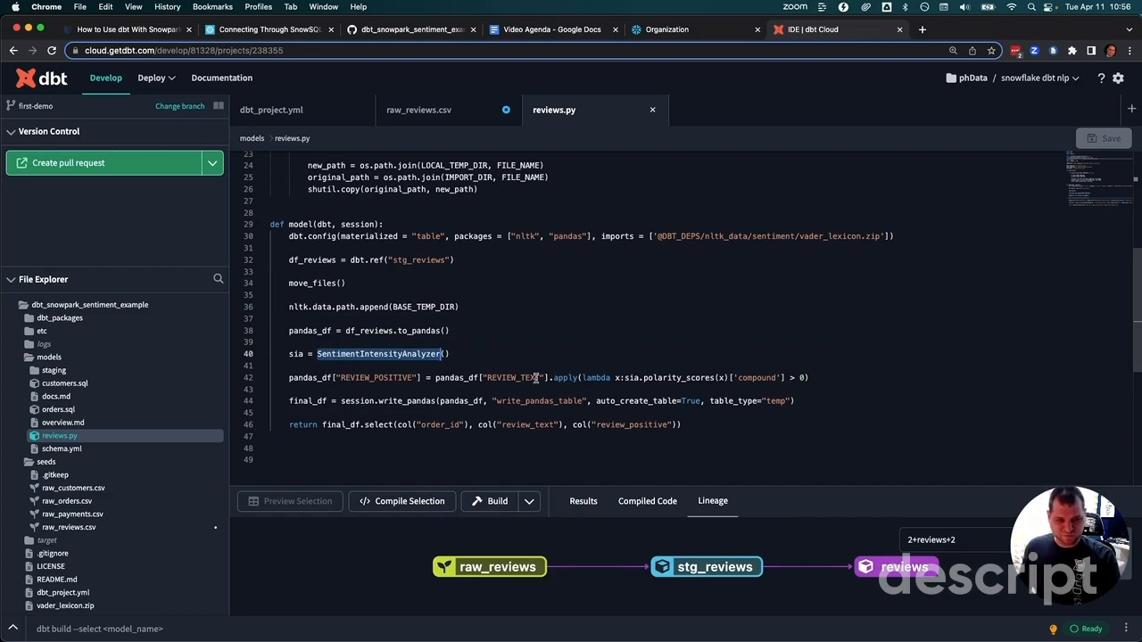
mouse_move(608, 363)
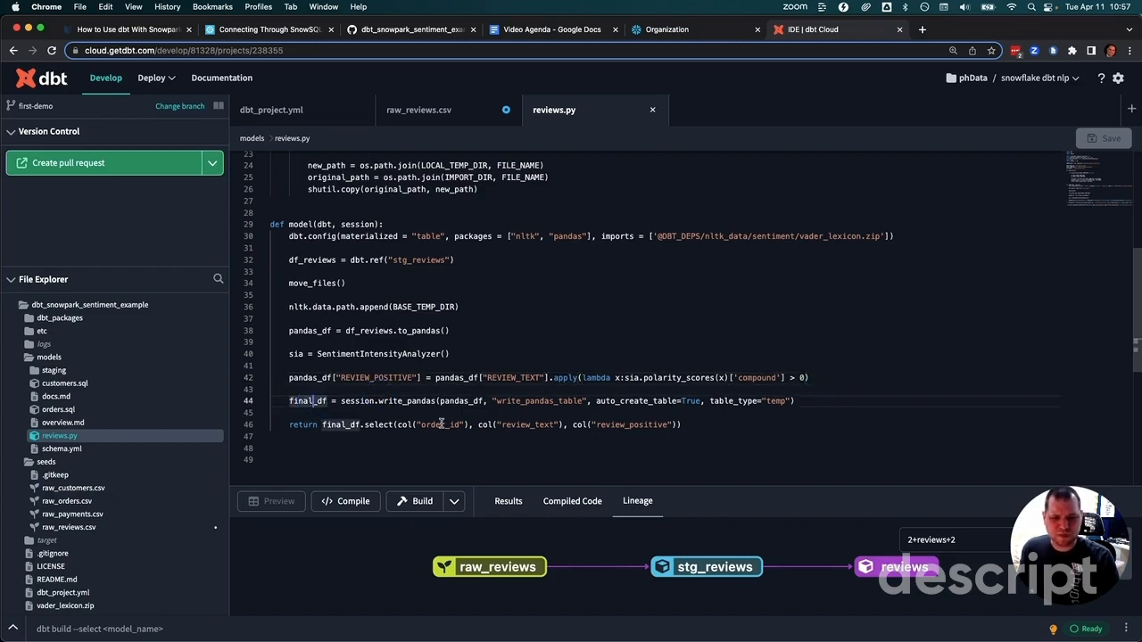
mouse_move(518, 423)
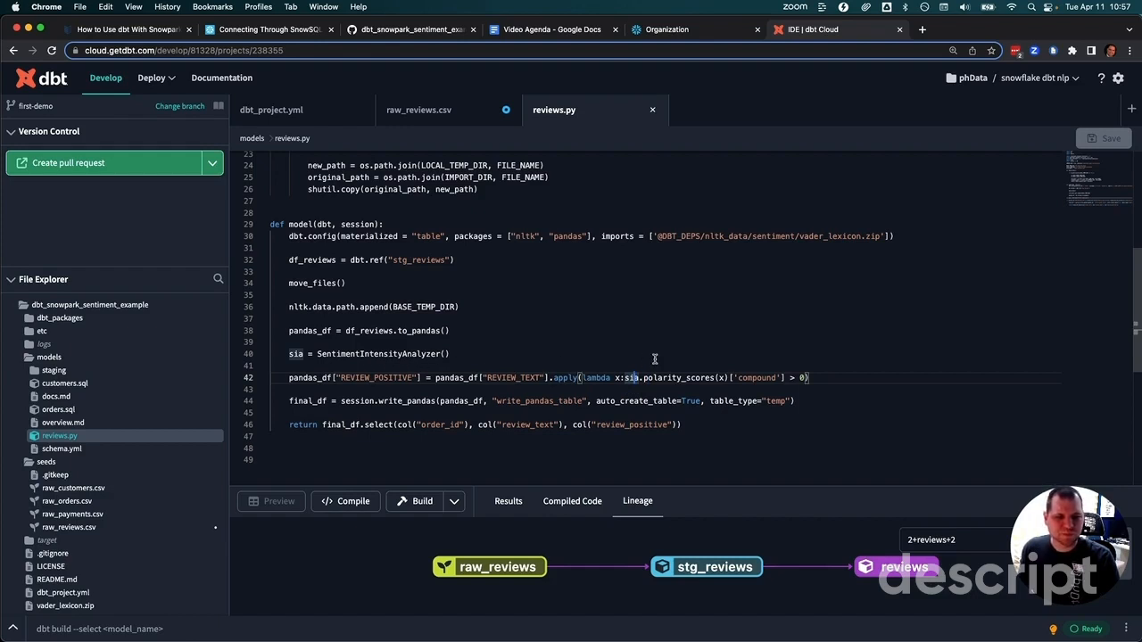
mouse_move(138, 436)
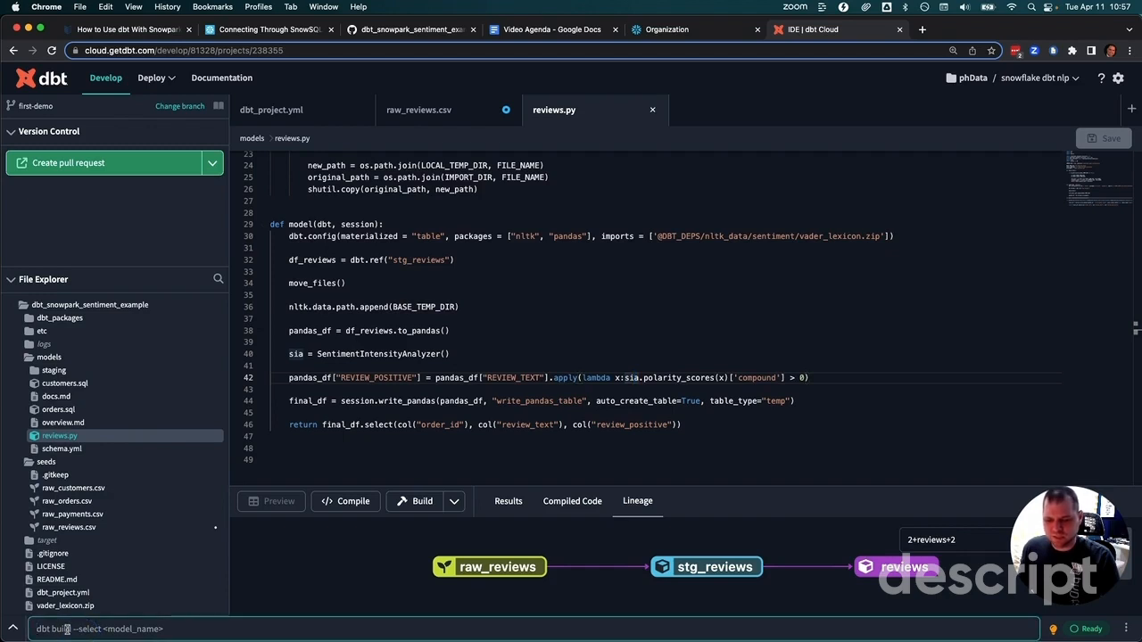
Run 'dbt run' so all seven models, including the reviews Python model, build successfully
type("dbt run")
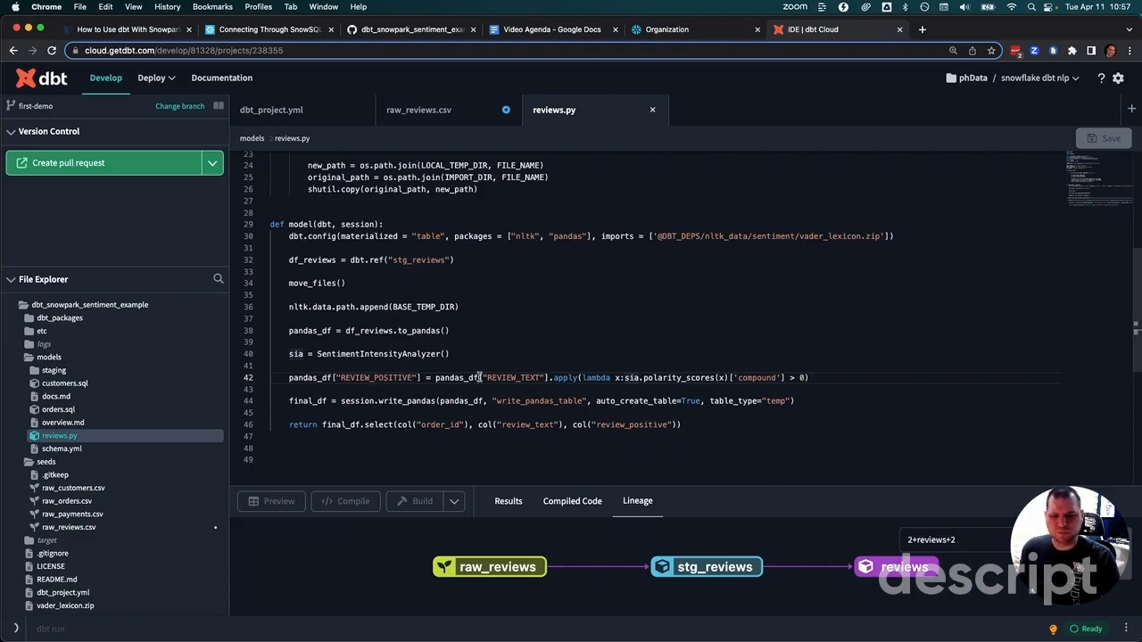
left_click(50, 629)
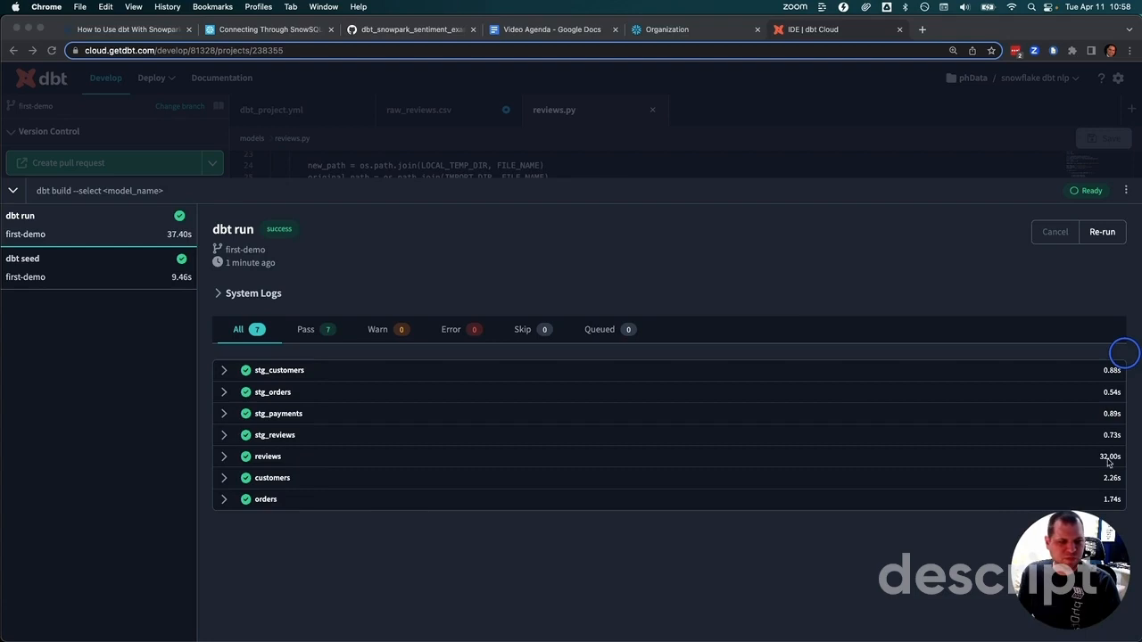
mouse_move(861, 469)
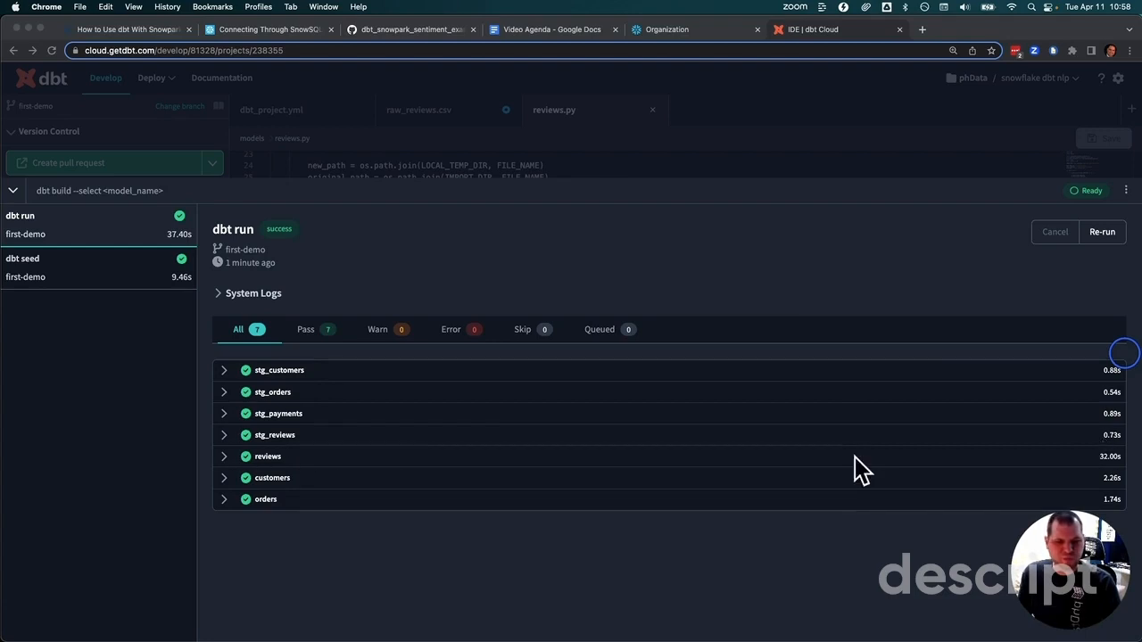
mouse_move(1102, 465)
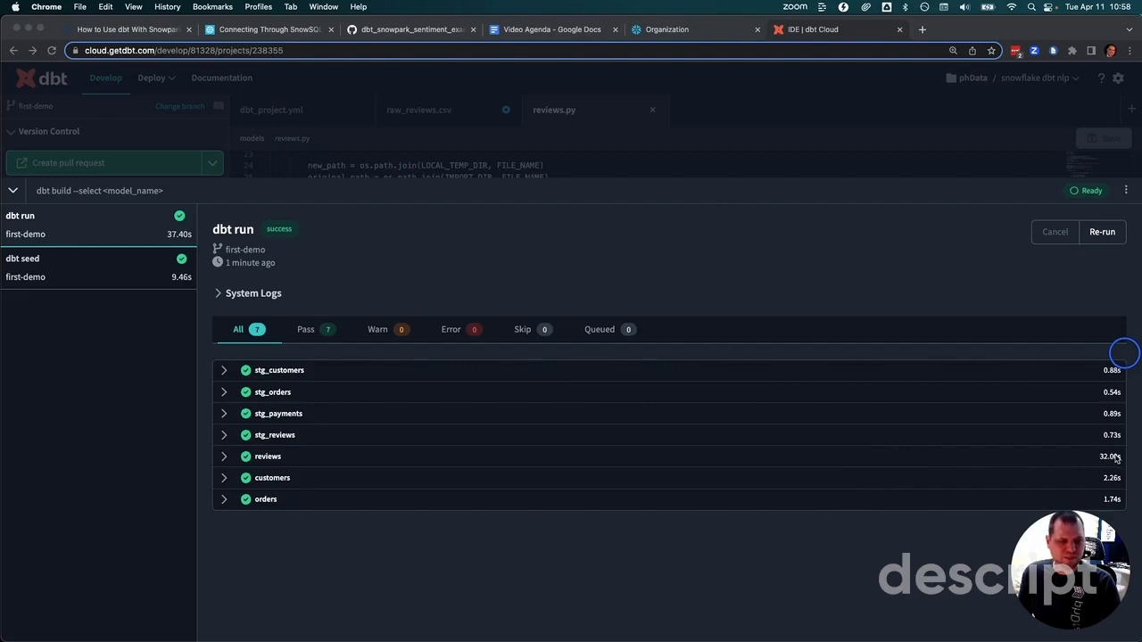
mouse_move(943, 461)
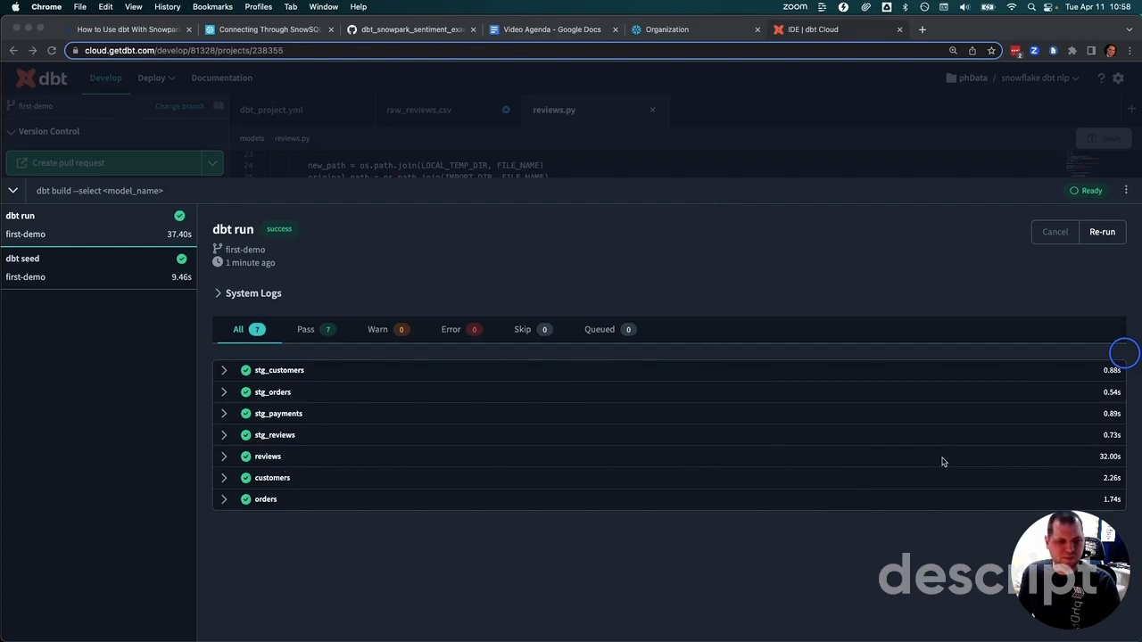
mouse_move(1099, 381)
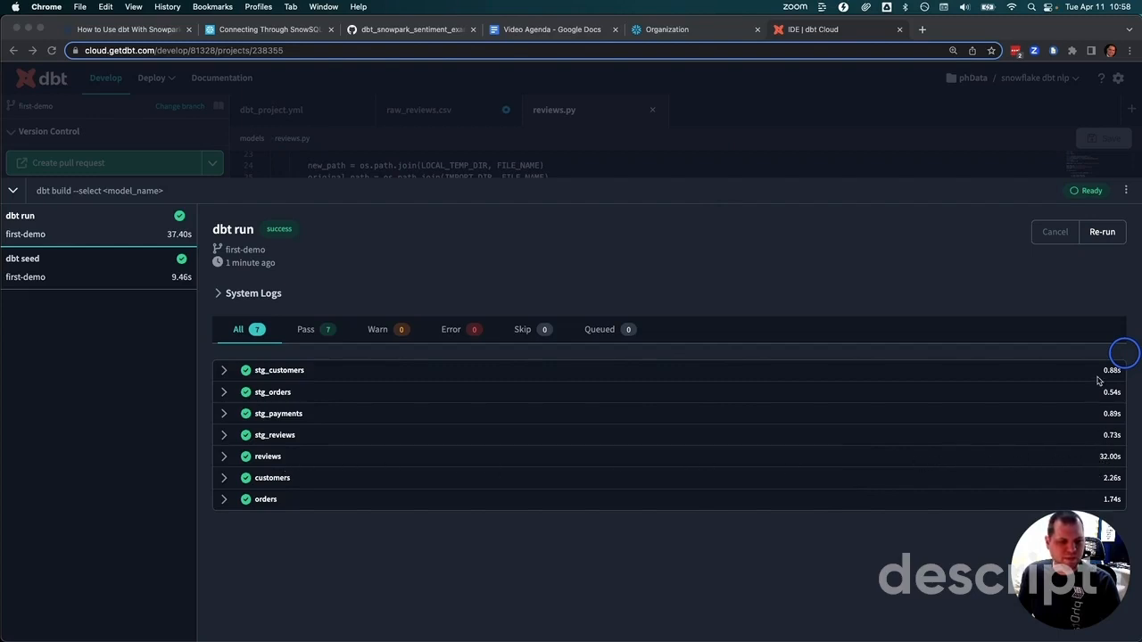
mouse_move(487, 135)
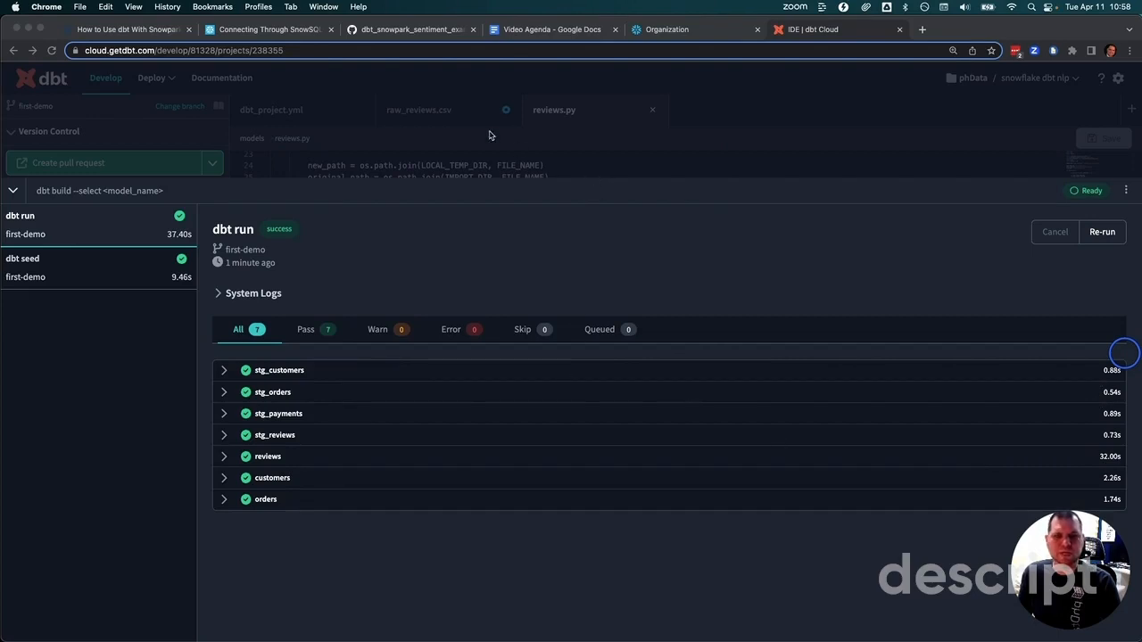
mouse_move(652, 36)
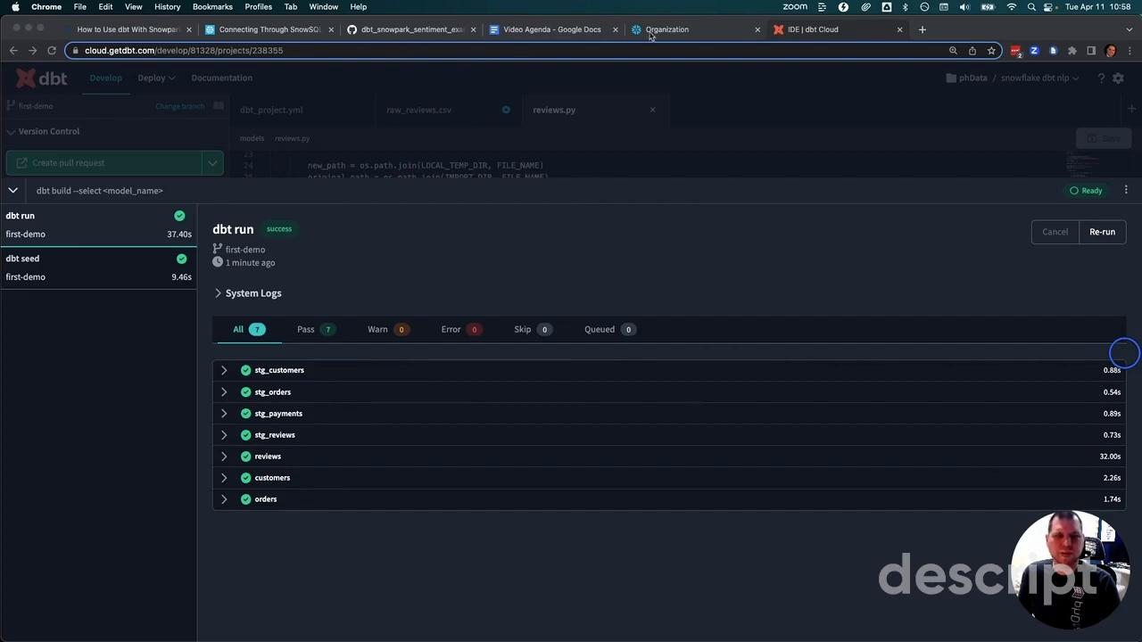
Leave the passed dbt run and switch to the Snowflake Organization browser tab
left_click(694, 29)
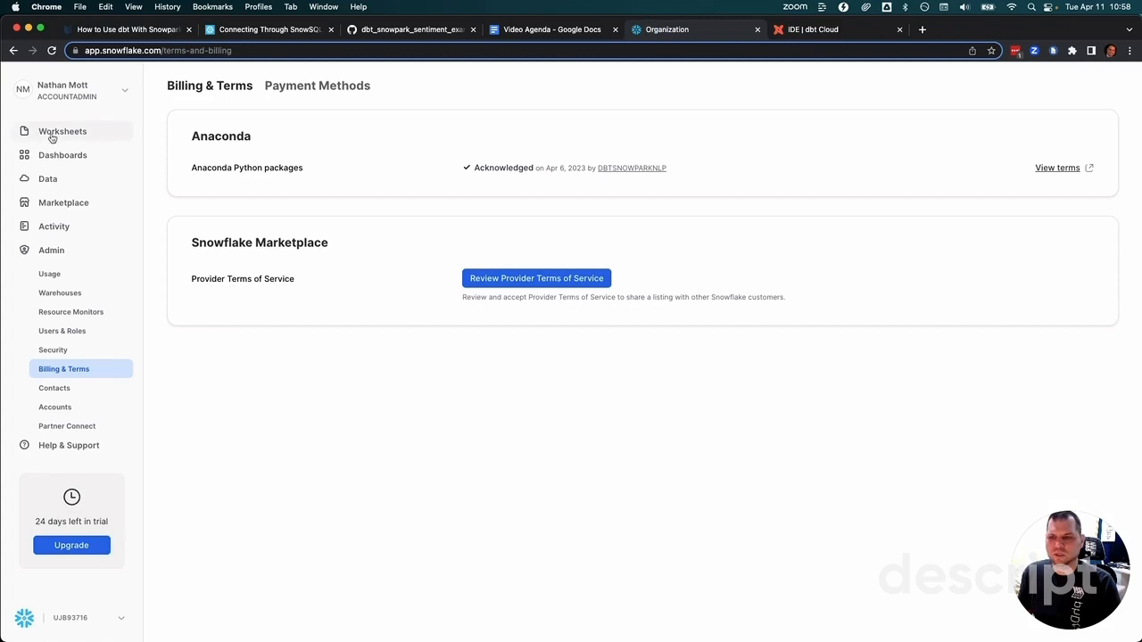
Open the 2023-04-05 9:42am worksheet, expand ANALYTICS > DBT_NMOTT tables, and select the reviews query
left_click(62, 131)
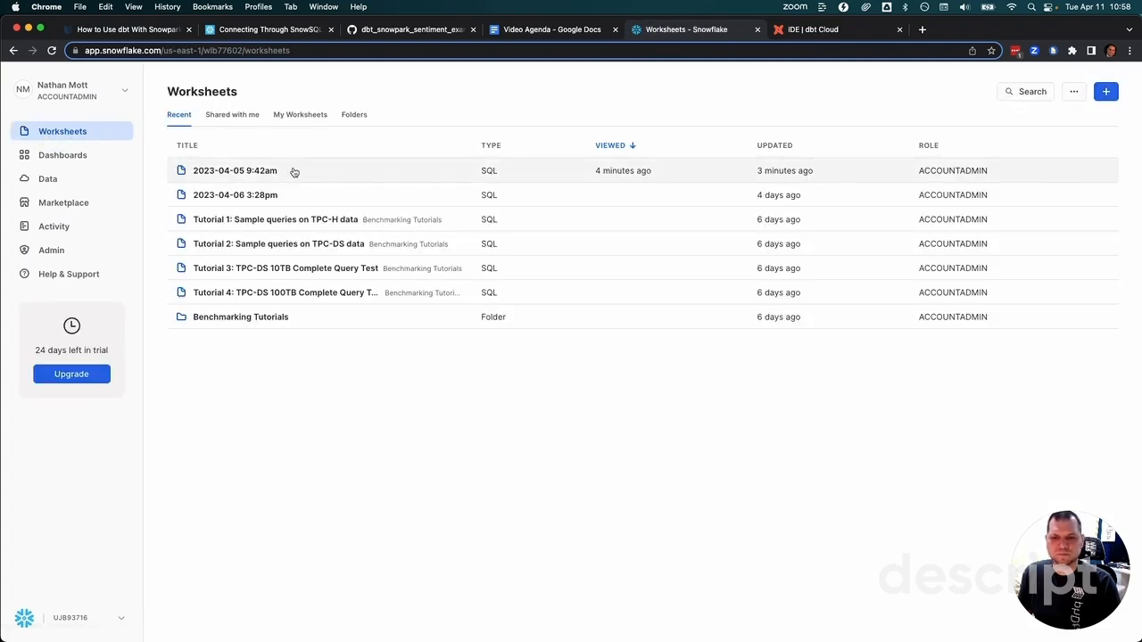
left_click(235, 170)
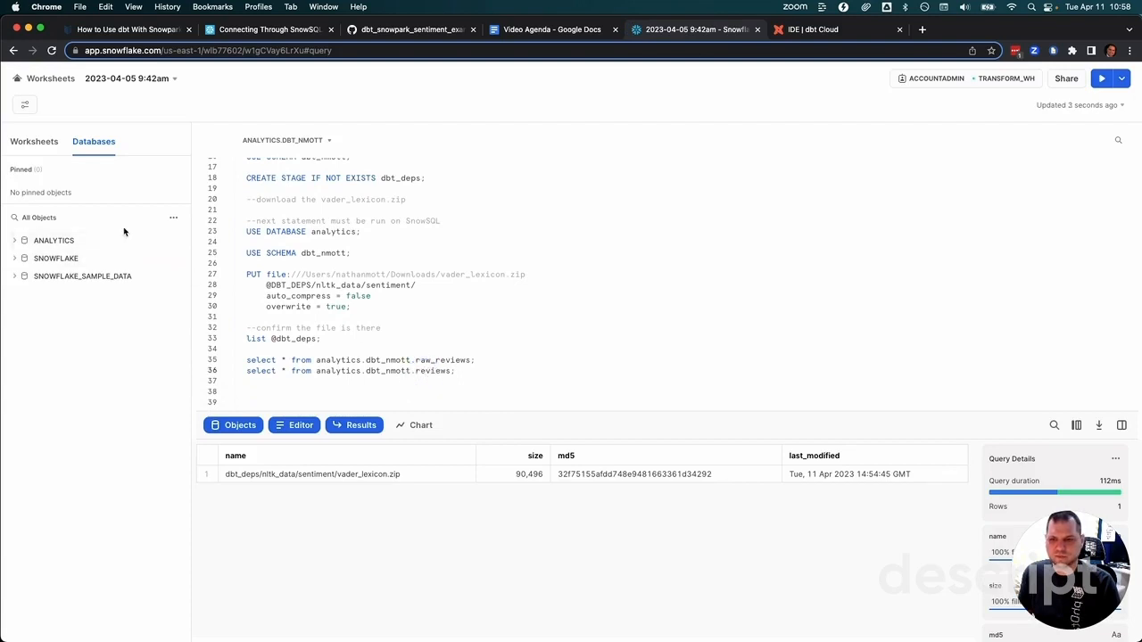
left_click(53, 240)
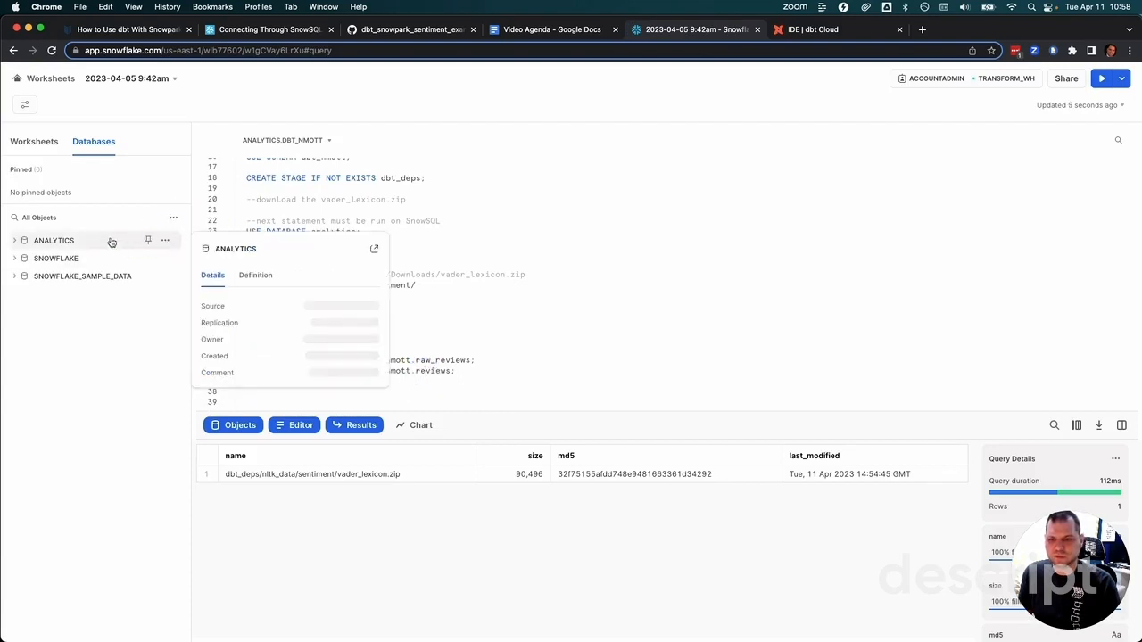
left_click(54, 240)
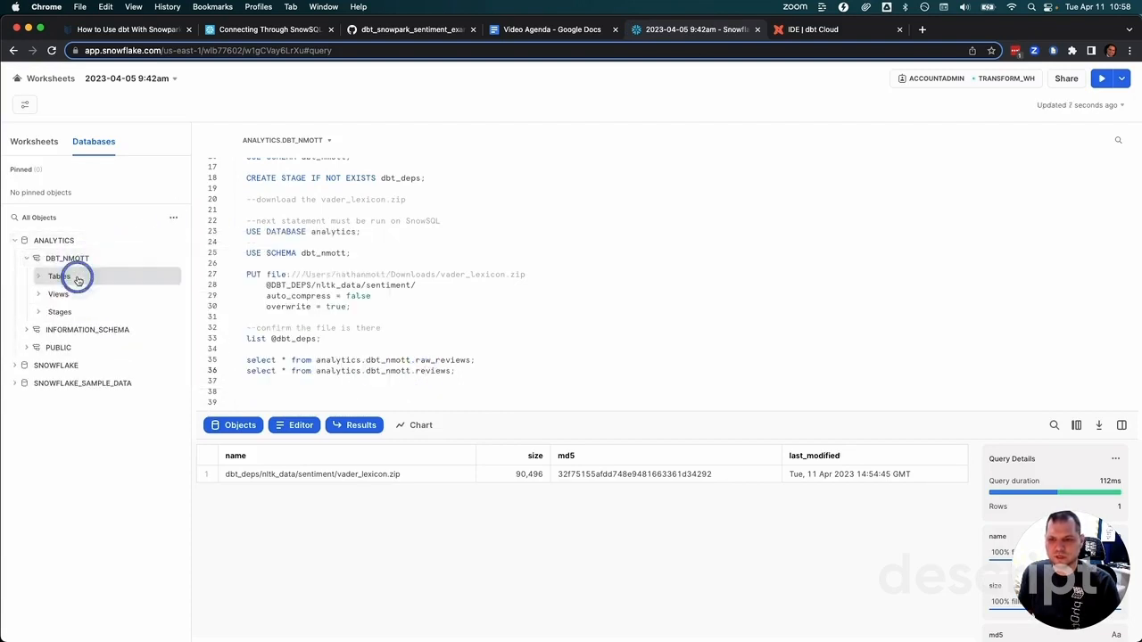
left_click(59, 276)
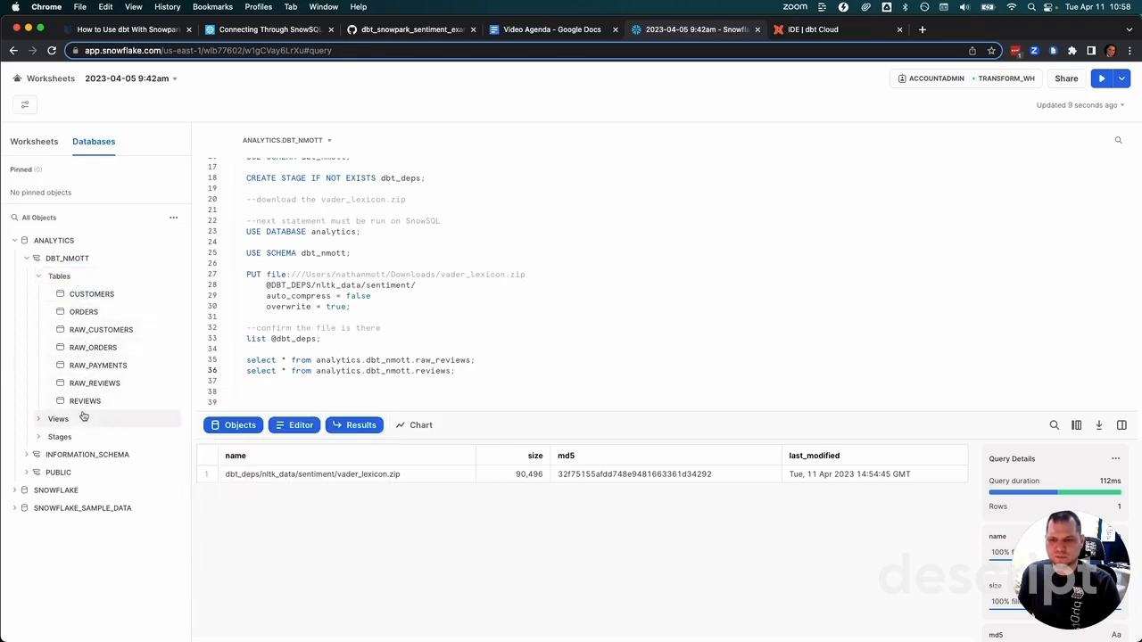
left_click(99, 365)
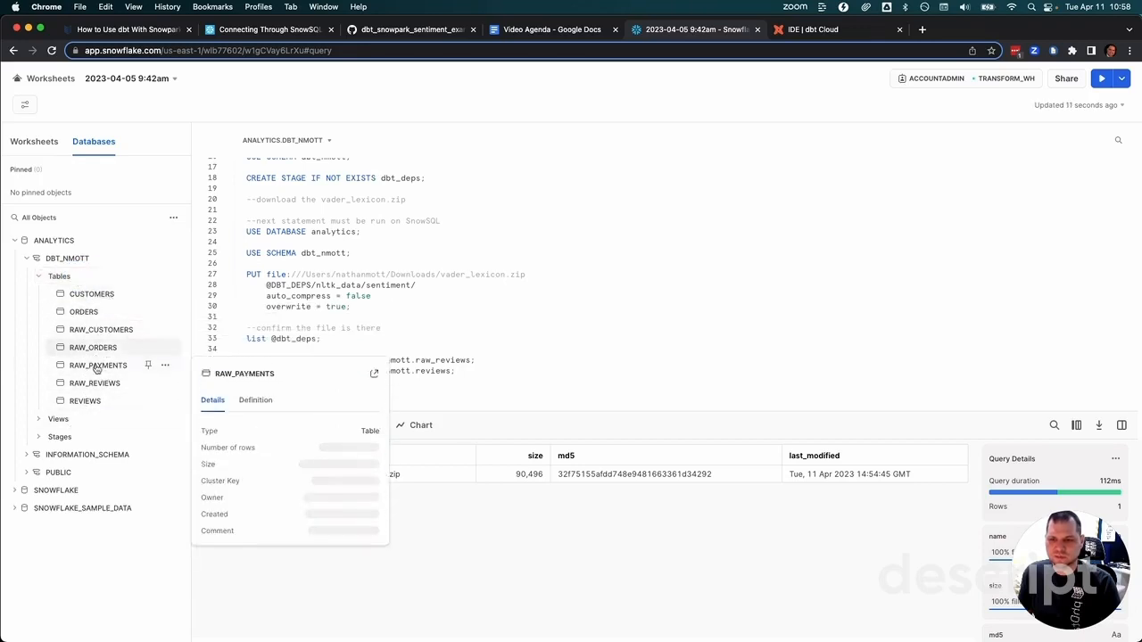
left_click(95, 383)
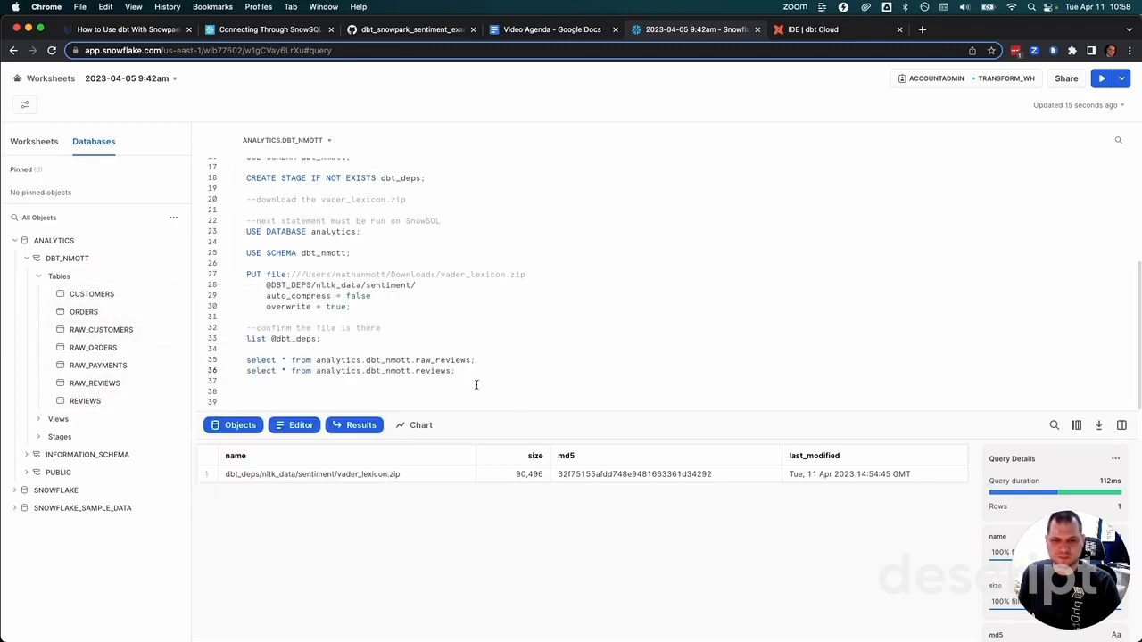
left_click(1101, 78)
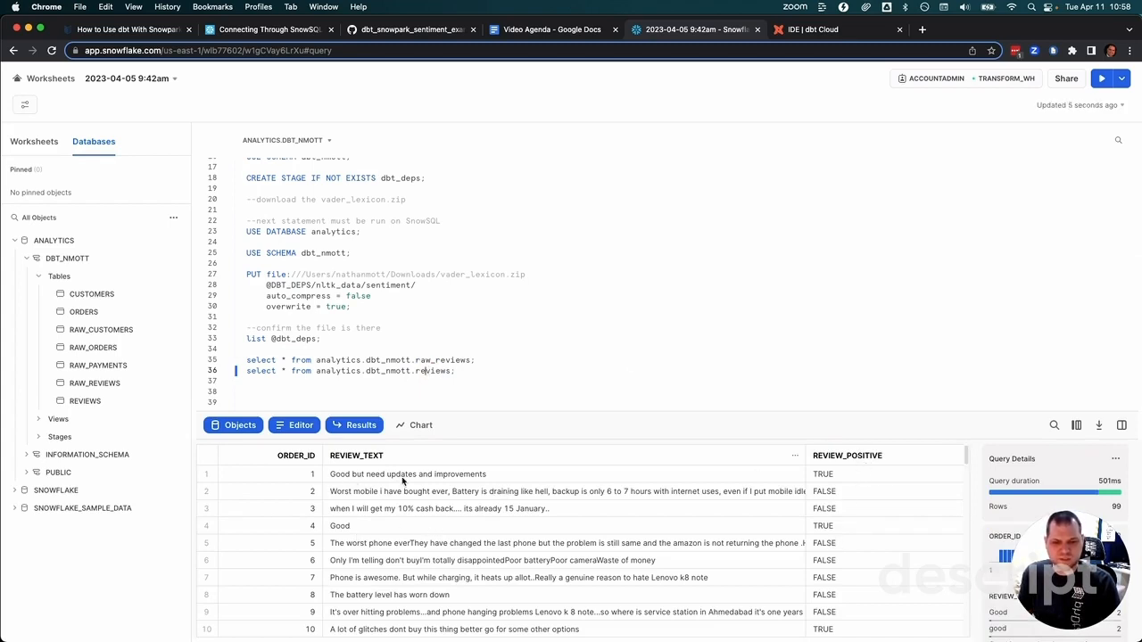
Scroll through the 99 REVIEWS rows with REVIEW_POSITIVE values, then return to the phData article
scroll("down", 3)
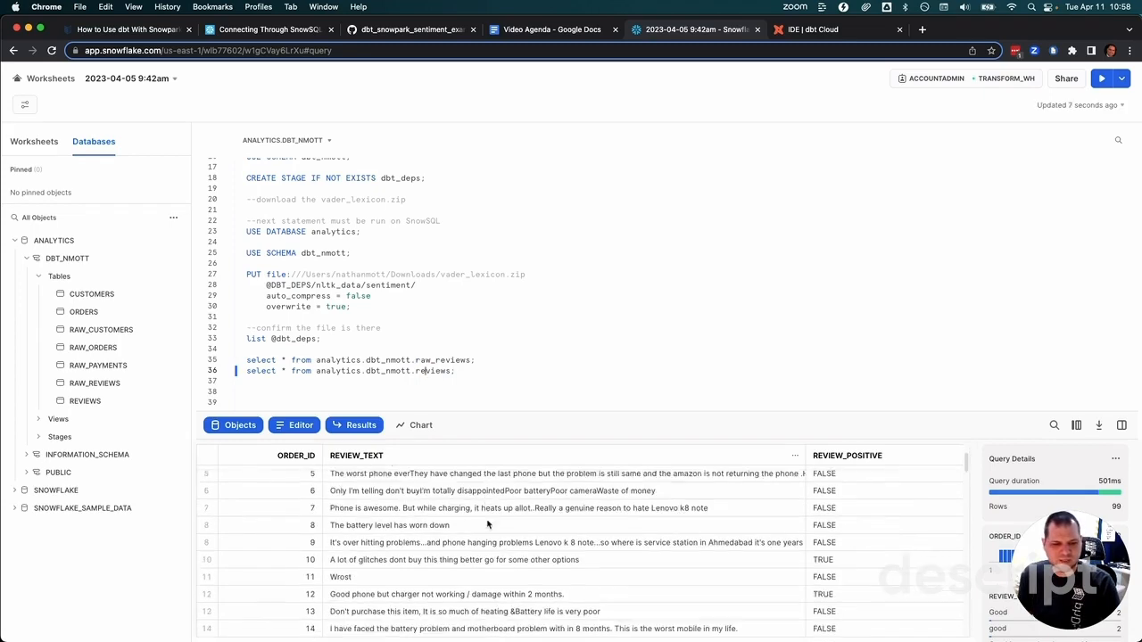
scroll("down", 3)
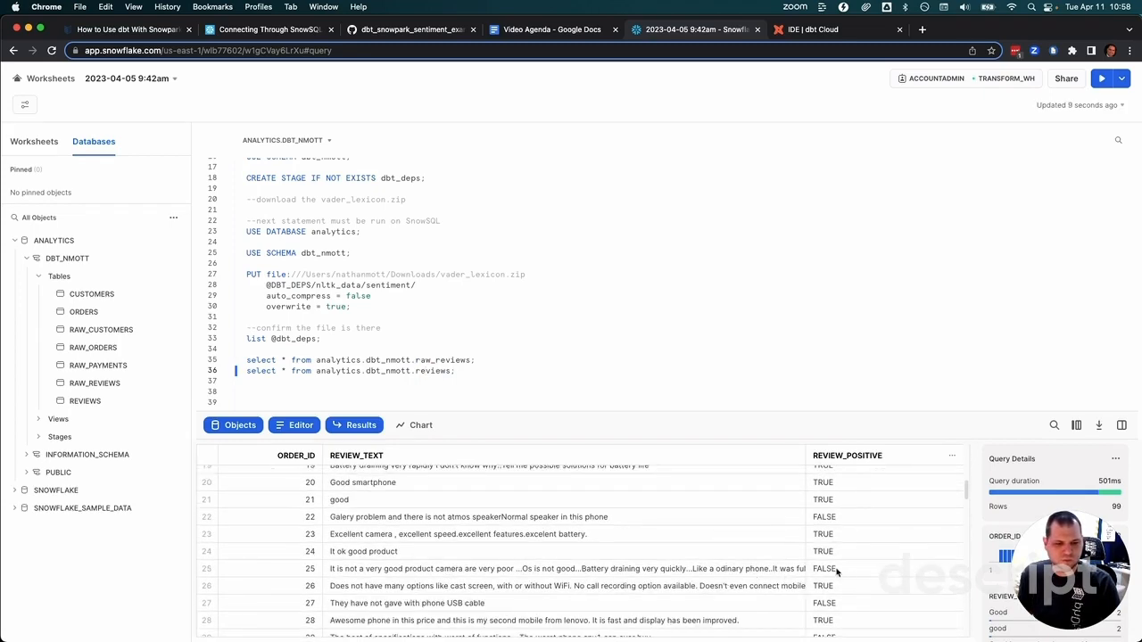
scroll("down", 3)
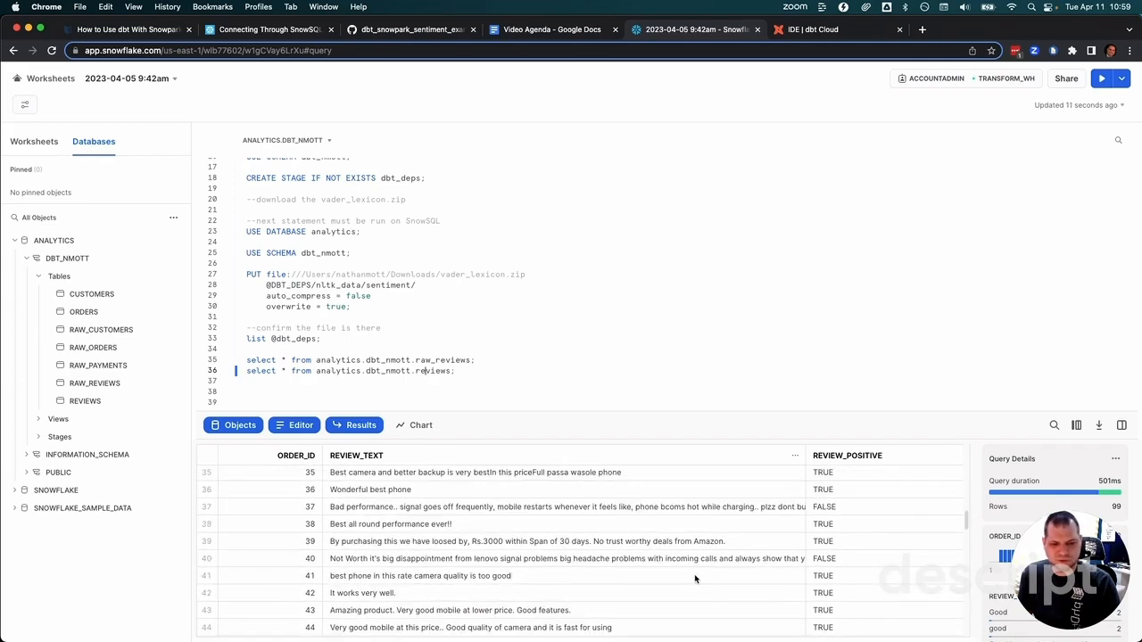
scroll("up", 3)
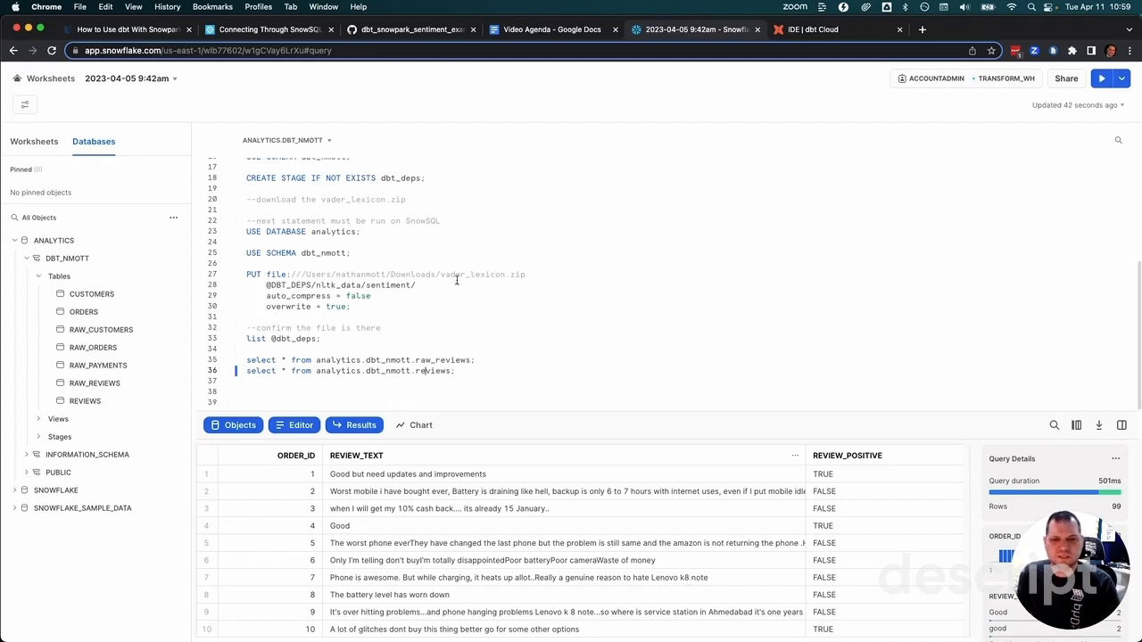
left_click(129, 29)
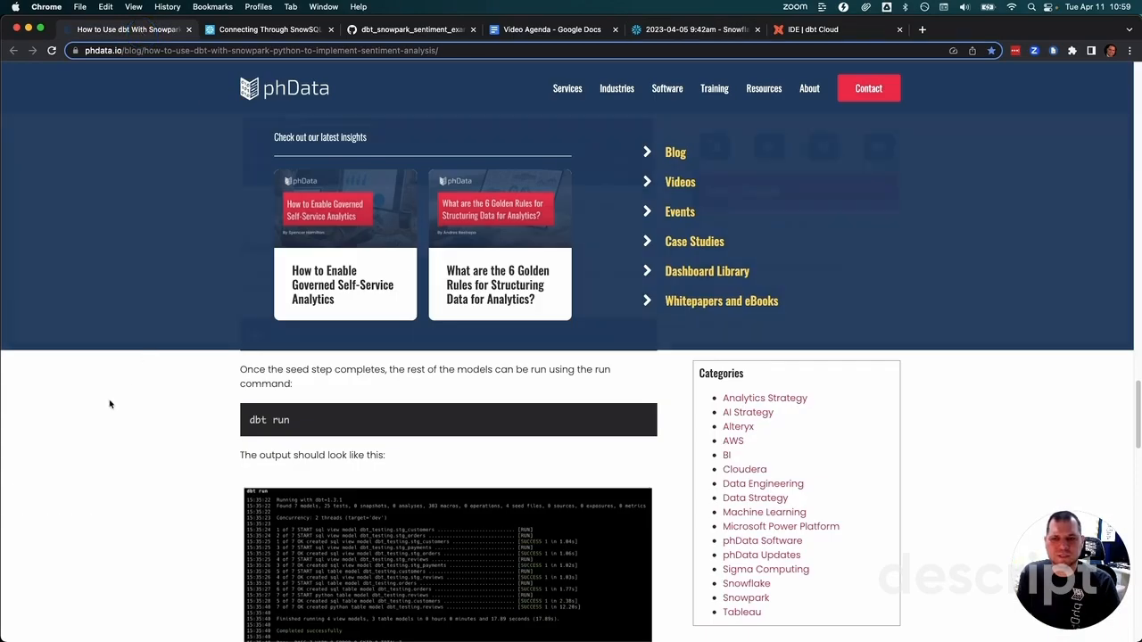
Scroll the phData article back to its title and introduction
scroll("up", 3)
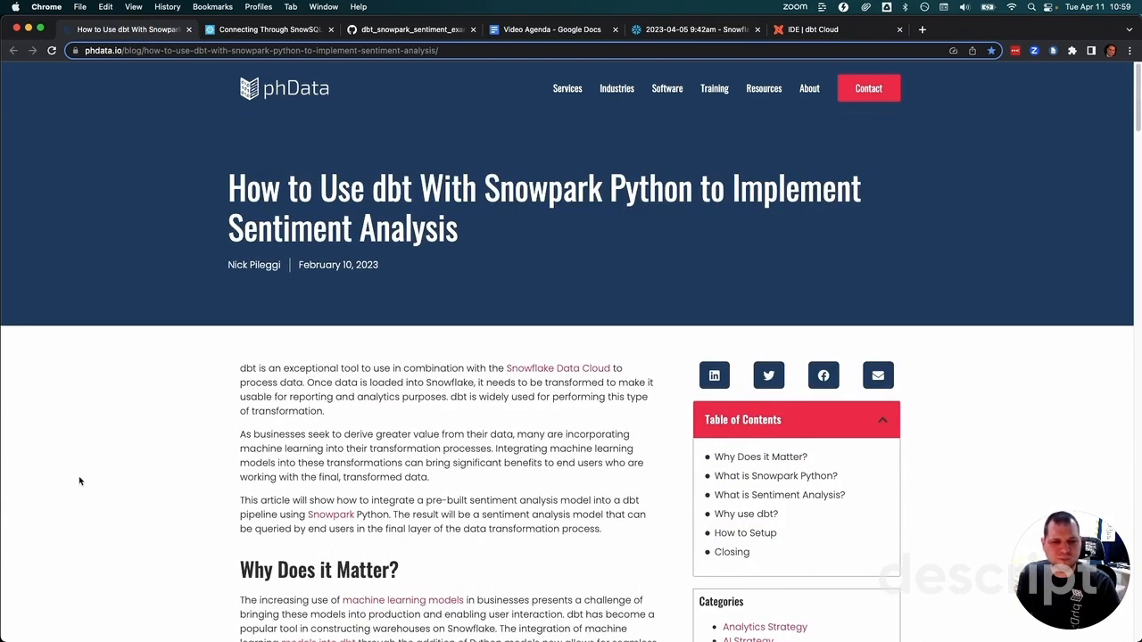
mouse_move(511, 99)
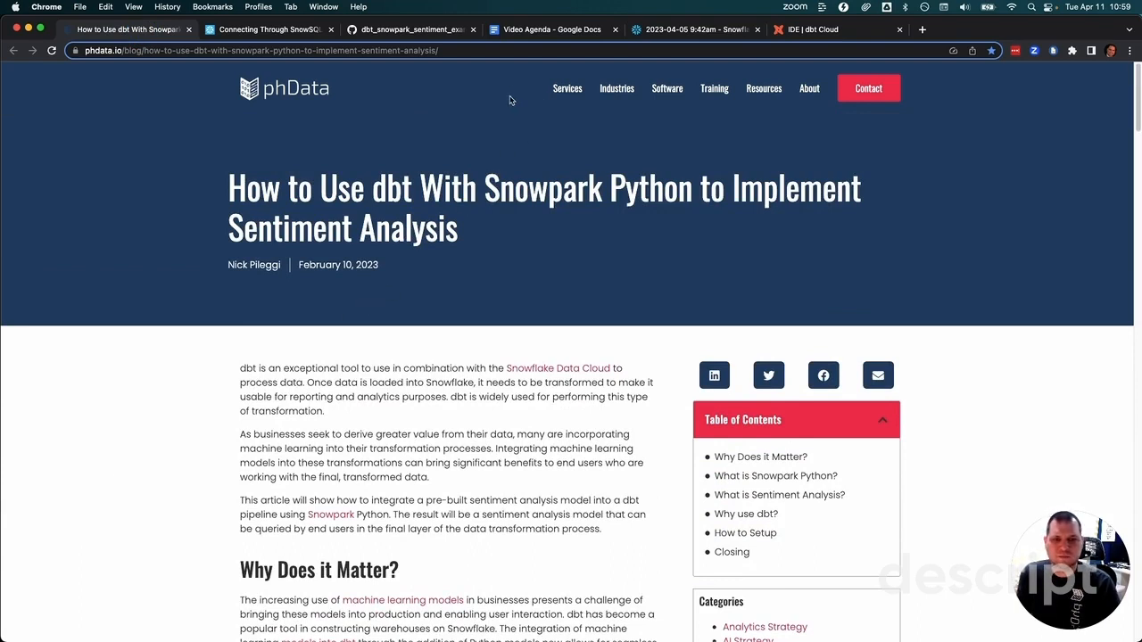
mouse_move(331, 413)
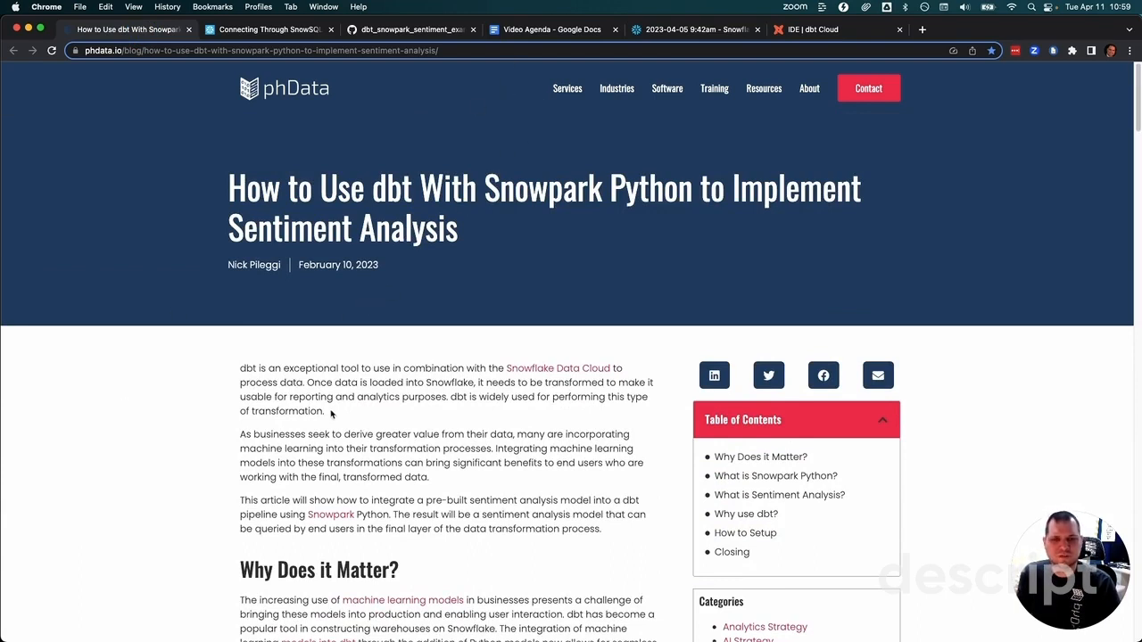
mouse_move(169, 441)
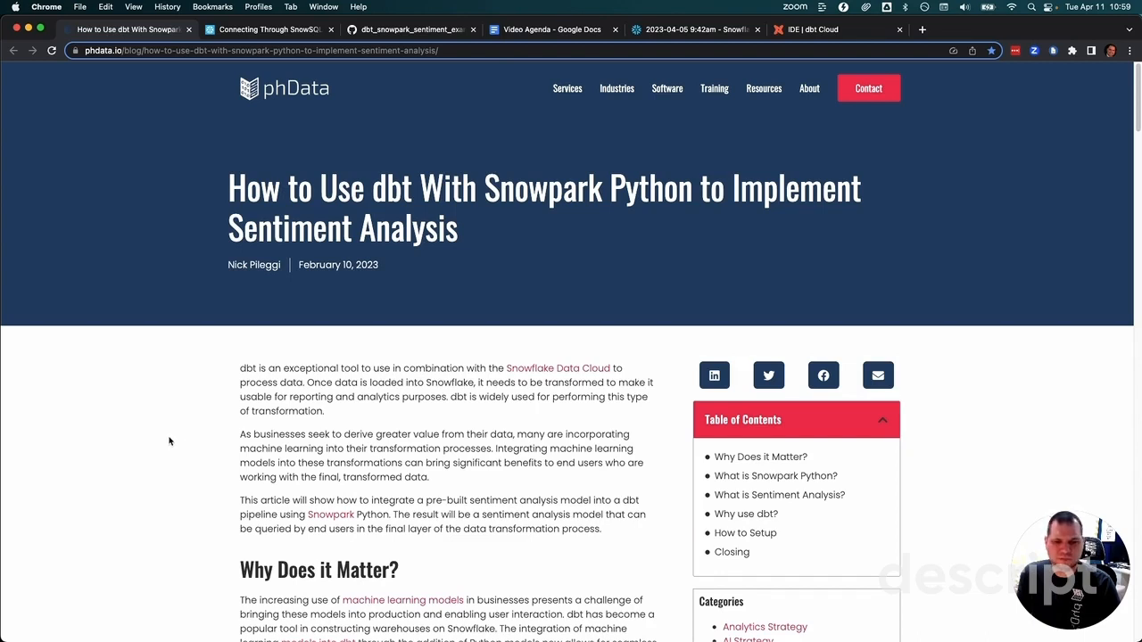
mouse_move(140, 435)
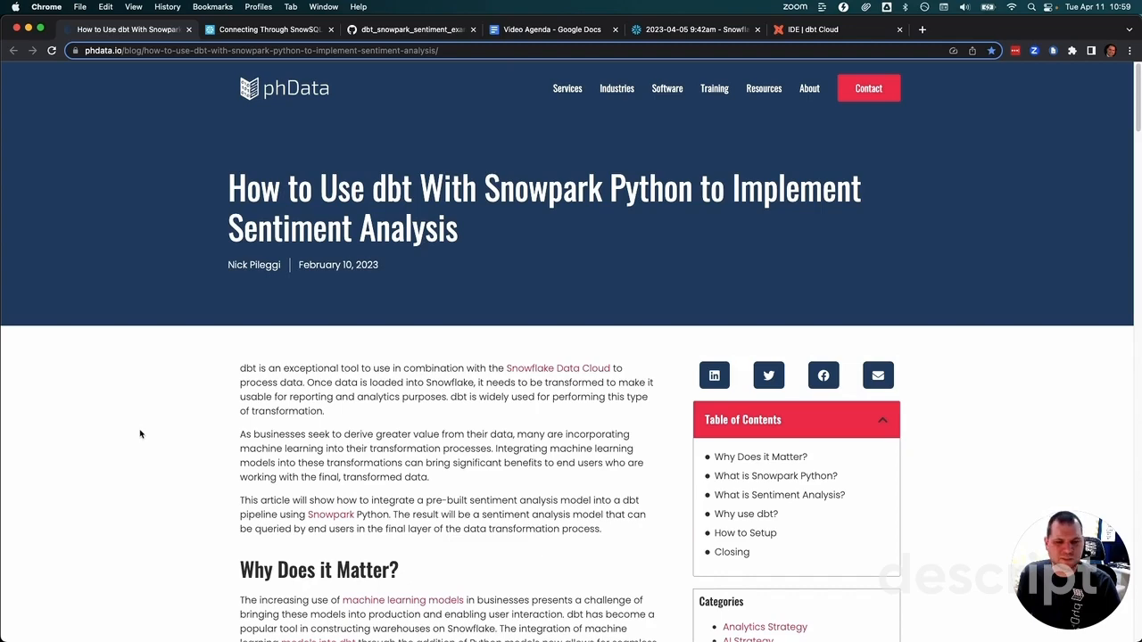
mouse_move(999, 346)
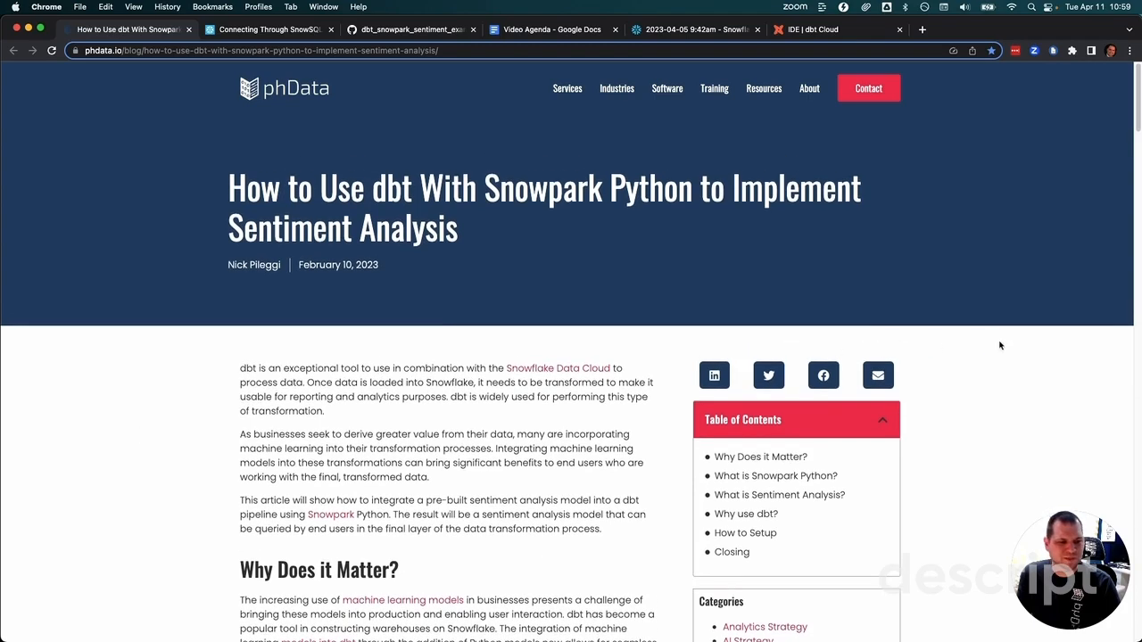